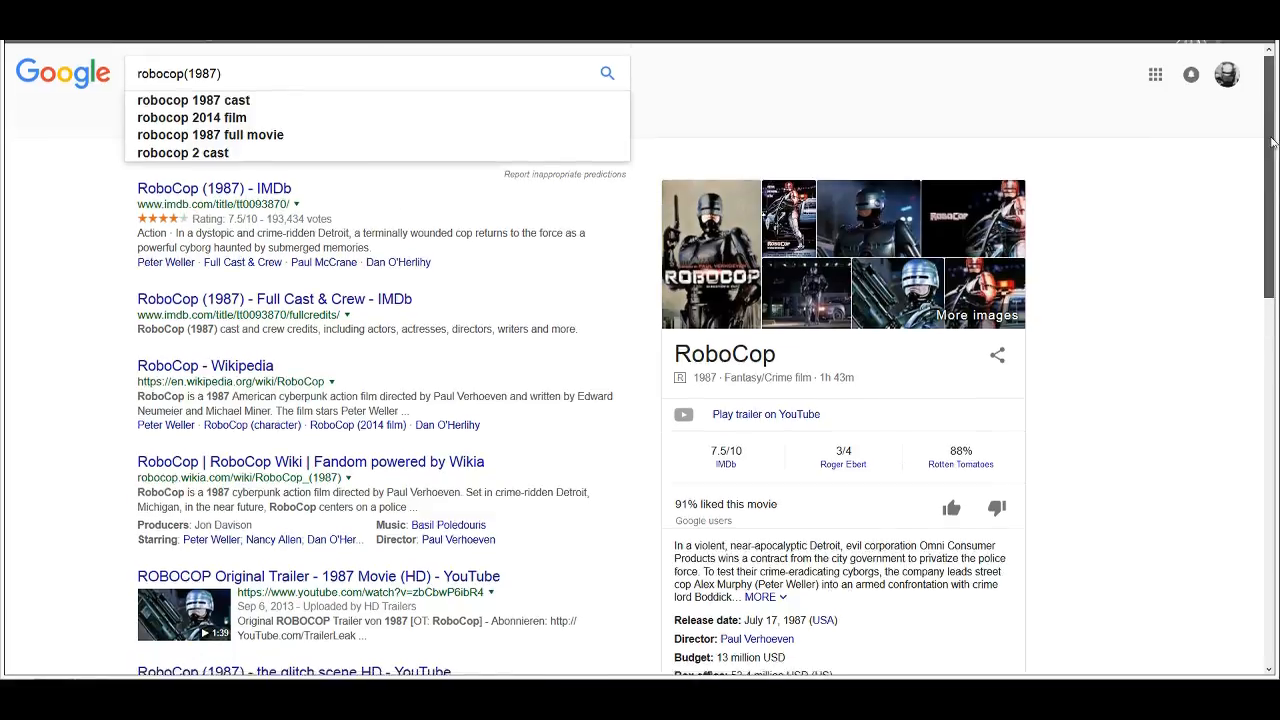
Step: Scroll the RoboCop (1987) results to the critic reviews and open Common Sense Media's full review
scroll(down, 3)
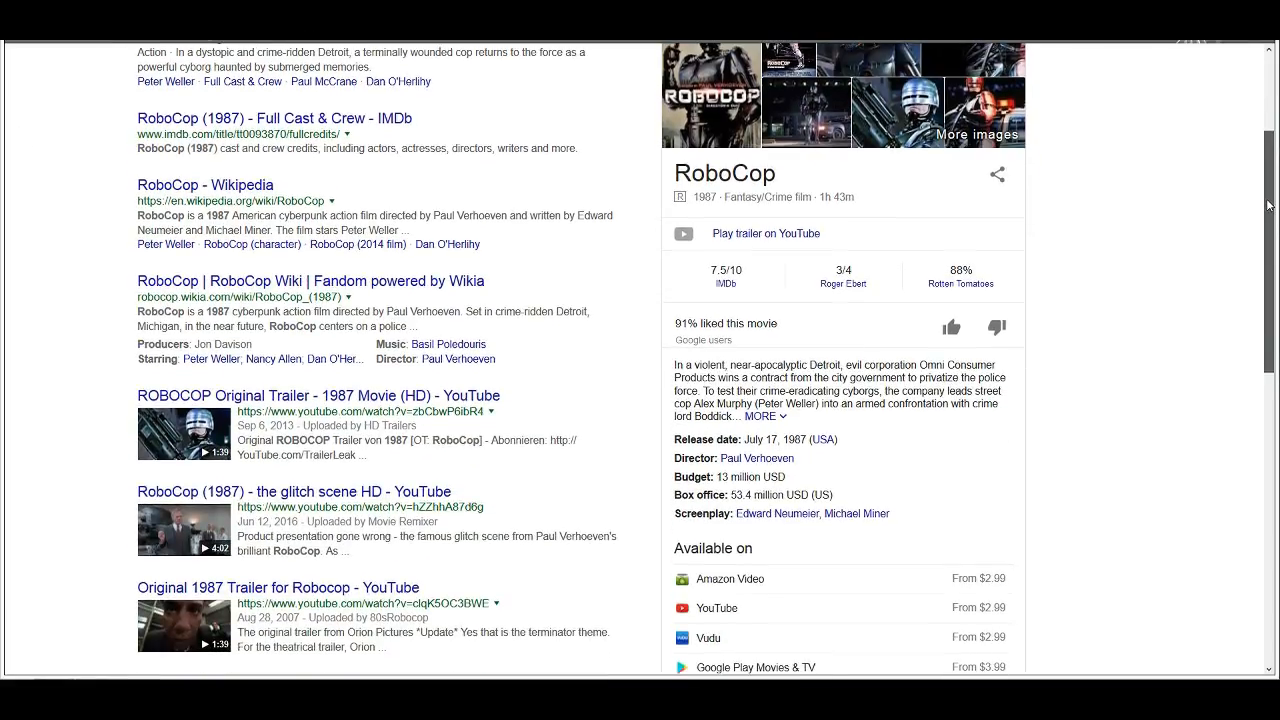
scroll(down, 3)
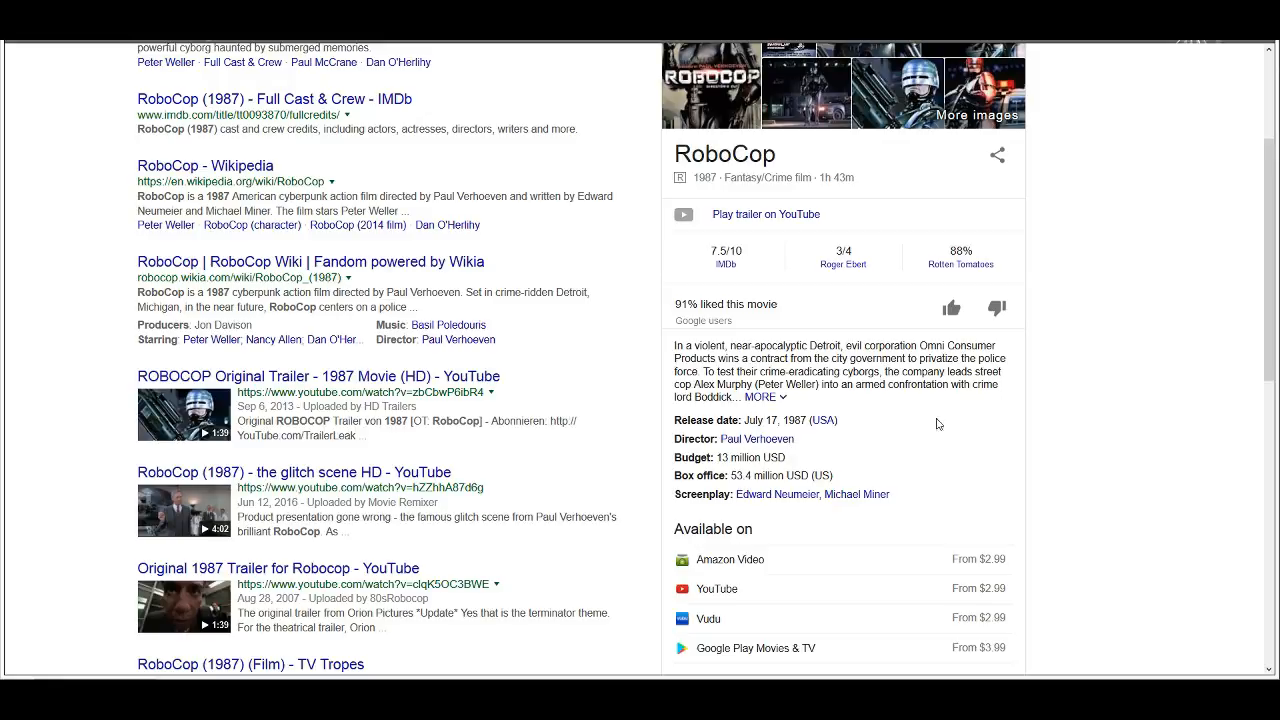
mouse_move(990, 372)
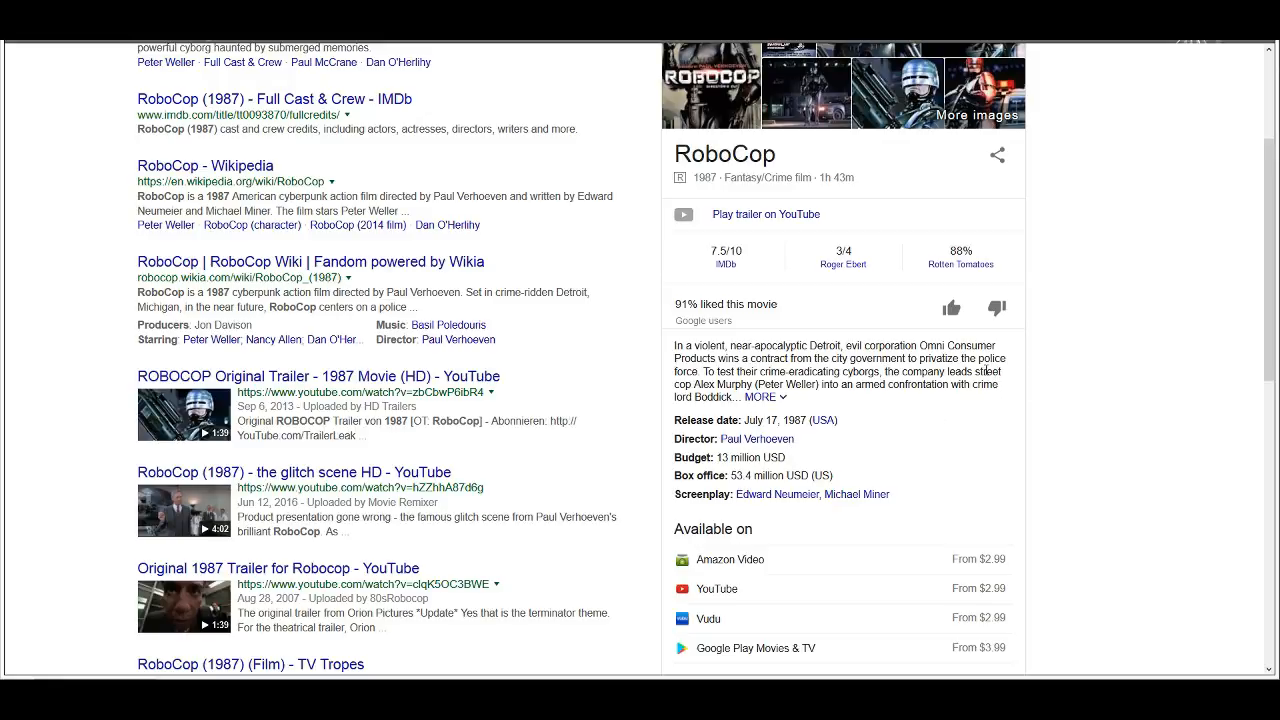
mouse_move(640, 236)
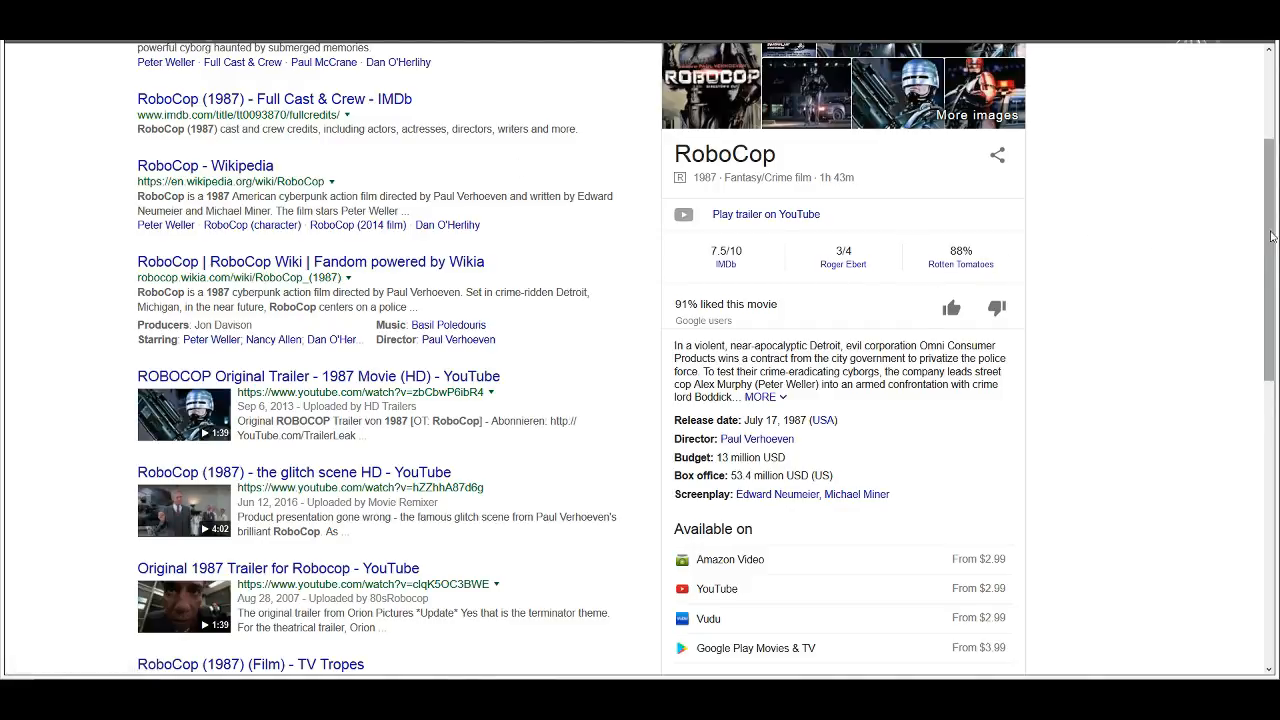
scroll(down, 3)
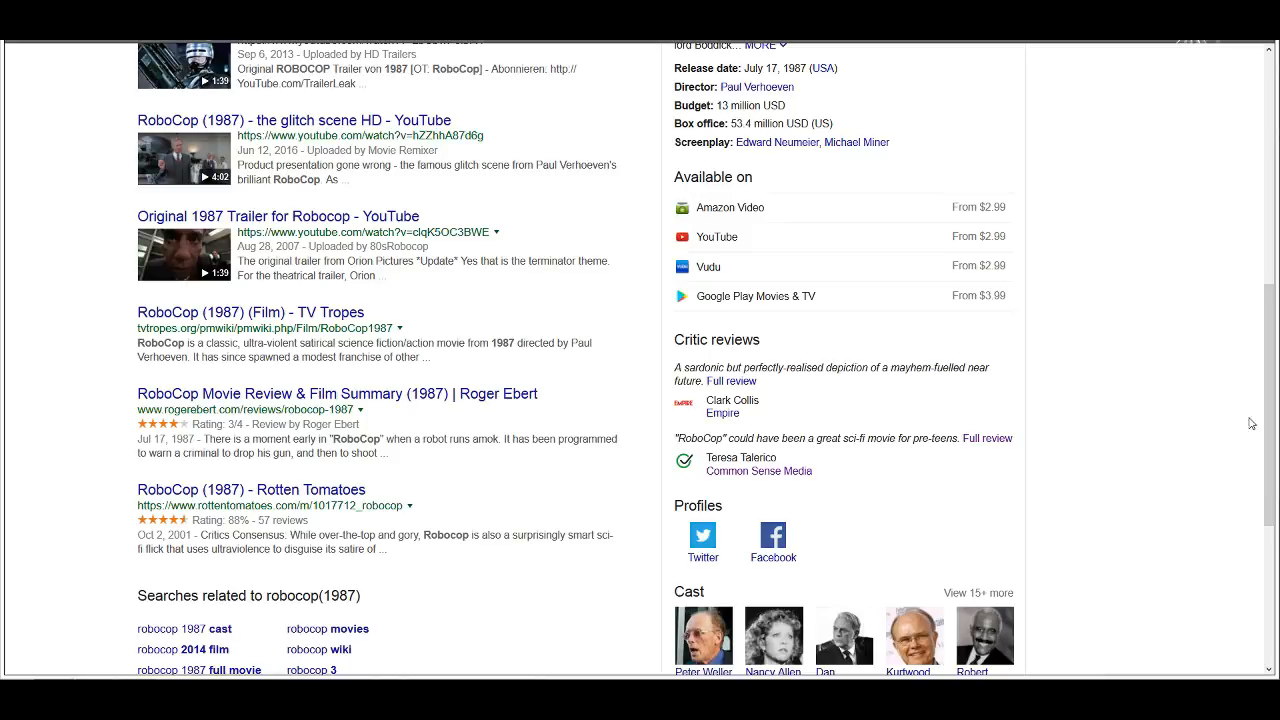
scroll(down, 3)
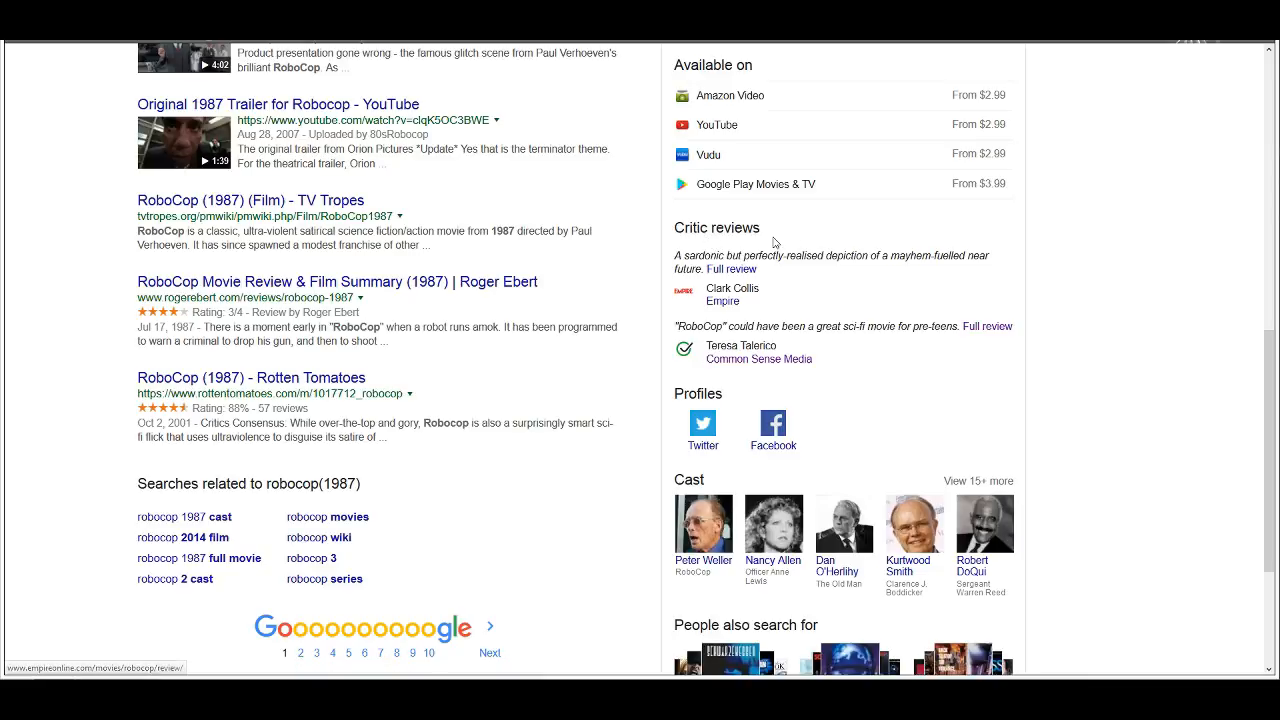
mouse_move(758, 360)
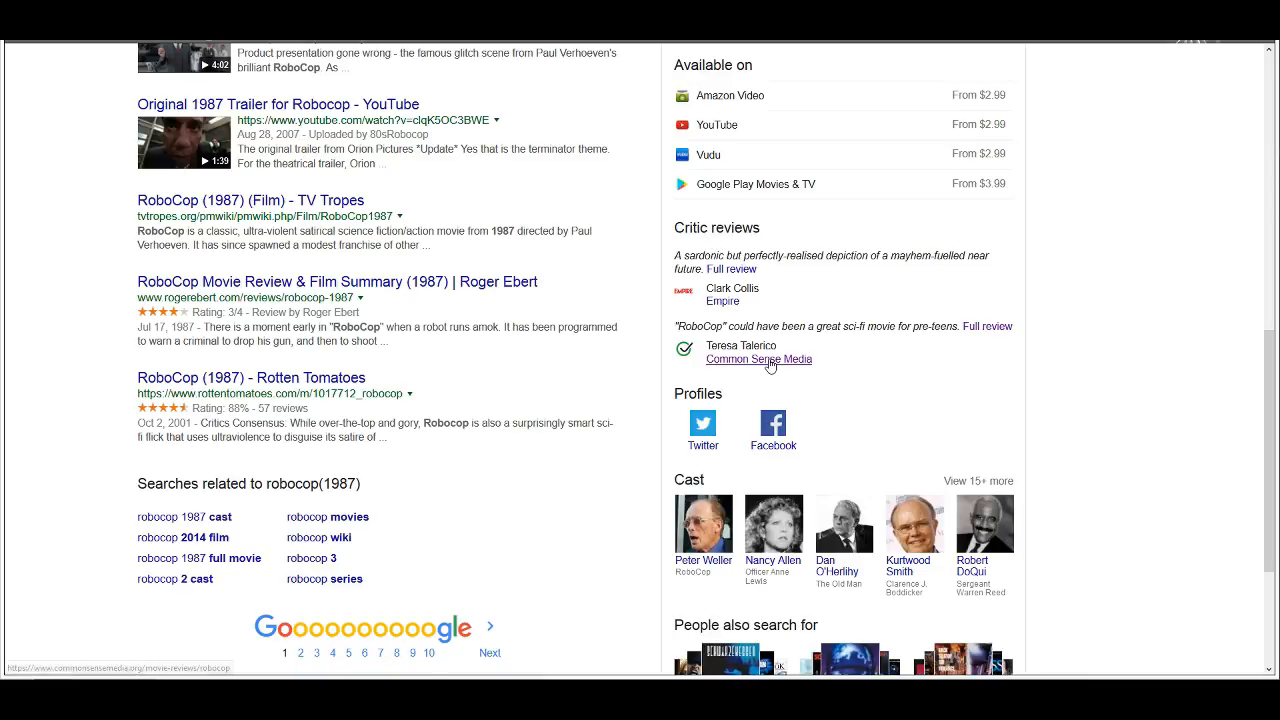
mouse_move(744, 344)
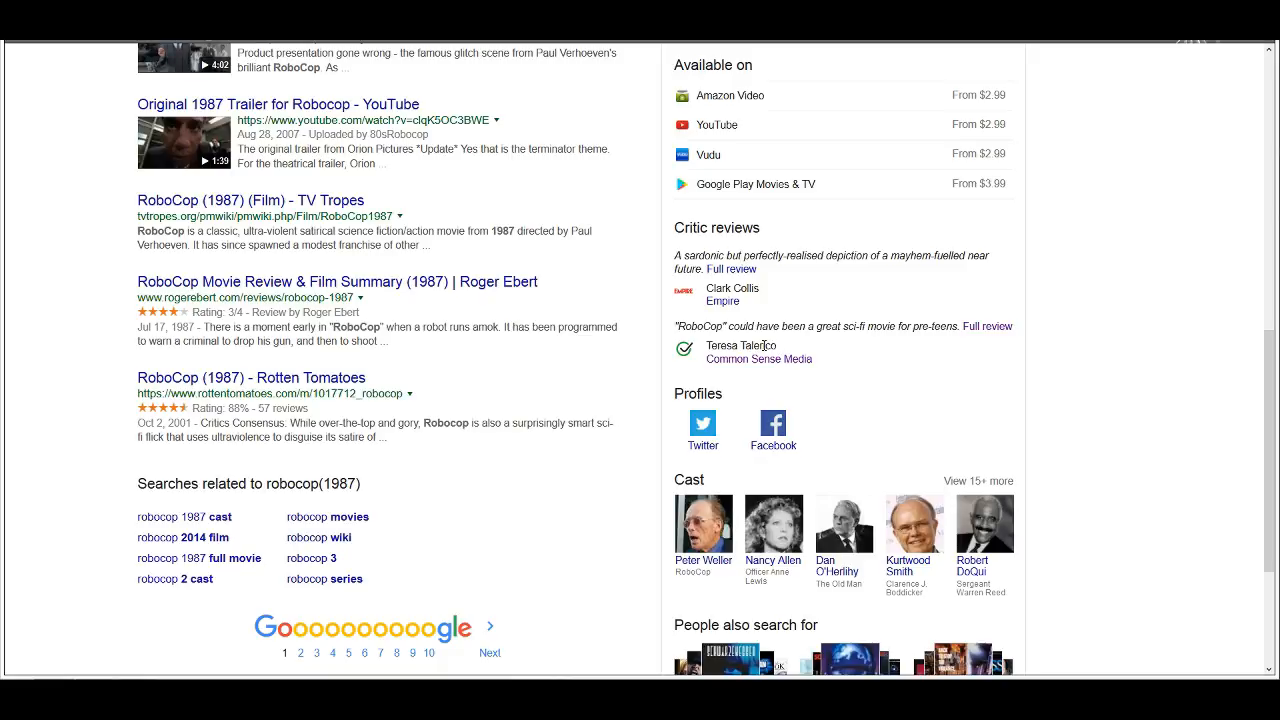
click(988, 326)
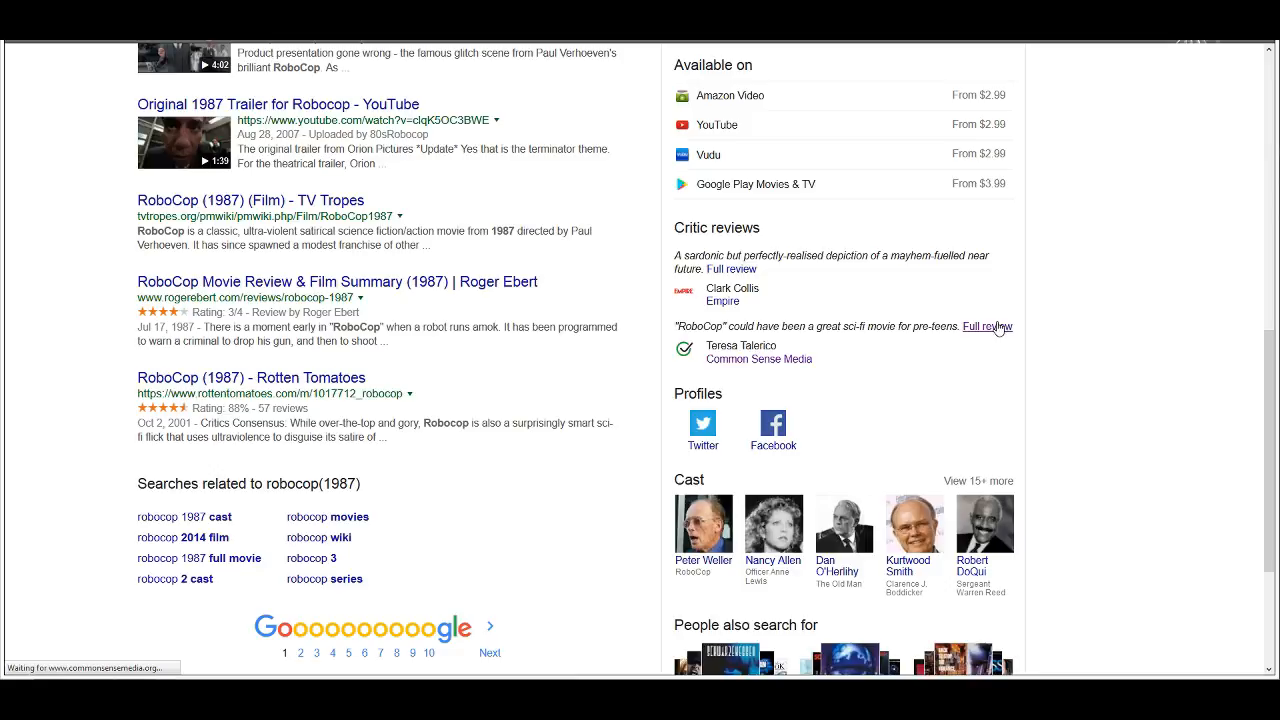
click(760, 360)
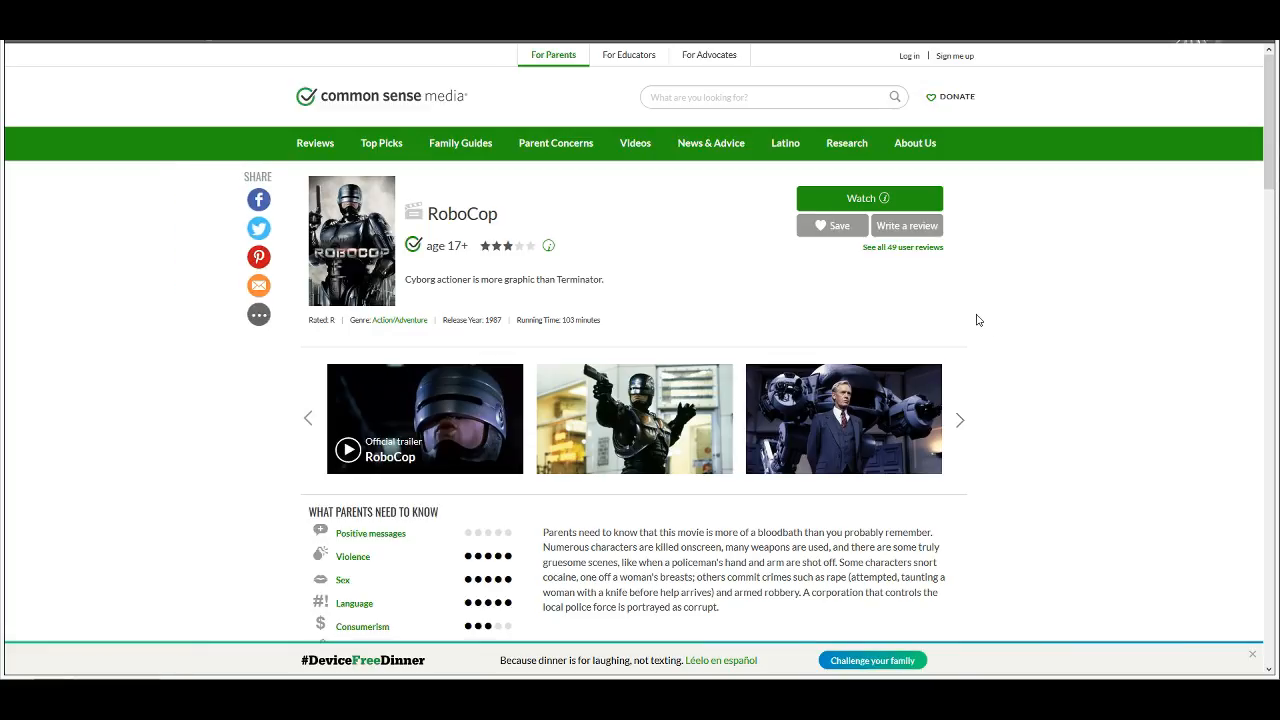
mouse_move(1100, 292)
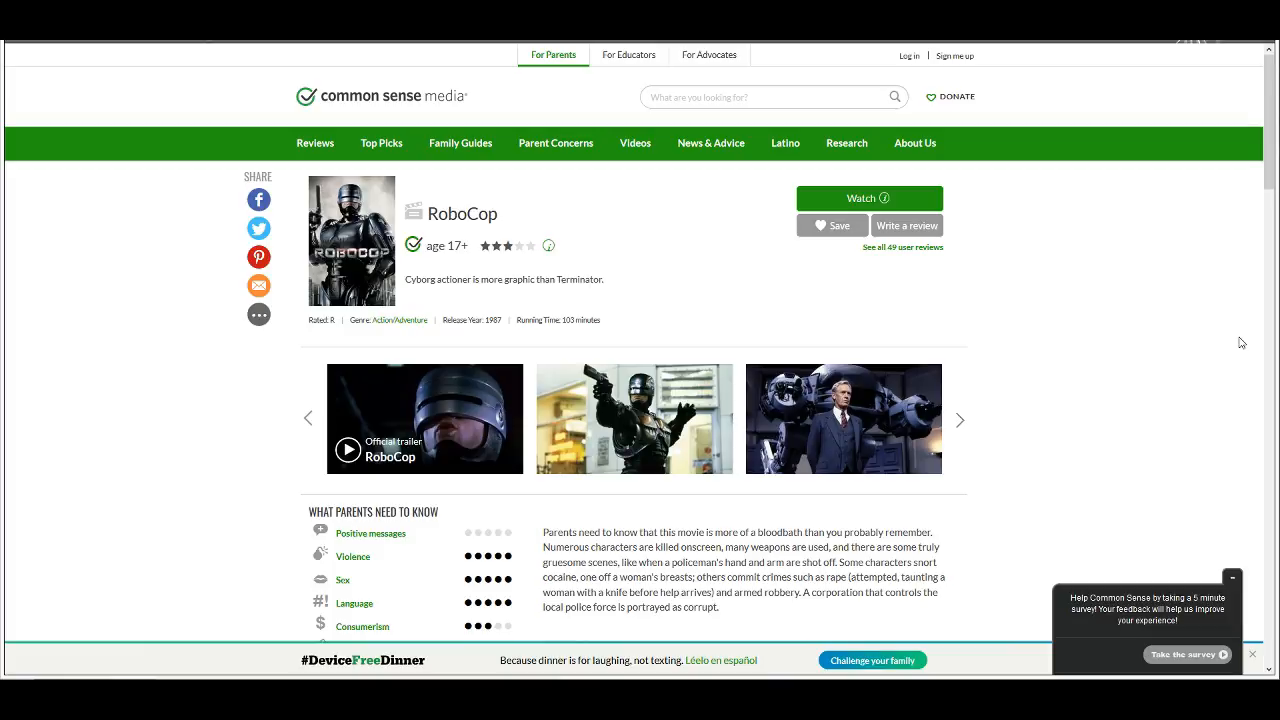
mouse_move(1178, 284)
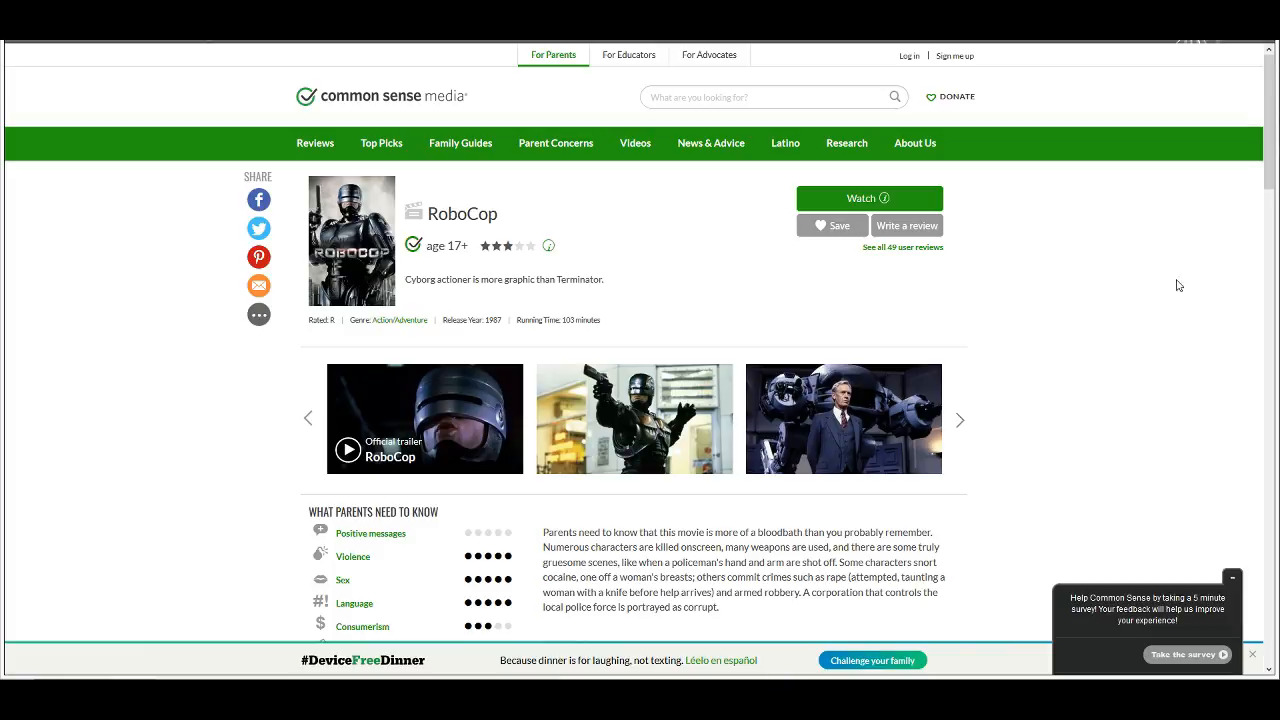
Step: Scroll the RoboCop review to the What Parents Need to Know ratings and User Reviews scores
scroll(down, 3)
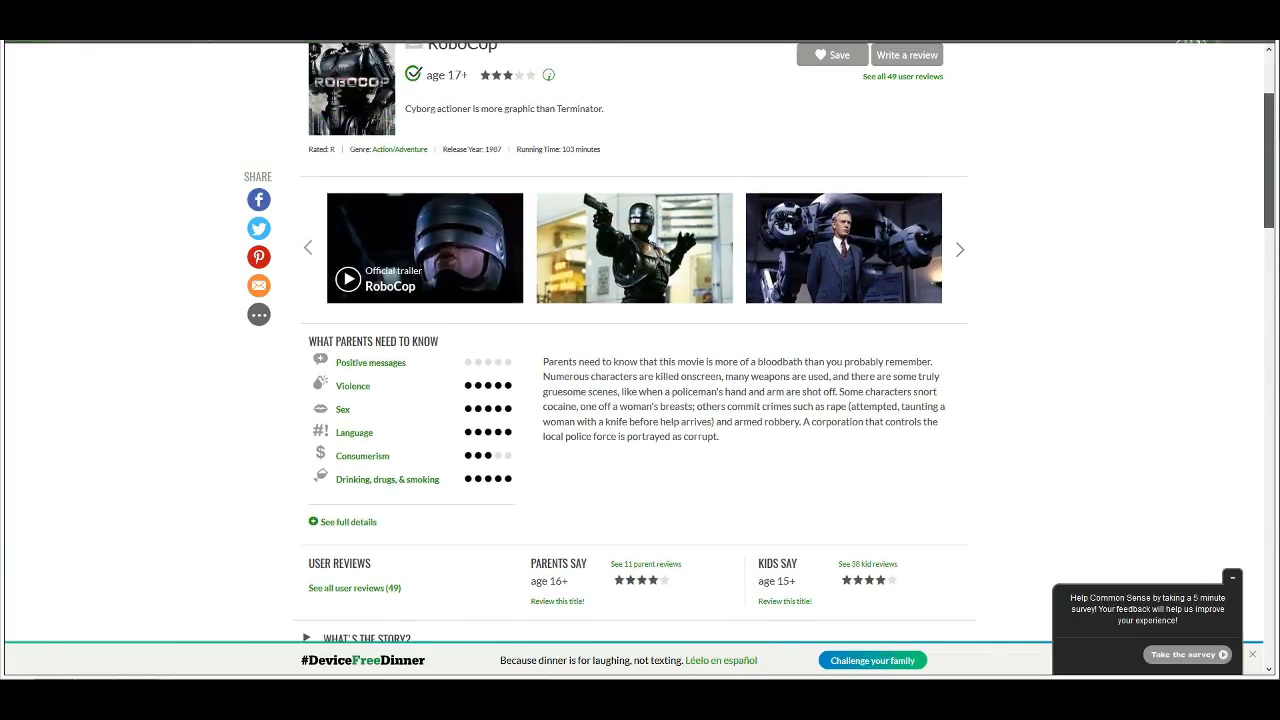
scroll(up, 3)
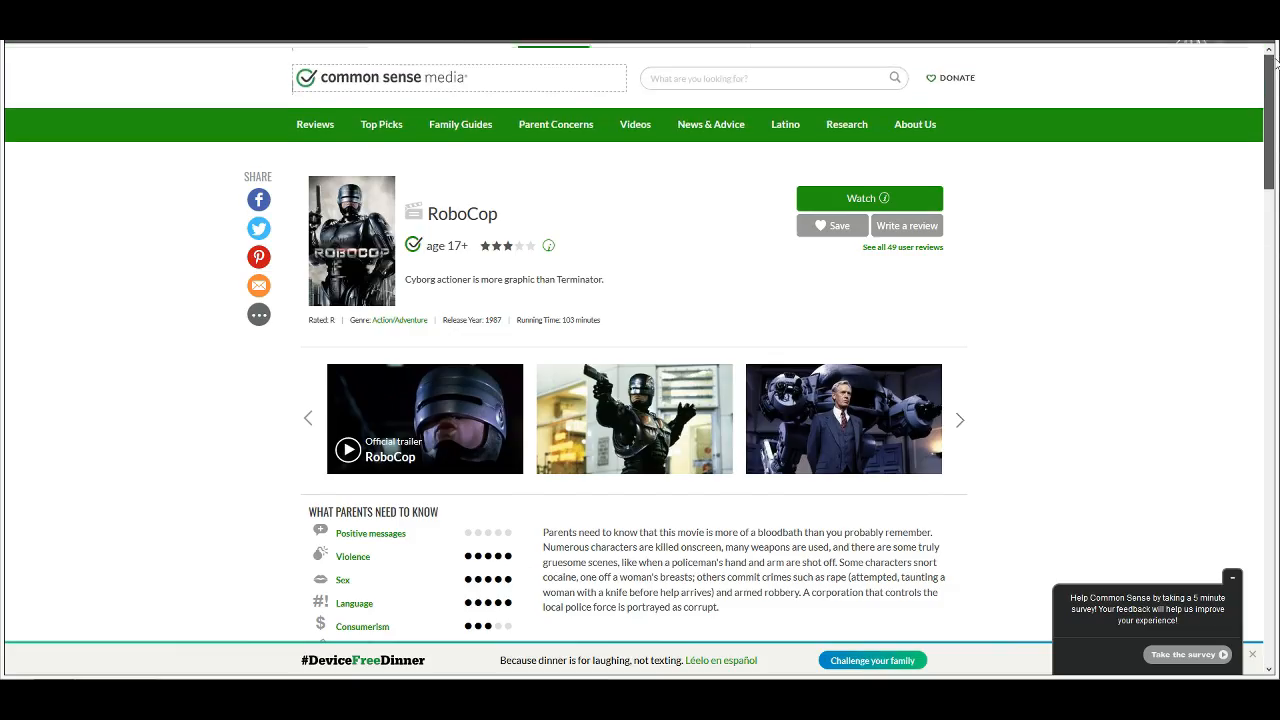
scroll(up, 3)
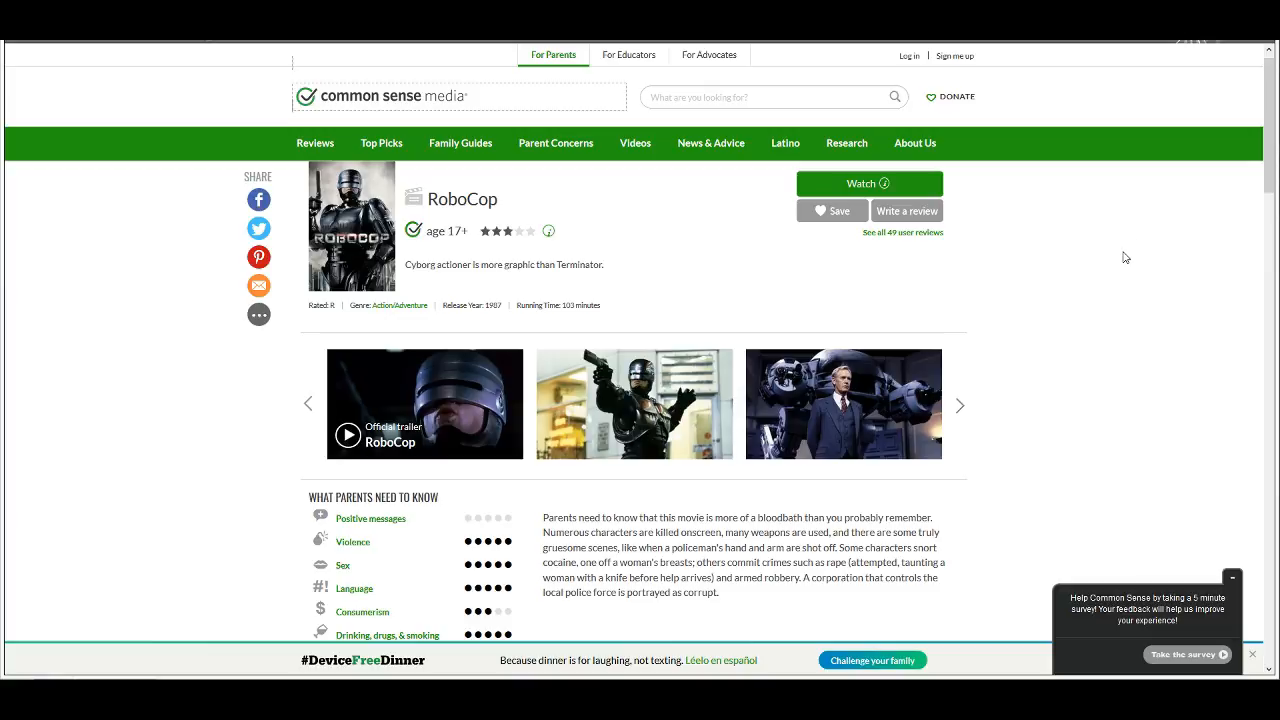
mouse_move(604, 244)
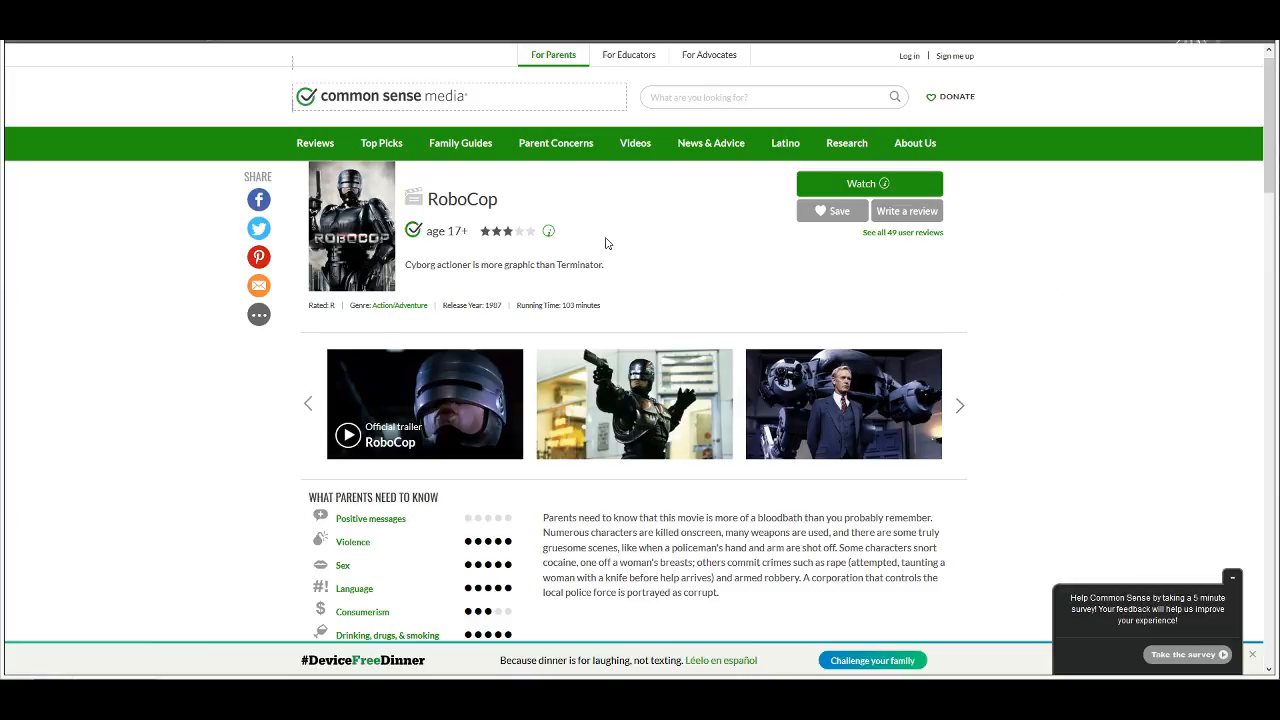
mouse_move(600, 190)
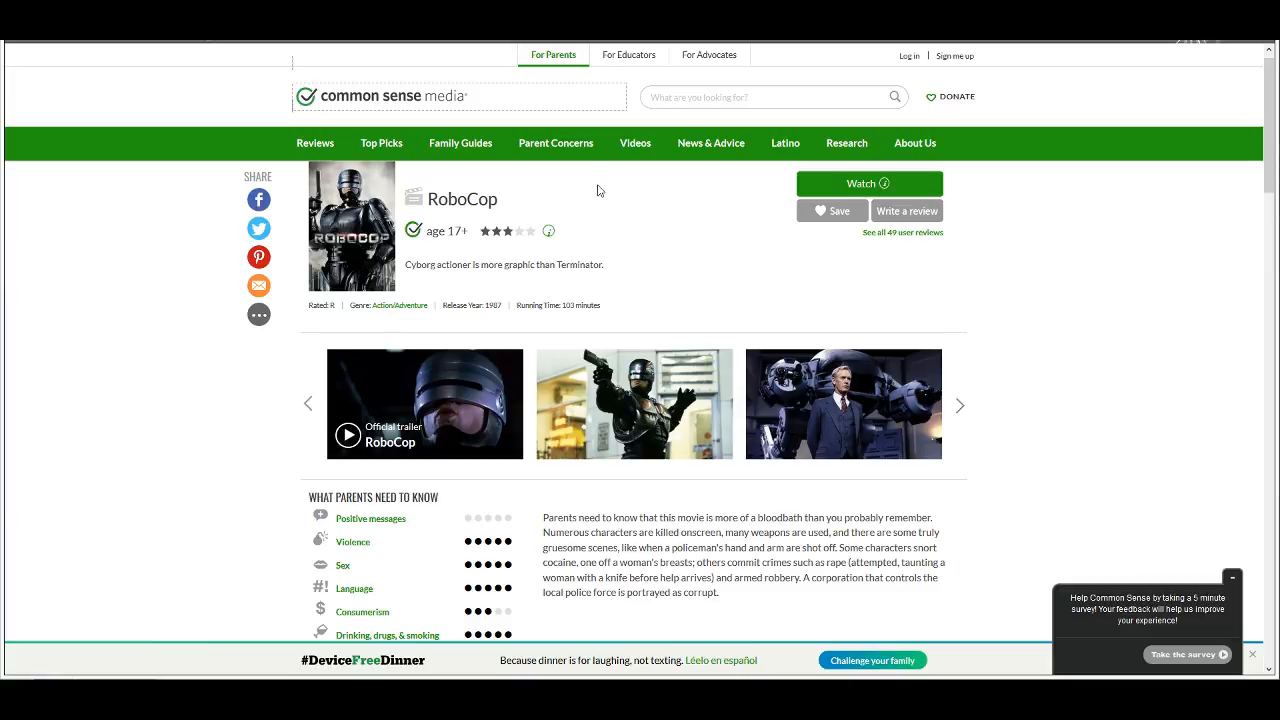
mouse_move(616, 214)
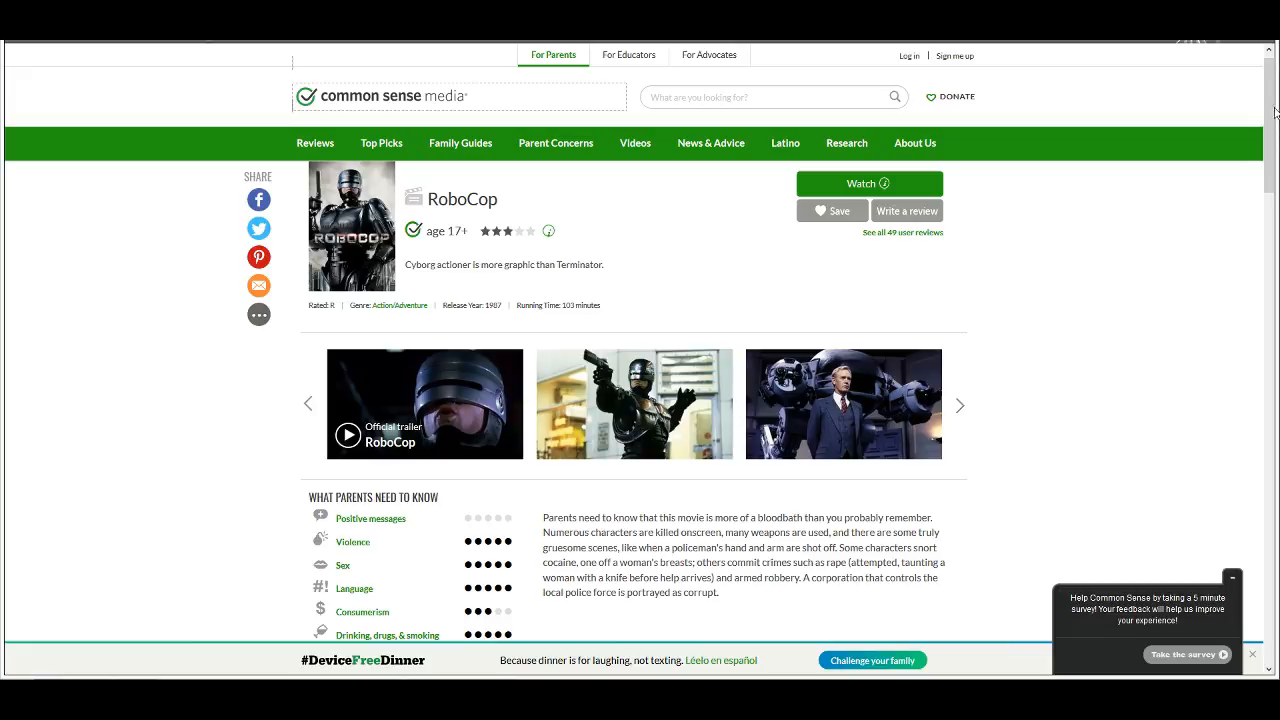
scroll(down, 3)
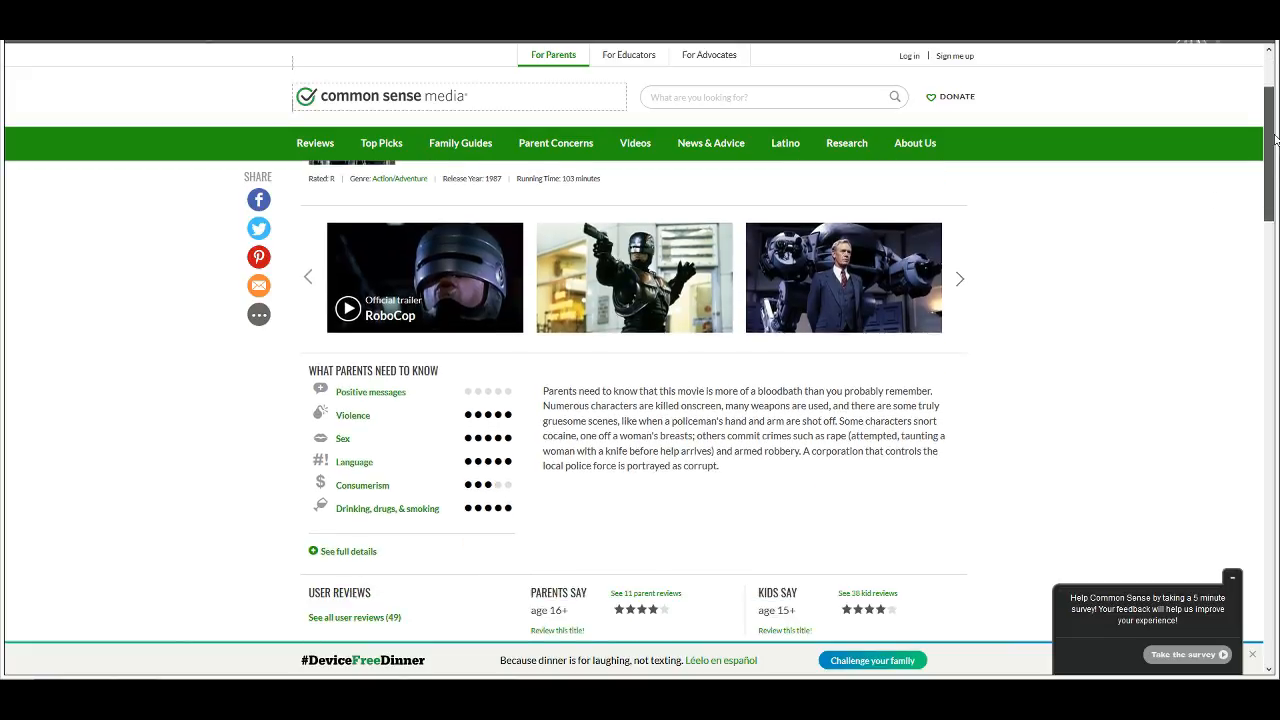
scroll(down, 3)
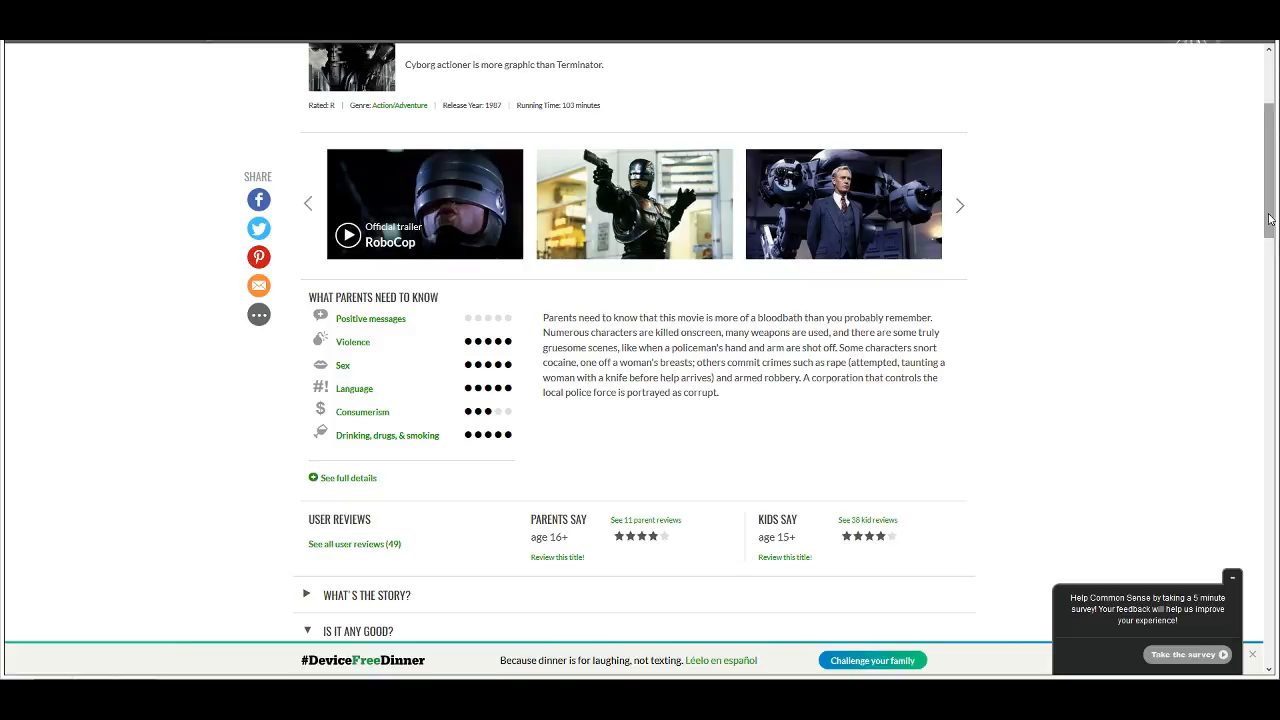
scroll(down, 3)
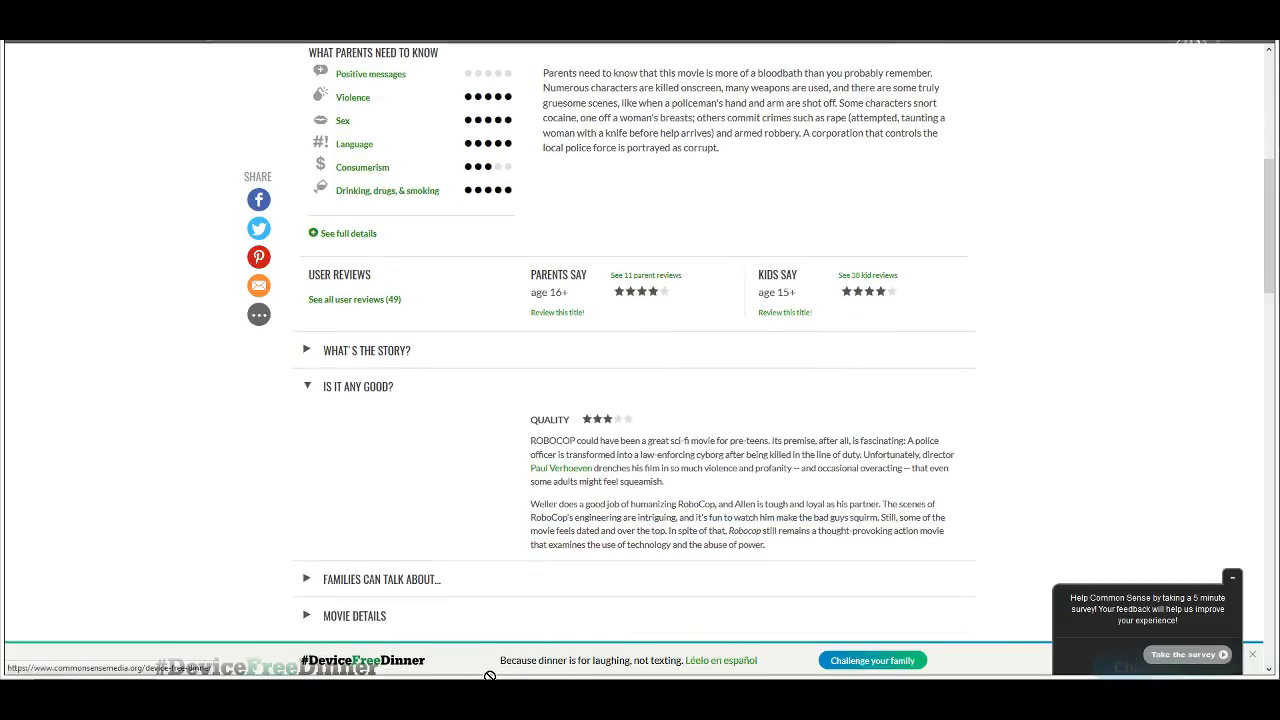
mouse_move(952, 440)
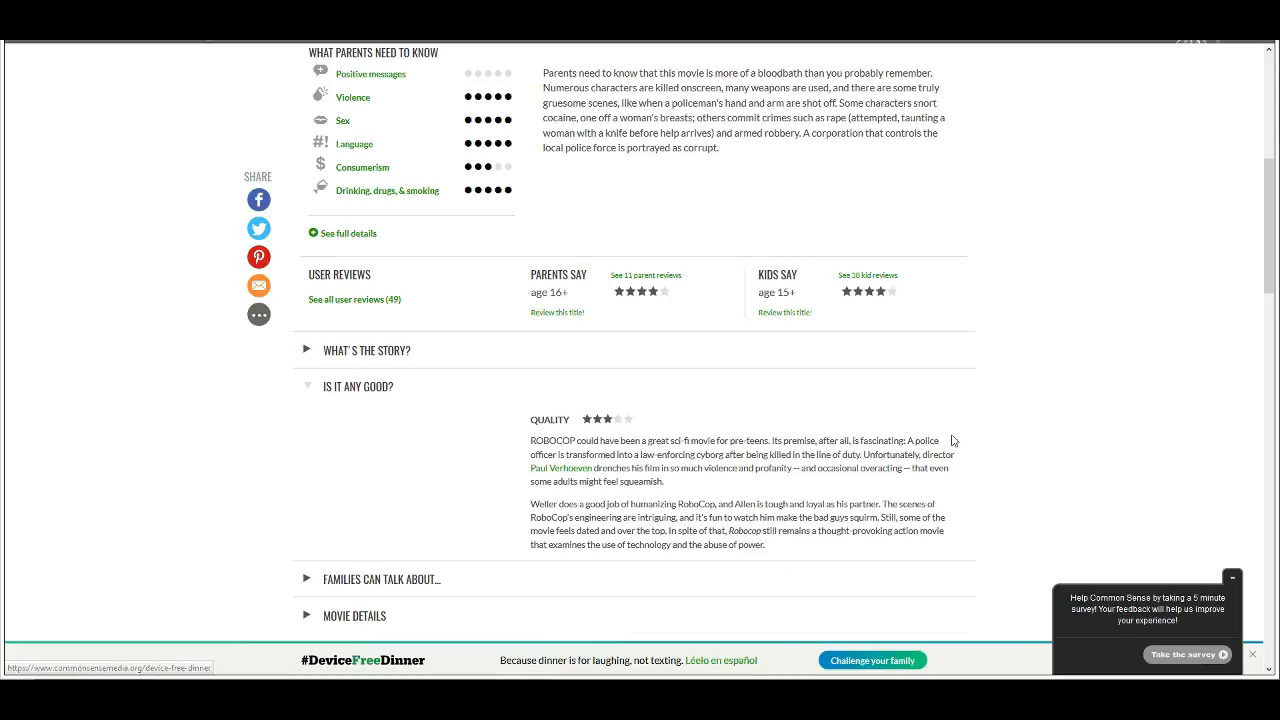
mouse_move(1024, 424)
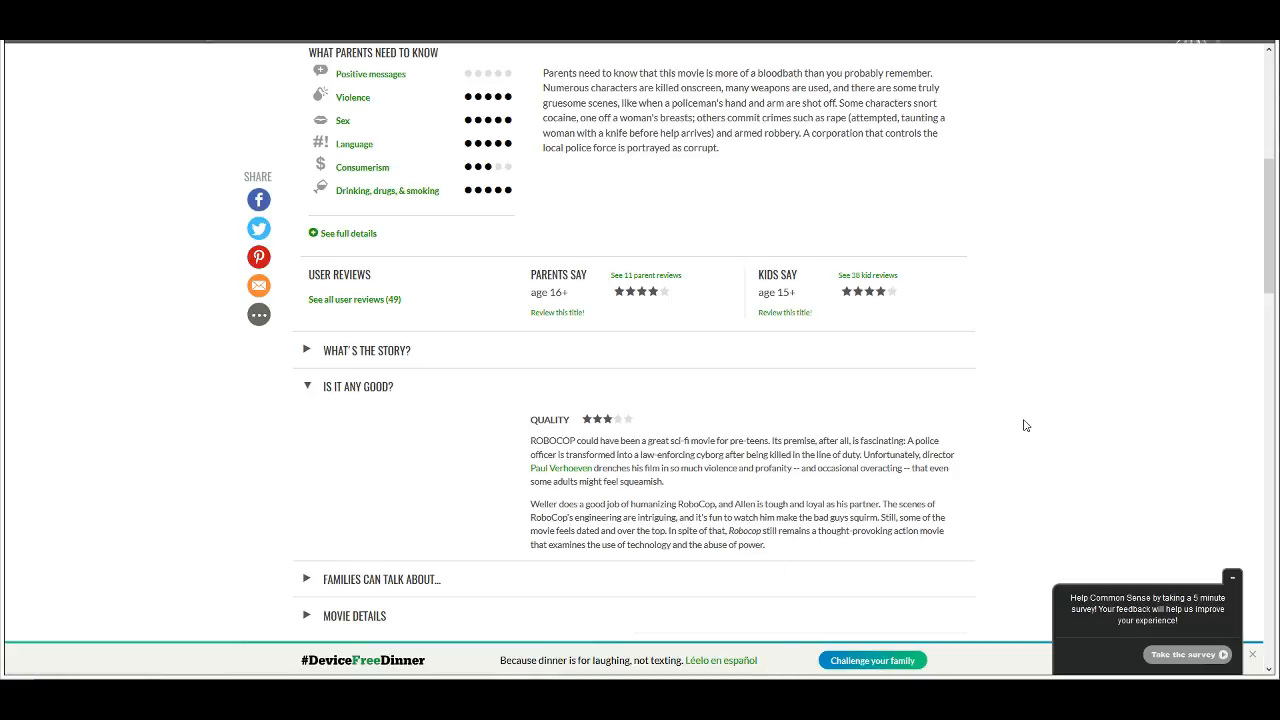
scroll(up, 3)
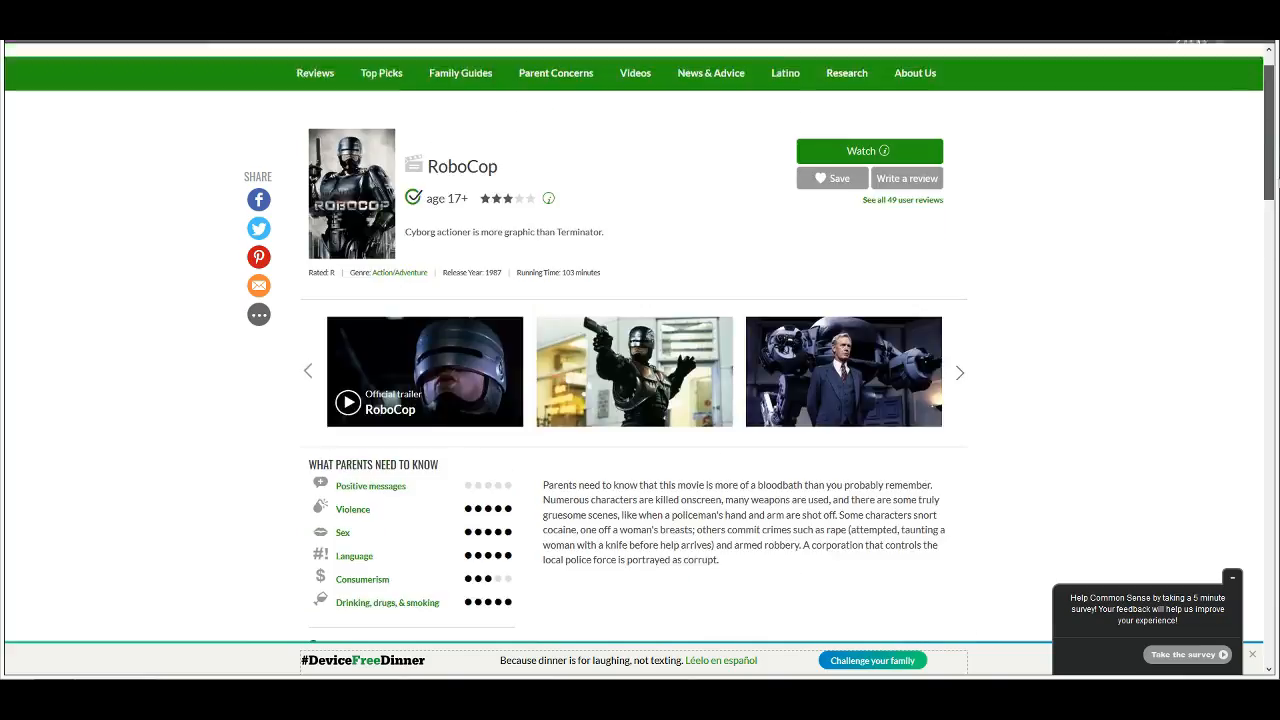
scroll(down, 3)
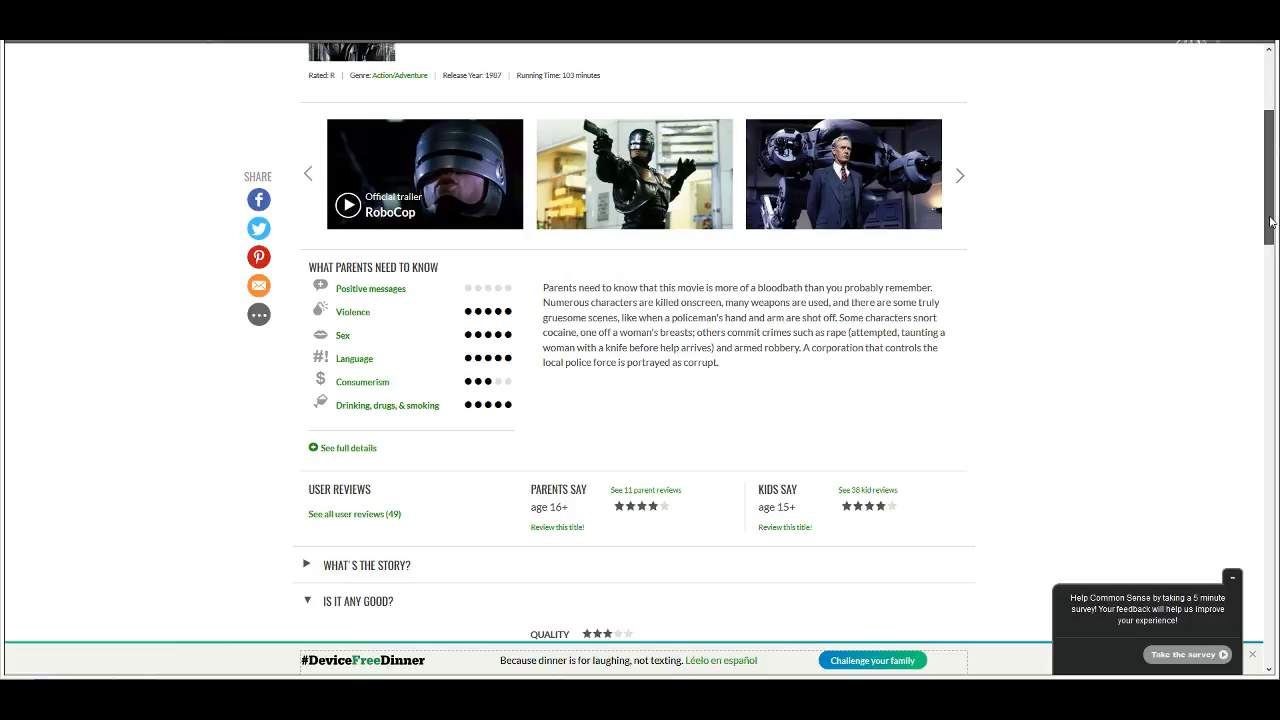
Step: Scroll to the parents' guide showing parents suggest age 16+ and kids 13+
scroll(up, 3)
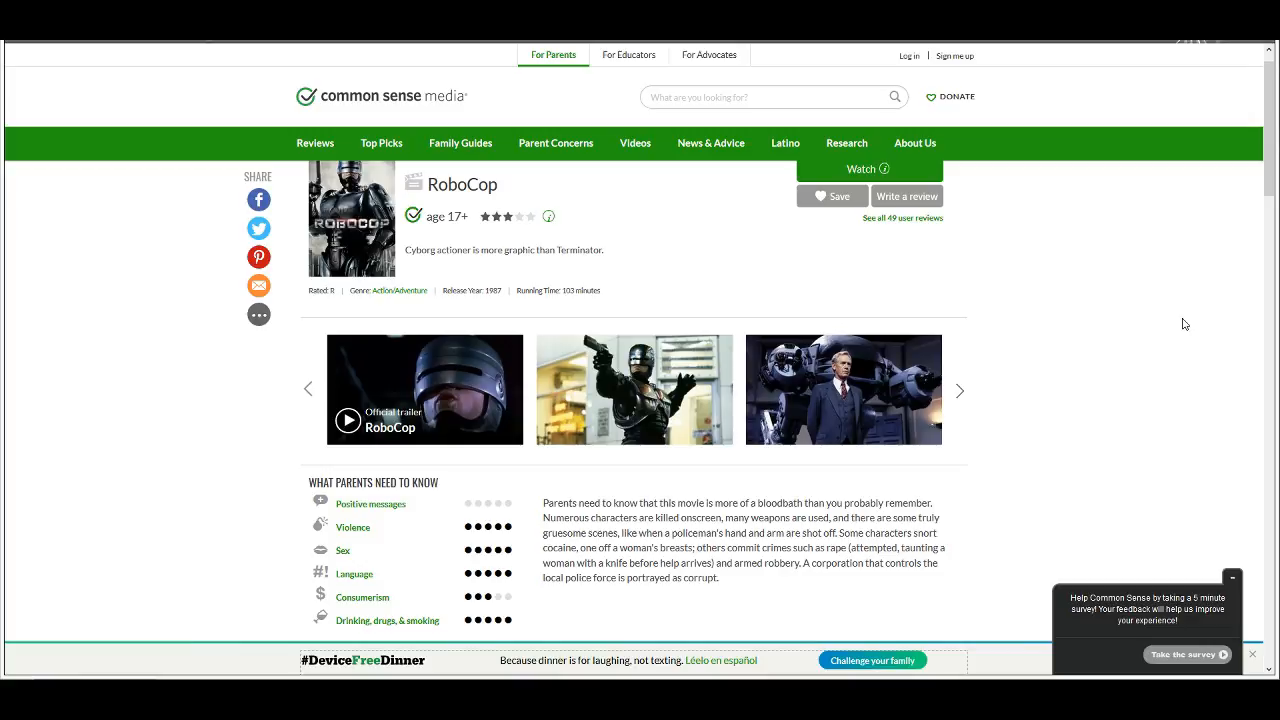
mouse_move(1270, 142)
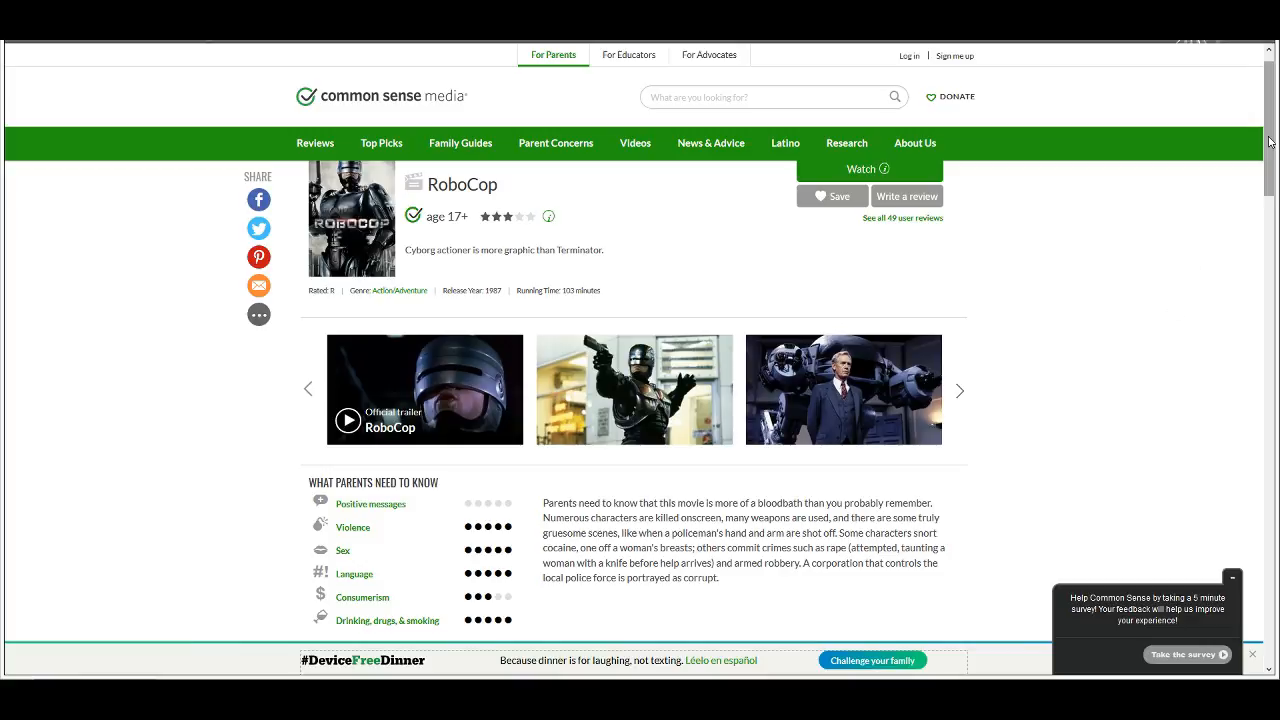
scroll(down, 3)
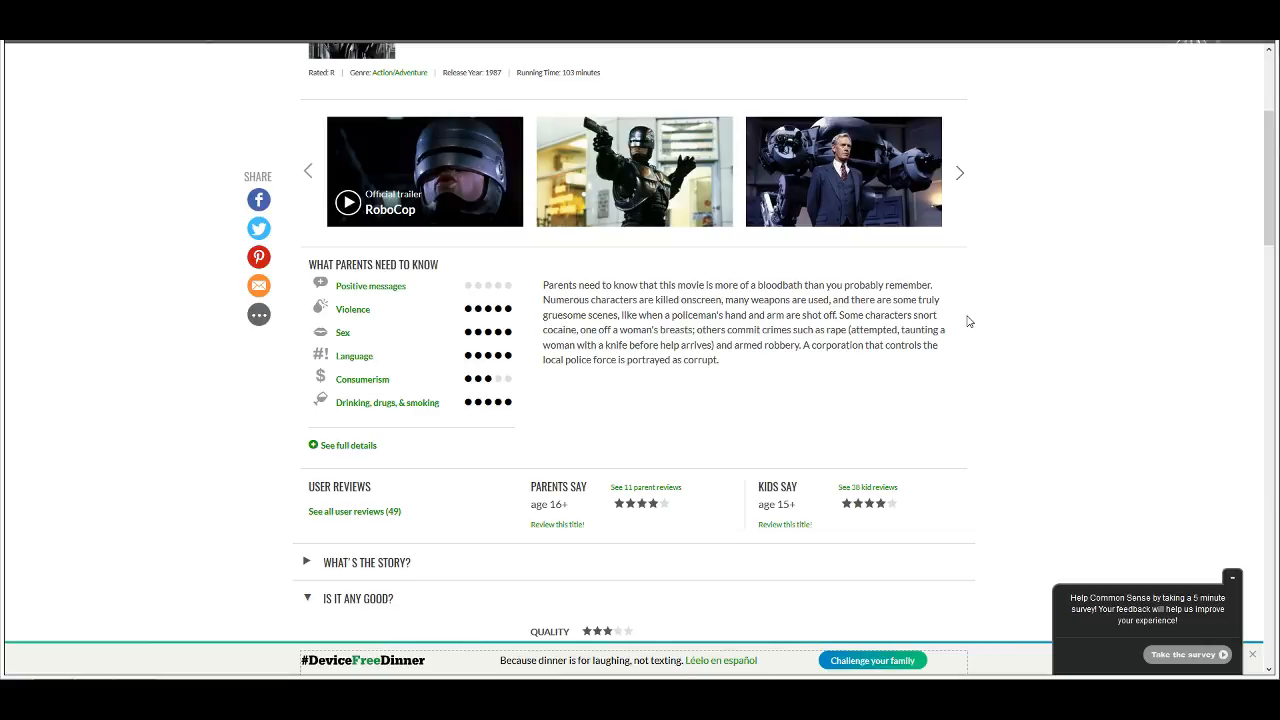
mouse_move(436, 260)
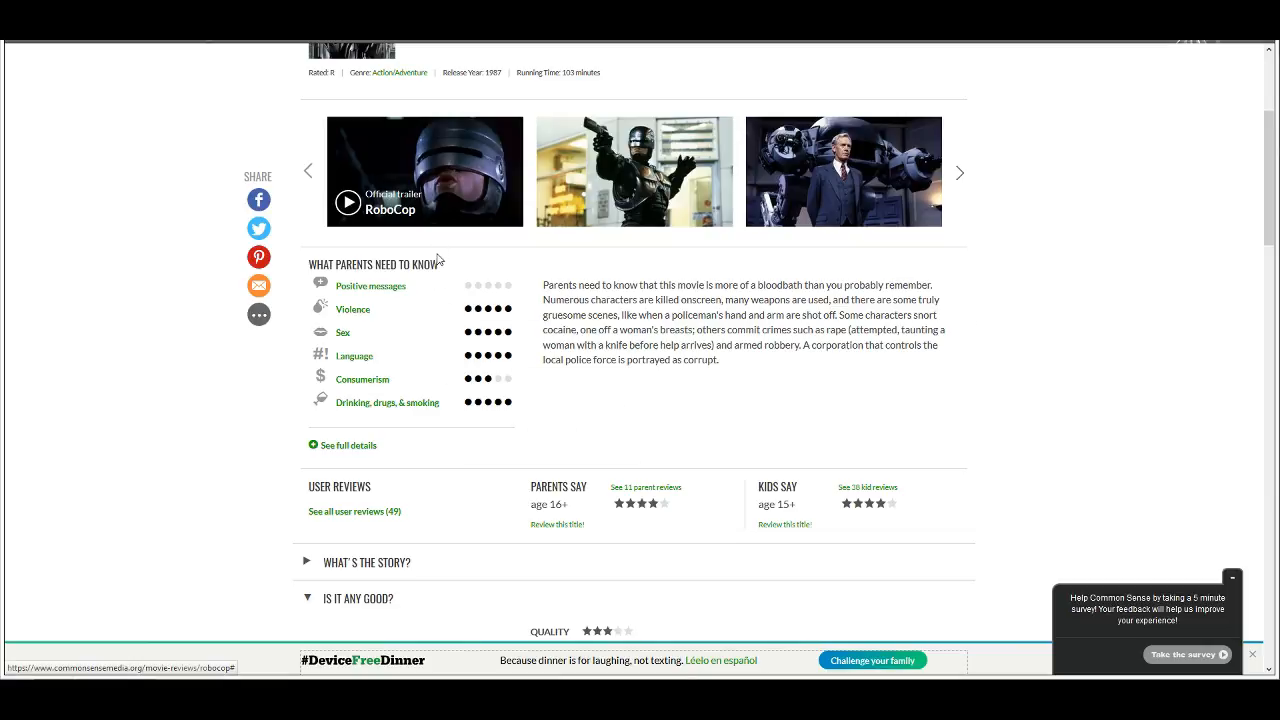
mouse_move(532, 290)
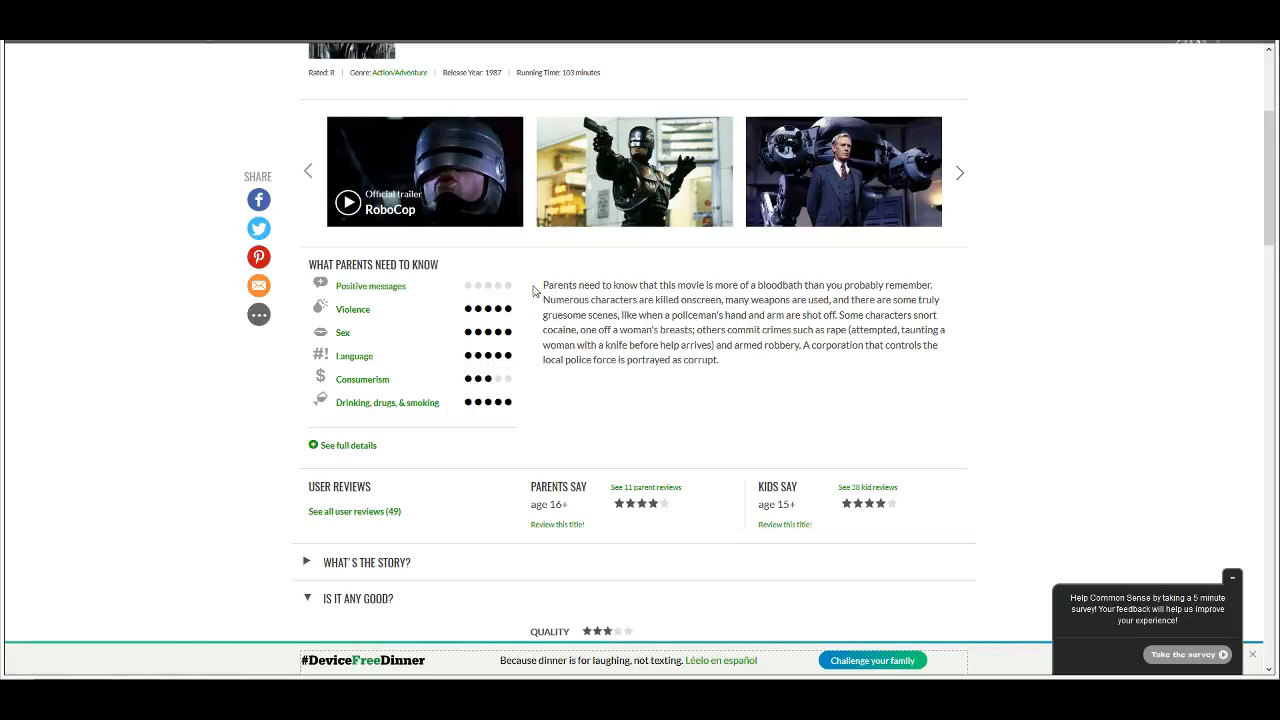
mouse_move(470, 300)
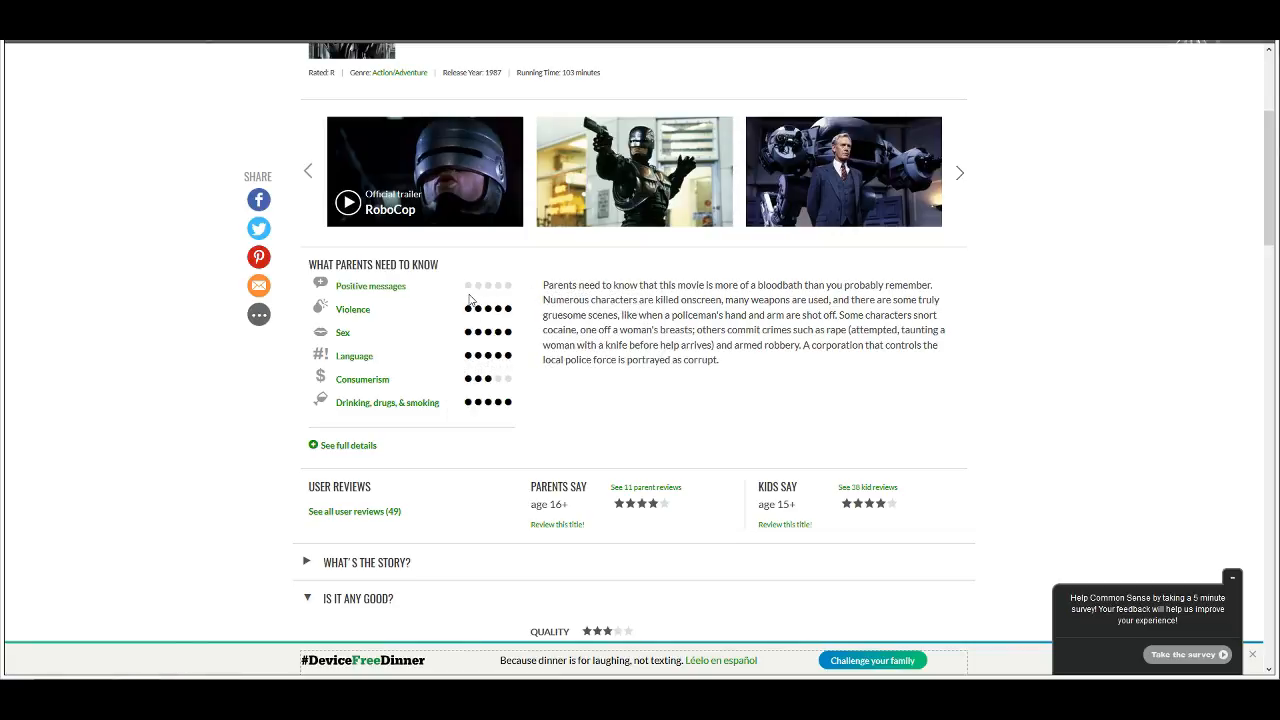
mouse_move(476, 292)
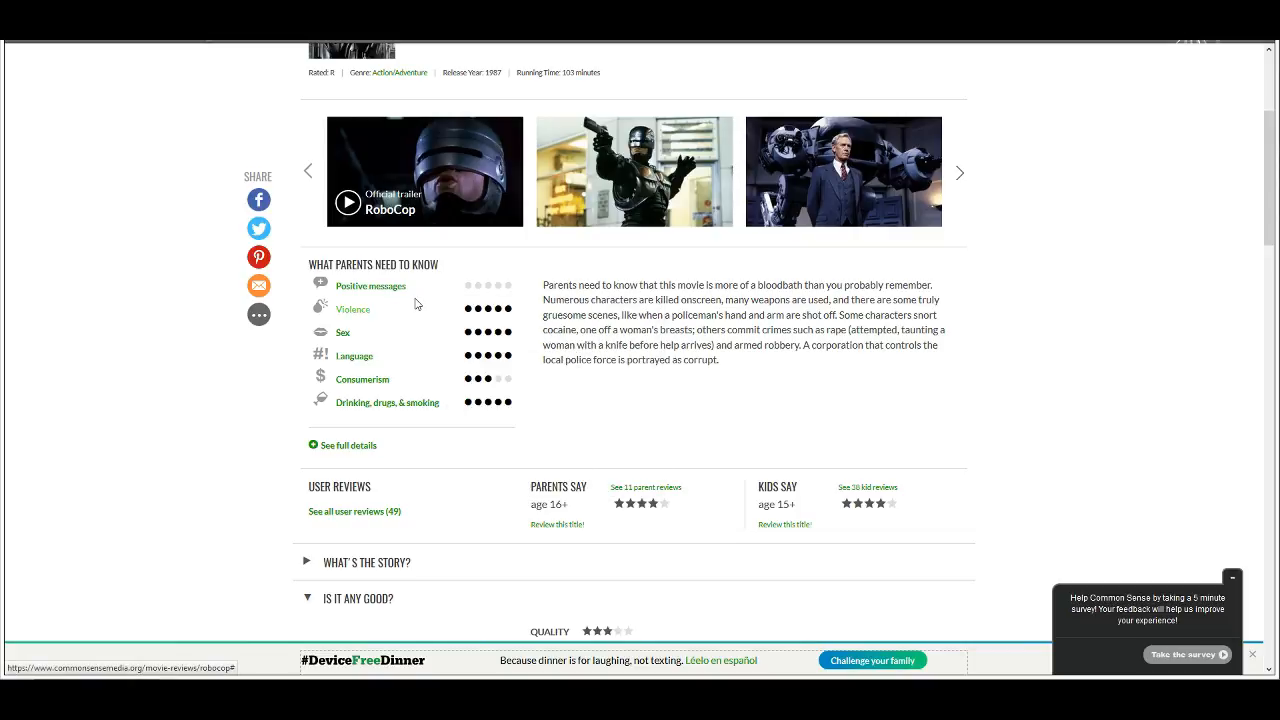
mouse_move(408, 300)
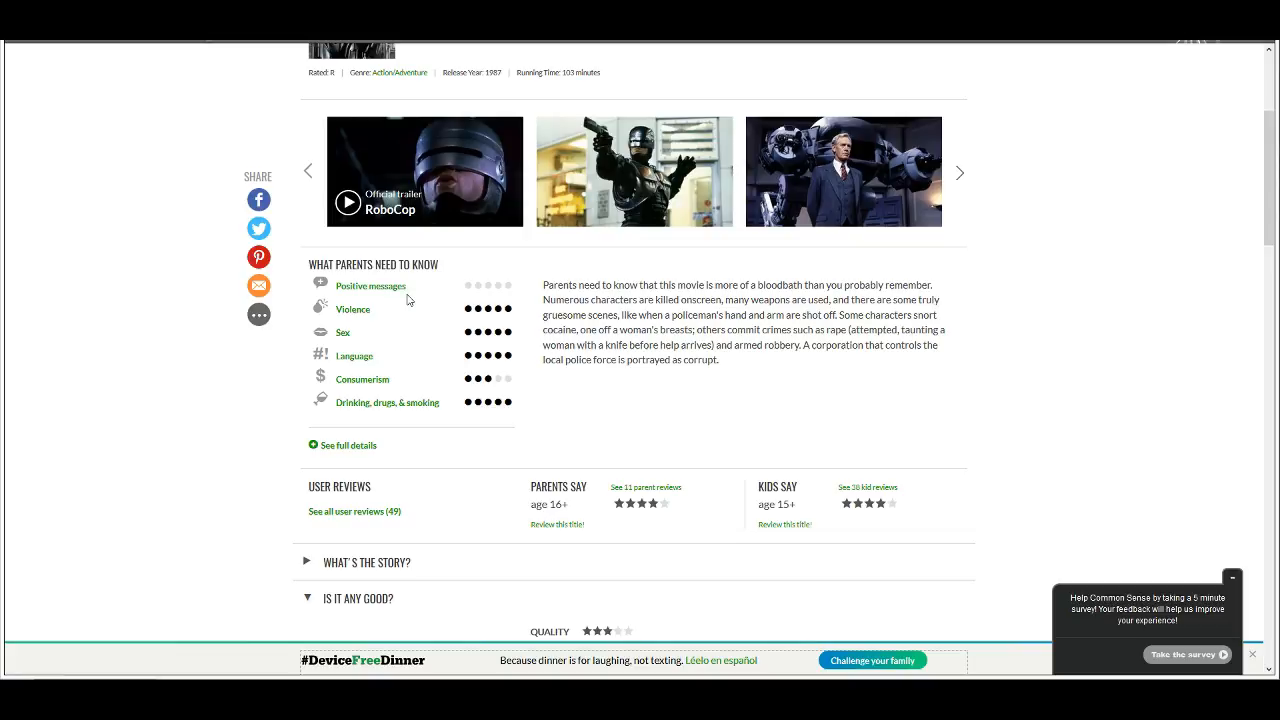
mouse_move(452, 294)
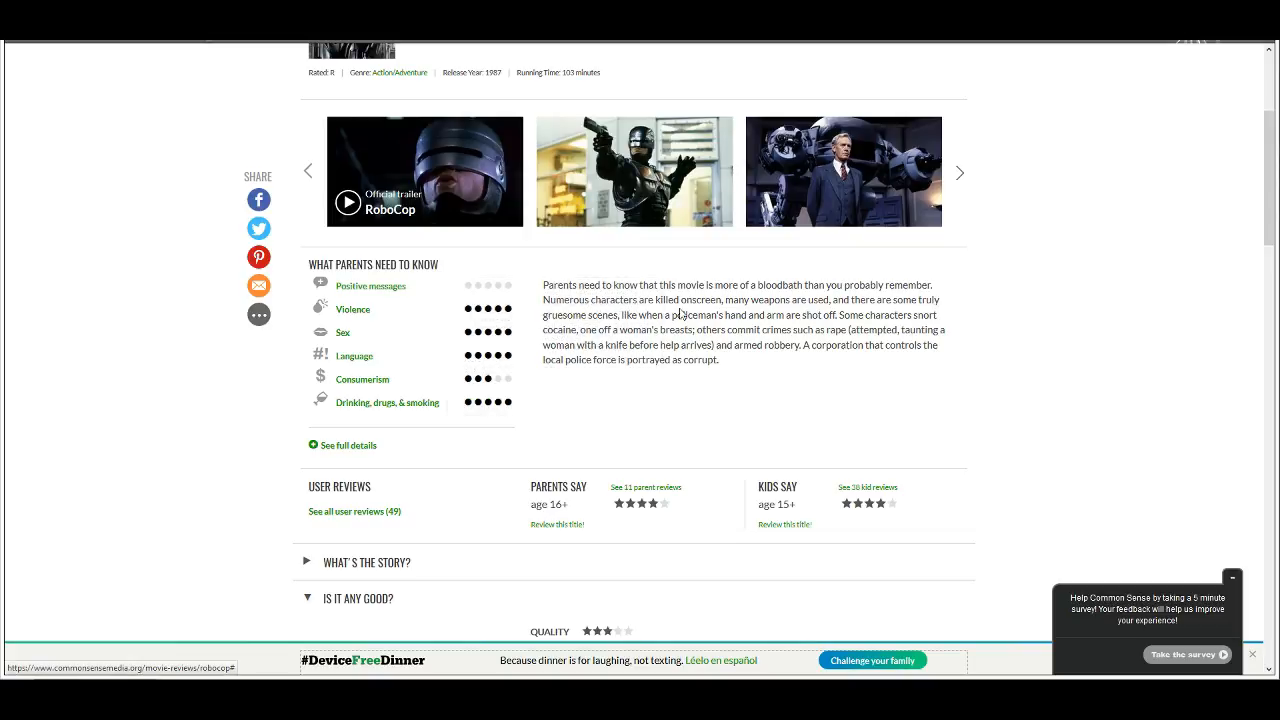
mouse_move(996, 282)
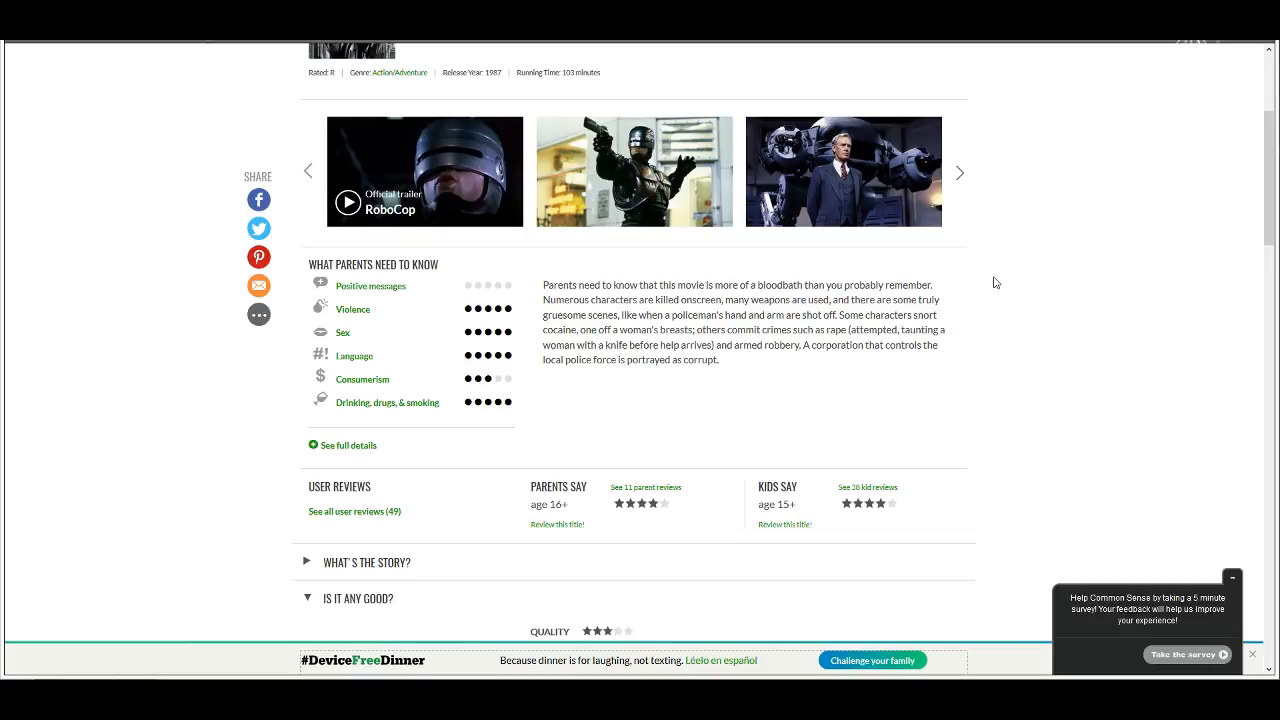
mouse_move(996, 300)
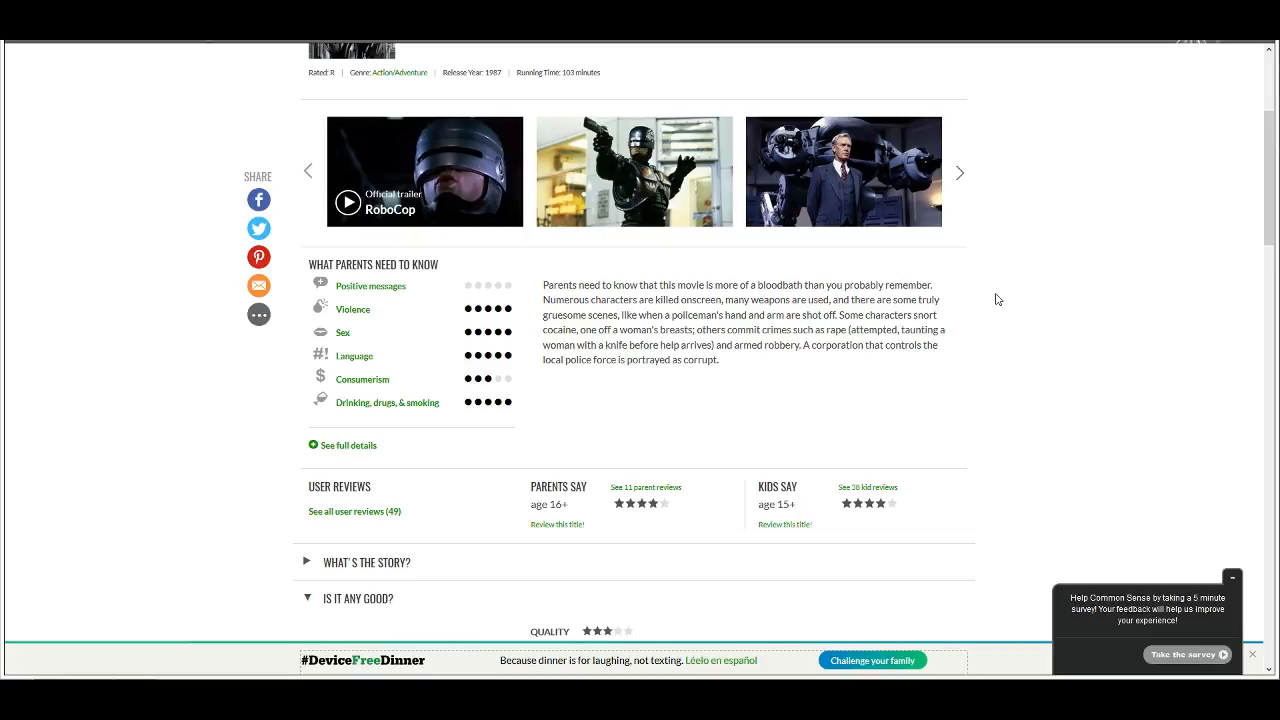
mouse_move(528, 252)
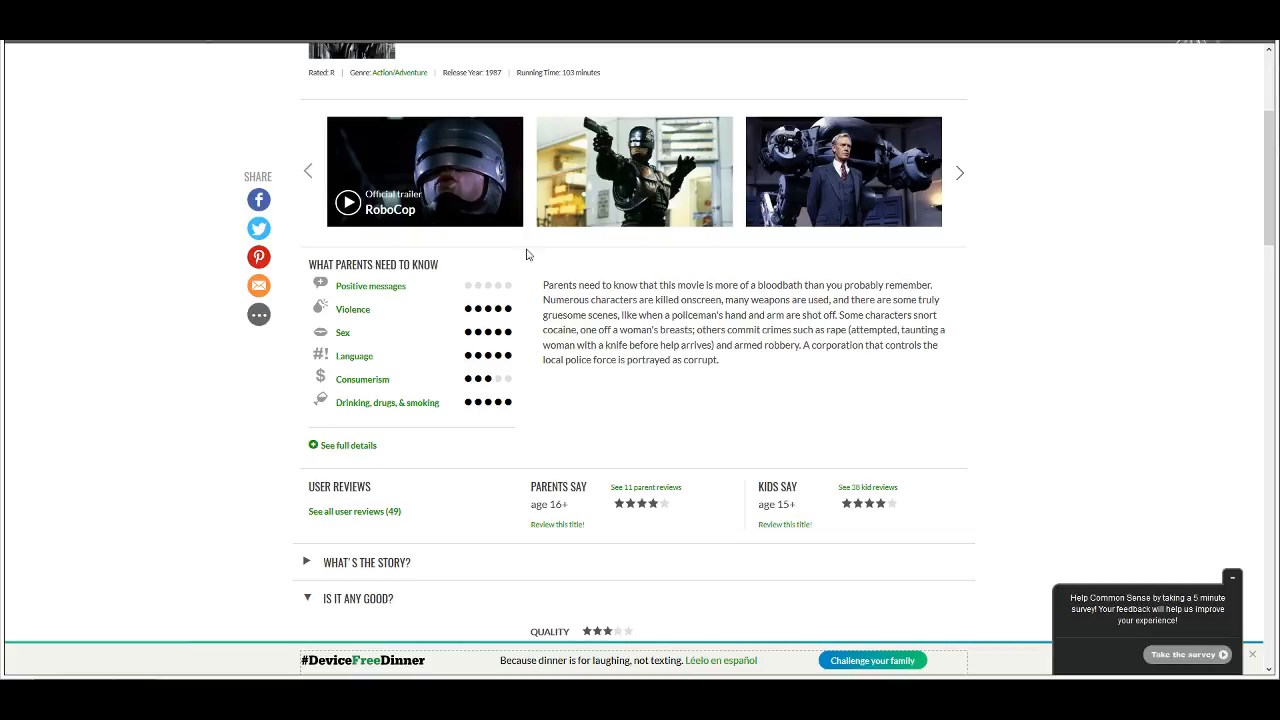
mouse_move(504, 276)
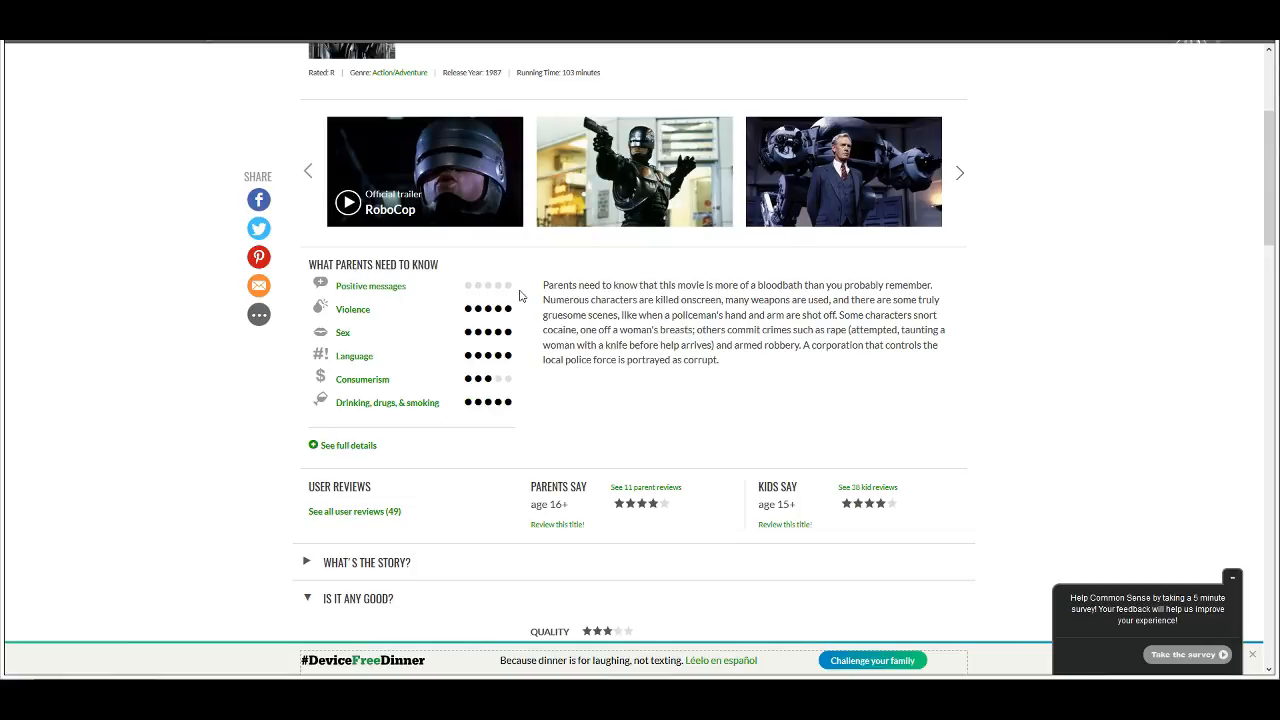
mouse_move(1112, 324)
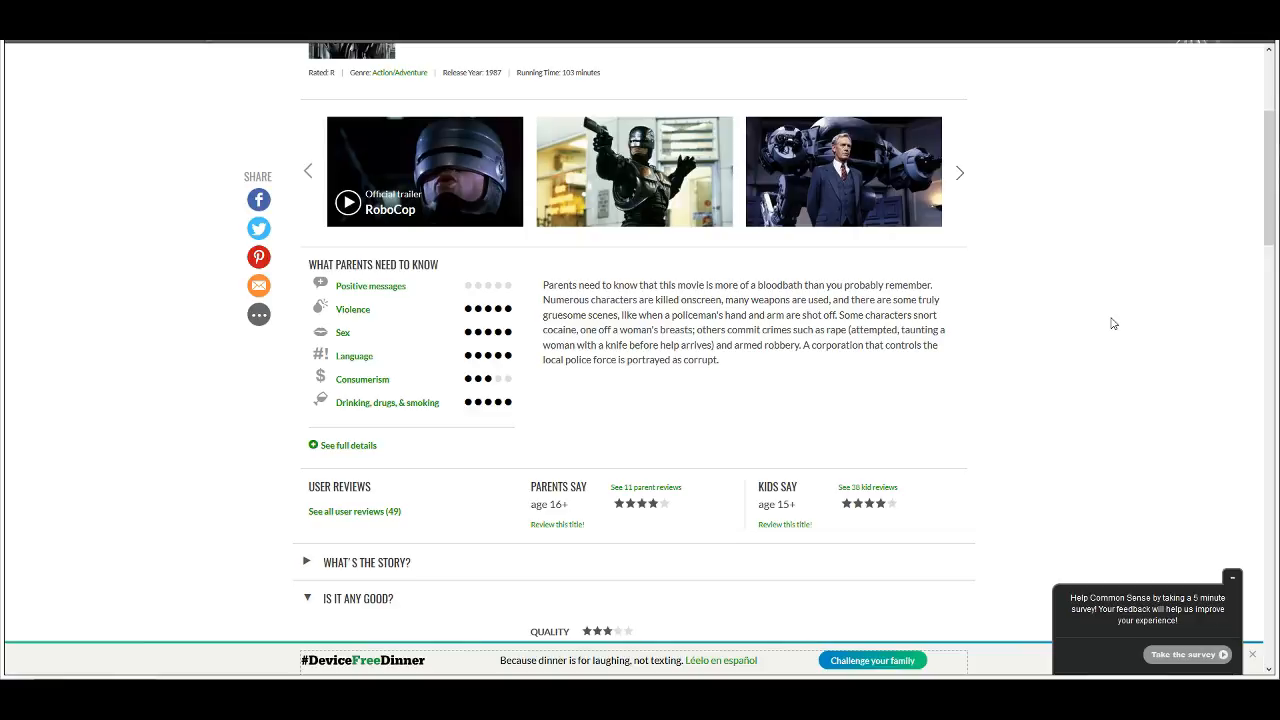
mouse_move(538, 222)
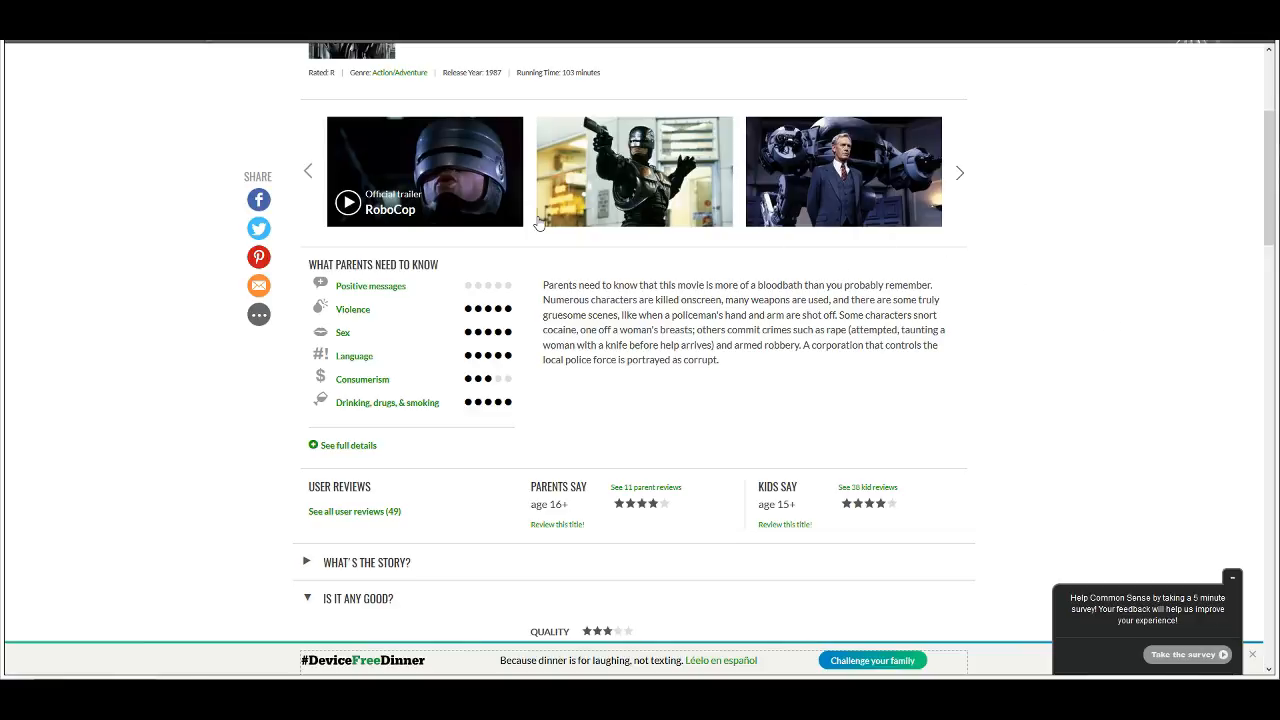
mouse_move(512, 314)
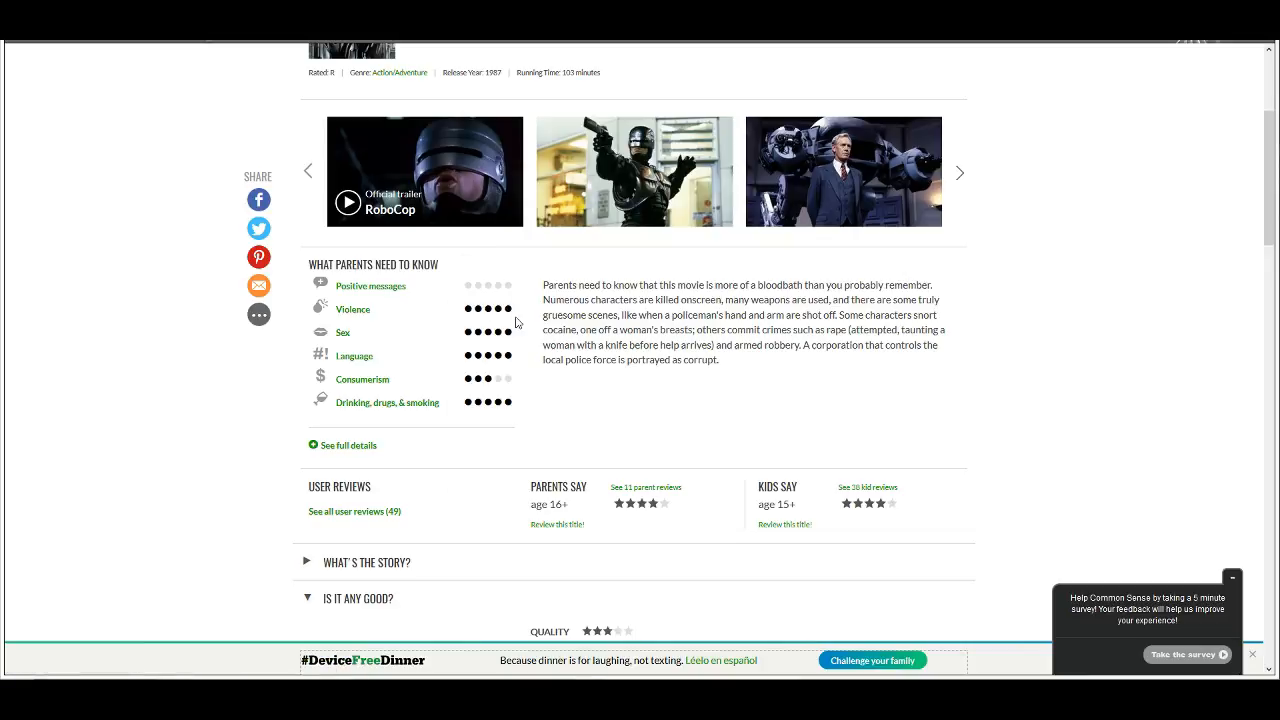
mouse_move(344, 332)
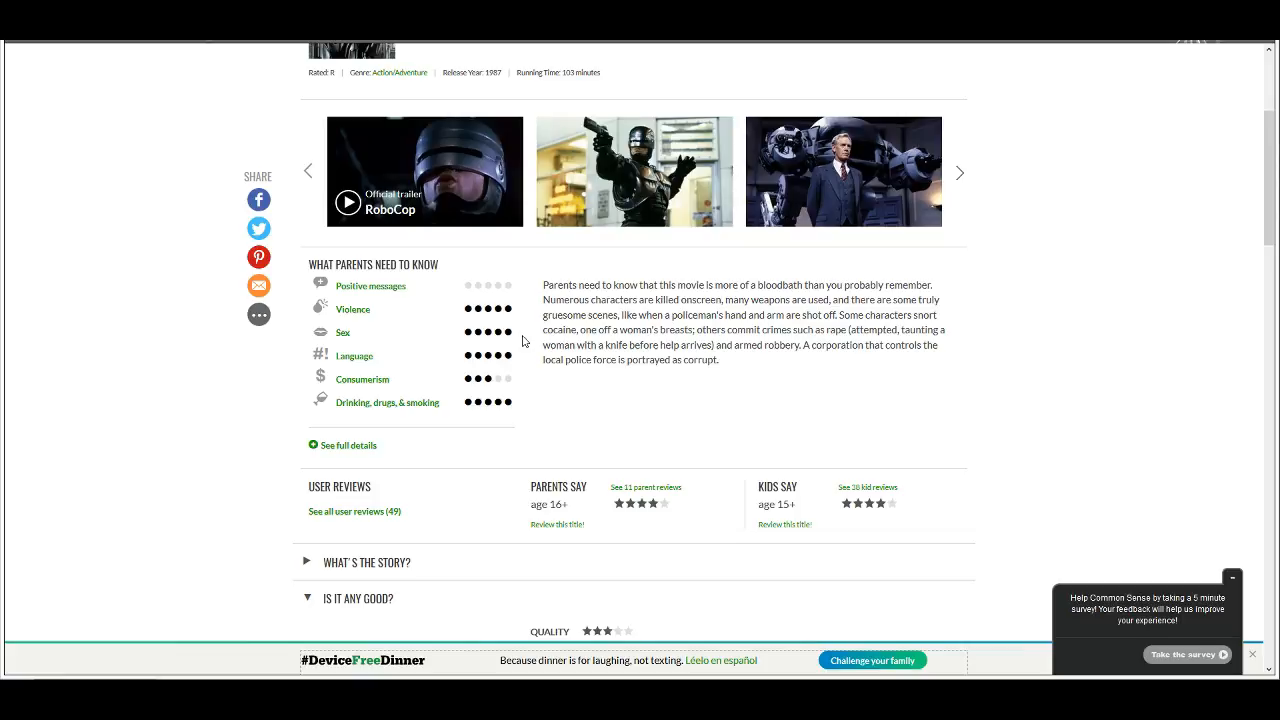
mouse_move(508, 414)
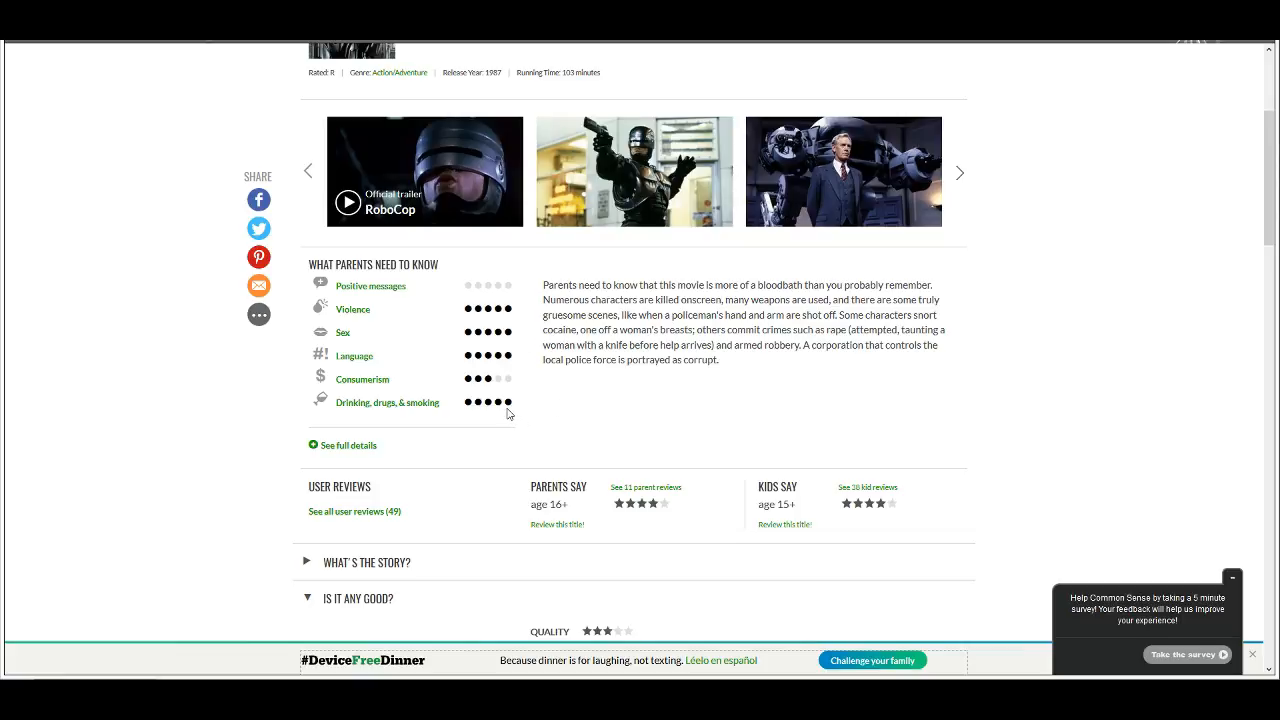
mouse_move(528, 410)
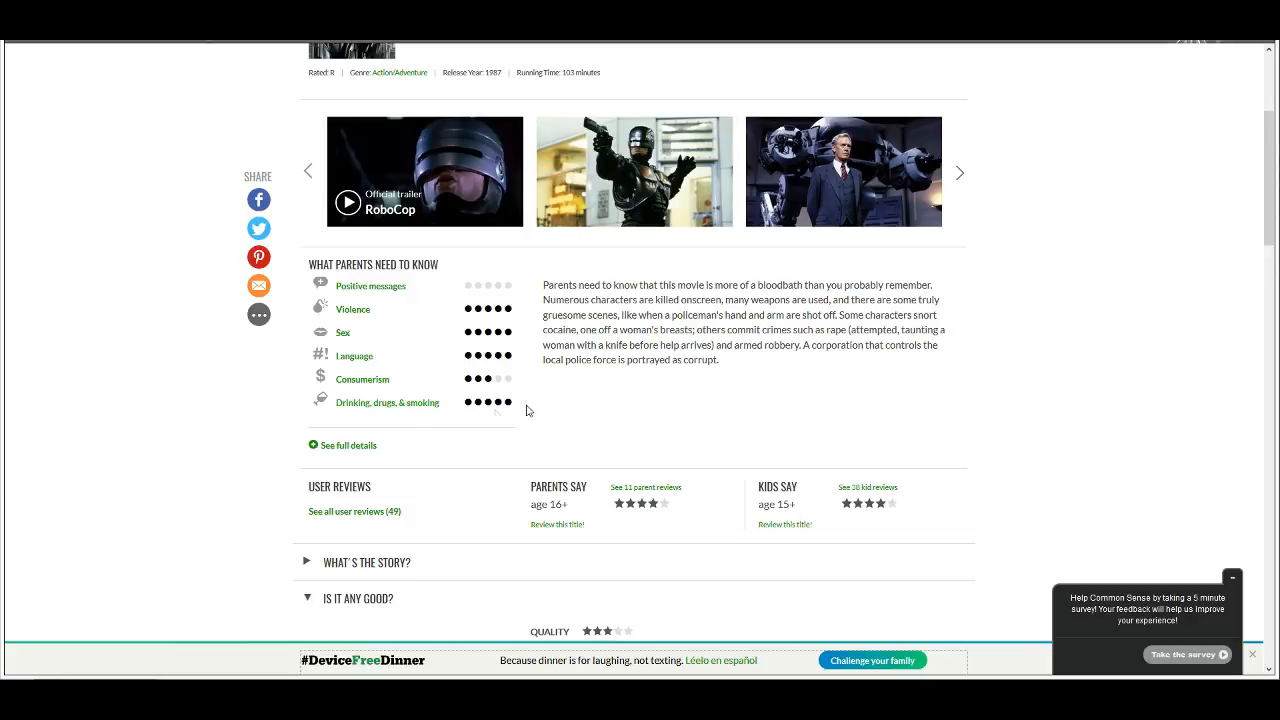
mouse_move(504, 408)
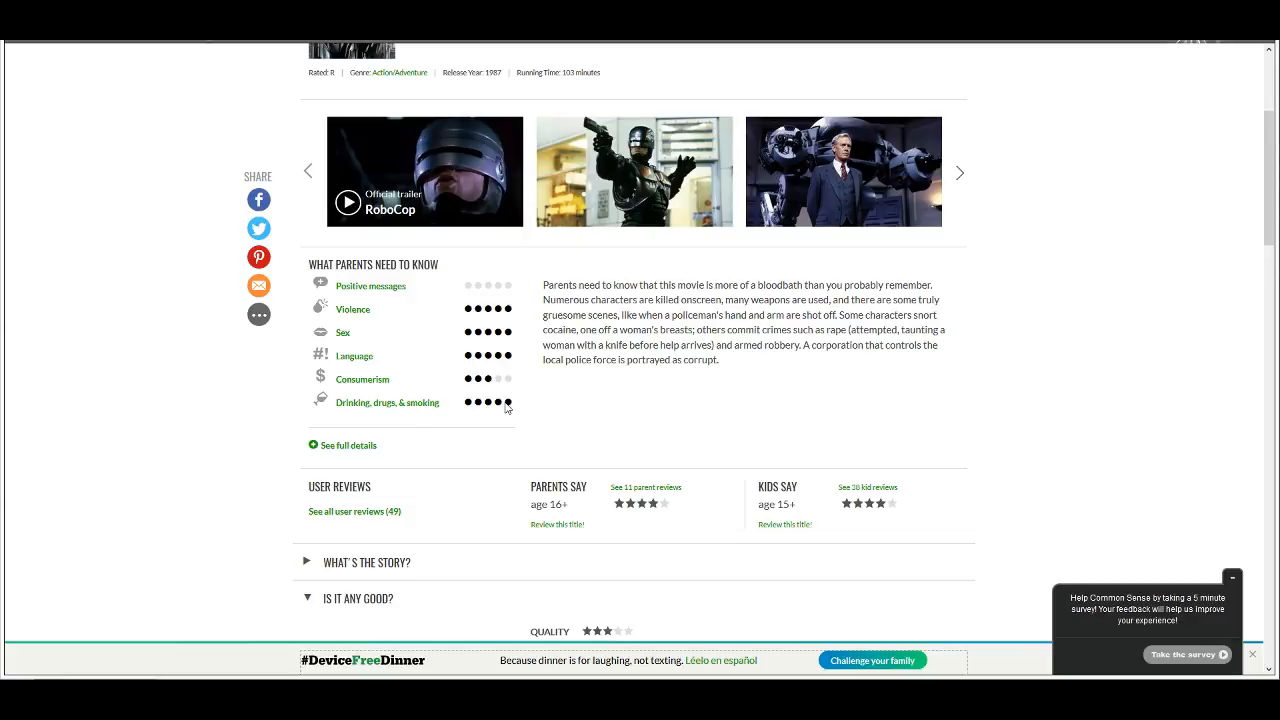
mouse_move(672, 284)
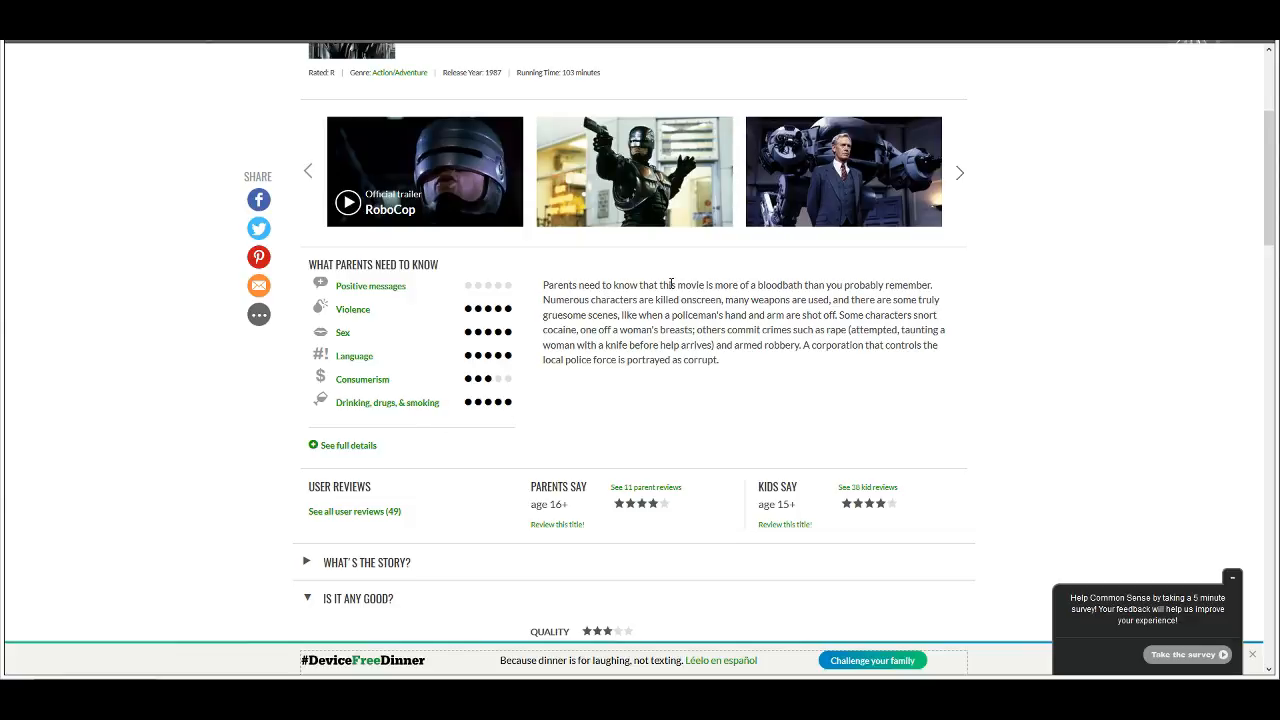
mouse_move(930, 284)
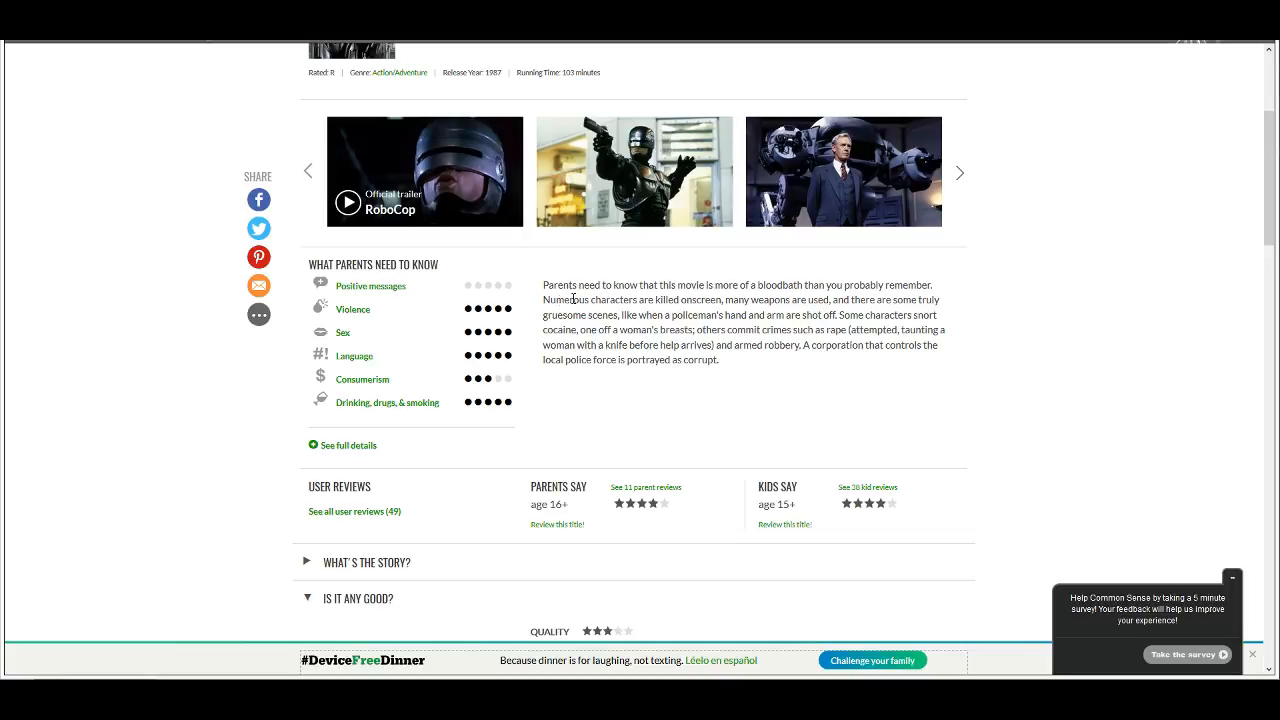
drag(544, 300, 584, 316)
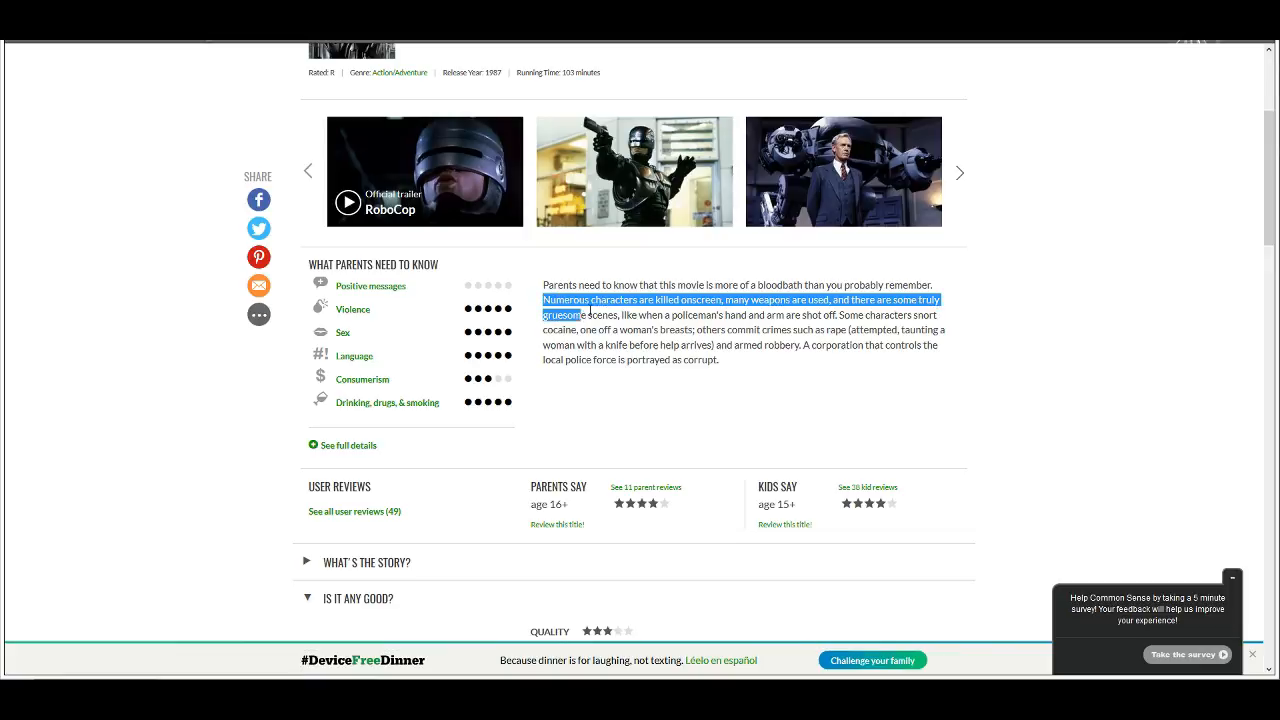
click(738, 368)
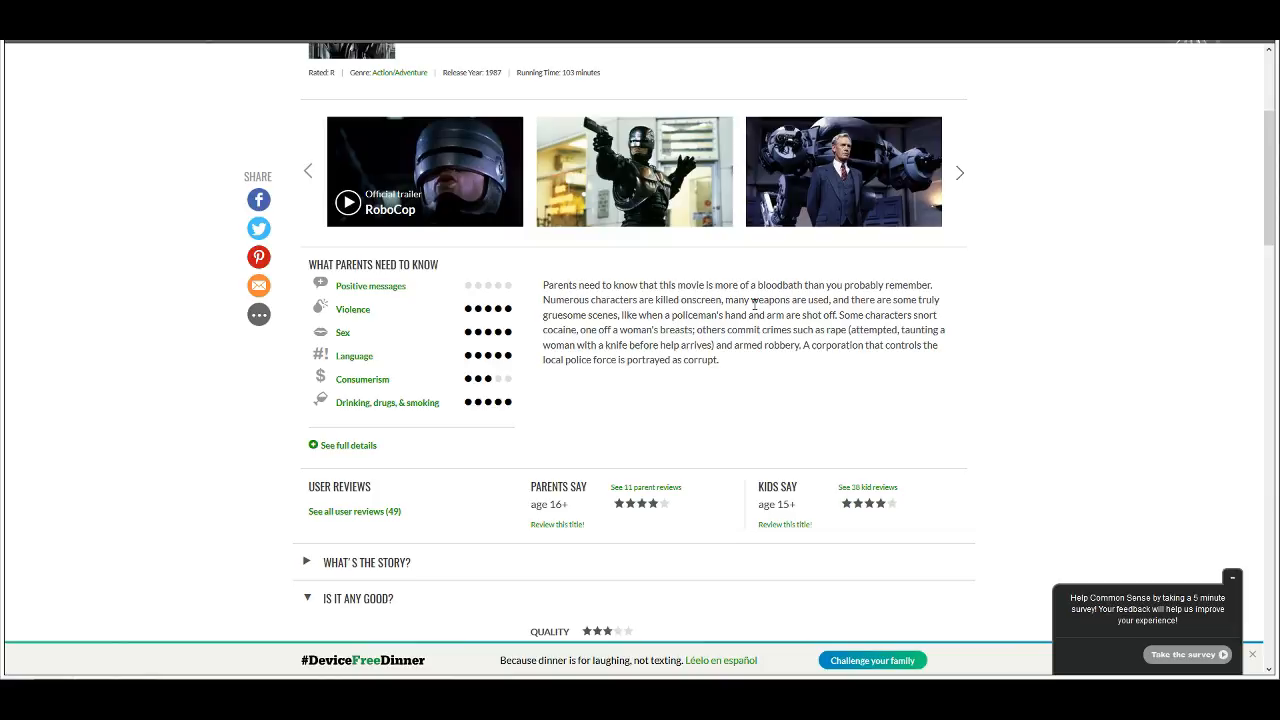
mouse_move(704, 288)
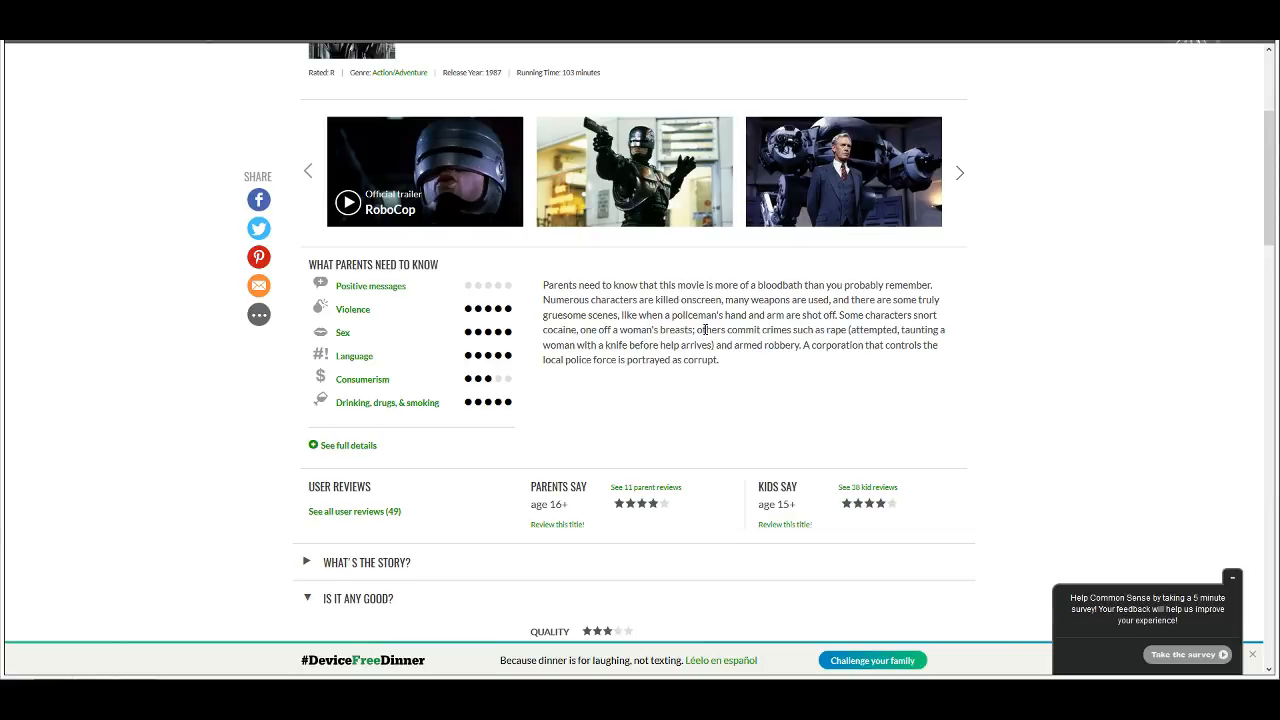
mouse_move(692, 316)
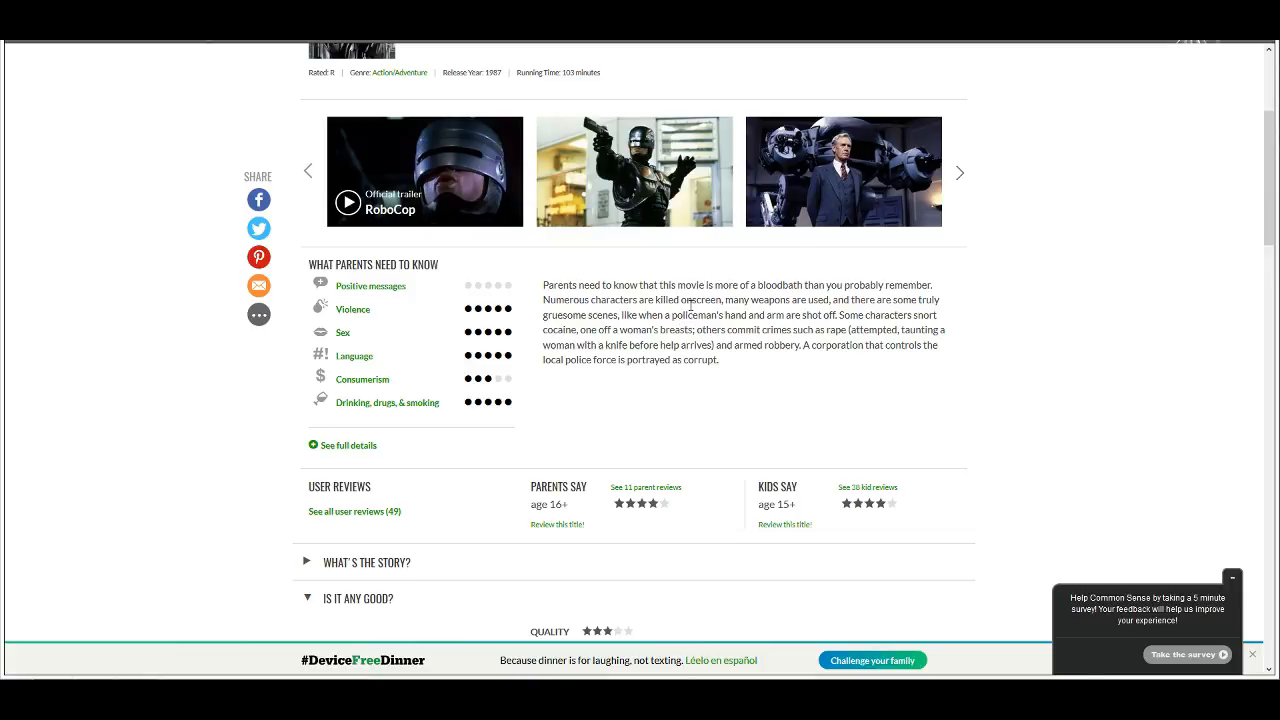
mouse_move(760, 324)
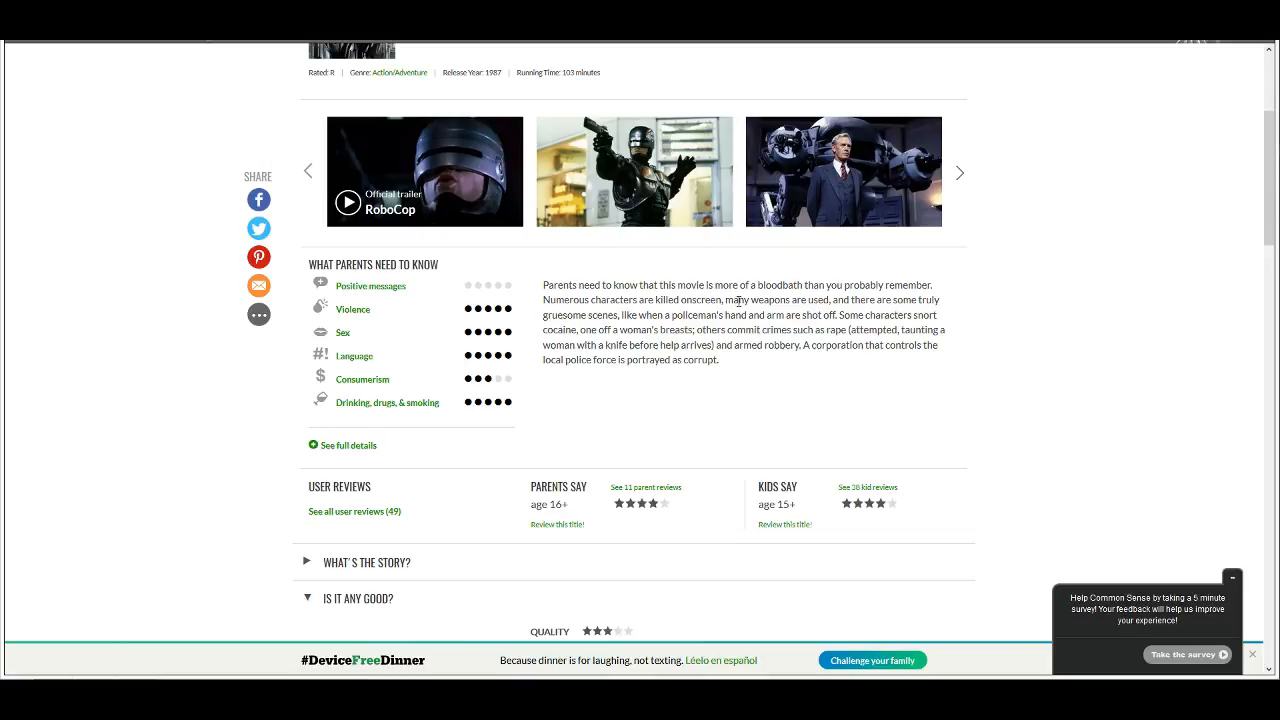
mouse_move(736, 300)
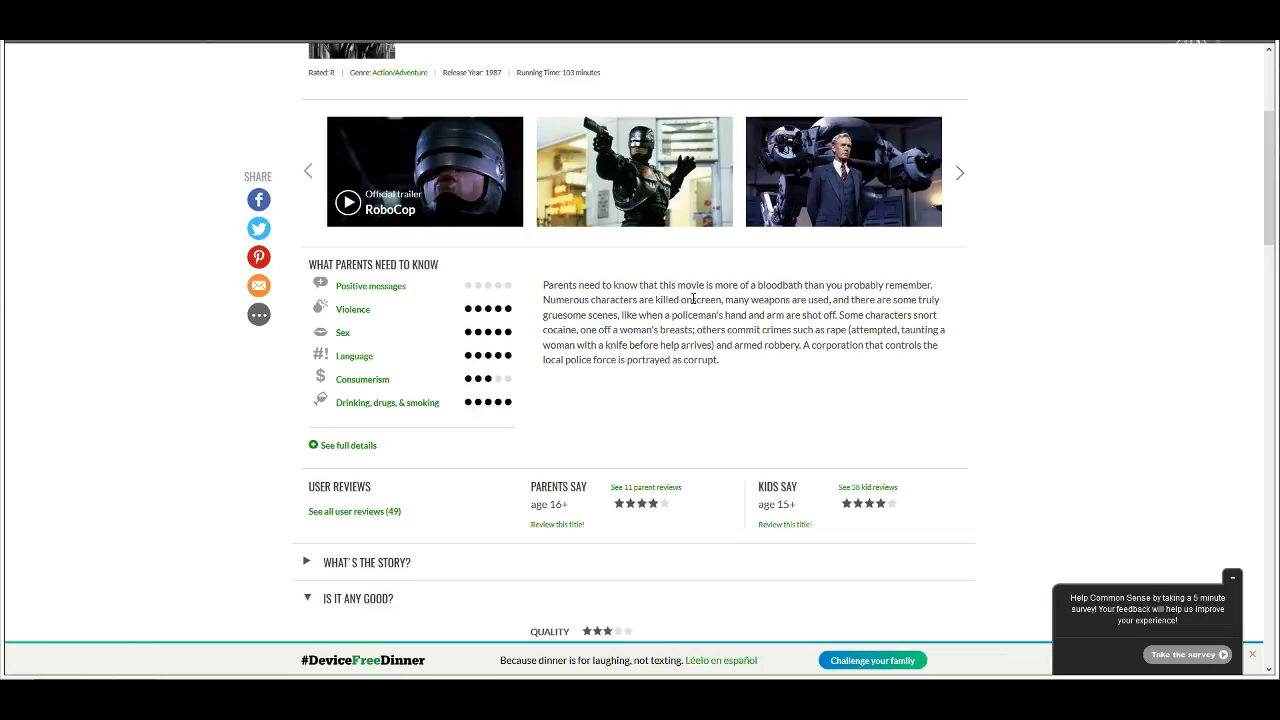
mouse_move(780, 276)
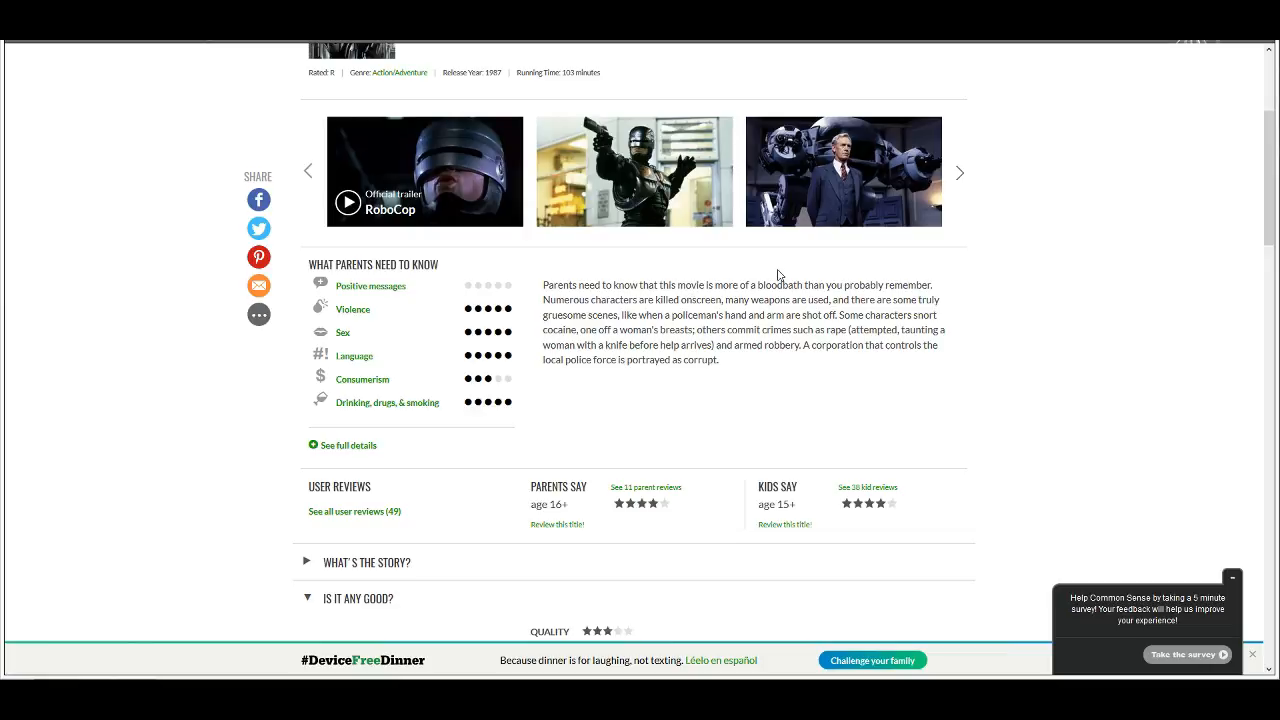
mouse_move(760, 278)
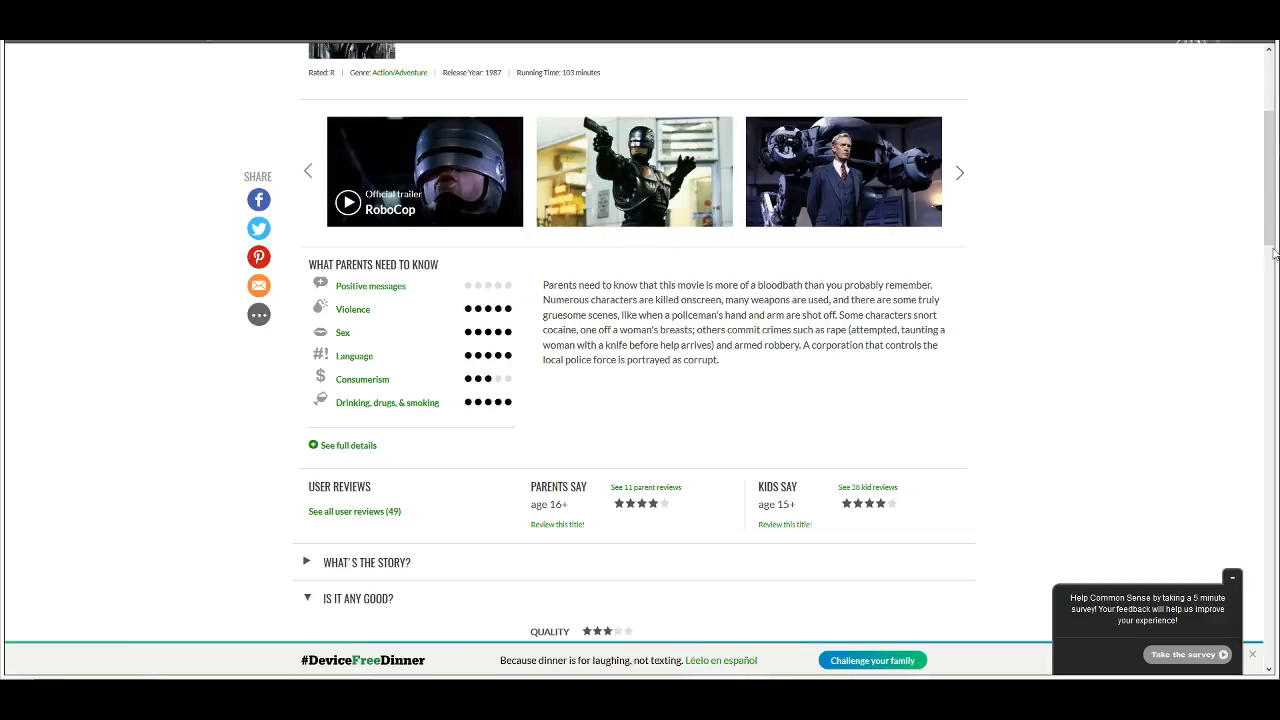
Step: Scroll to the full Is It Any Good? critique, author credit and alternative film picks
scroll(down, 3)
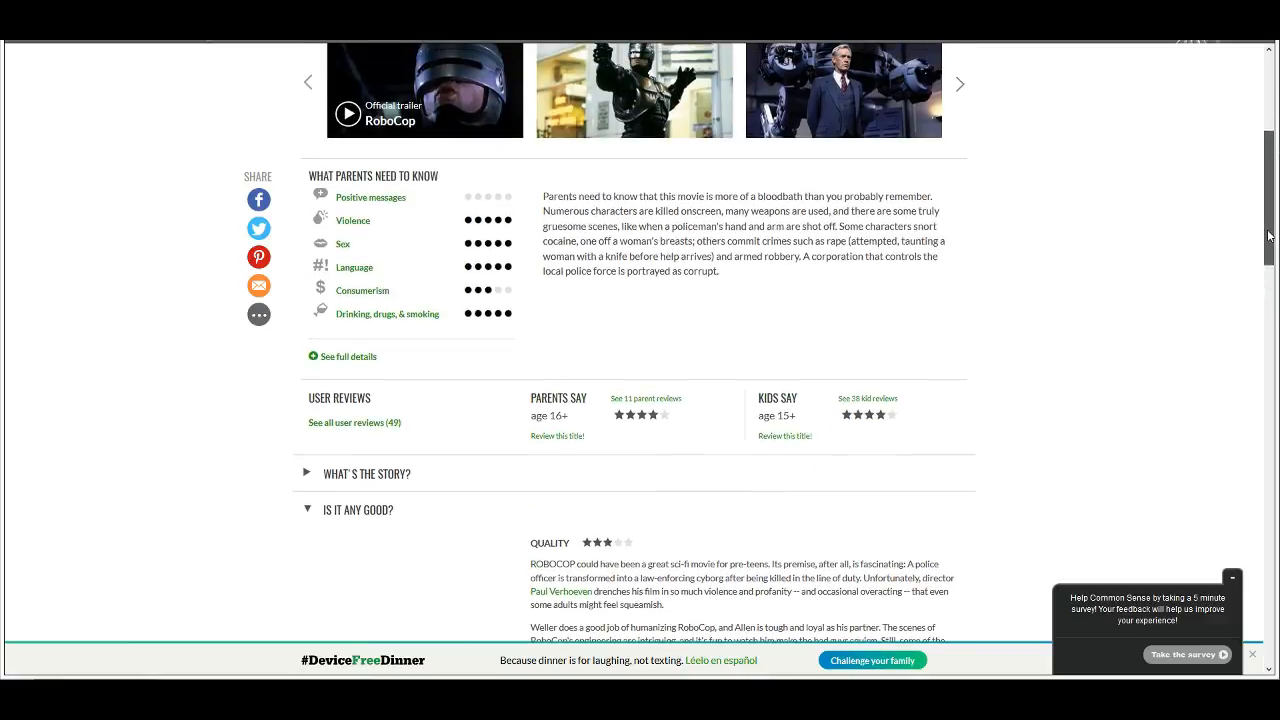
scroll(down, 3)
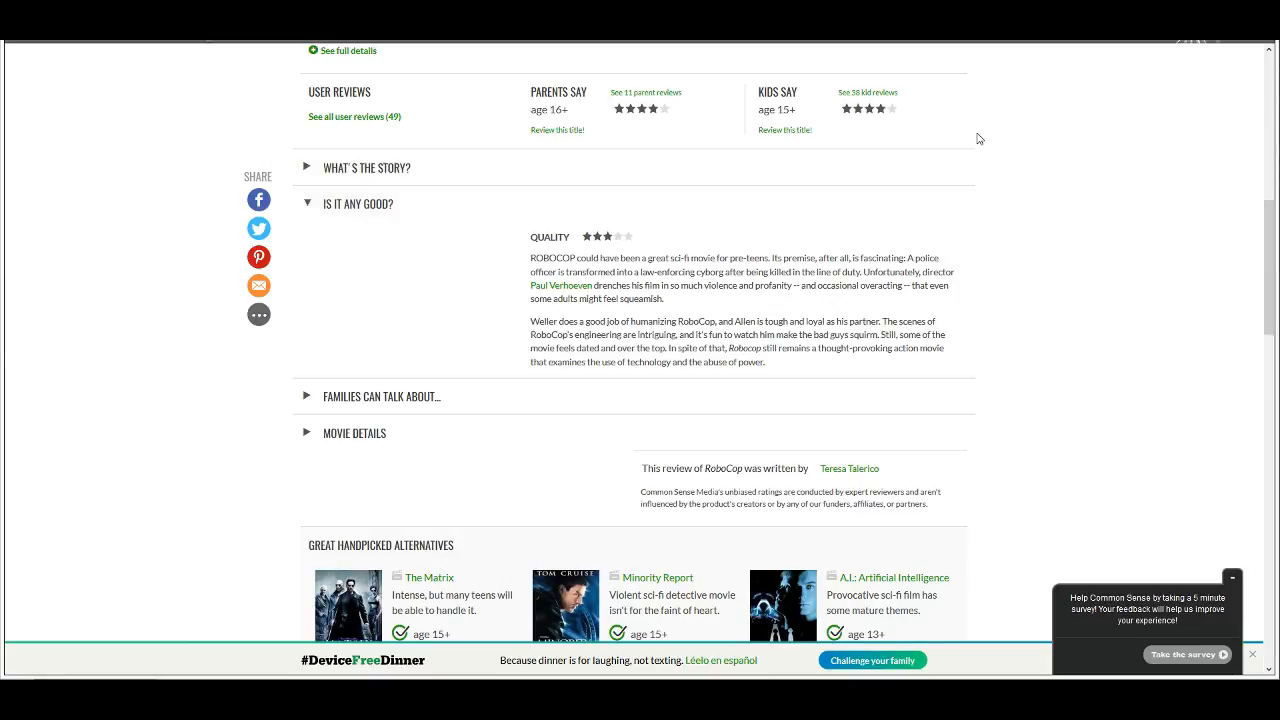
mouse_move(884, 128)
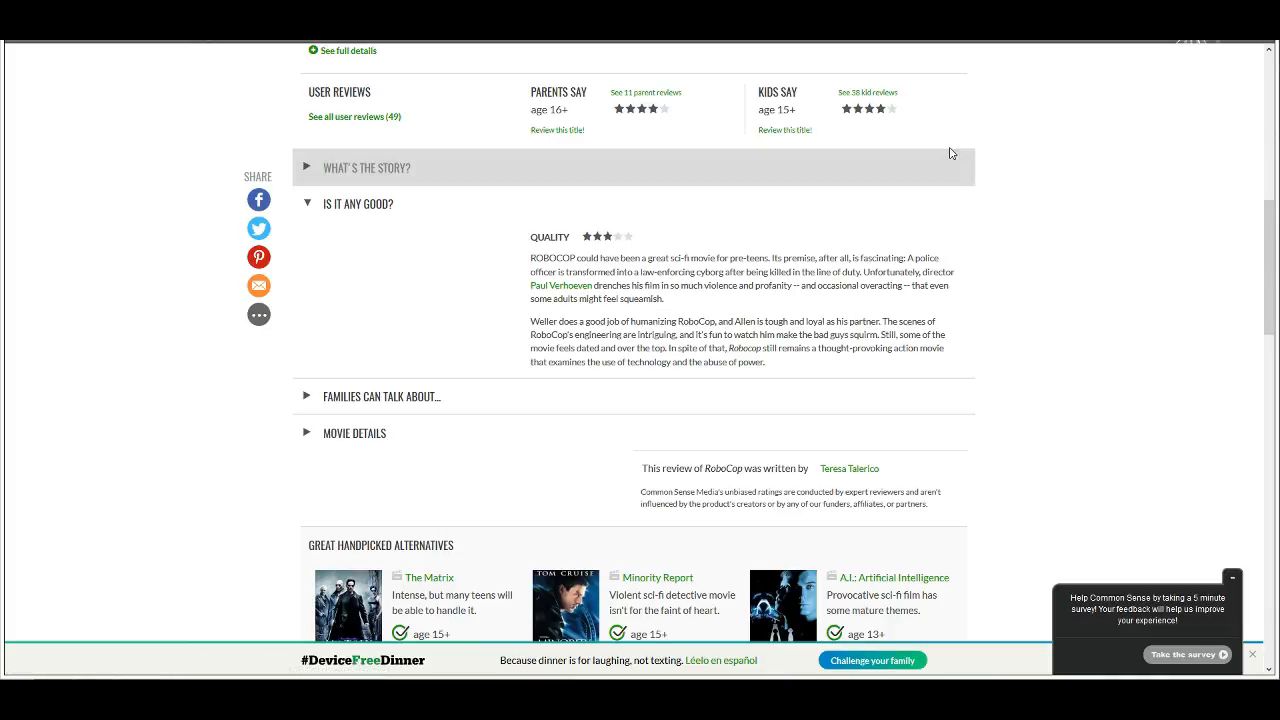
mouse_move(1128, 240)
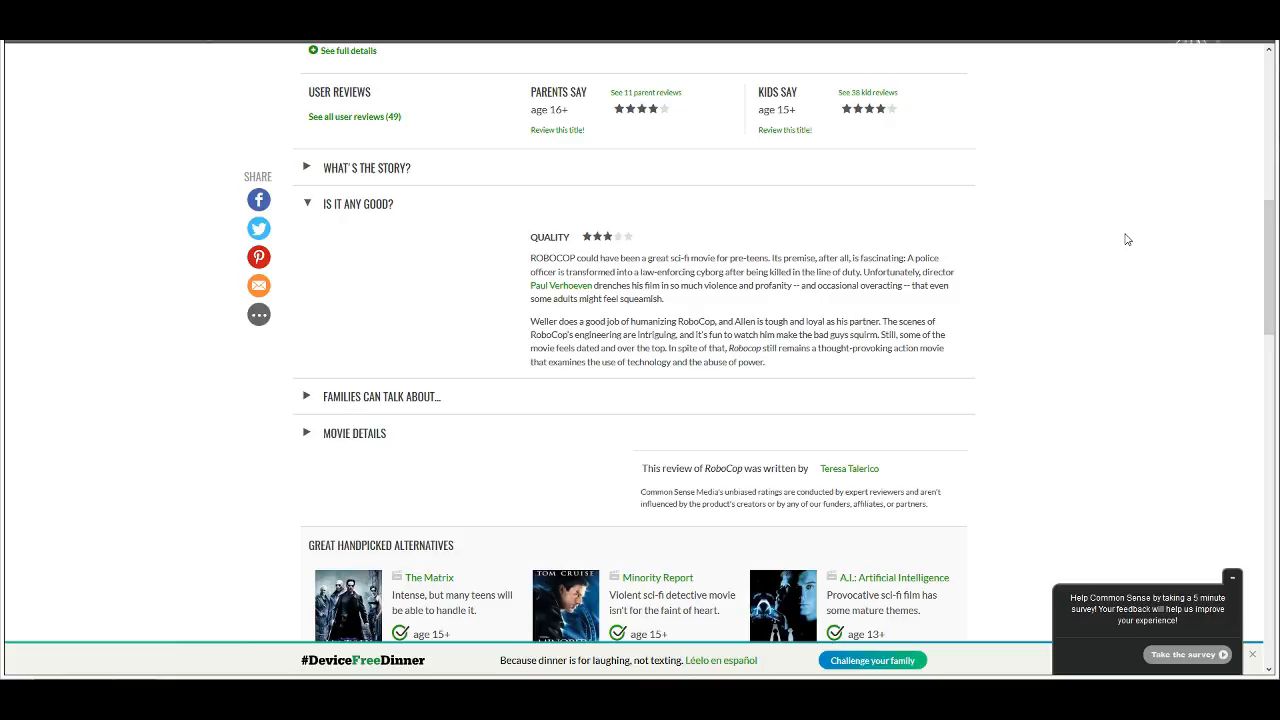
mouse_move(504, 240)
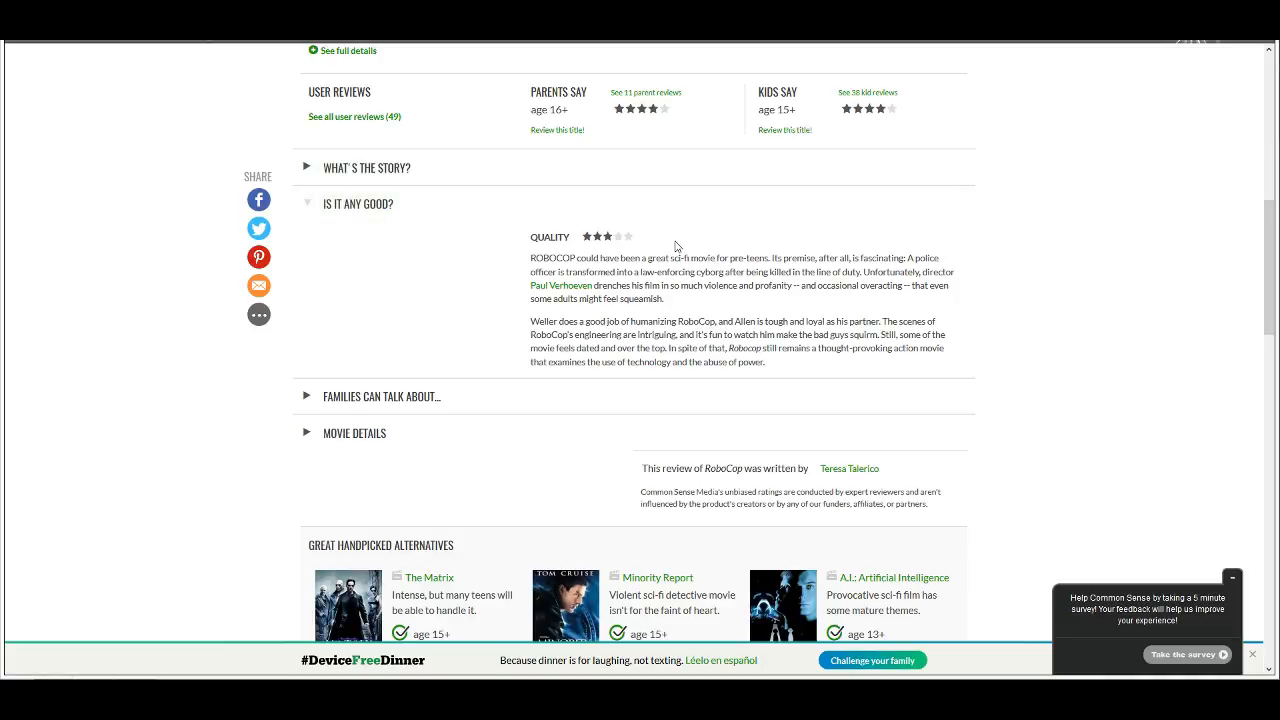
mouse_move(644, 244)
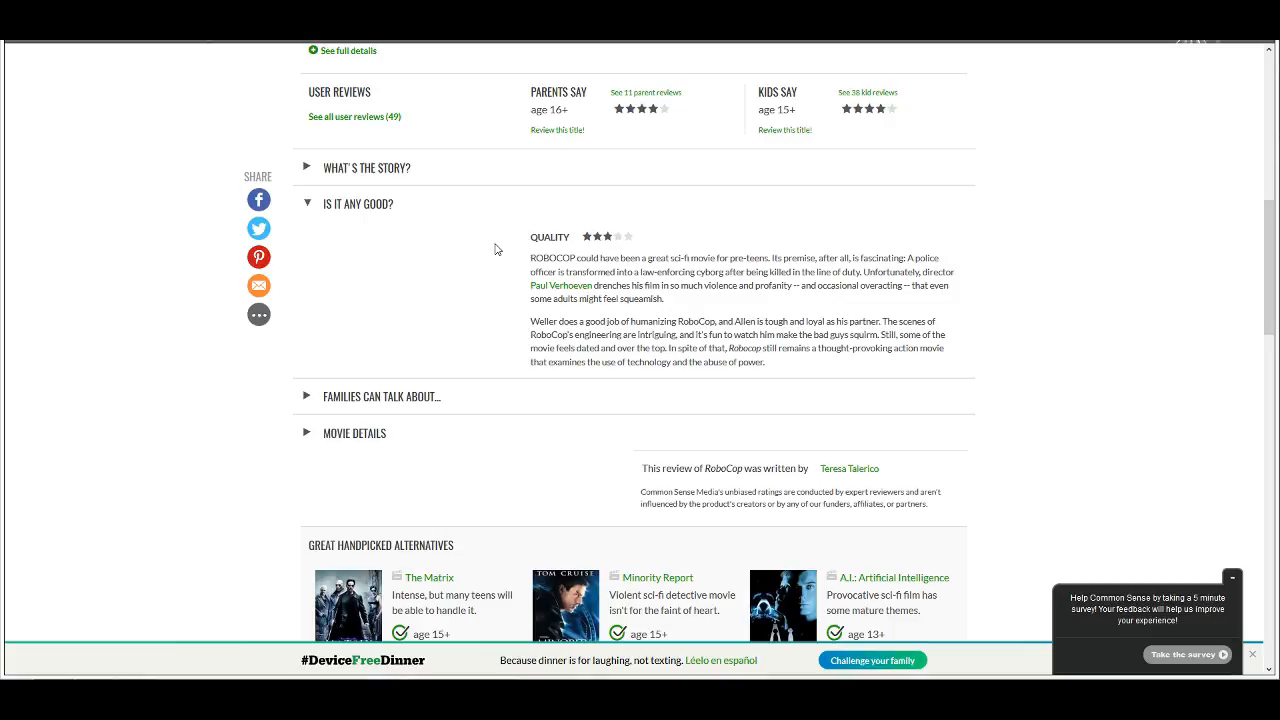
mouse_move(504, 248)
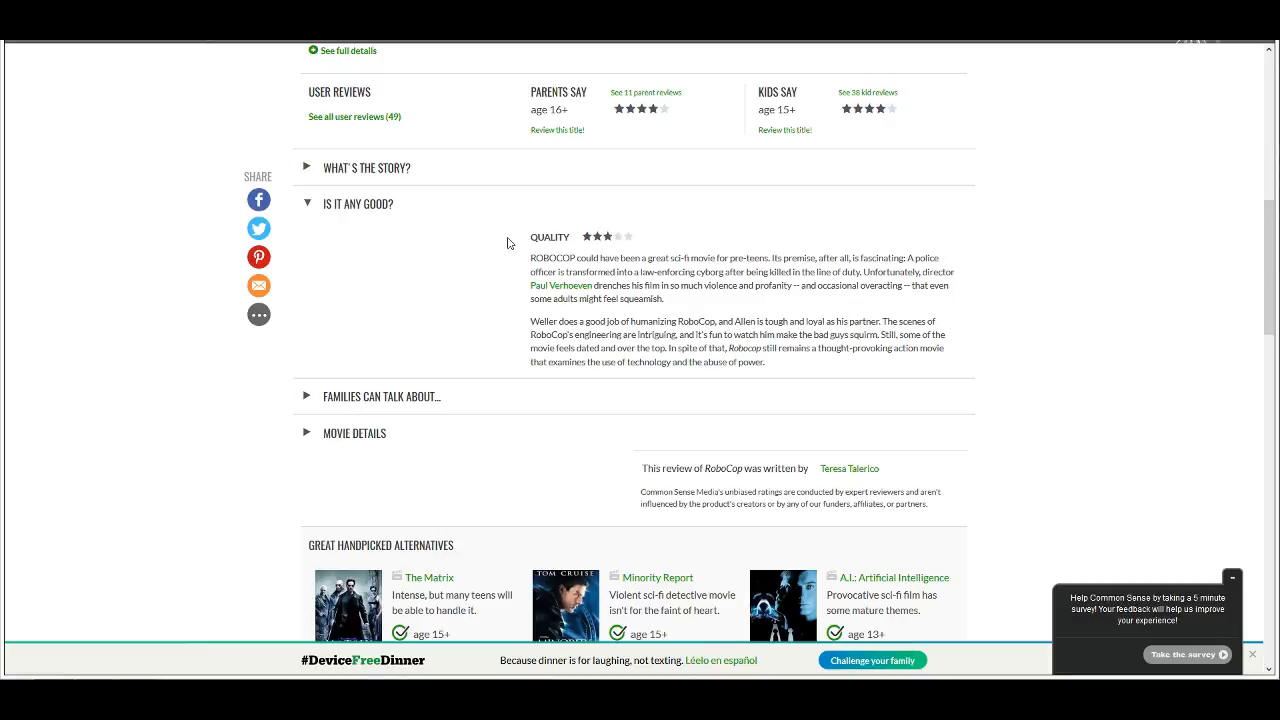
mouse_move(448, 228)
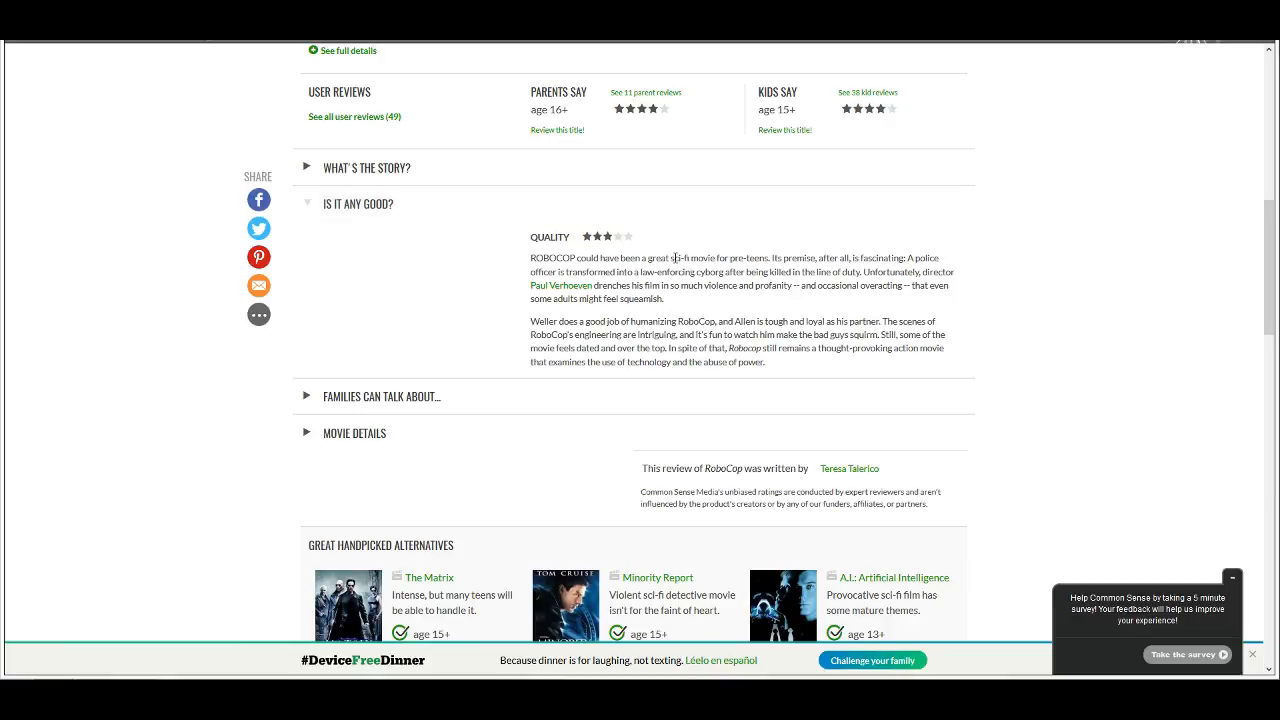
mouse_move(524, 260)
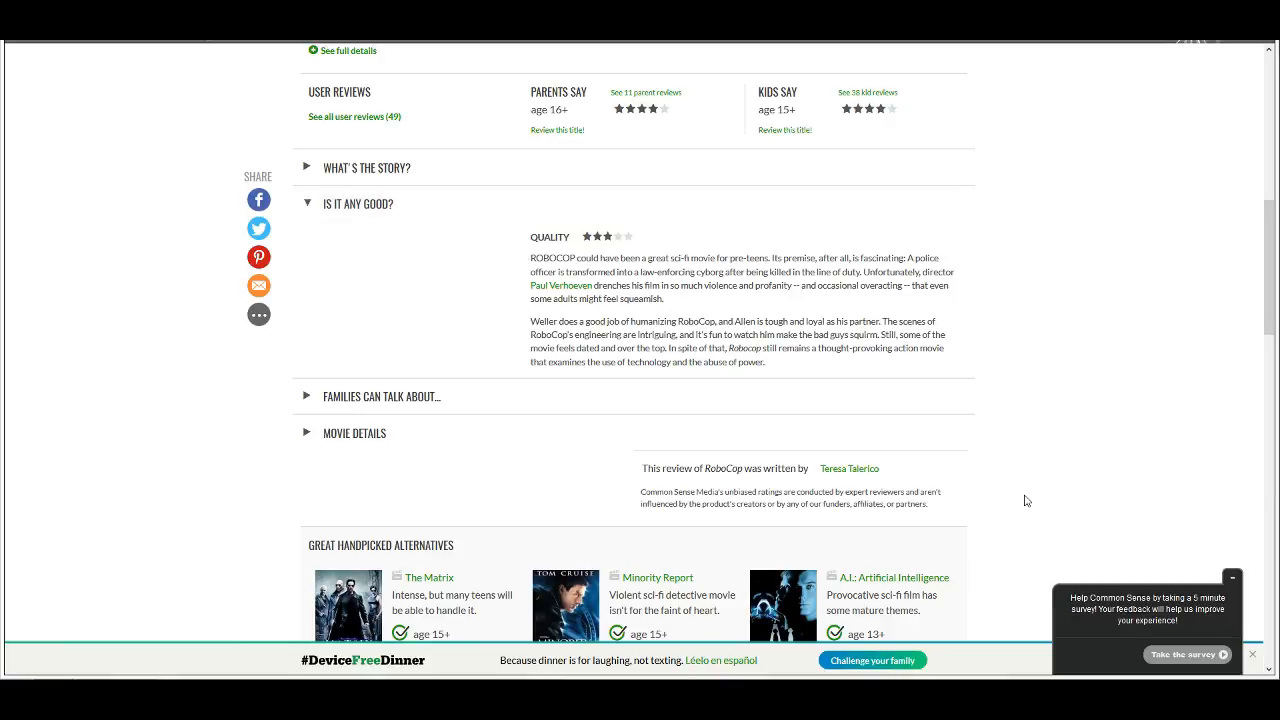
mouse_move(1160, 580)
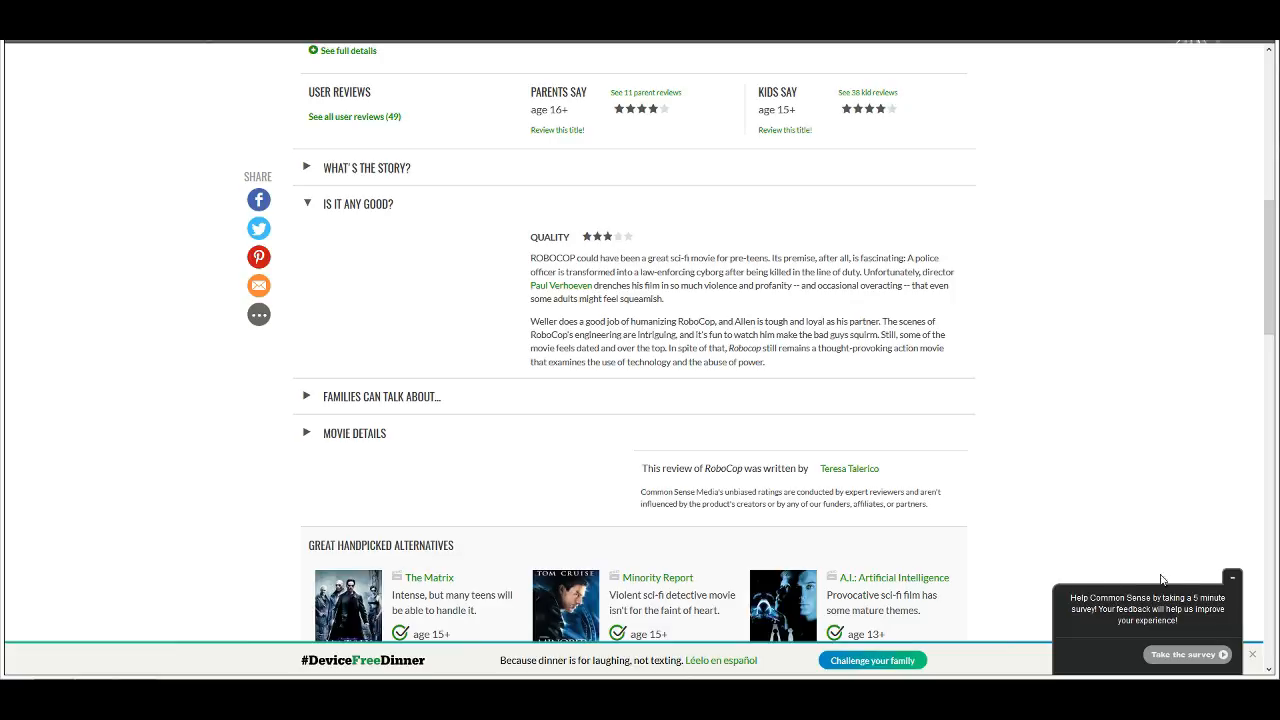
mouse_move(1138, 542)
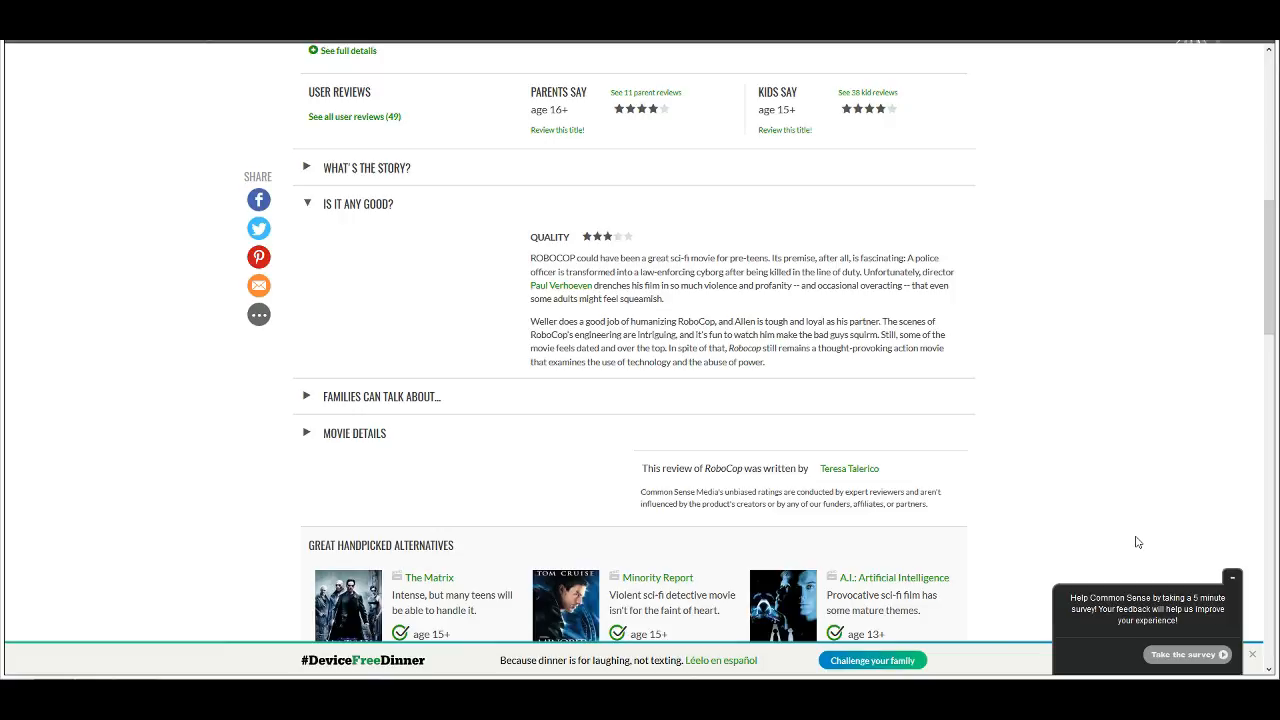
mouse_move(1066, 458)
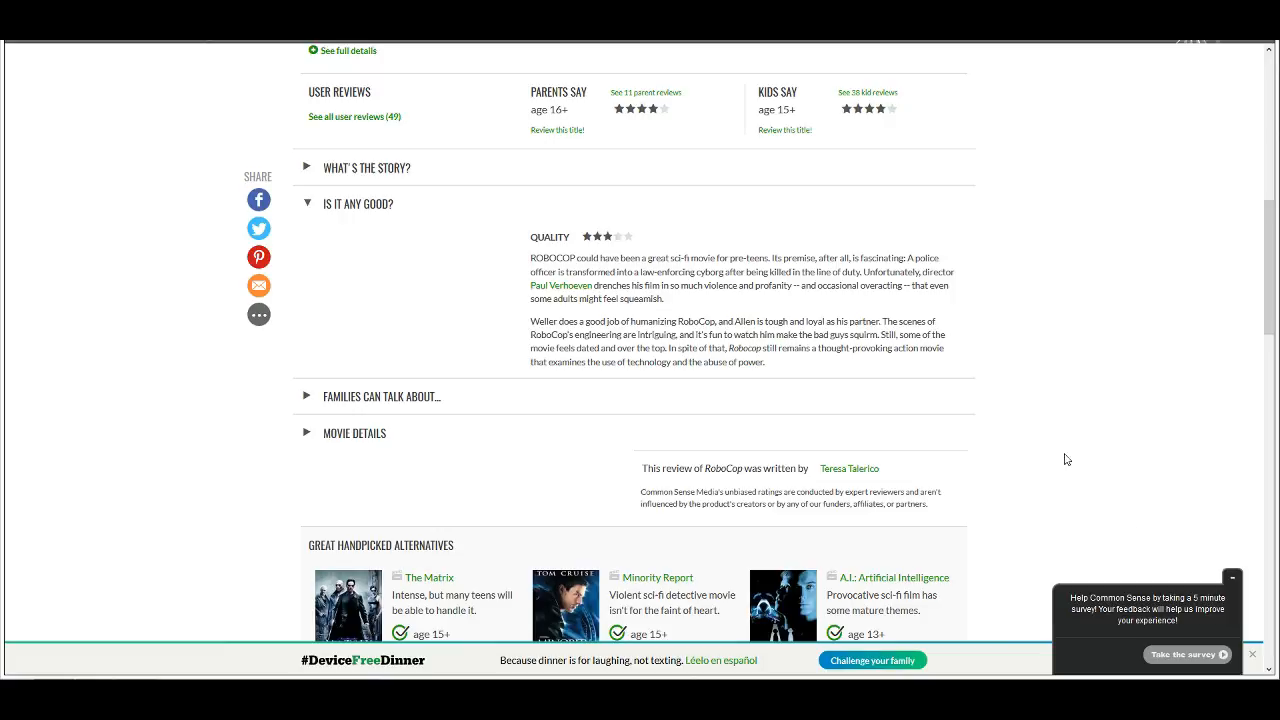
mouse_move(1046, 428)
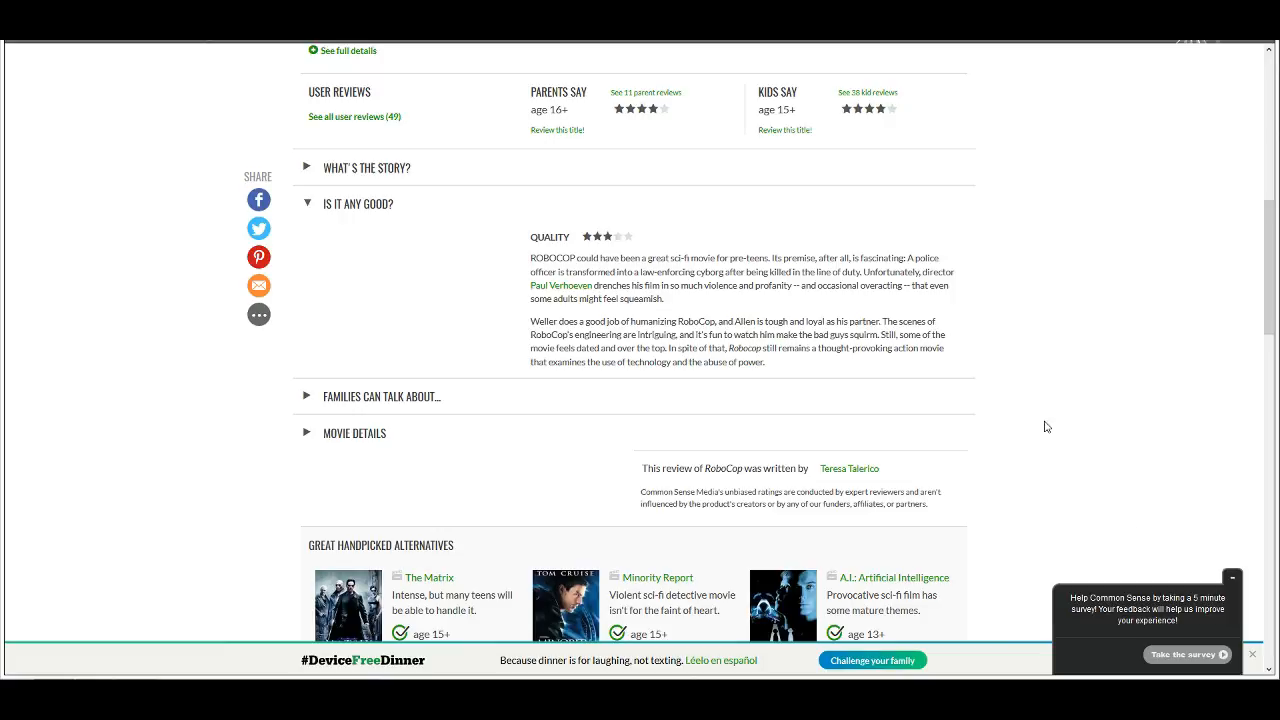
mouse_move(1036, 396)
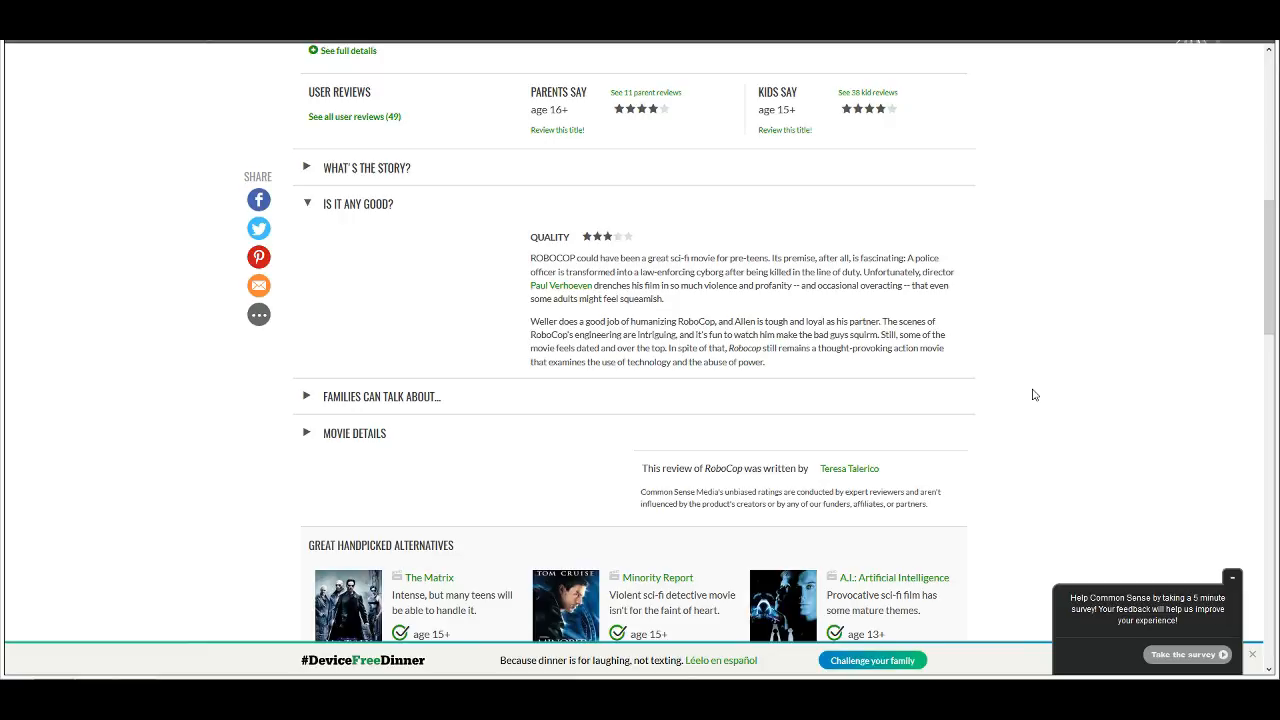
mouse_move(1032, 354)
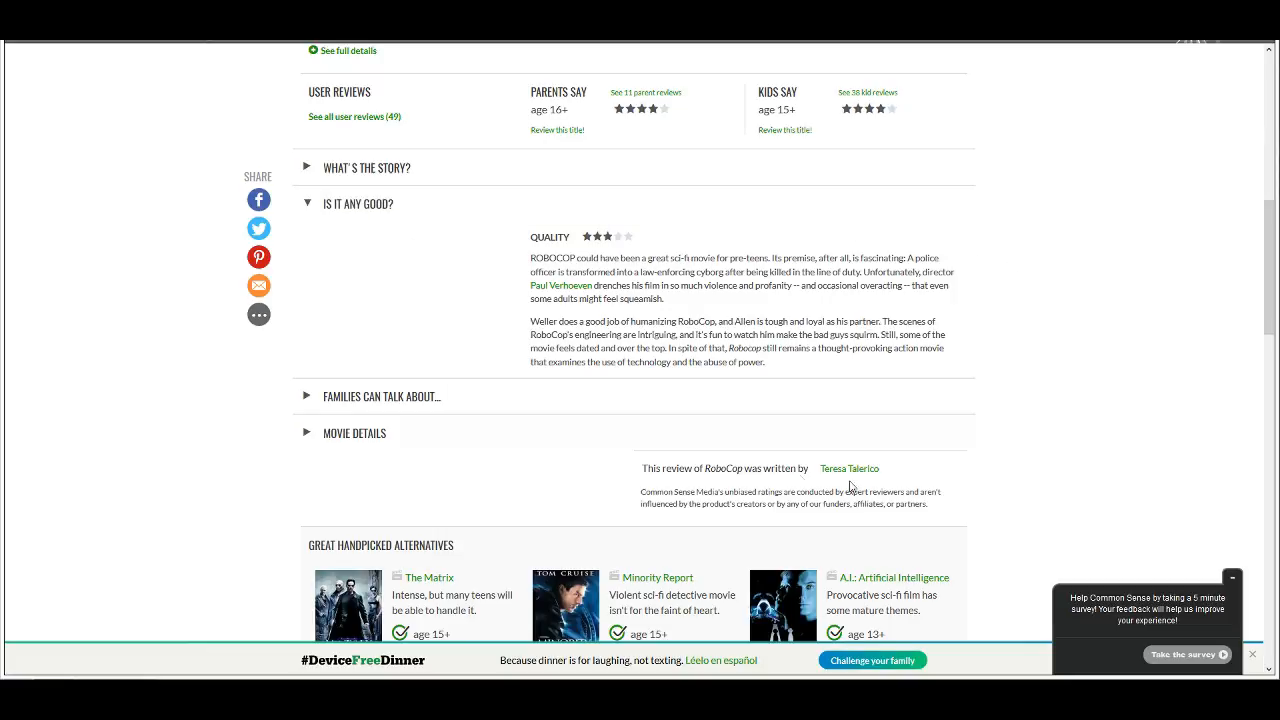
mouse_move(908, 472)
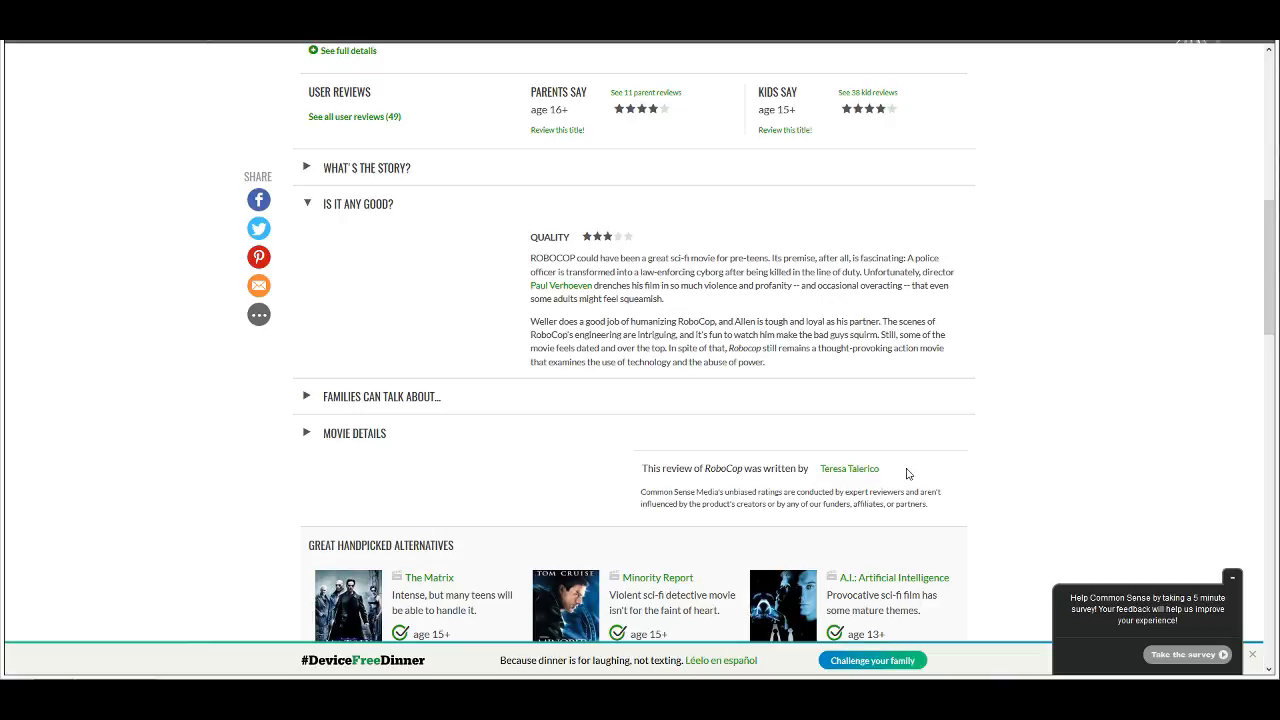
mouse_move(432, 280)
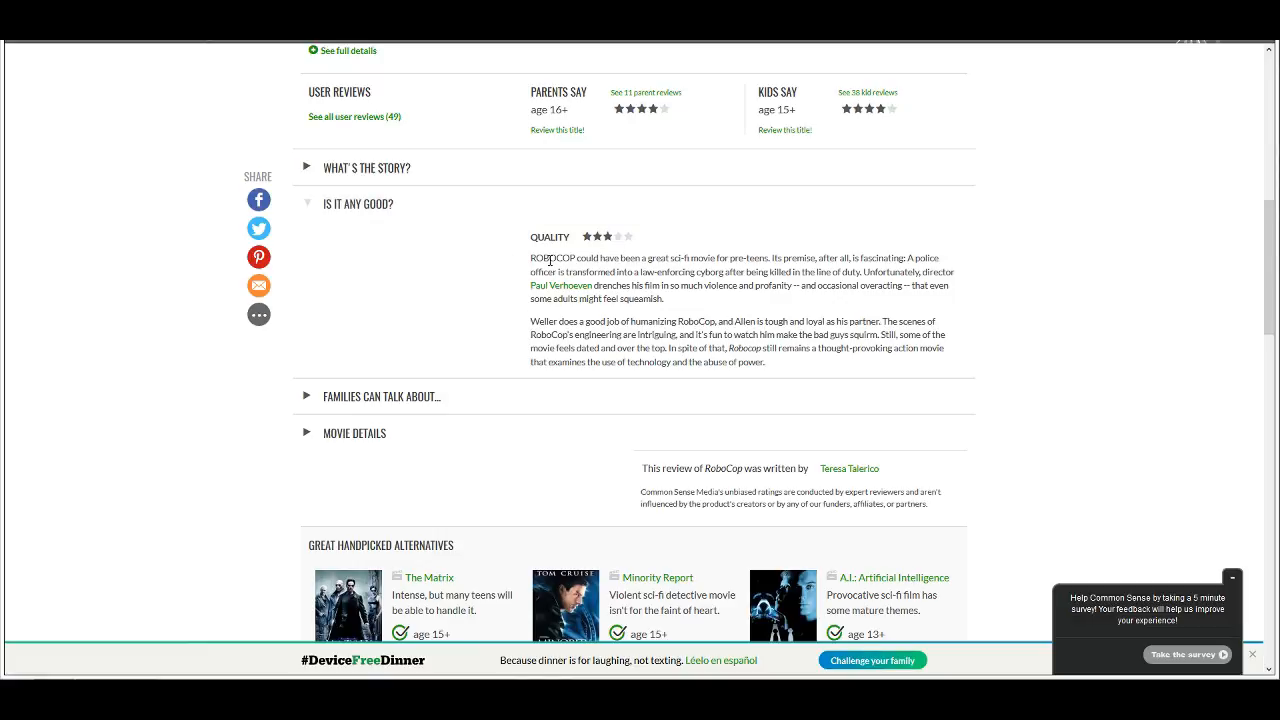
mouse_move(602, 256)
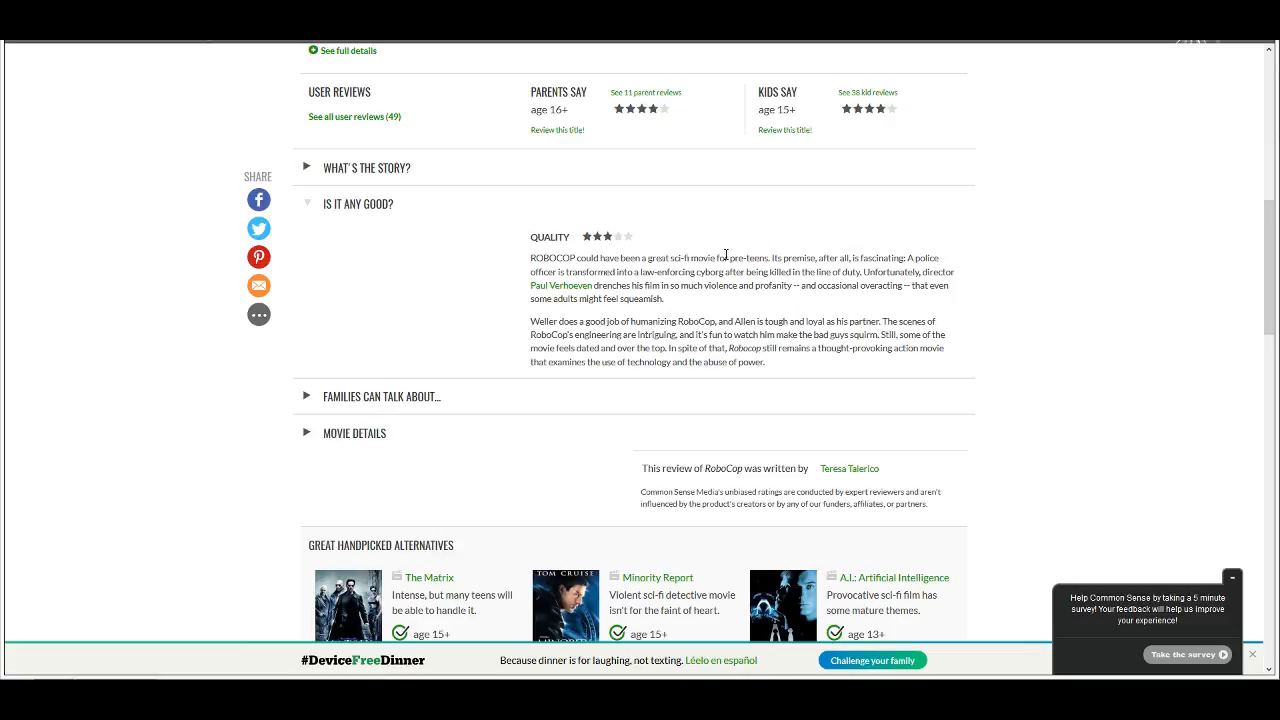
mouse_move(778, 258)
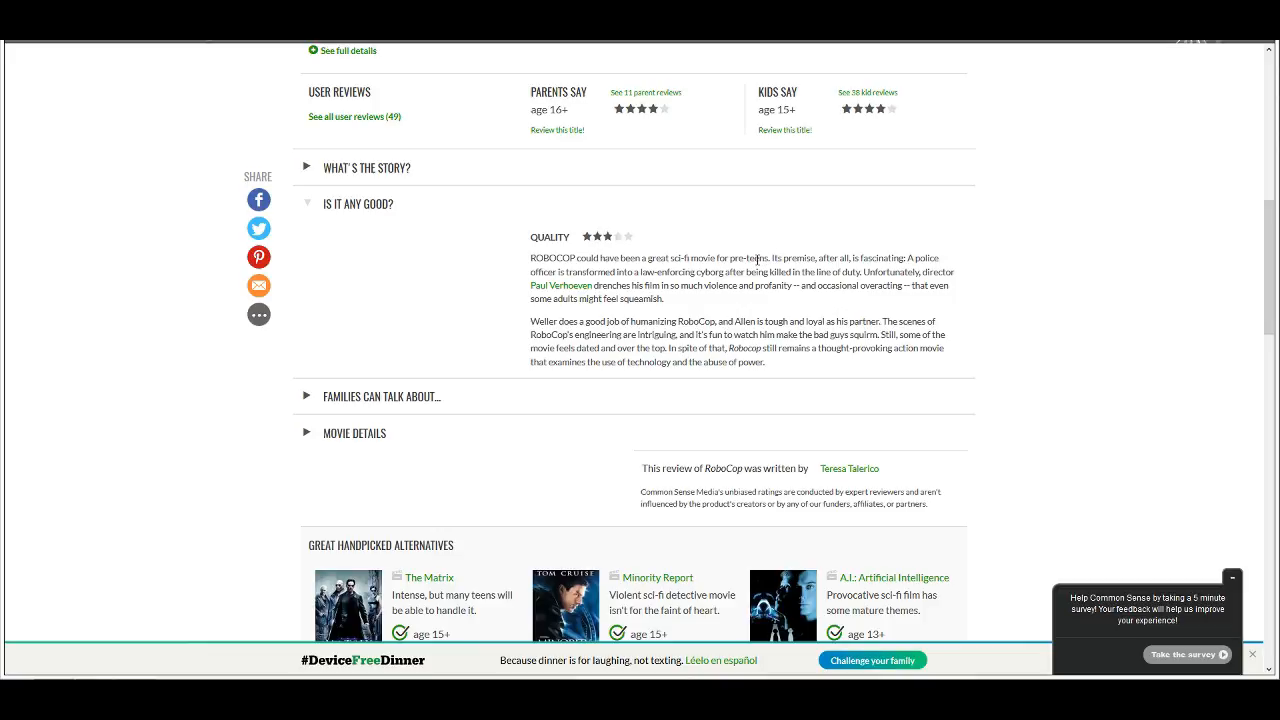
mouse_move(804, 258)
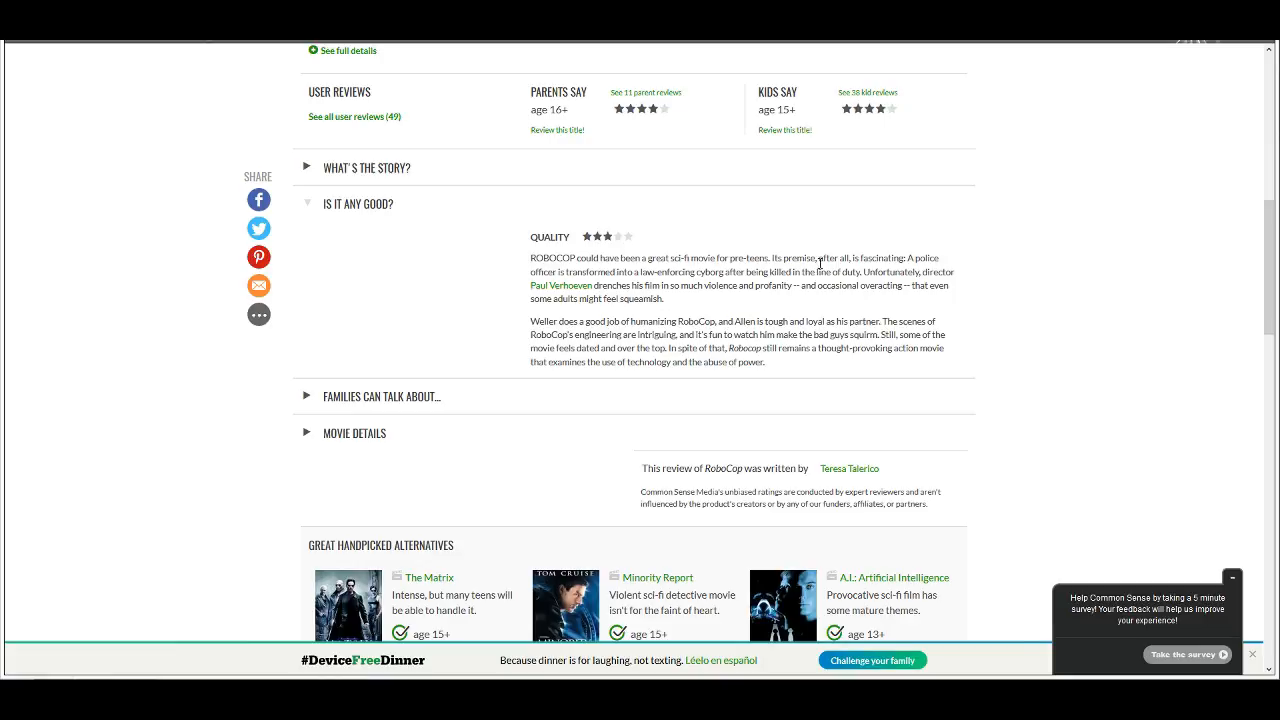
mouse_move(772, 258)
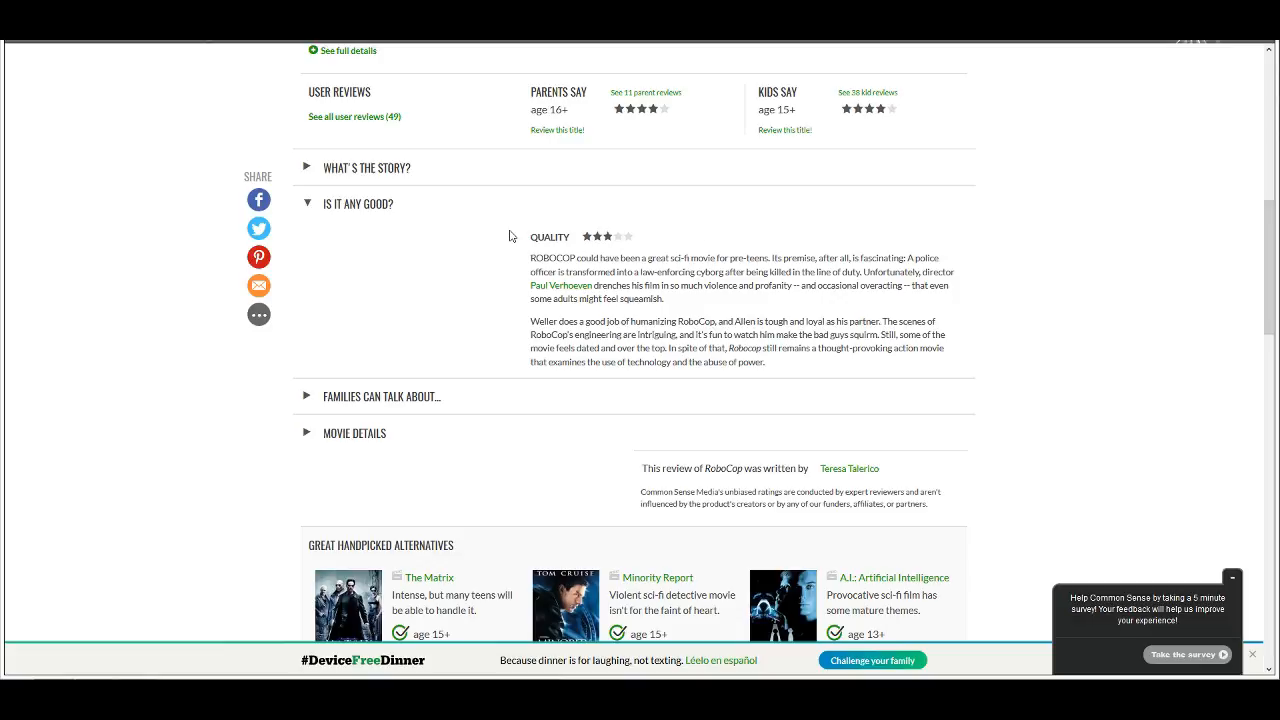
double_click(548, 236)
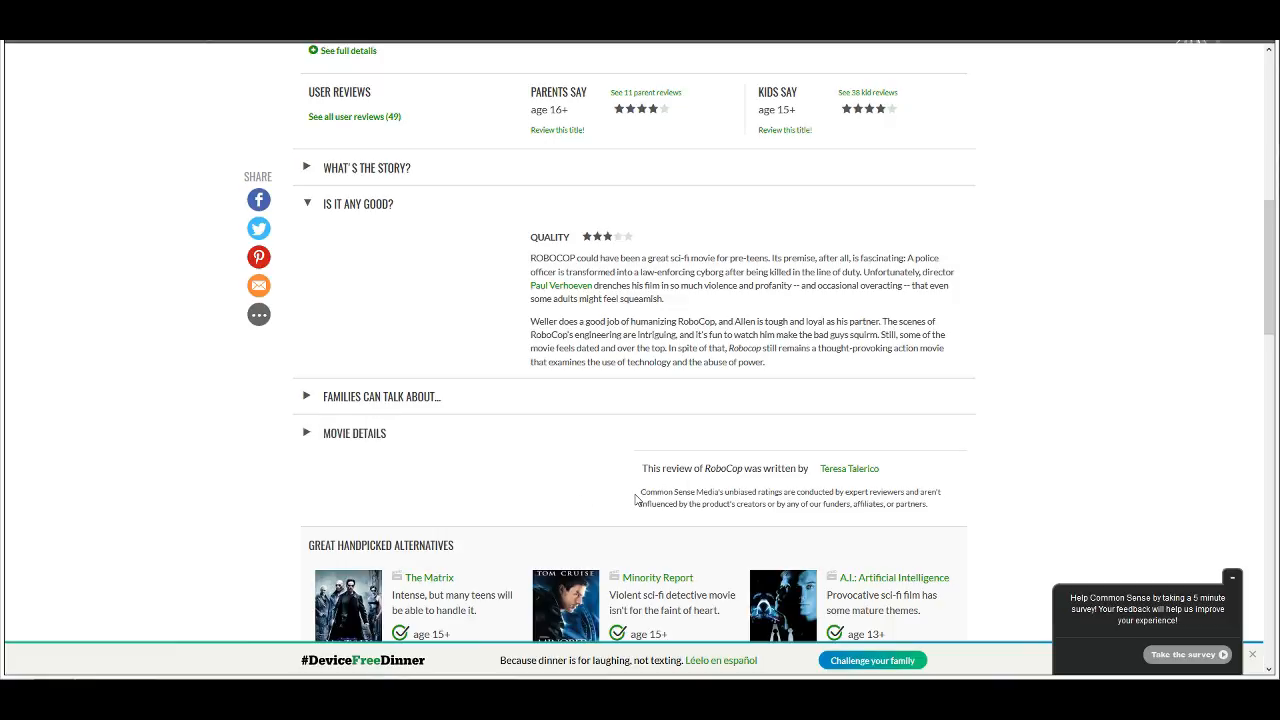
mouse_move(648, 488)
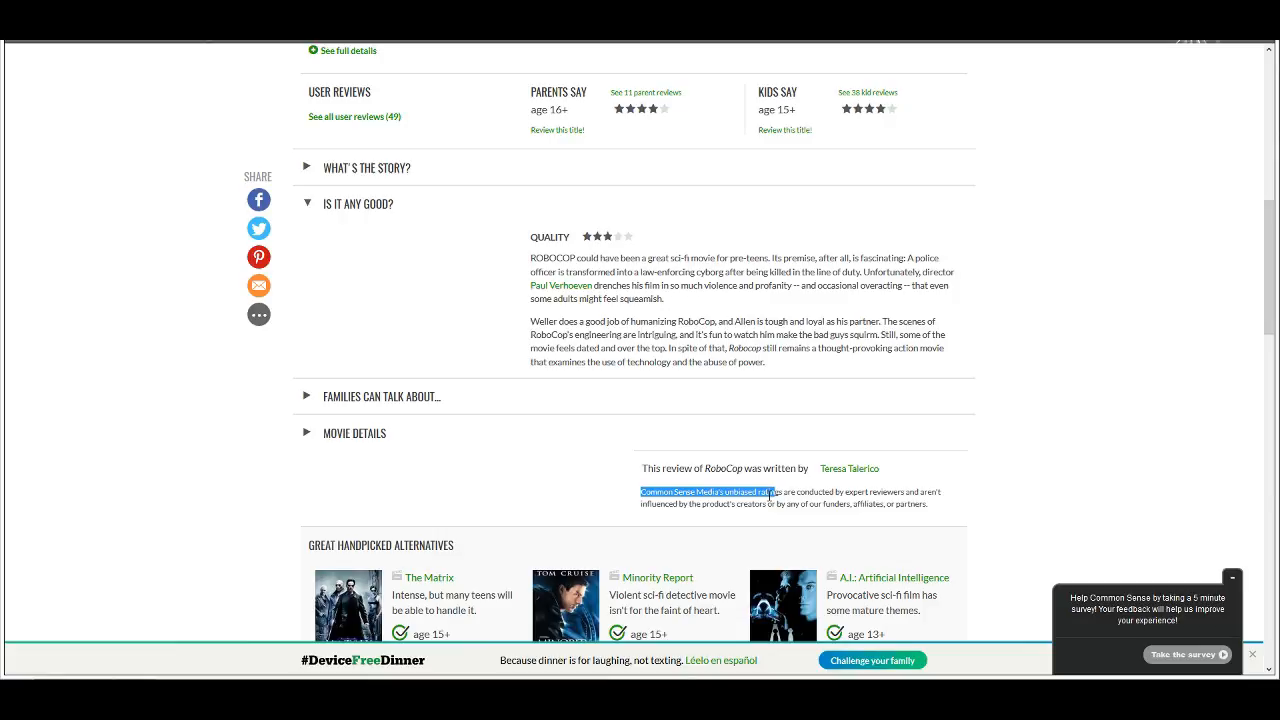
mouse_move(784, 492)
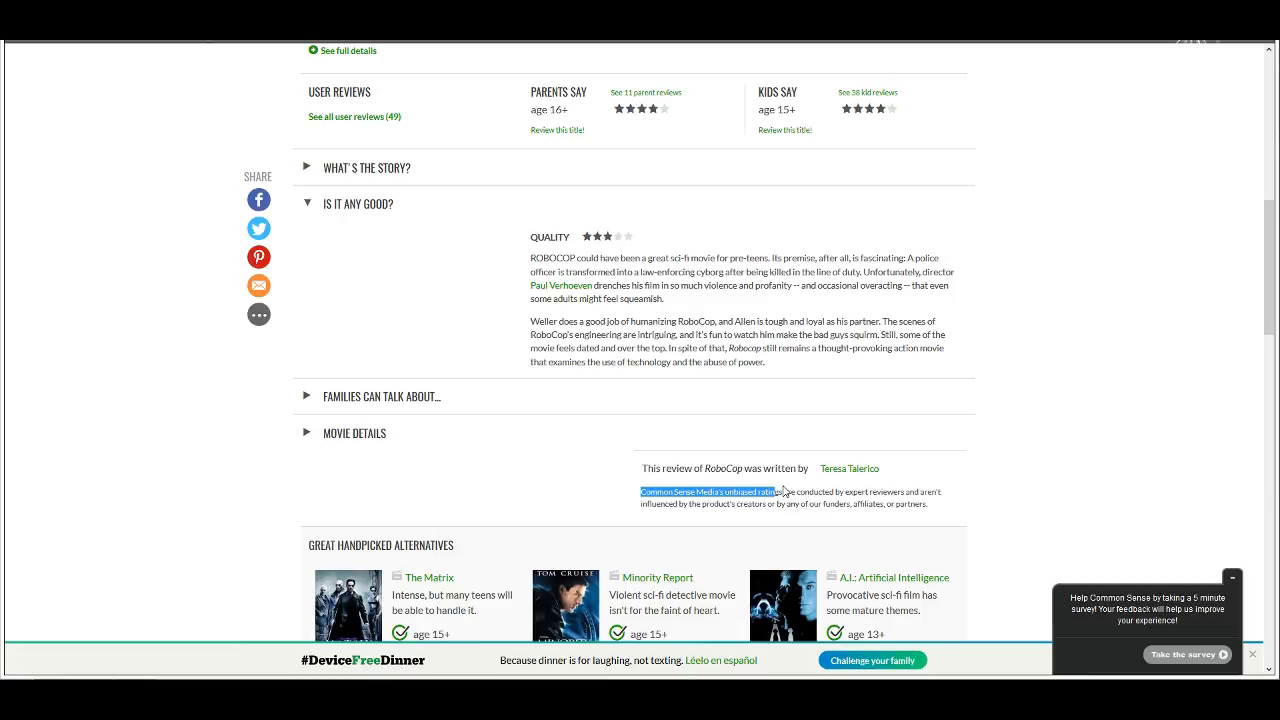
mouse_move(784, 516)
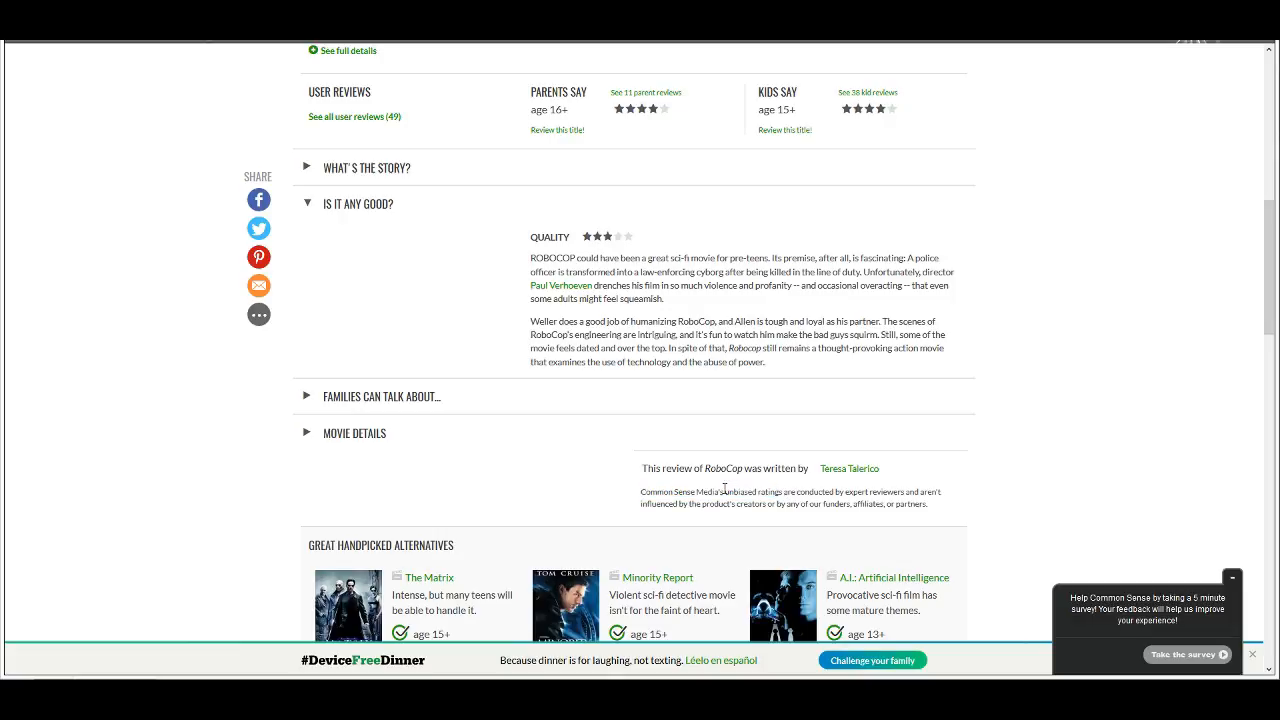
double_click(752, 492)
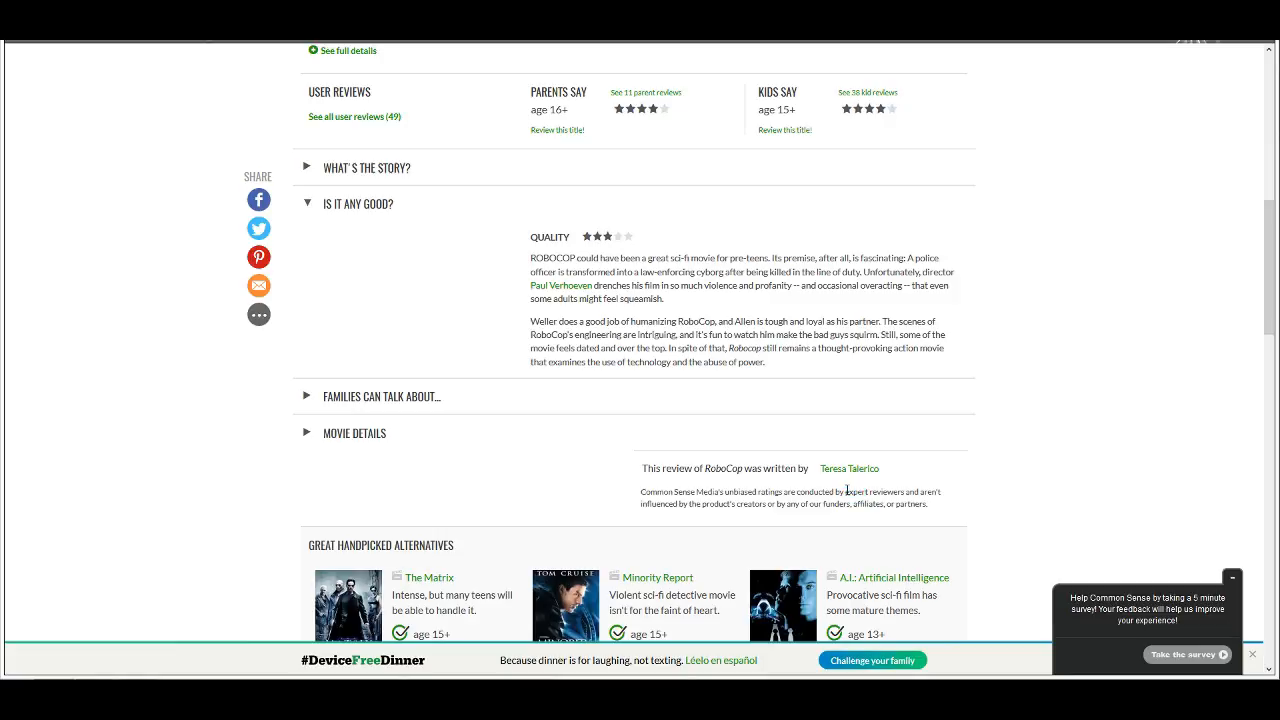
double_click(872, 492)
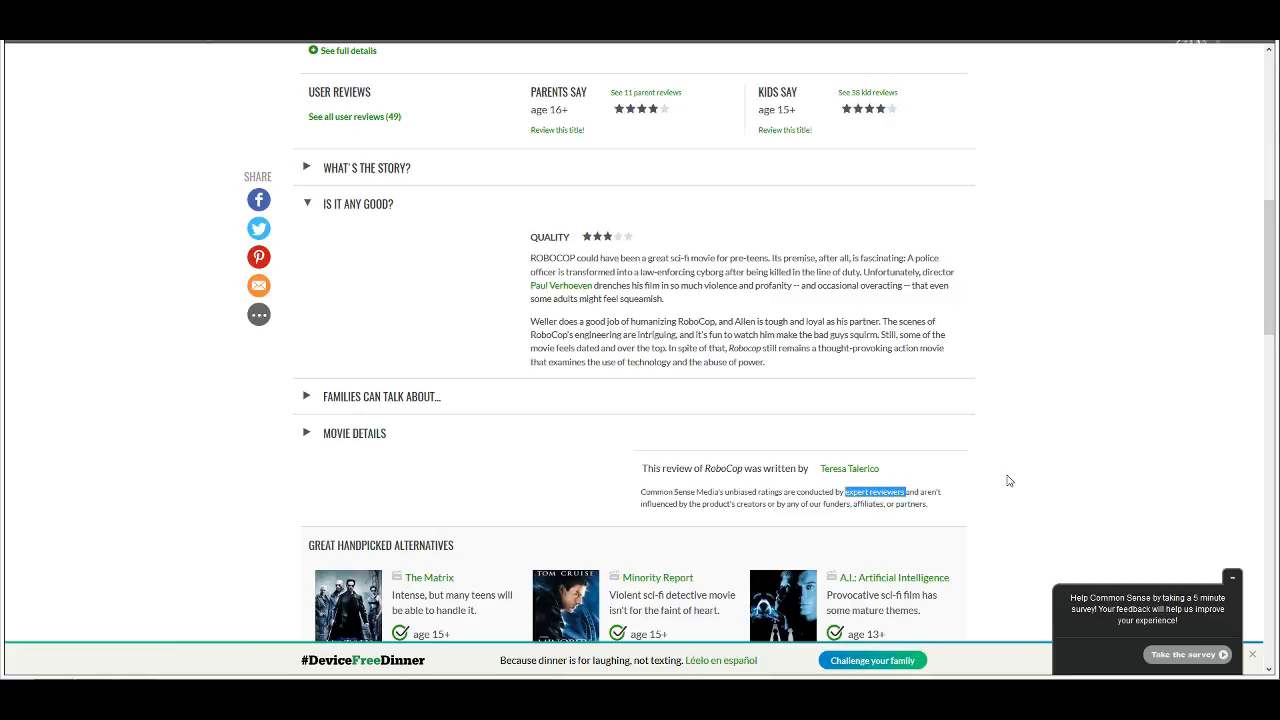
mouse_move(956, 460)
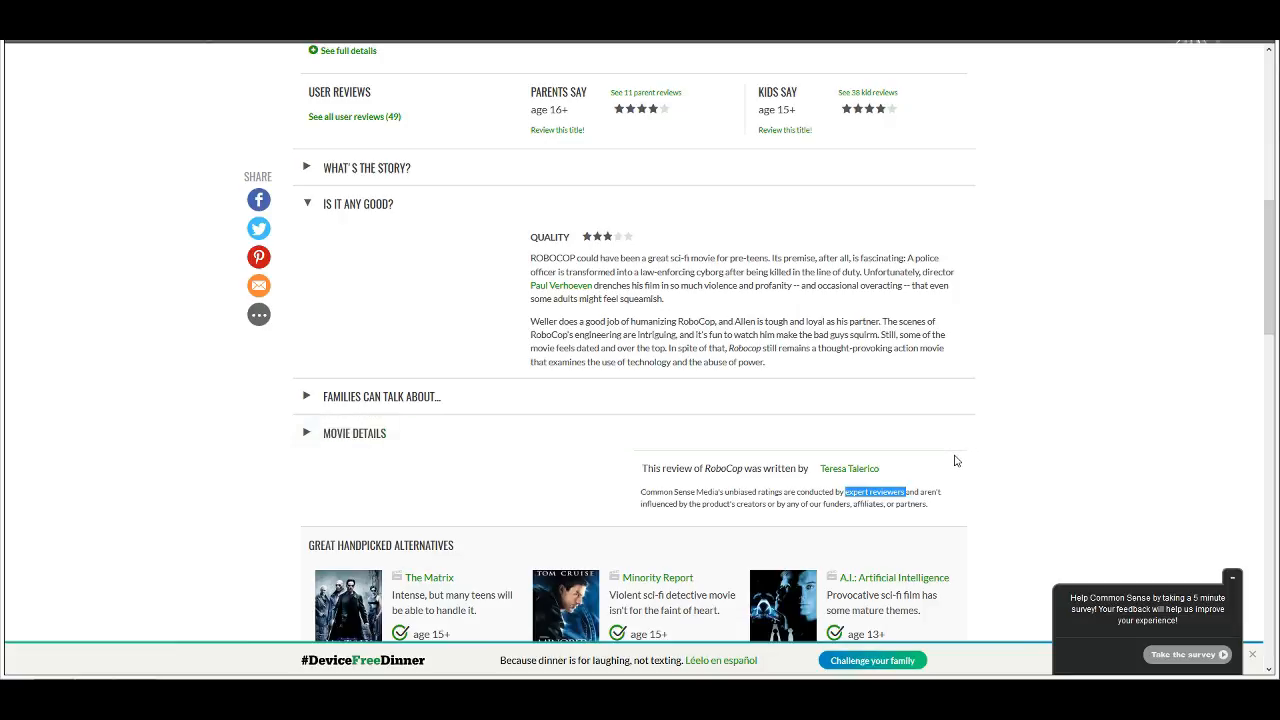
mouse_move(944, 464)
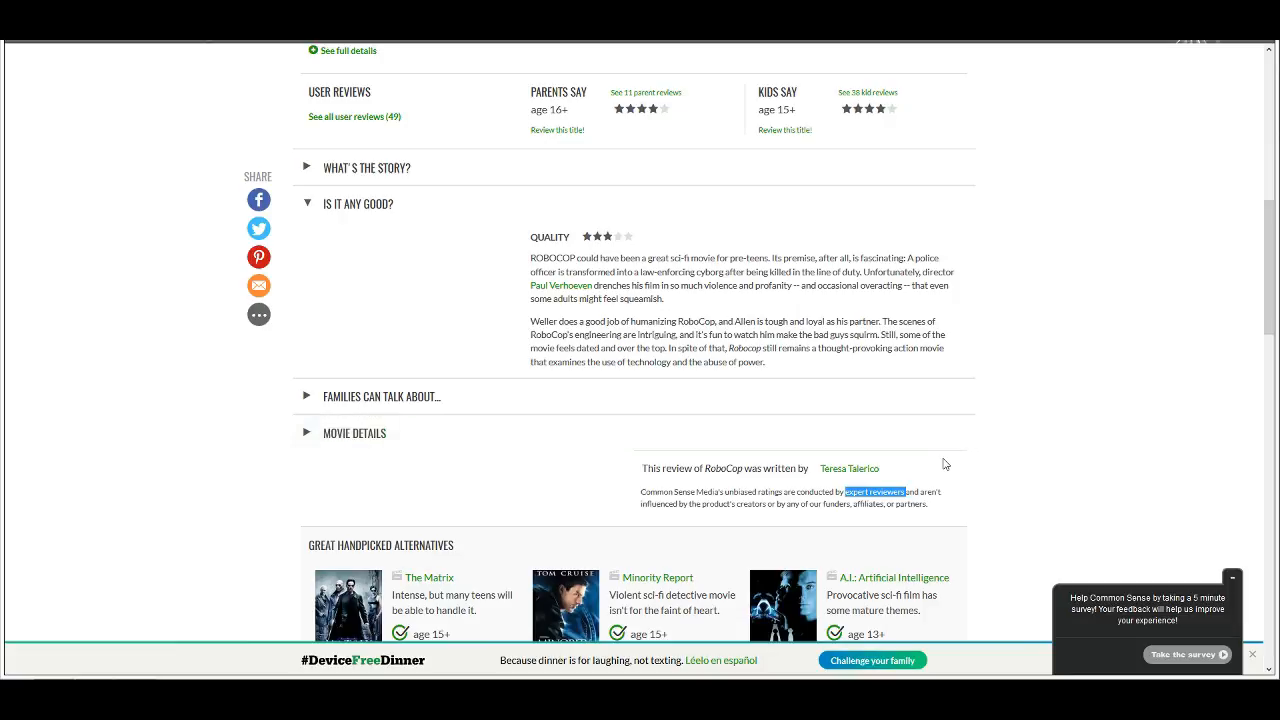
mouse_move(938, 482)
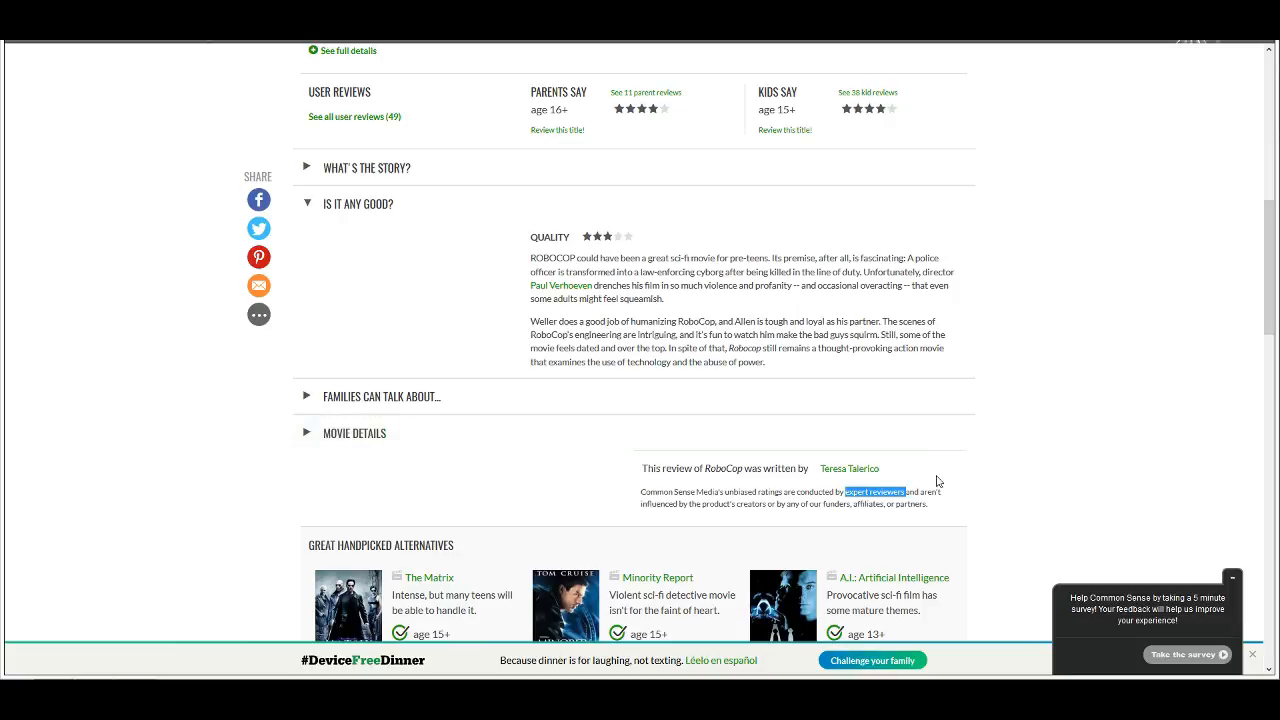
mouse_move(960, 468)
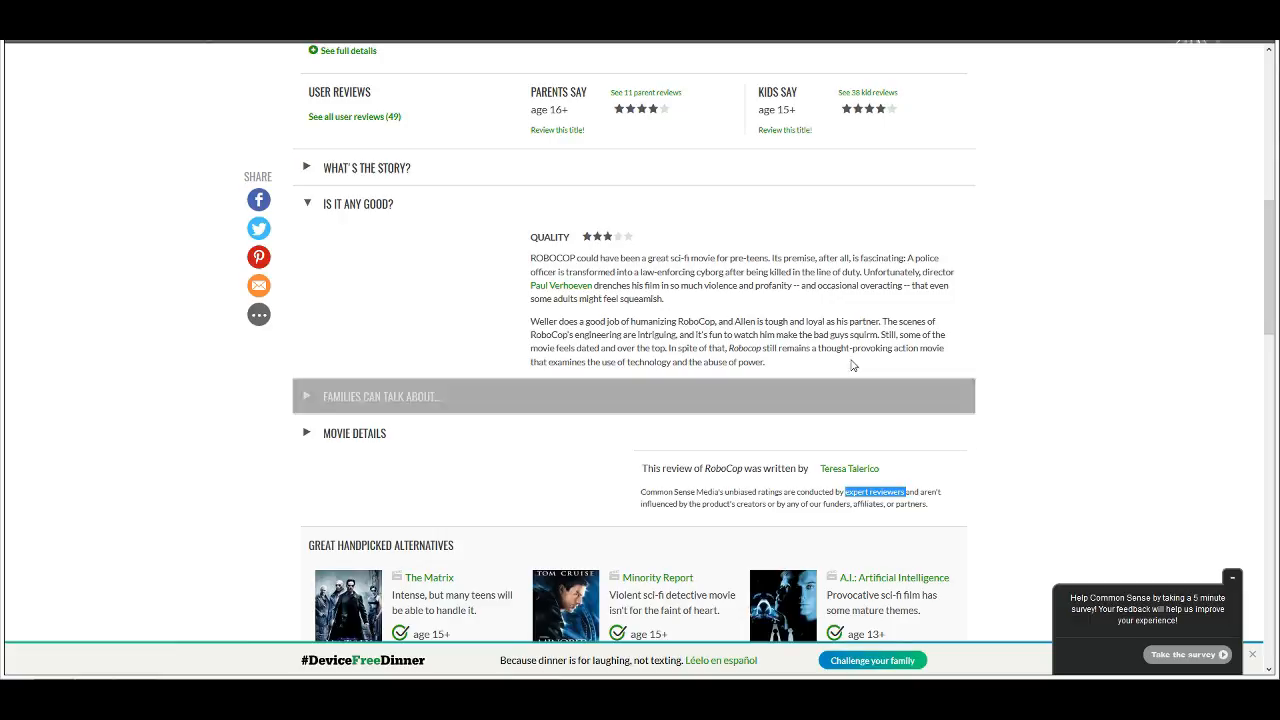
scroll(down, 3)
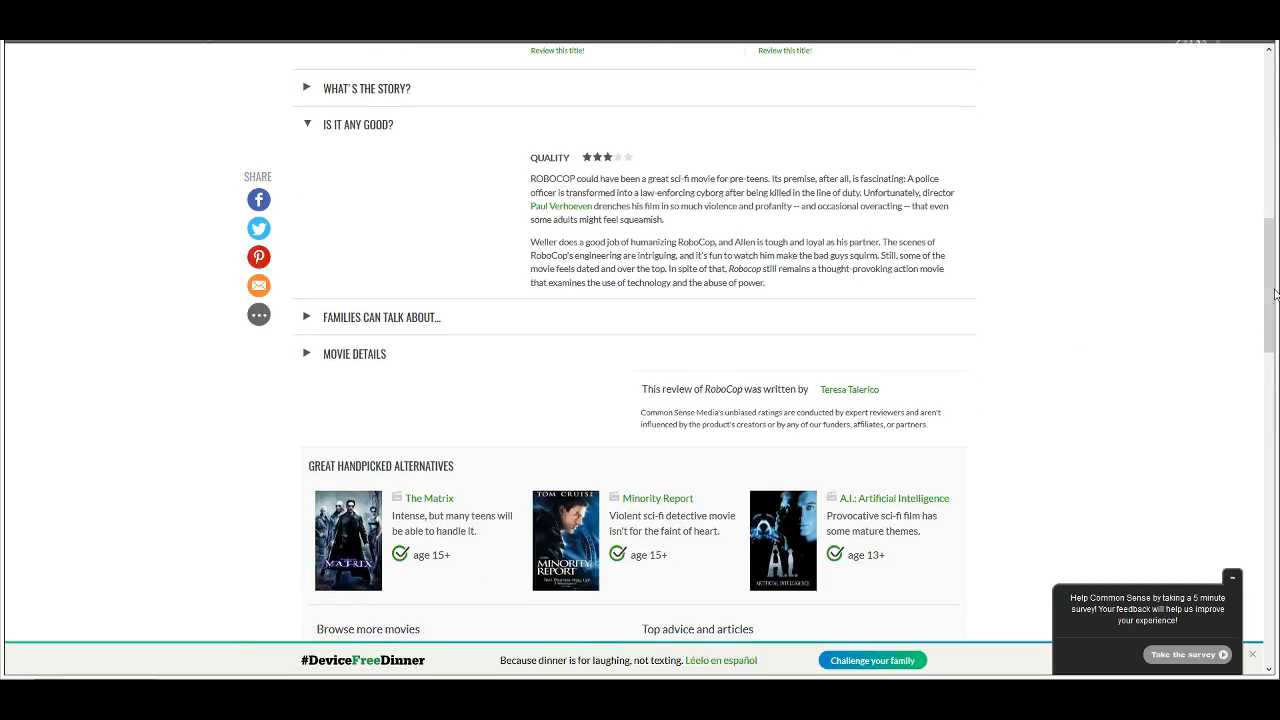
mouse_move(688, 236)
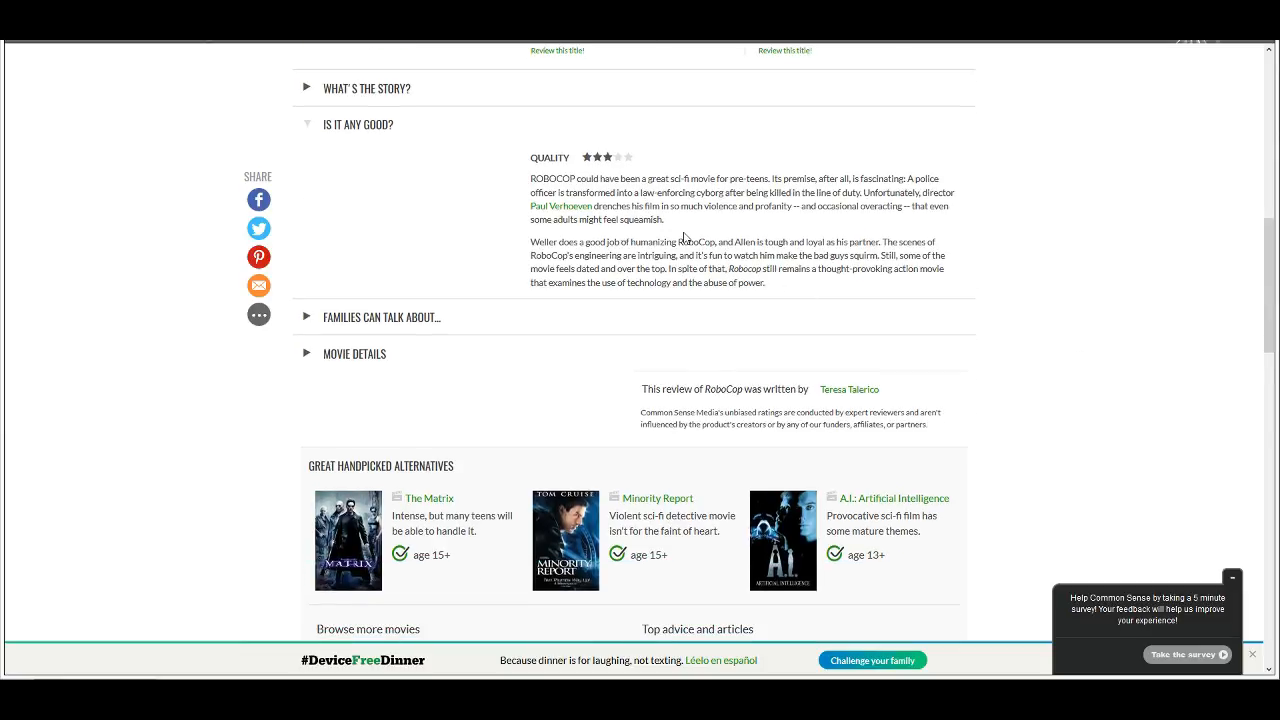
mouse_move(530, 184)
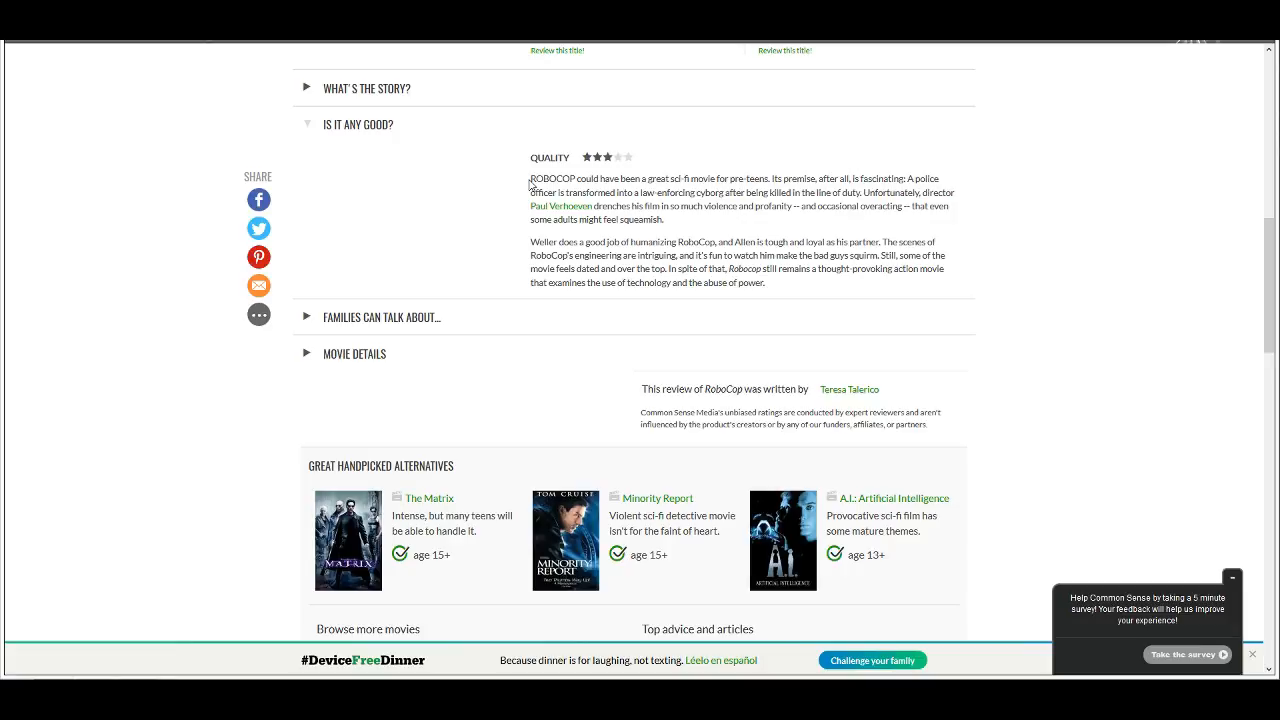
mouse_move(612, 176)
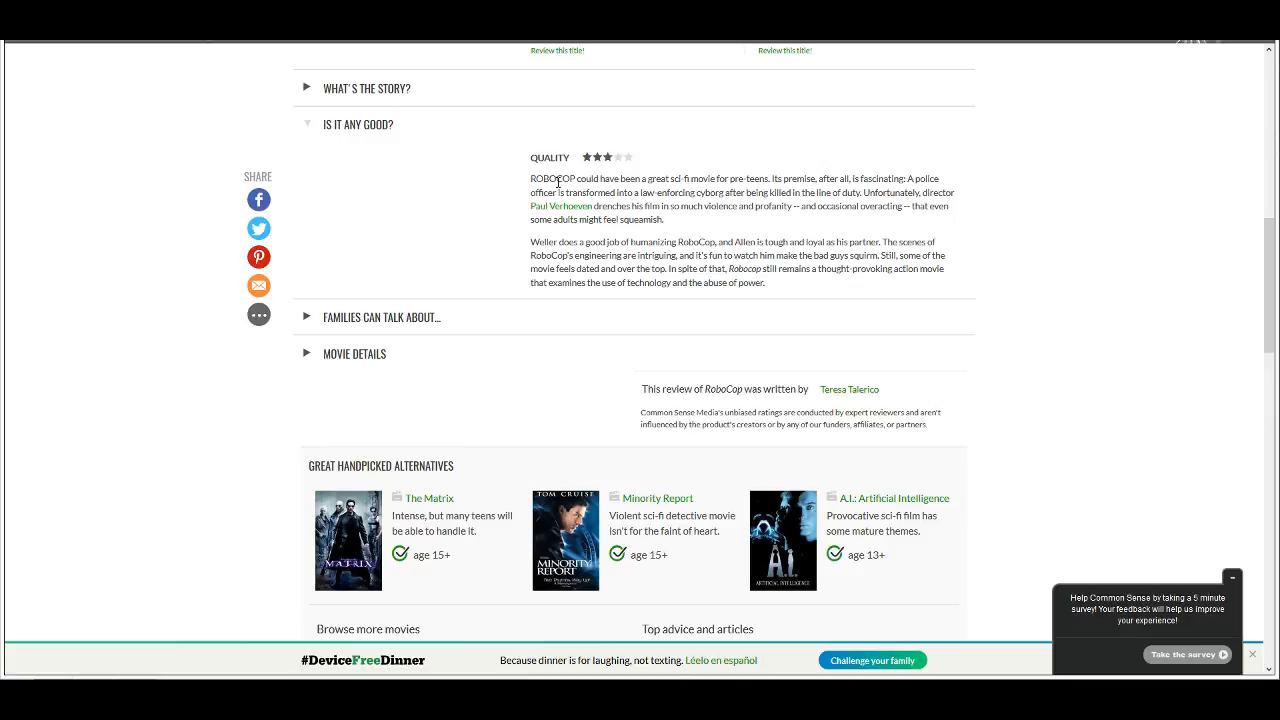
mouse_move(778, 176)
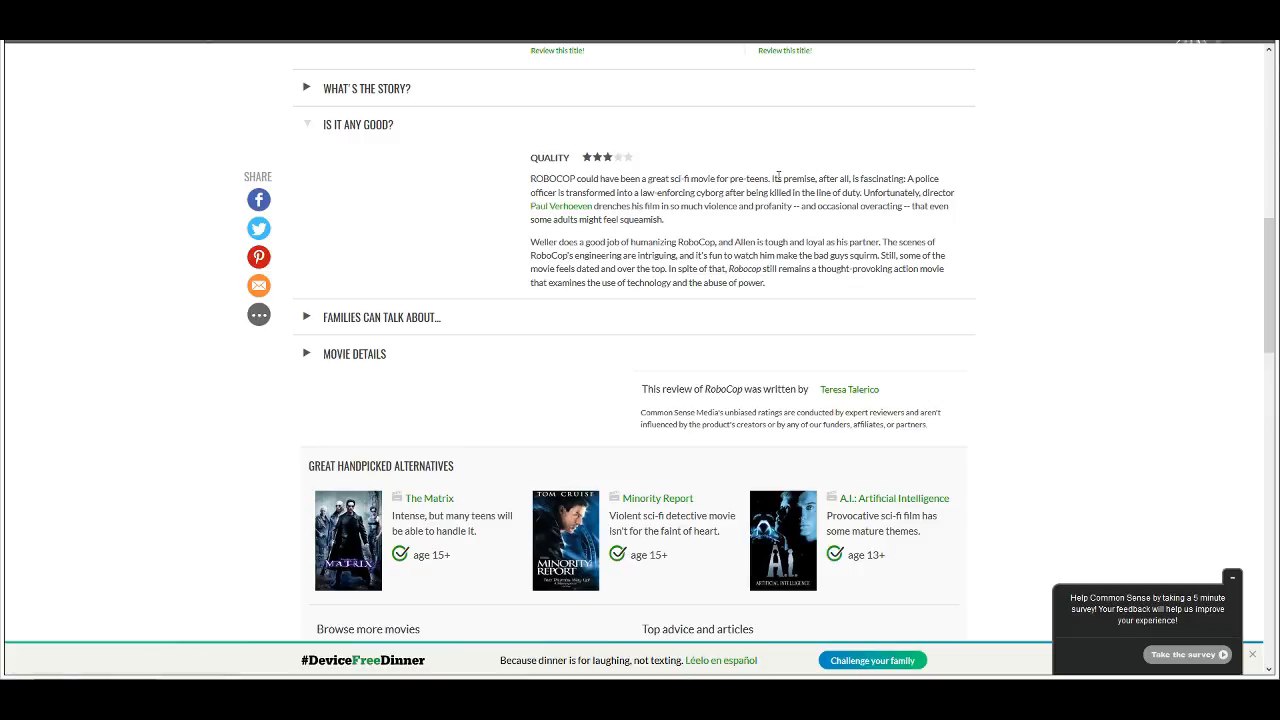
double_click(780, 178)
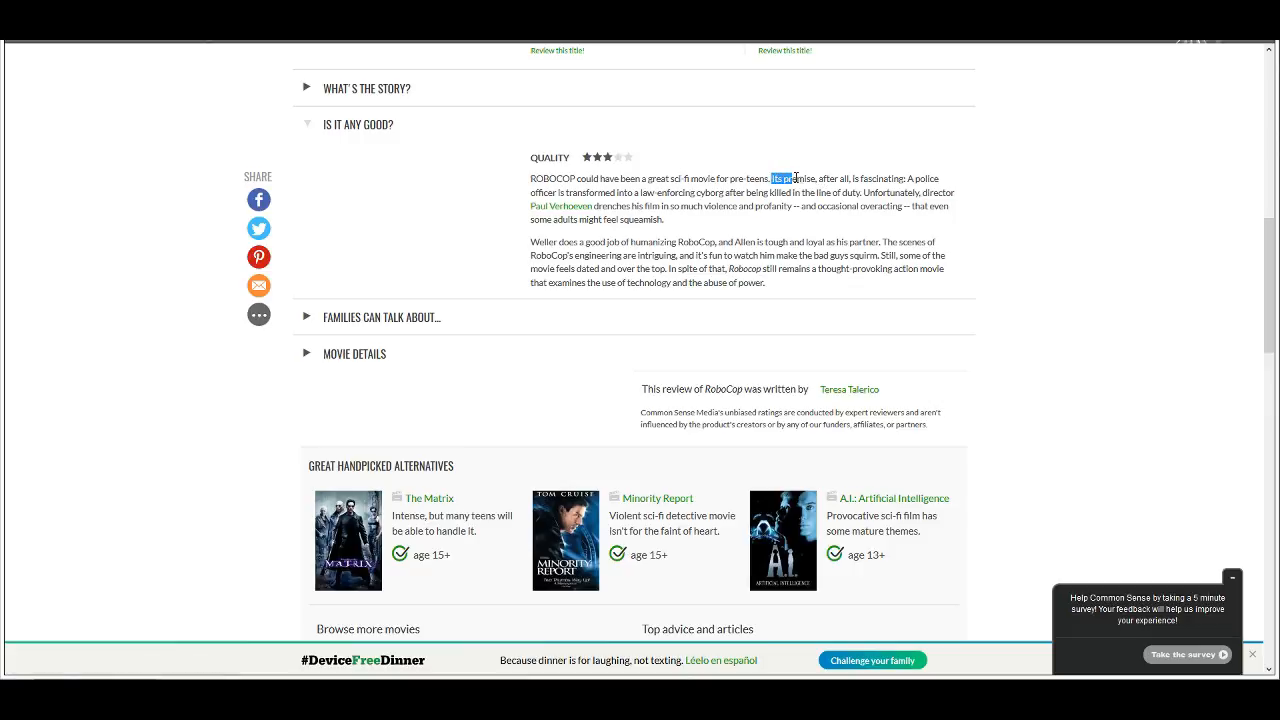
drag(772, 178, 896, 178)
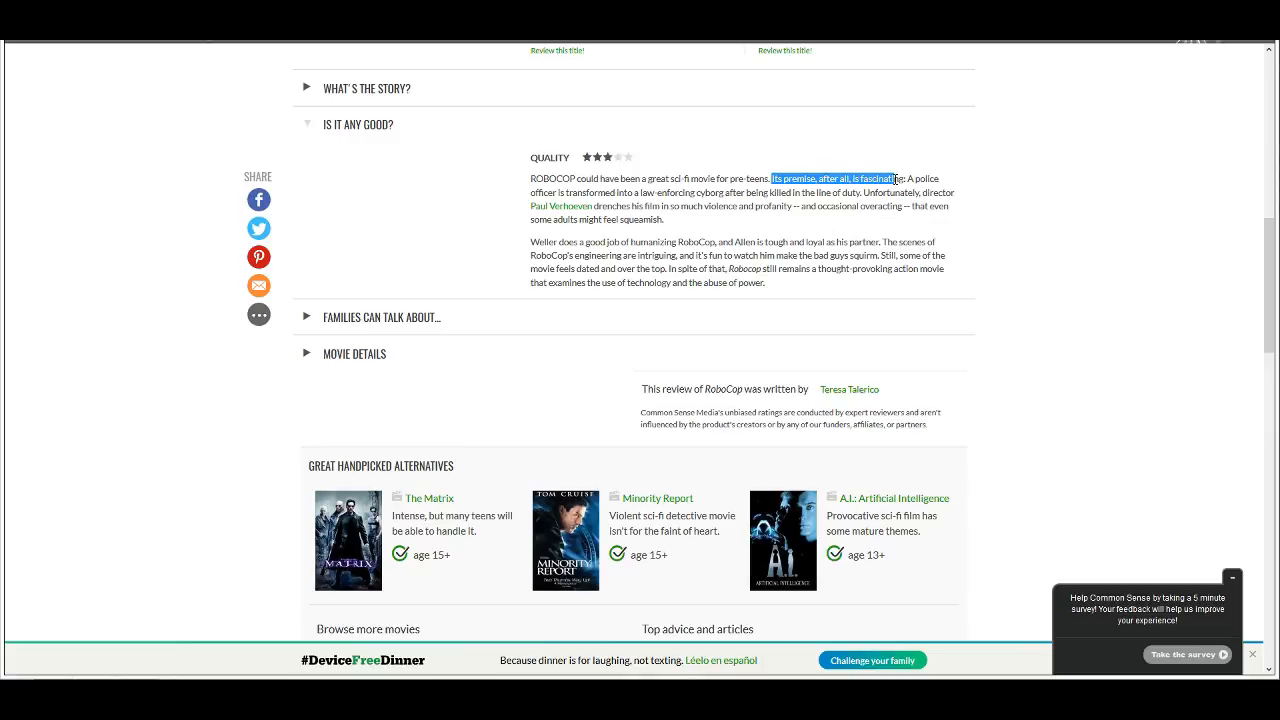
click(676, 224)
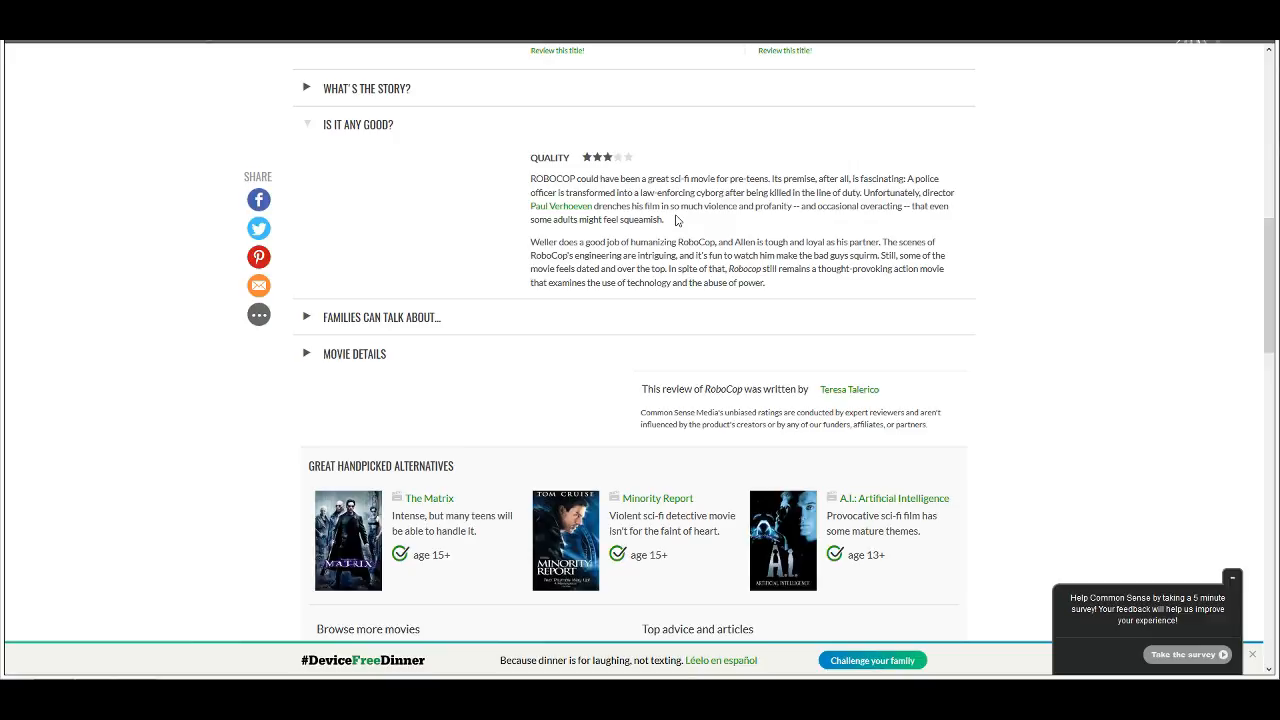
mouse_move(678, 220)
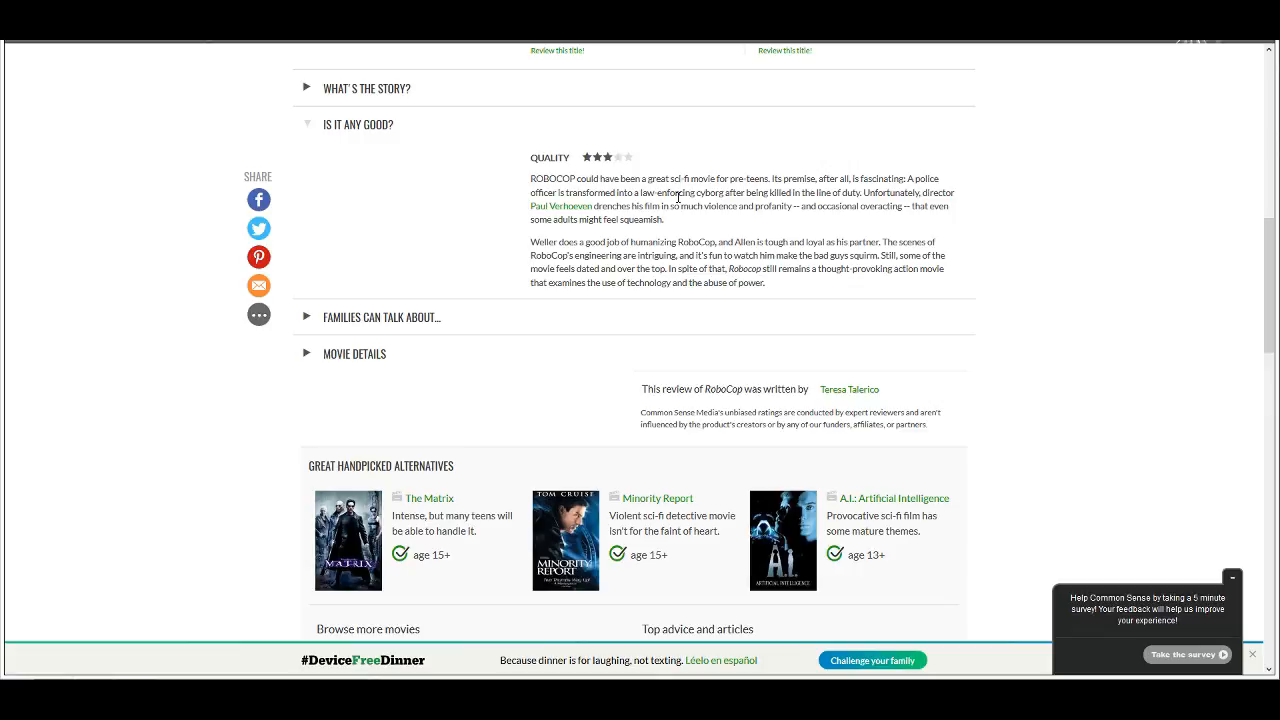
mouse_move(640, 158)
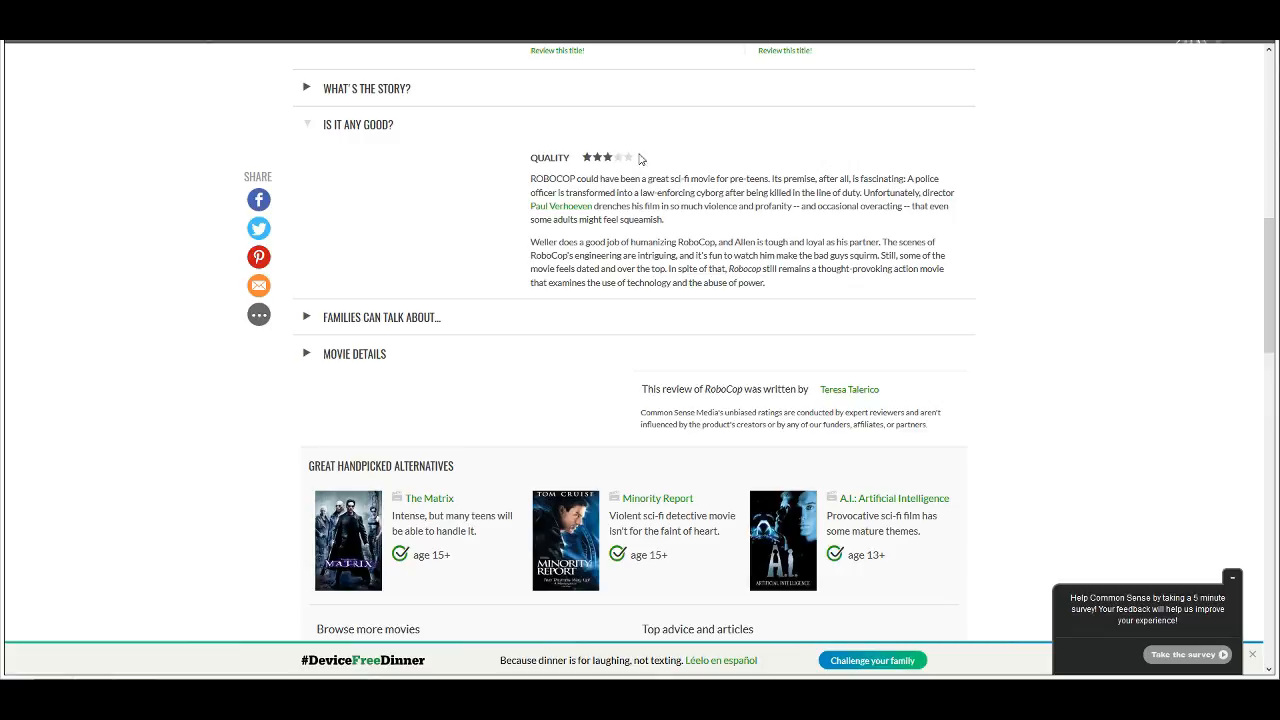
double_click(868, 192)
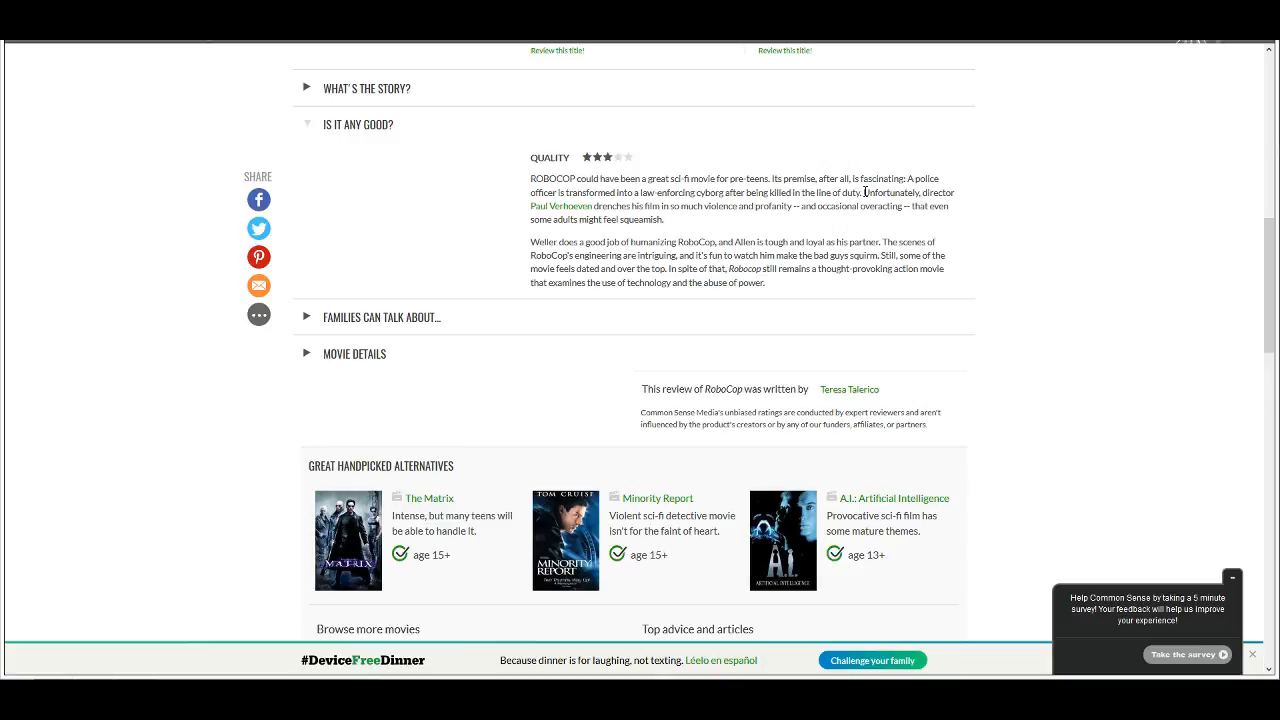
mouse_move(966, 204)
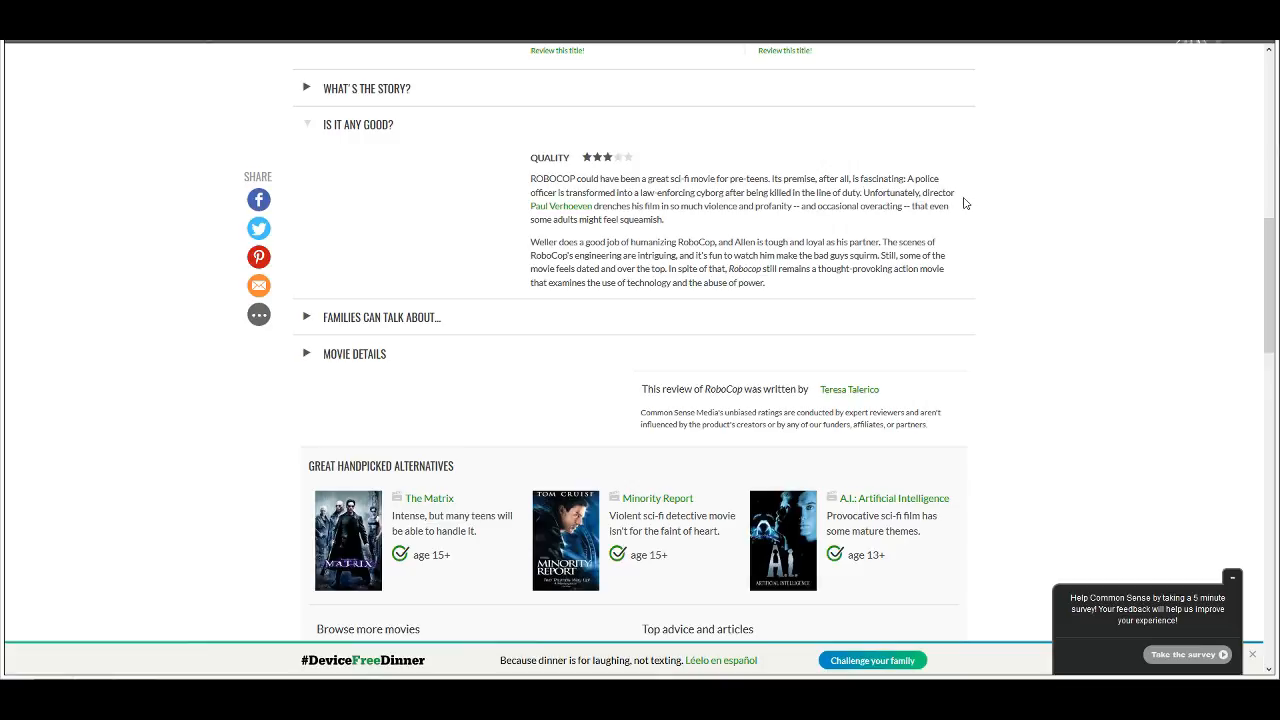
mouse_move(658, 216)
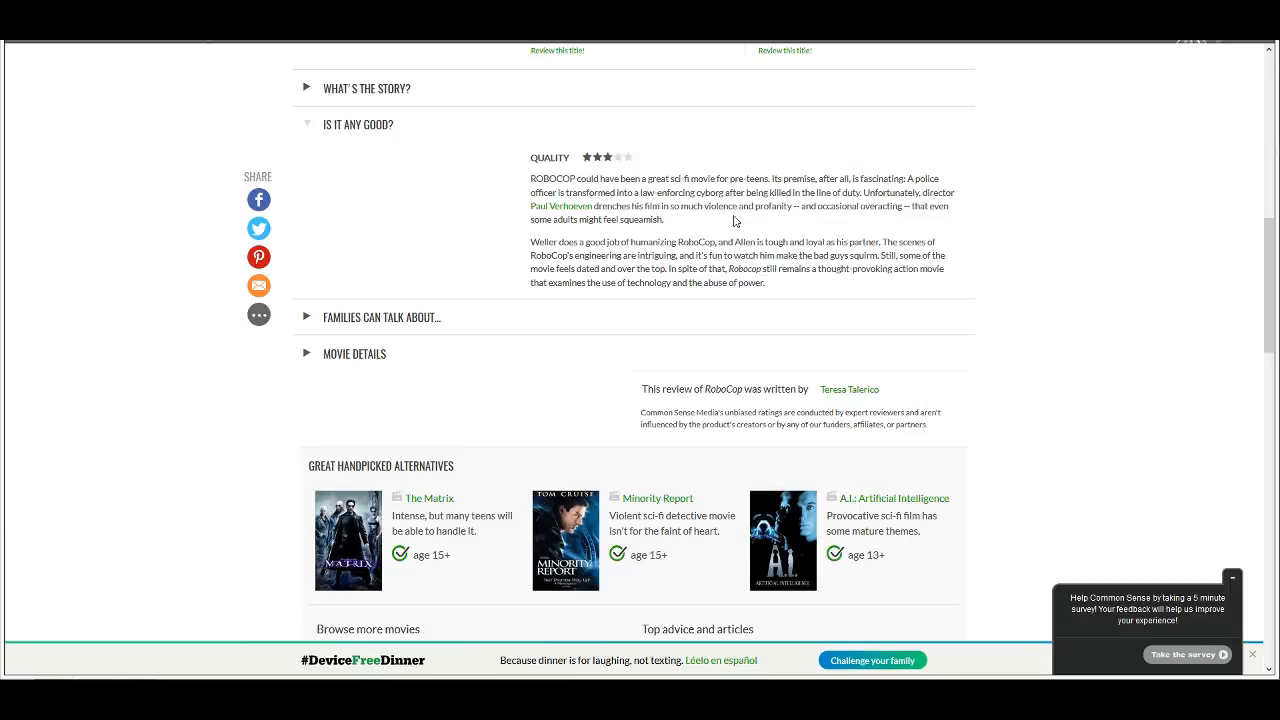
mouse_move(808, 212)
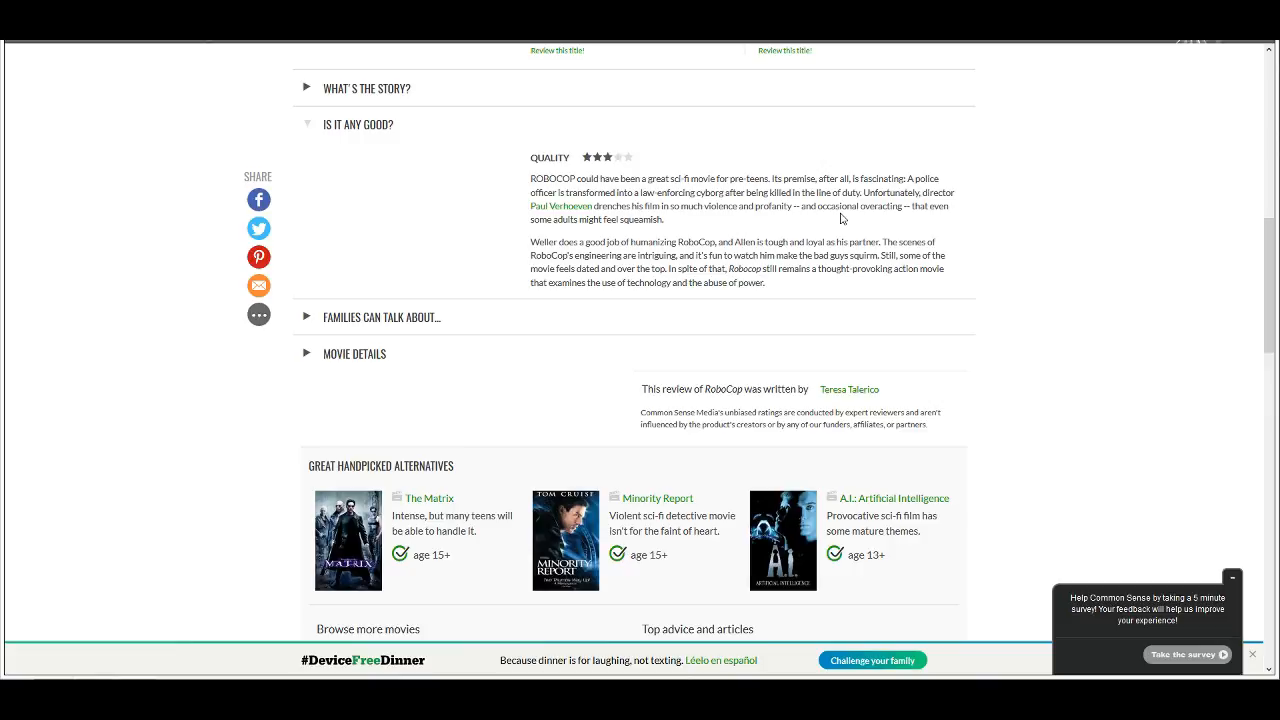
mouse_move(800, 240)
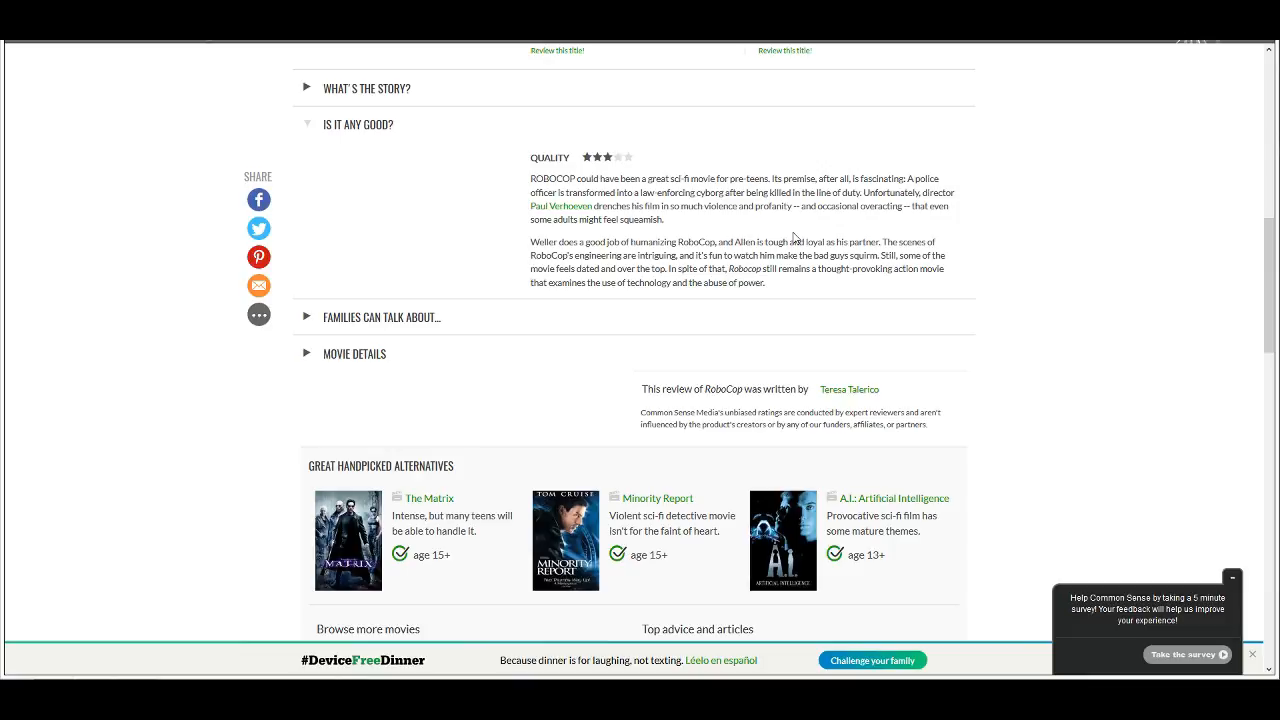
mouse_move(792, 228)
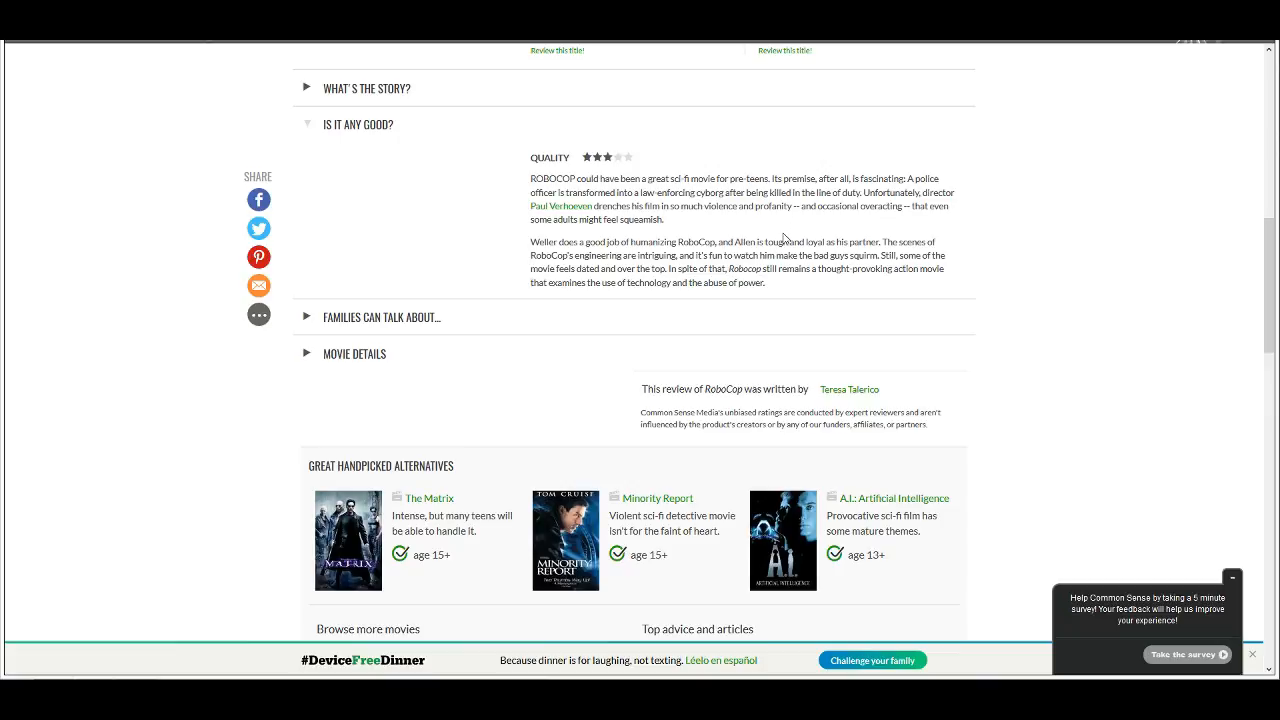
mouse_move(856, 270)
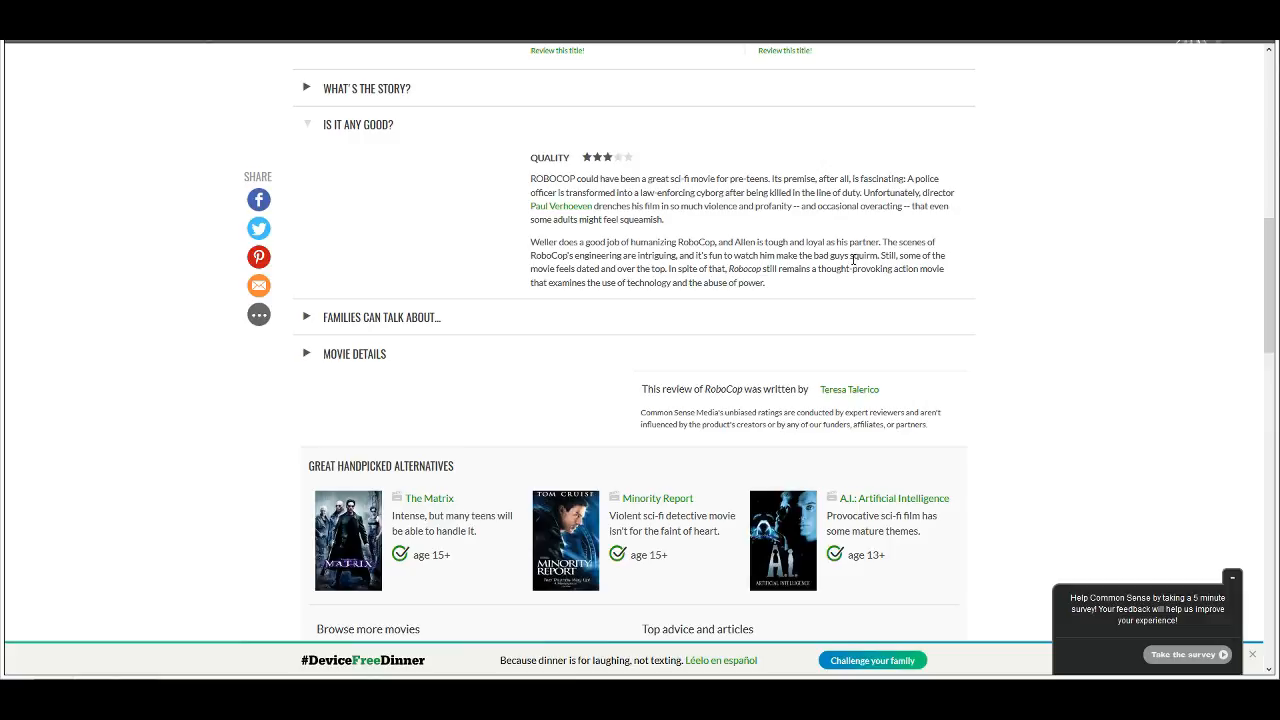
mouse_move(704, 224)
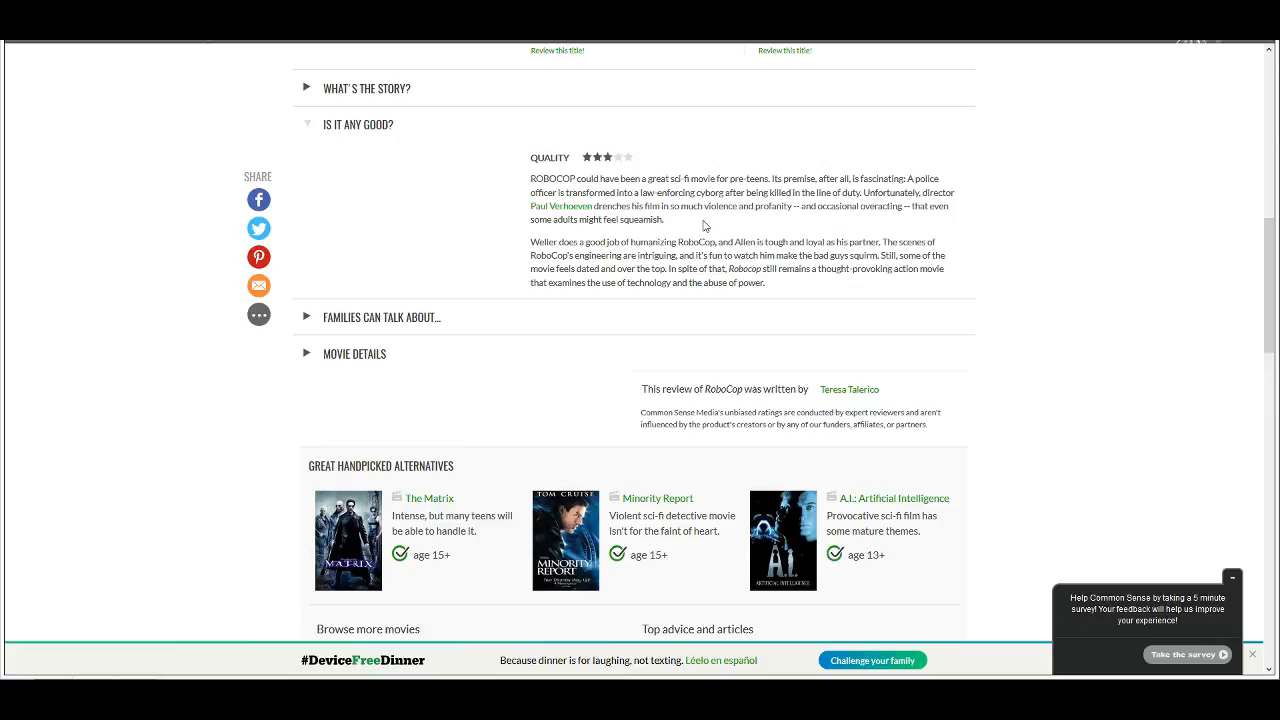
mouse_move(704, 212)
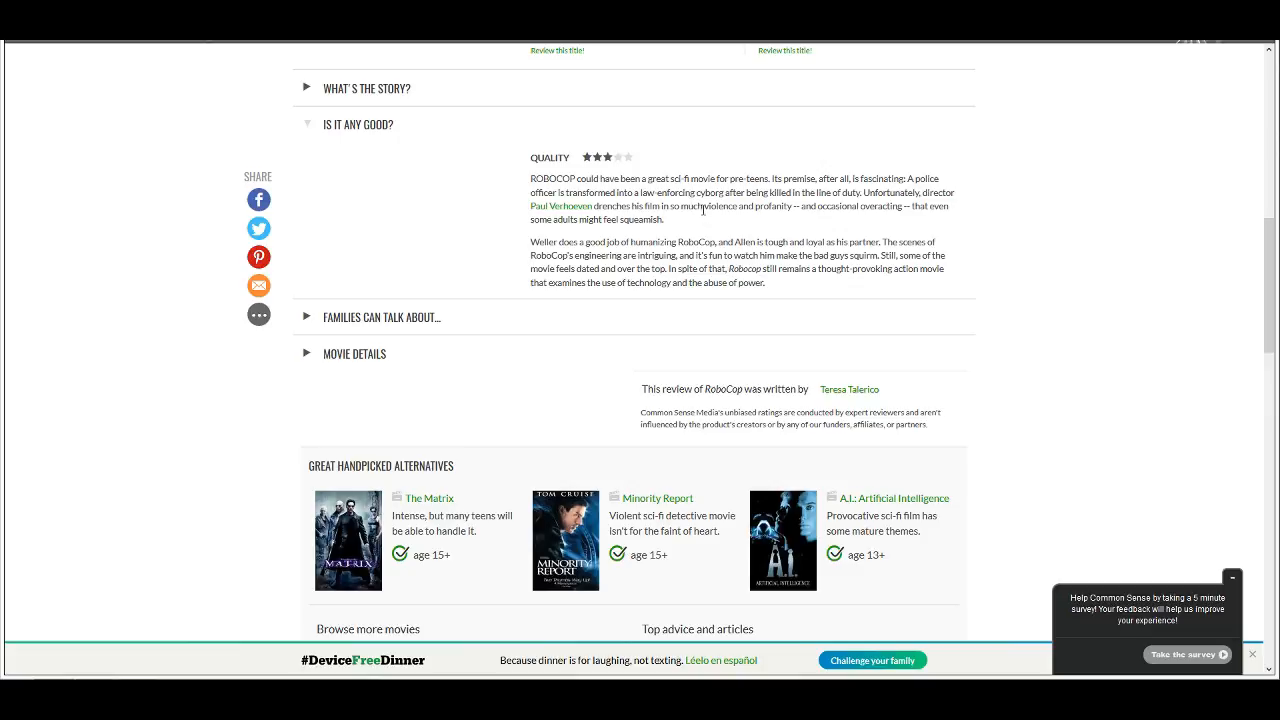
mouse_move(576, 240)
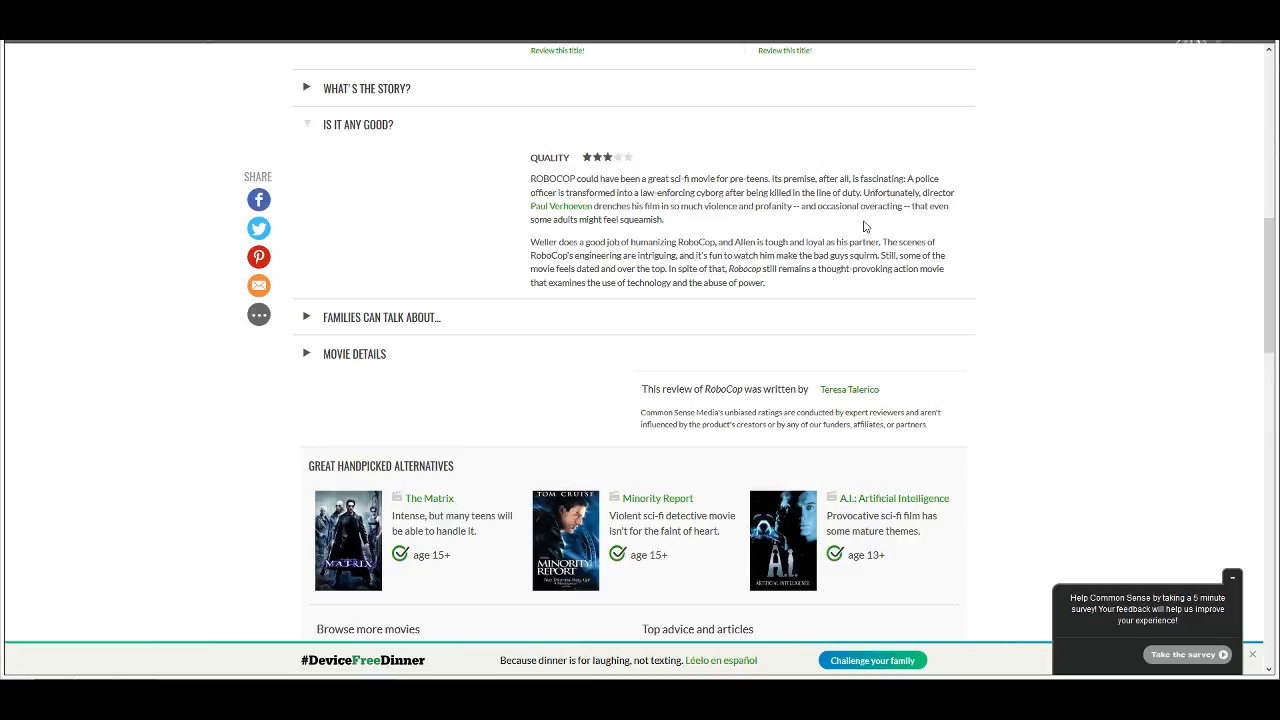
mouse_move(684, 256)
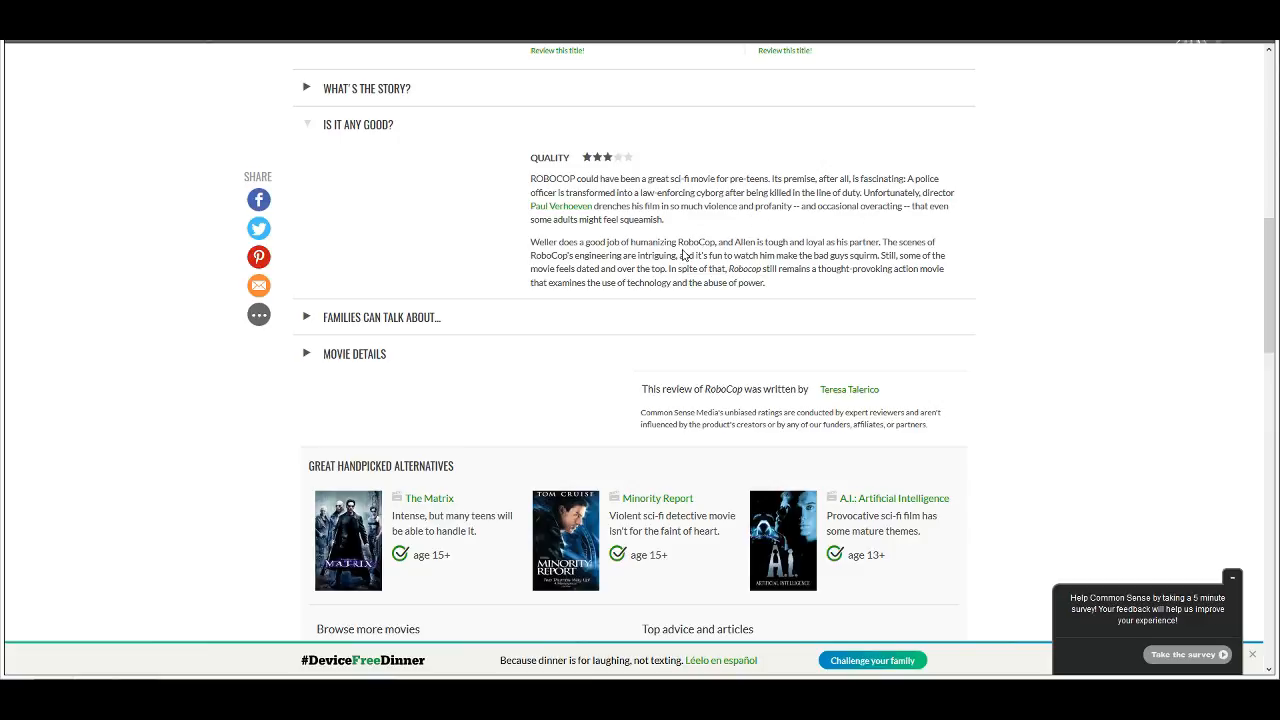
mouse_move(744, 238)
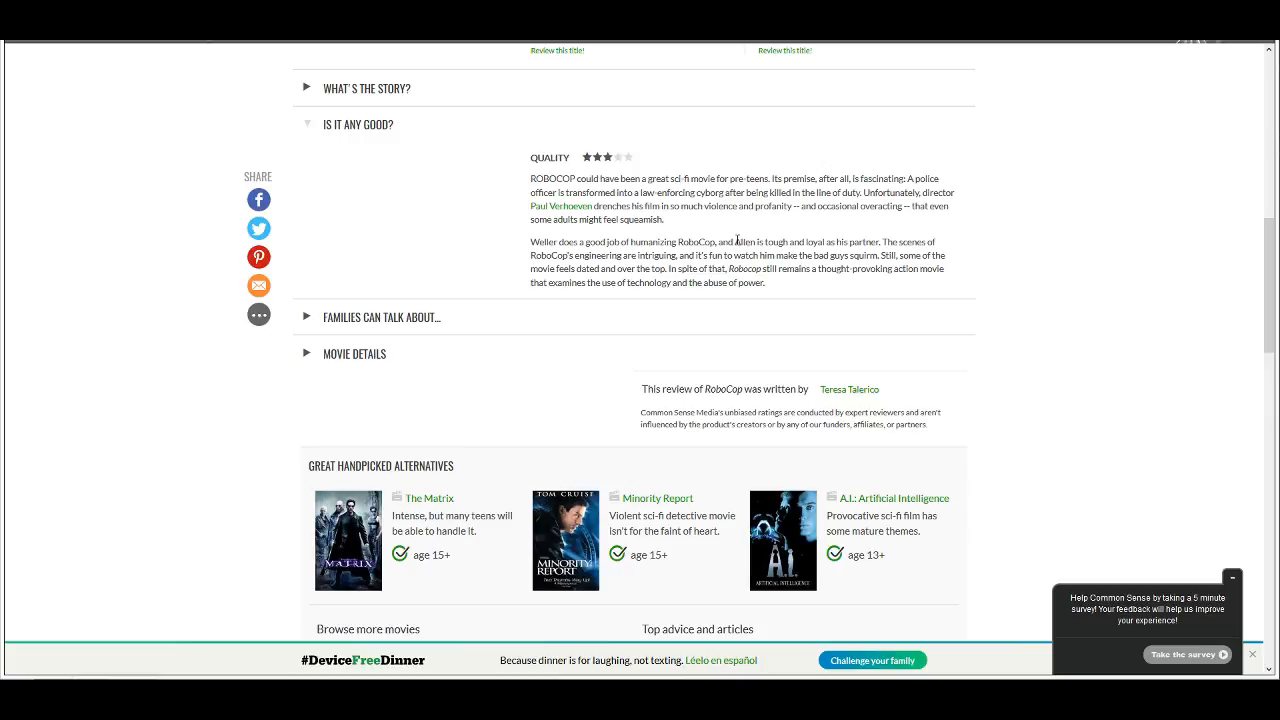
mouse_move(730, 244)
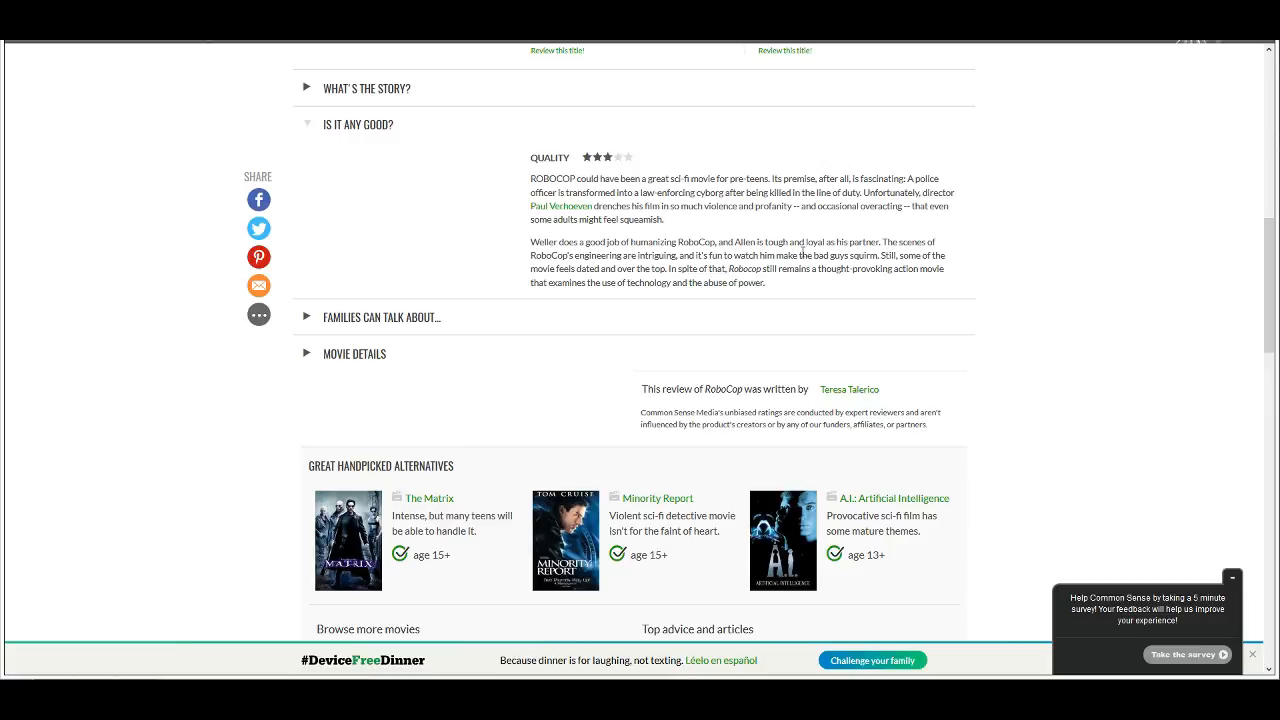
mouse_move(730, 218)
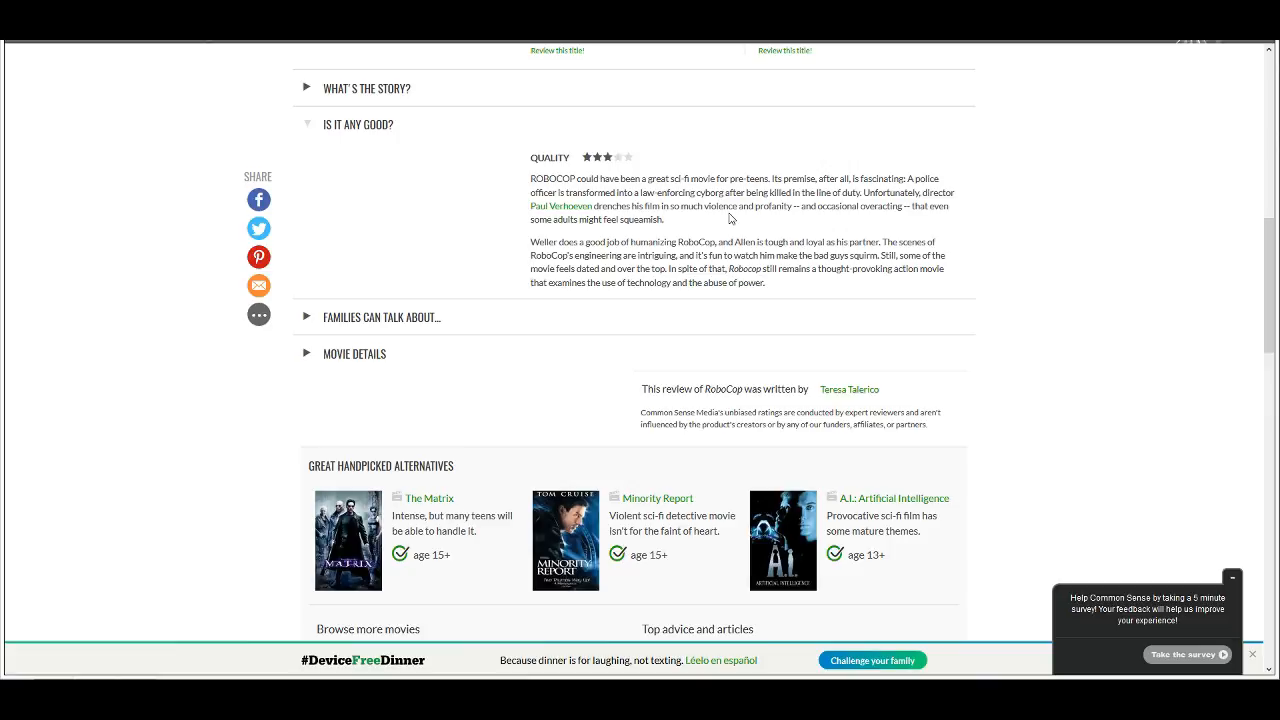
mouse_move(708, 242)
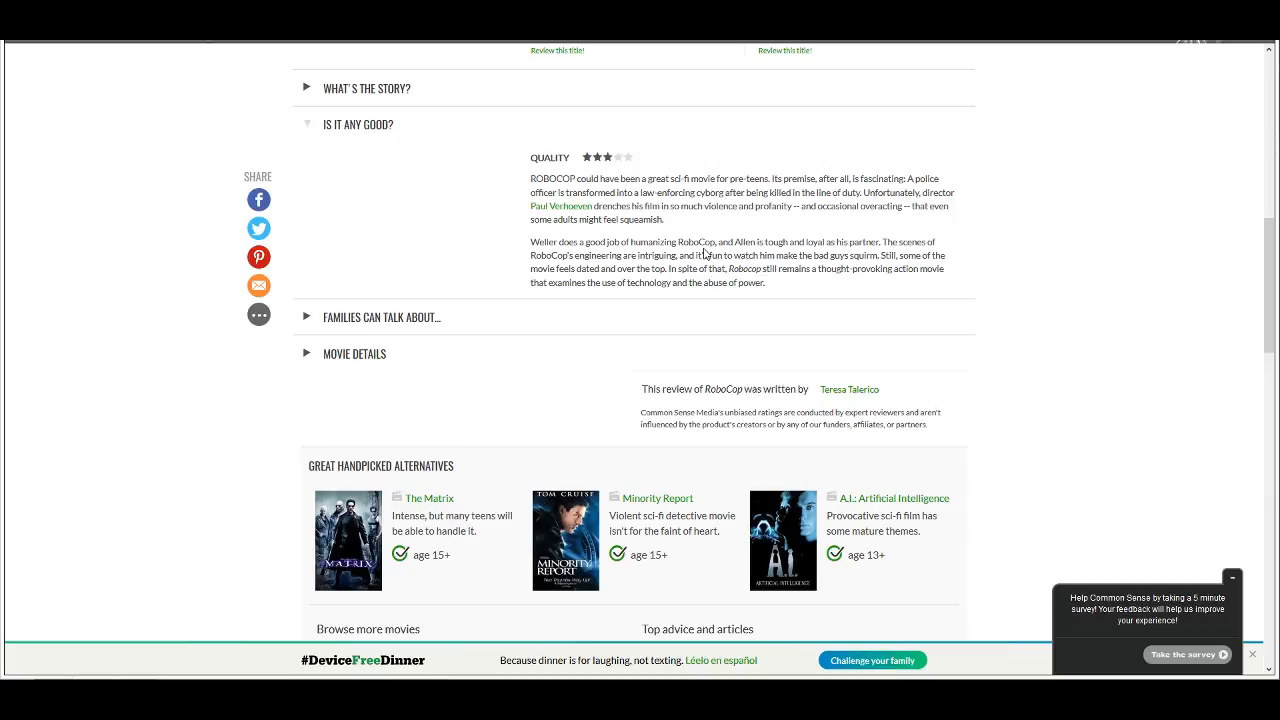
mouse_move(728, 228)
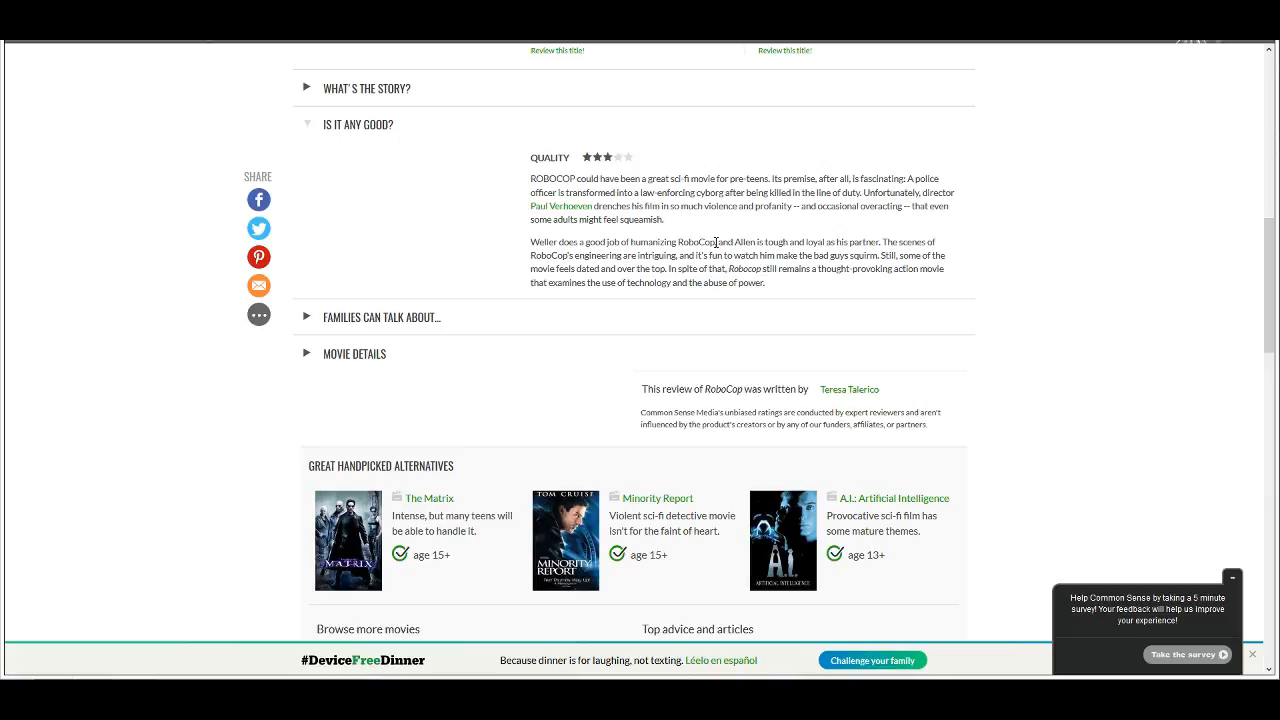
mouse_move(772, 238)
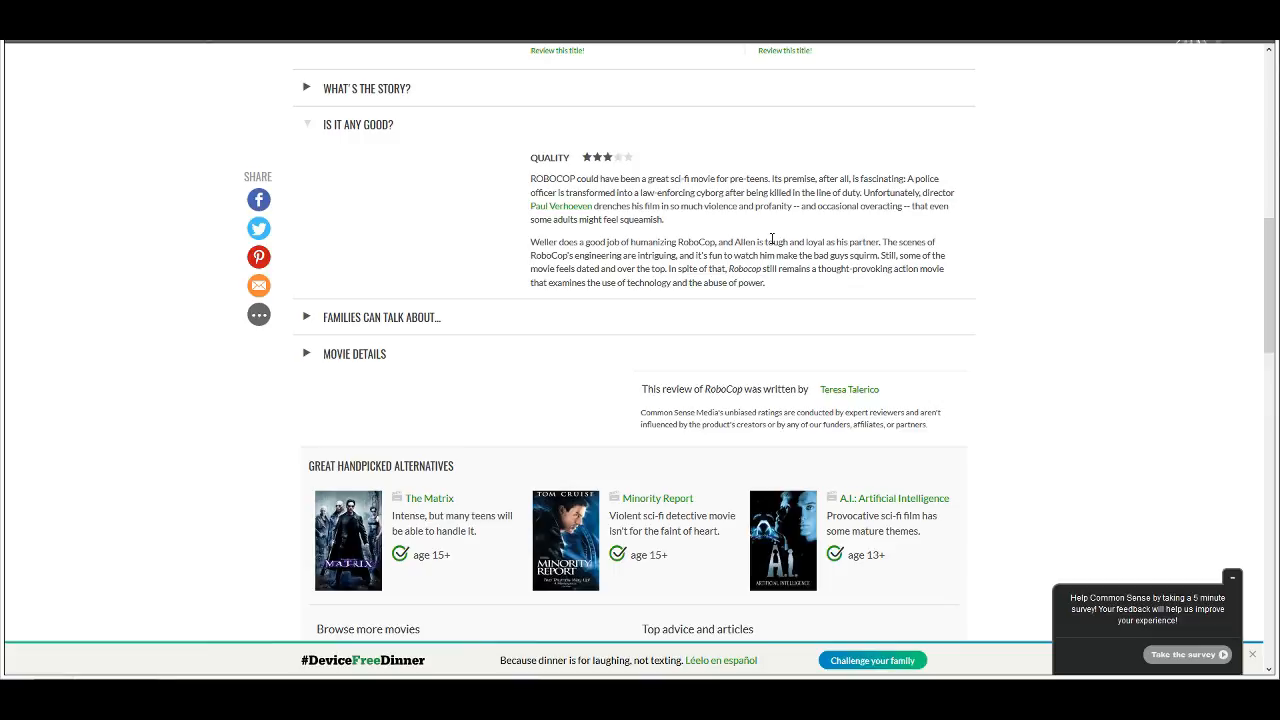
Step: Scroll back up to the RoboCop (1987) parent guide ratings
scroll(up, 3)
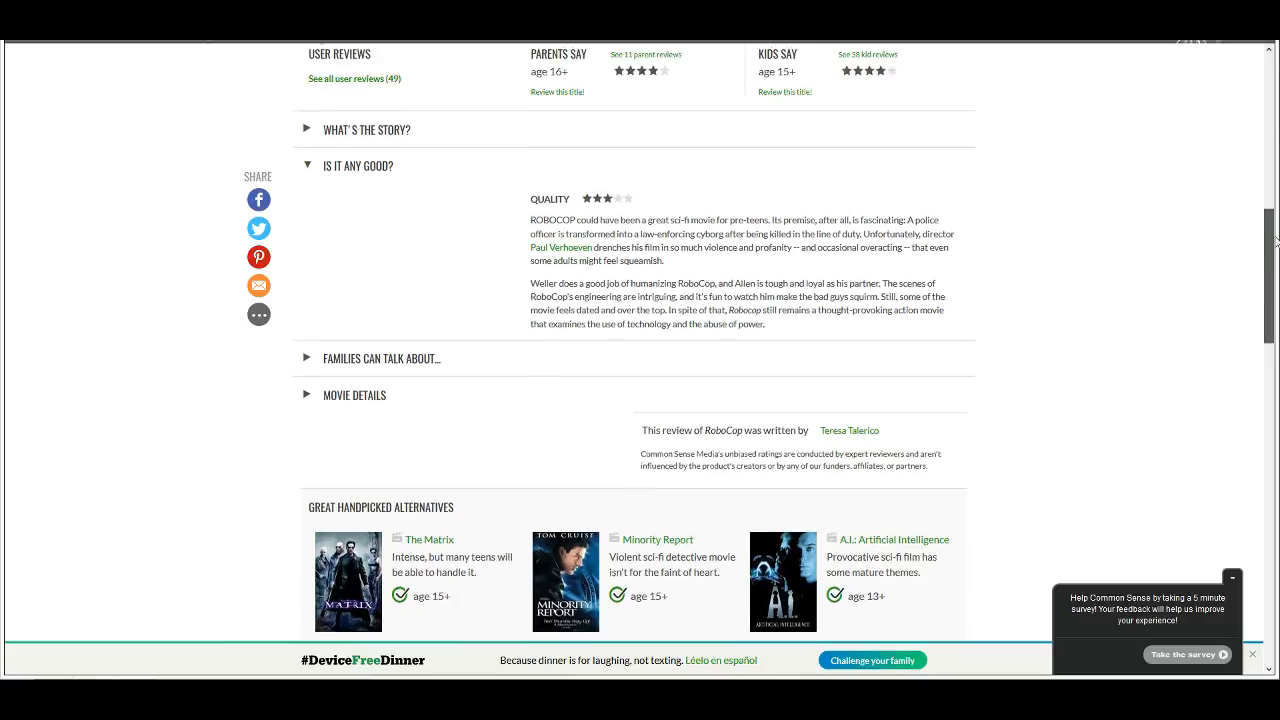
scroll(up, 3)
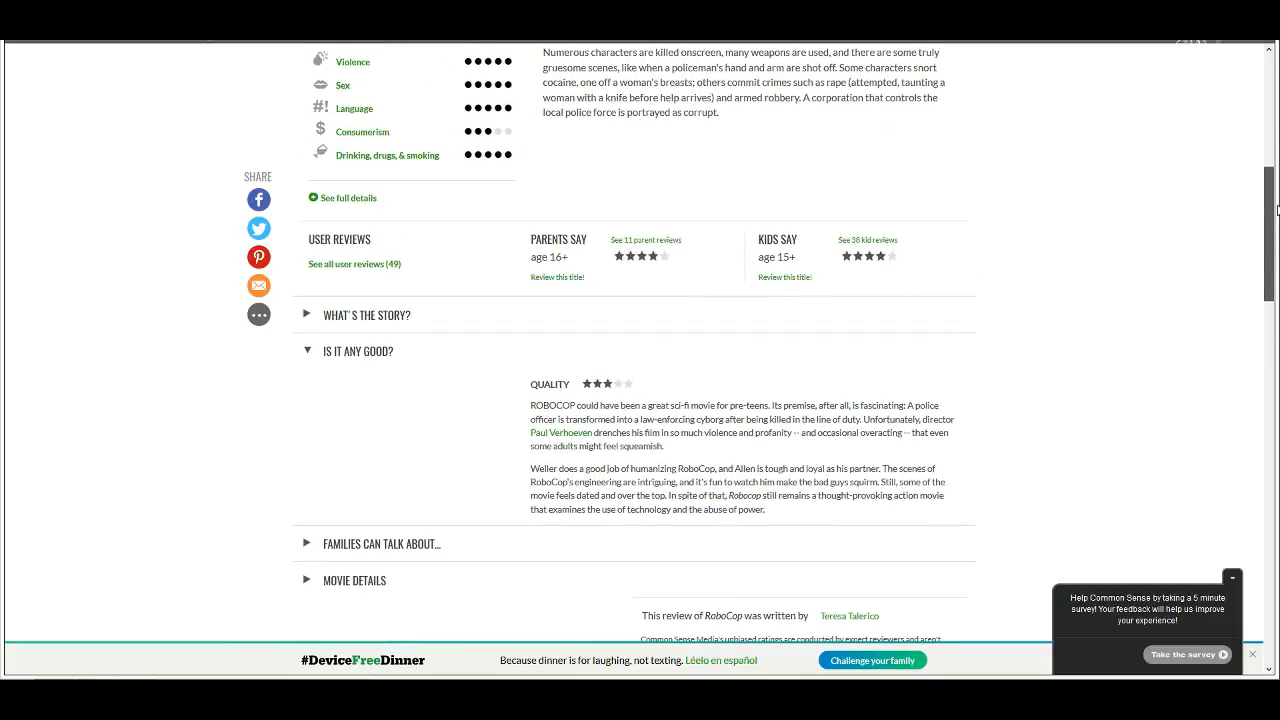
mouse_move(690, 276)
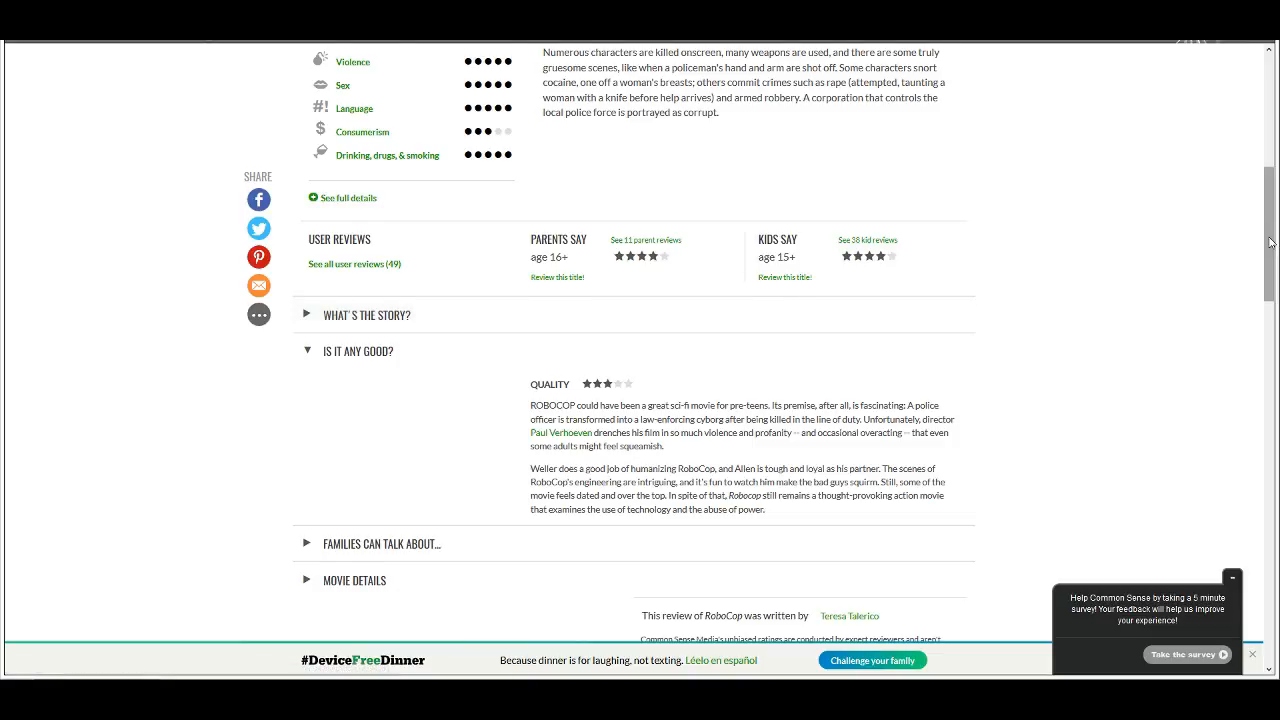
scroll(up, 3)
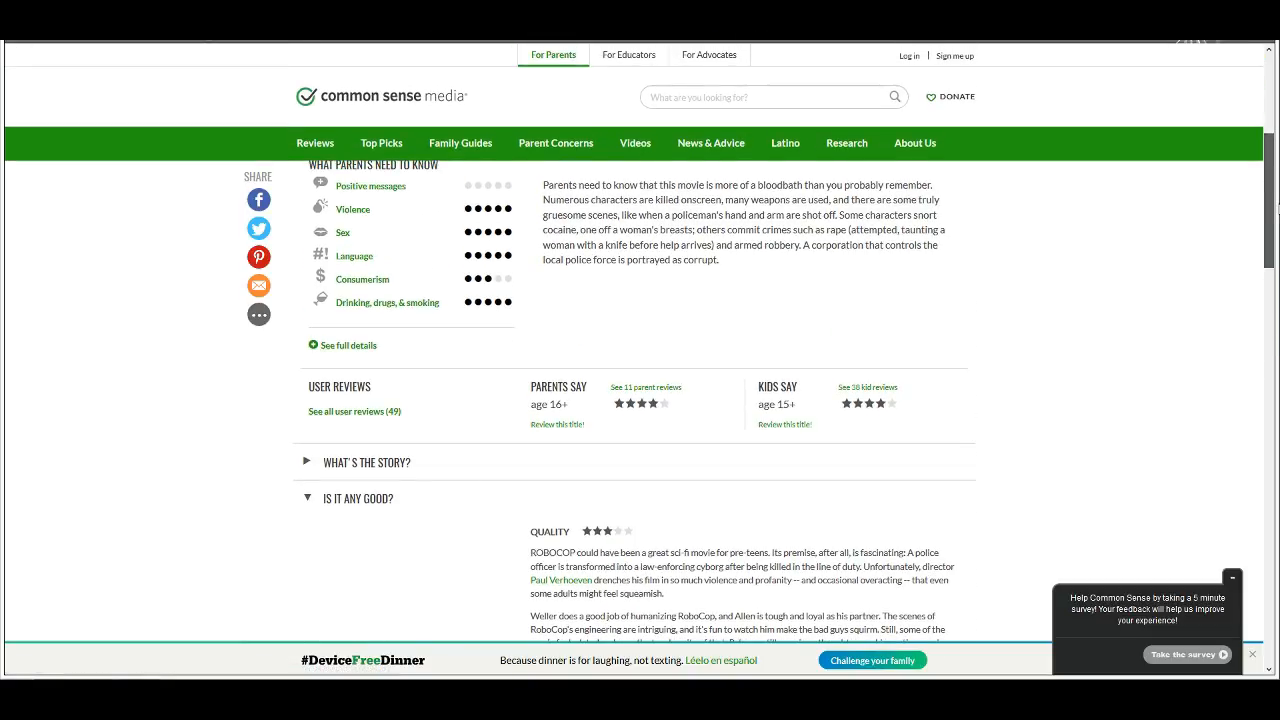
Step: Scroll down through the parents' and kids' user reviews in What Parents and Kids Say
scroll(down, 3)
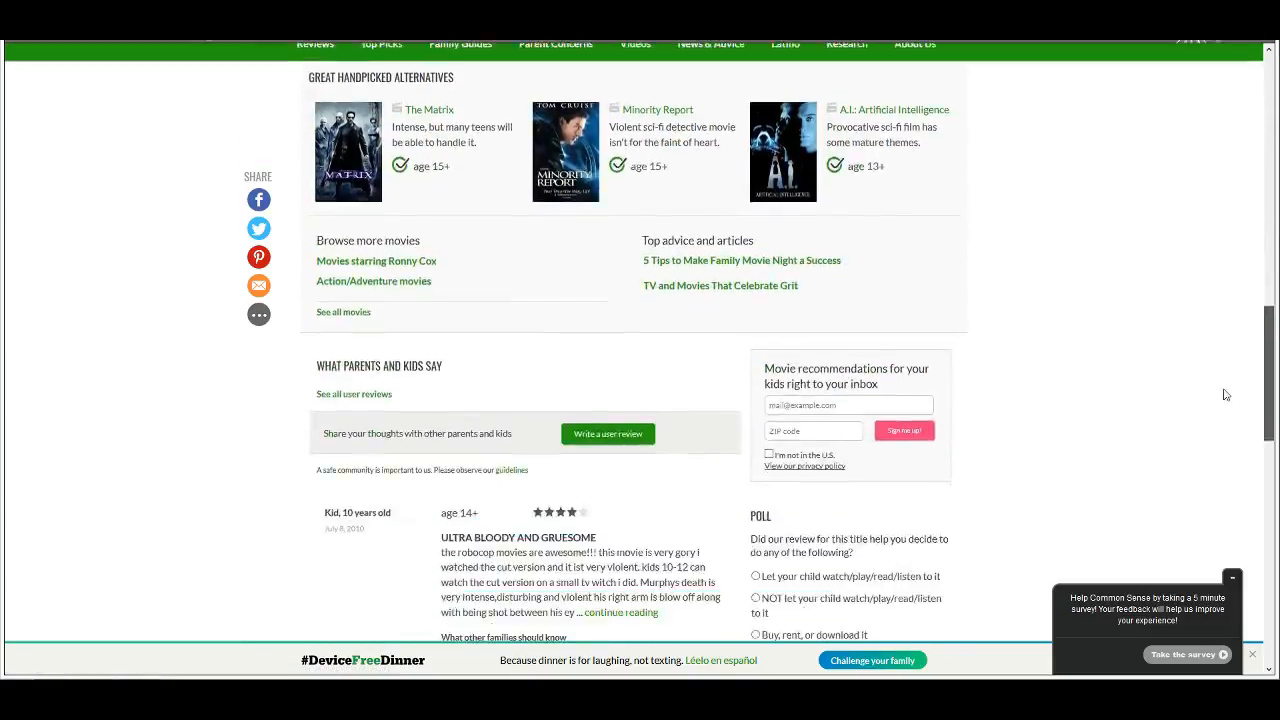
scroll(down, 3)
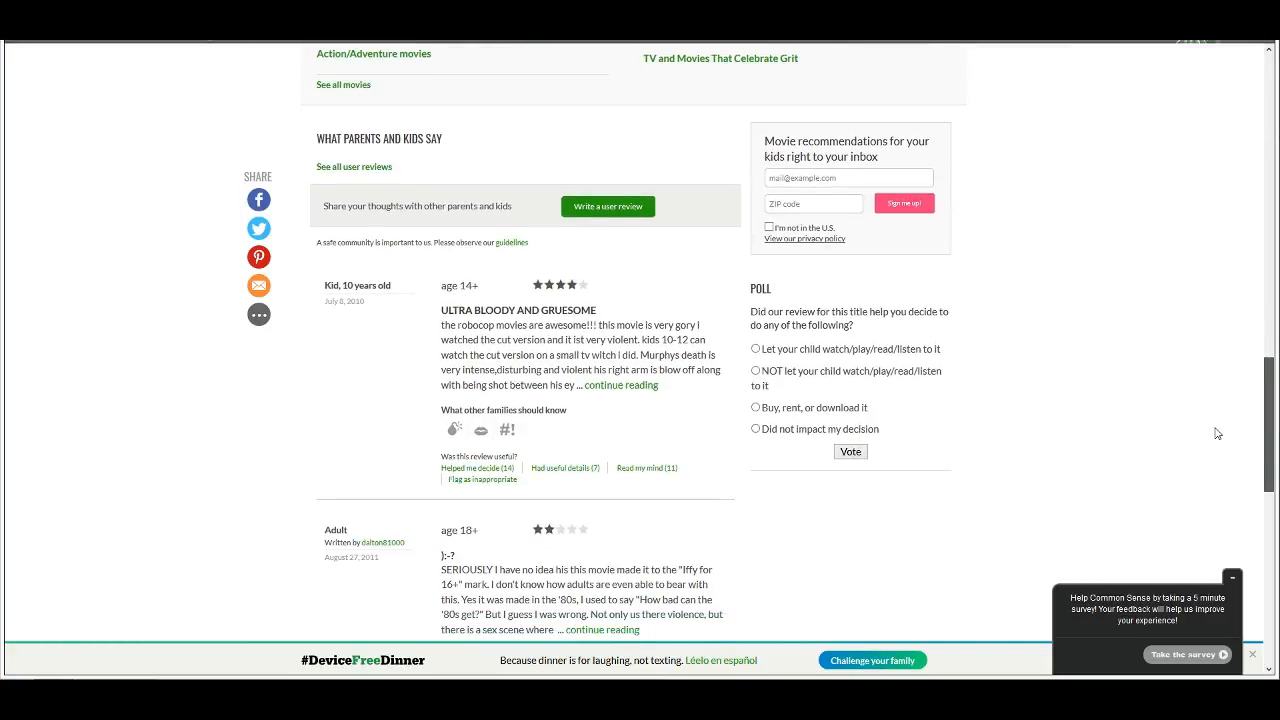
scroll(down, 3)
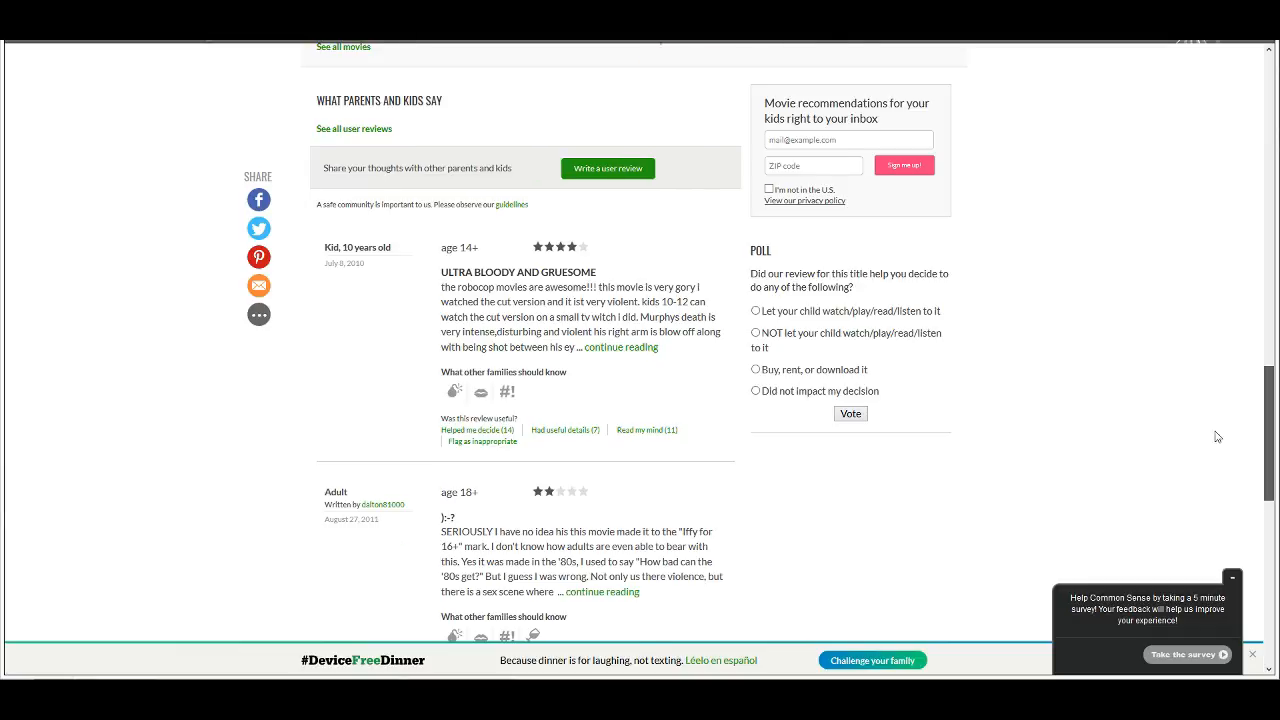
scroll(up, 3)
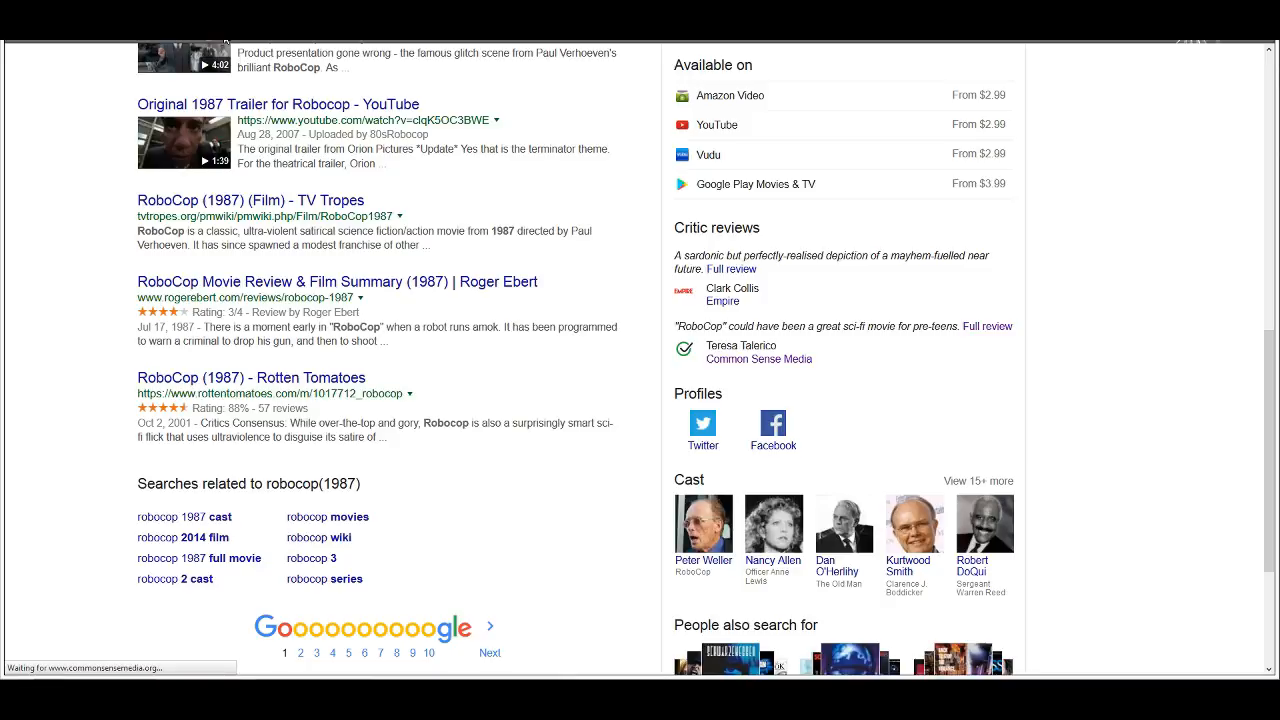
Step: Search the Common Sense Media site for 'The Monster Squad'
click(760, 360)
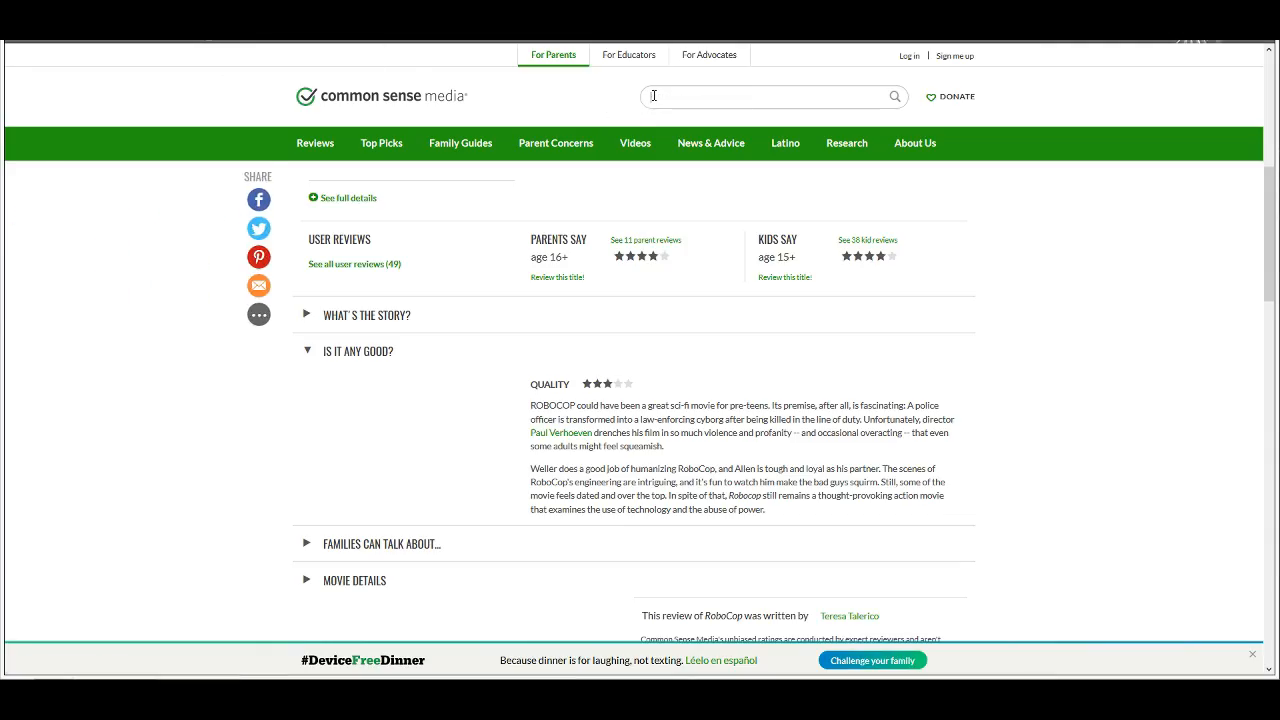
text(the)
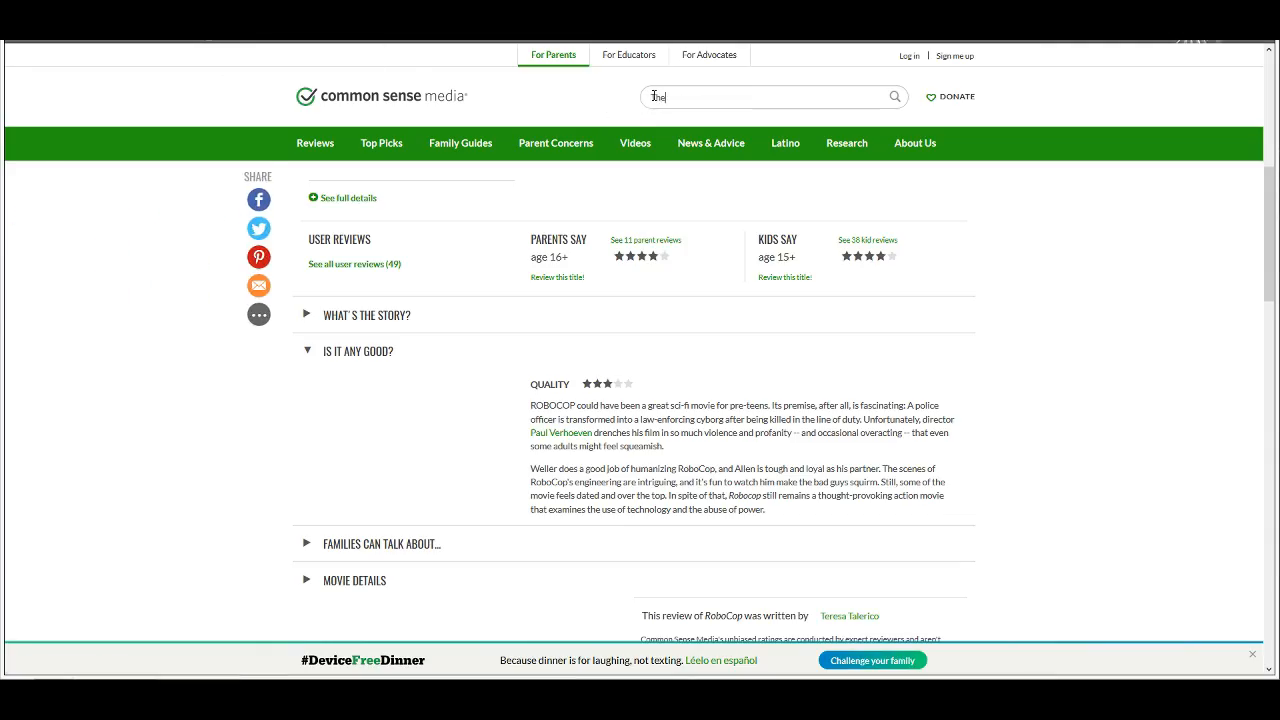
text(The Monster Squad)
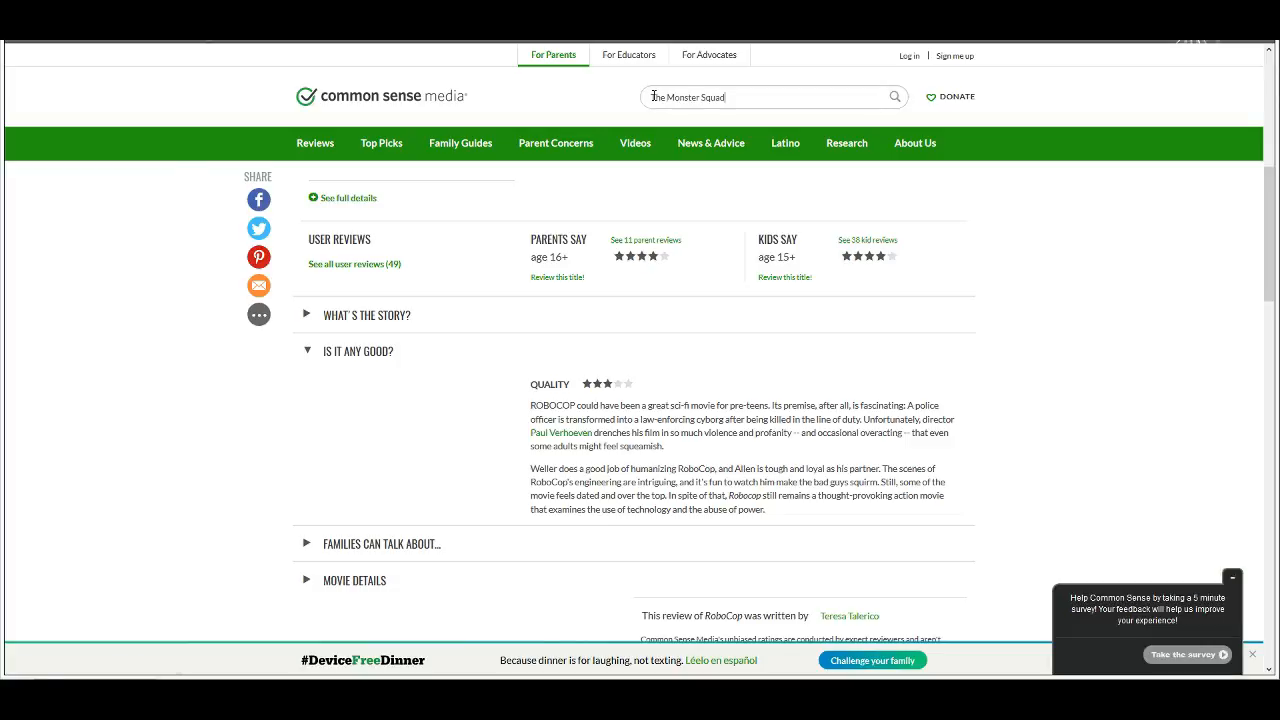
click(556, 144)
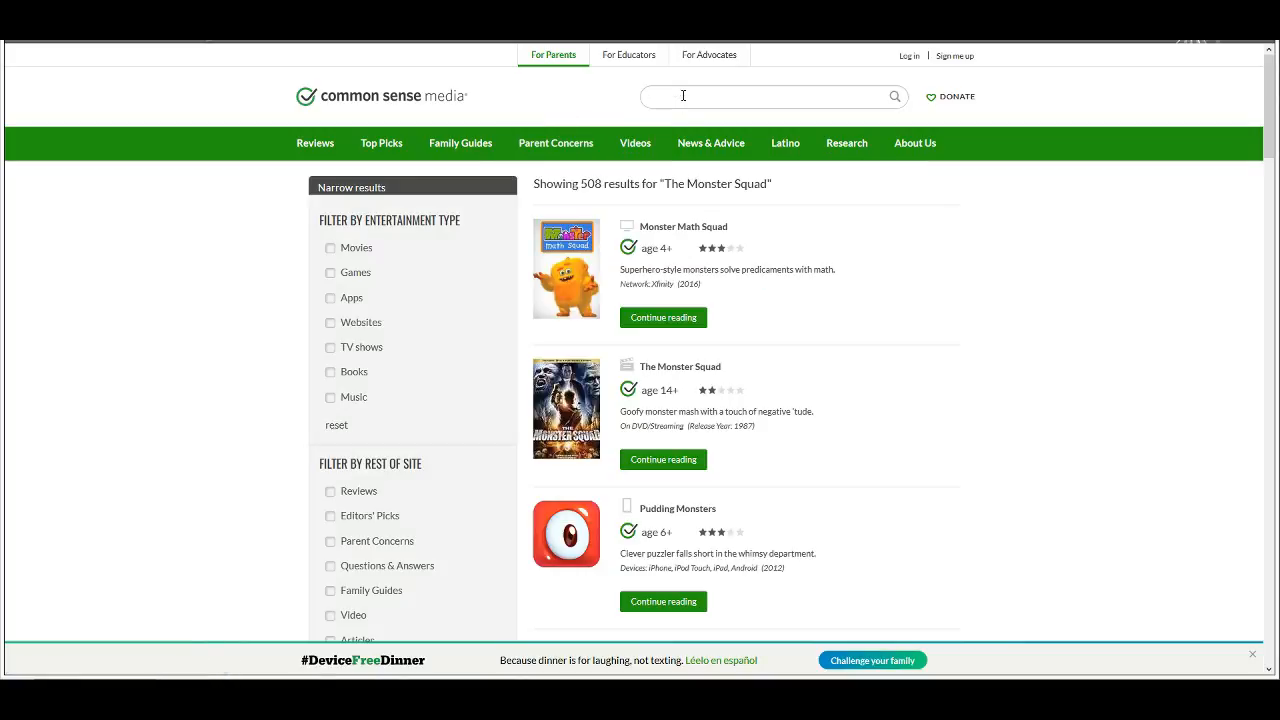
Step: Search the site for 'RoboCop', listing the 1987 film and the 2014 remake
text(RoboCop)
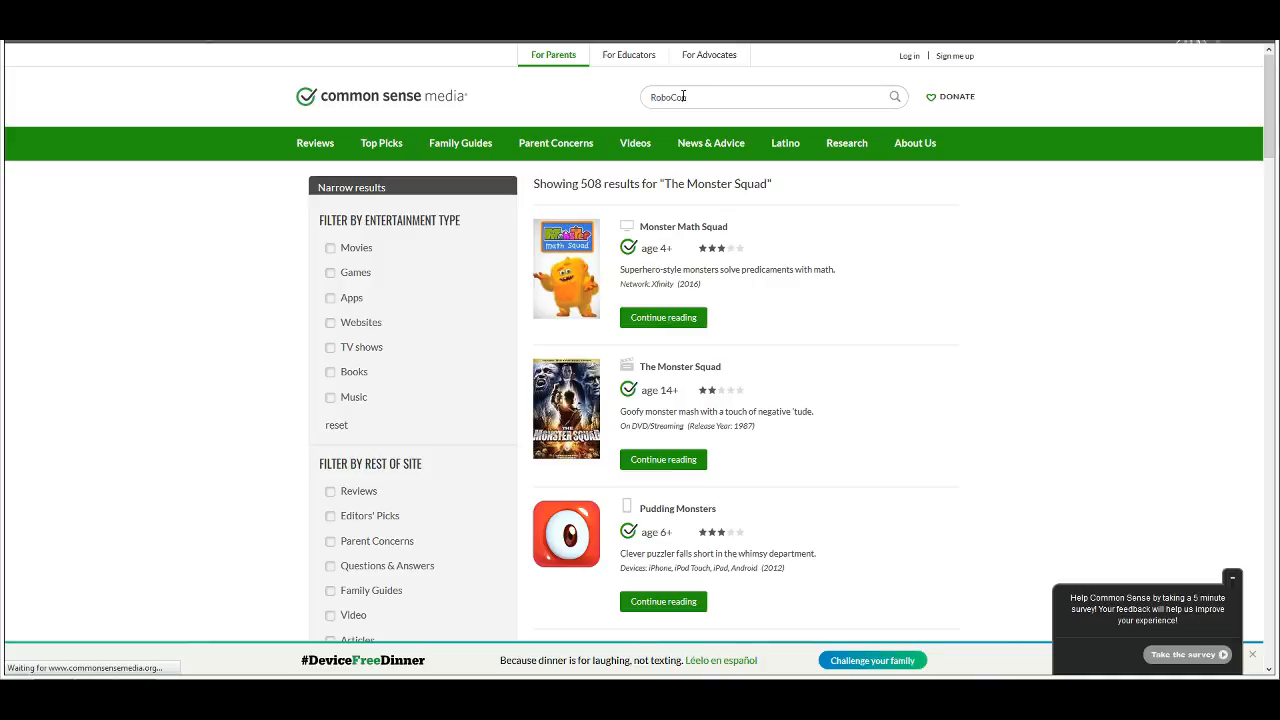
key(Return)
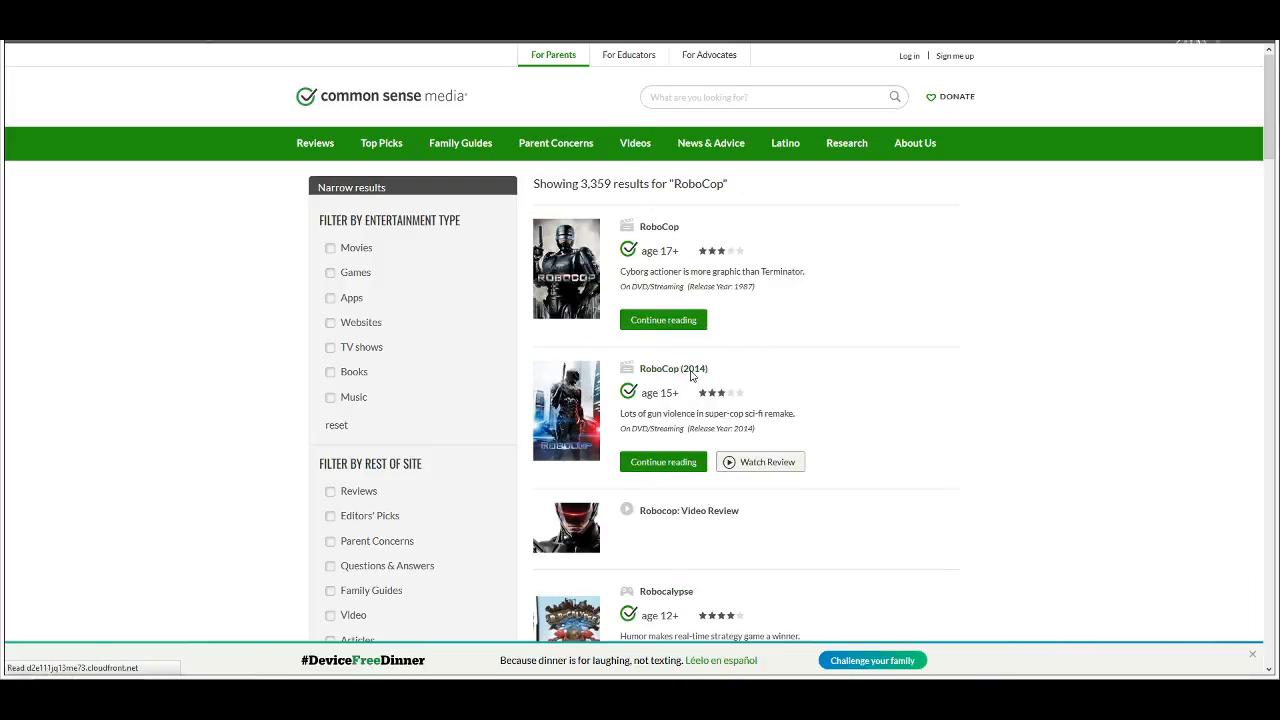
click(672, 368)
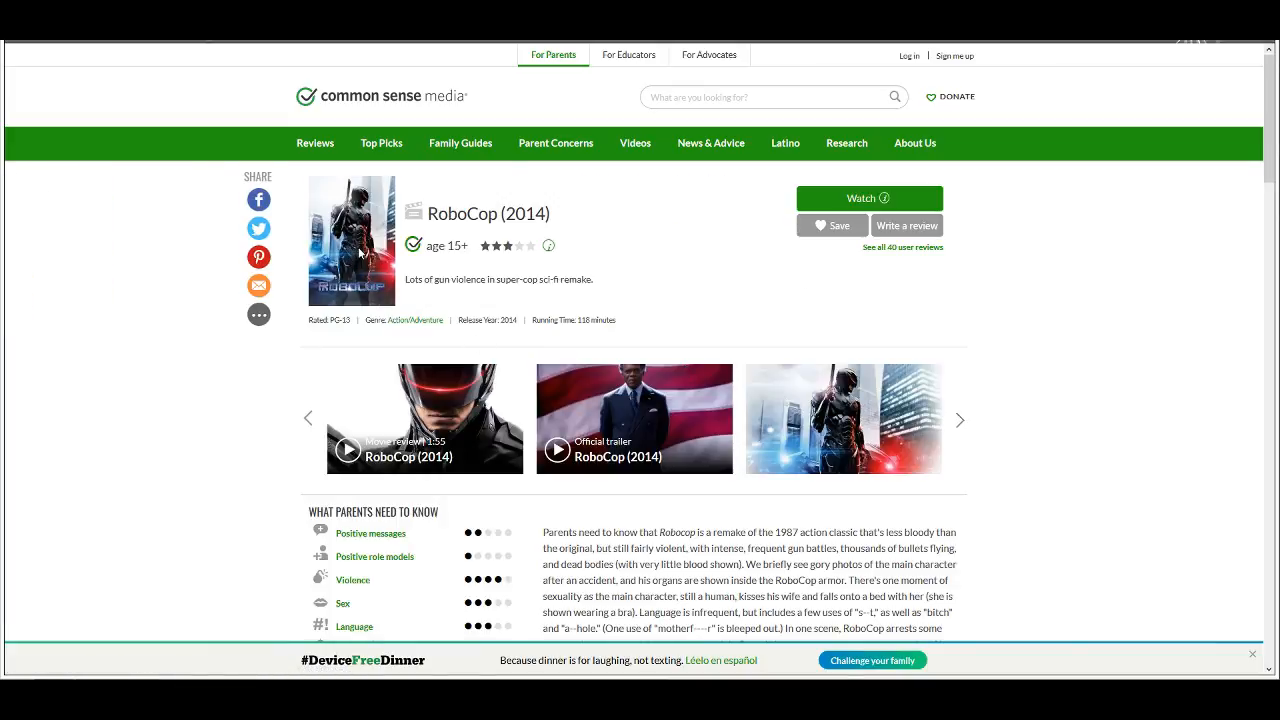
mouse_move(330, 252)
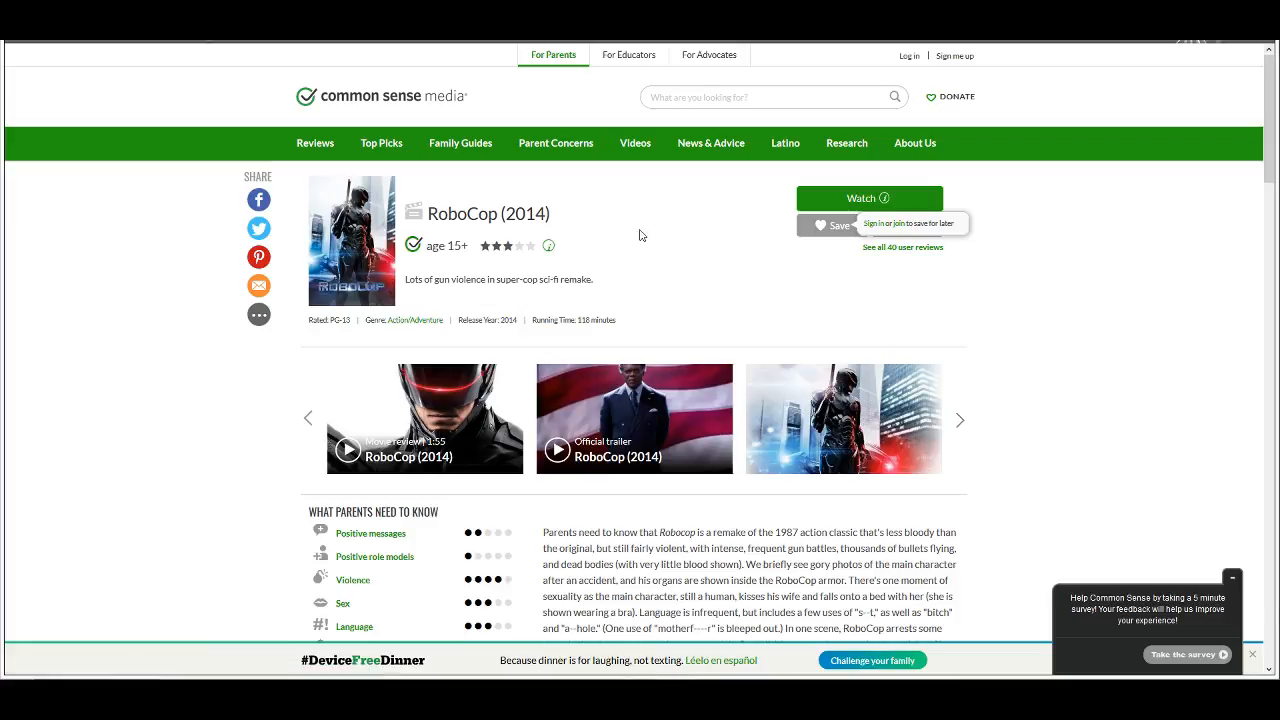
click(884, 198)
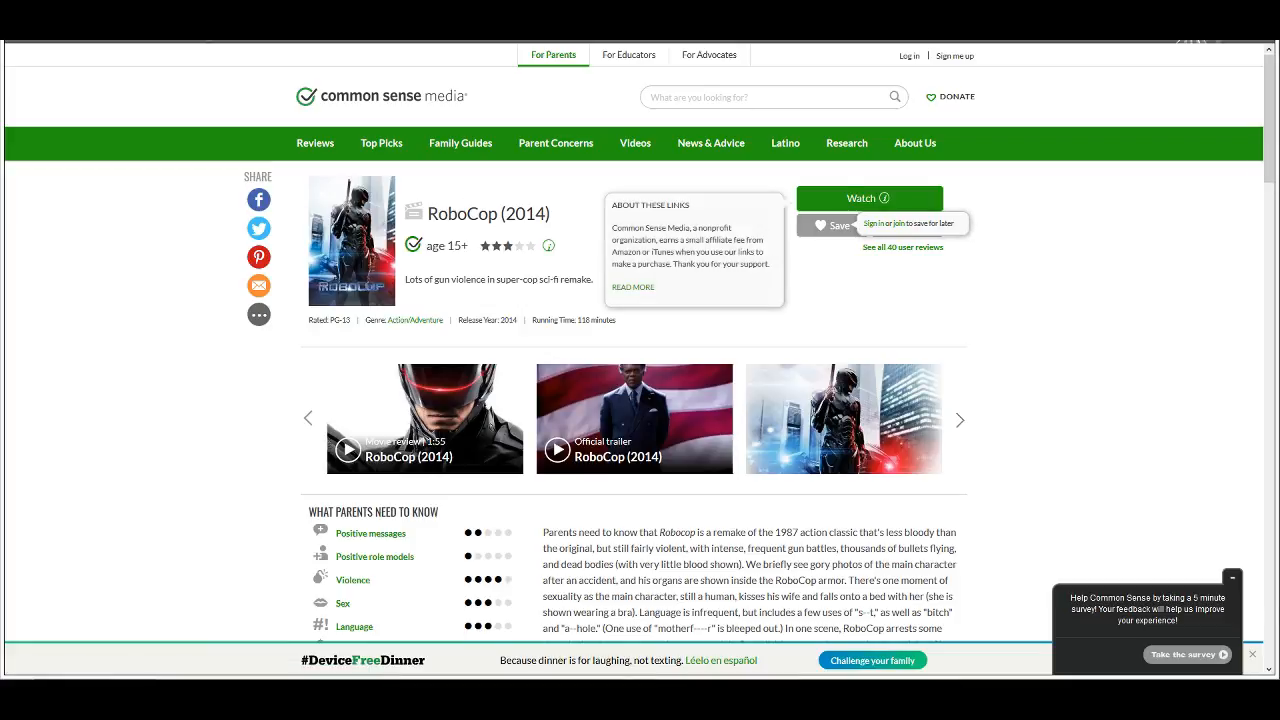
scroll(down, 3)
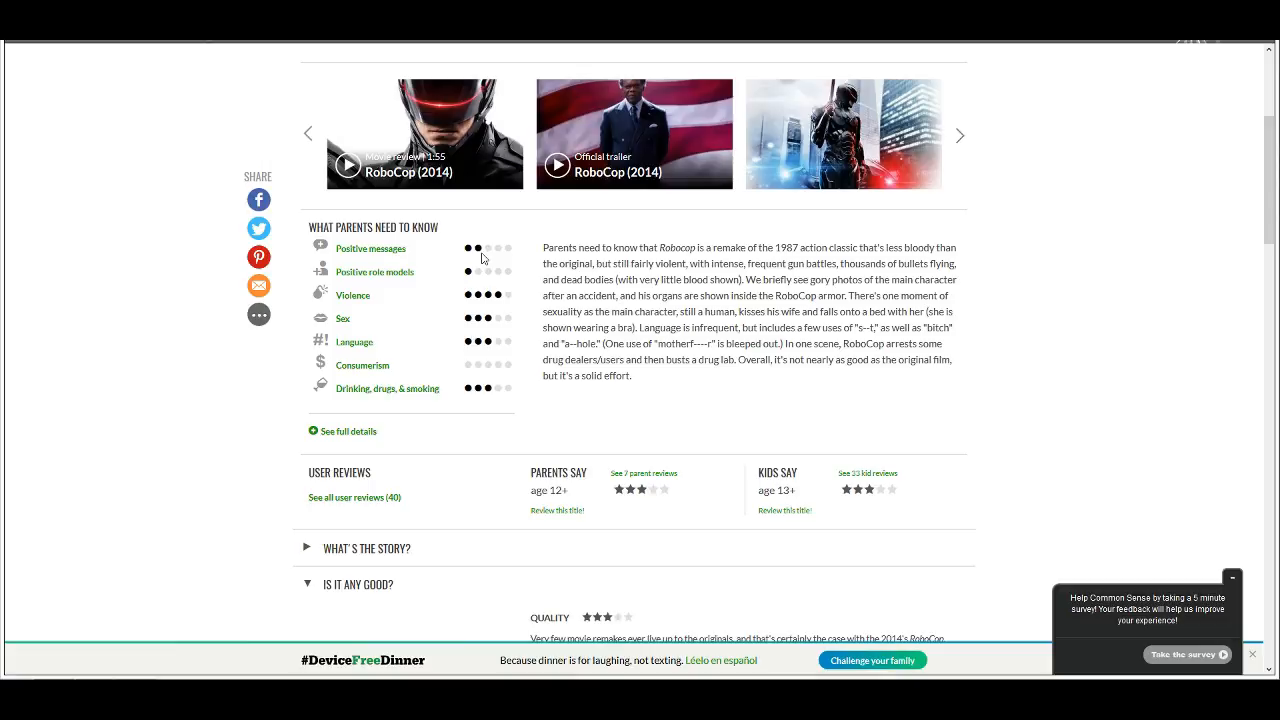
mouse_move(472, 278)
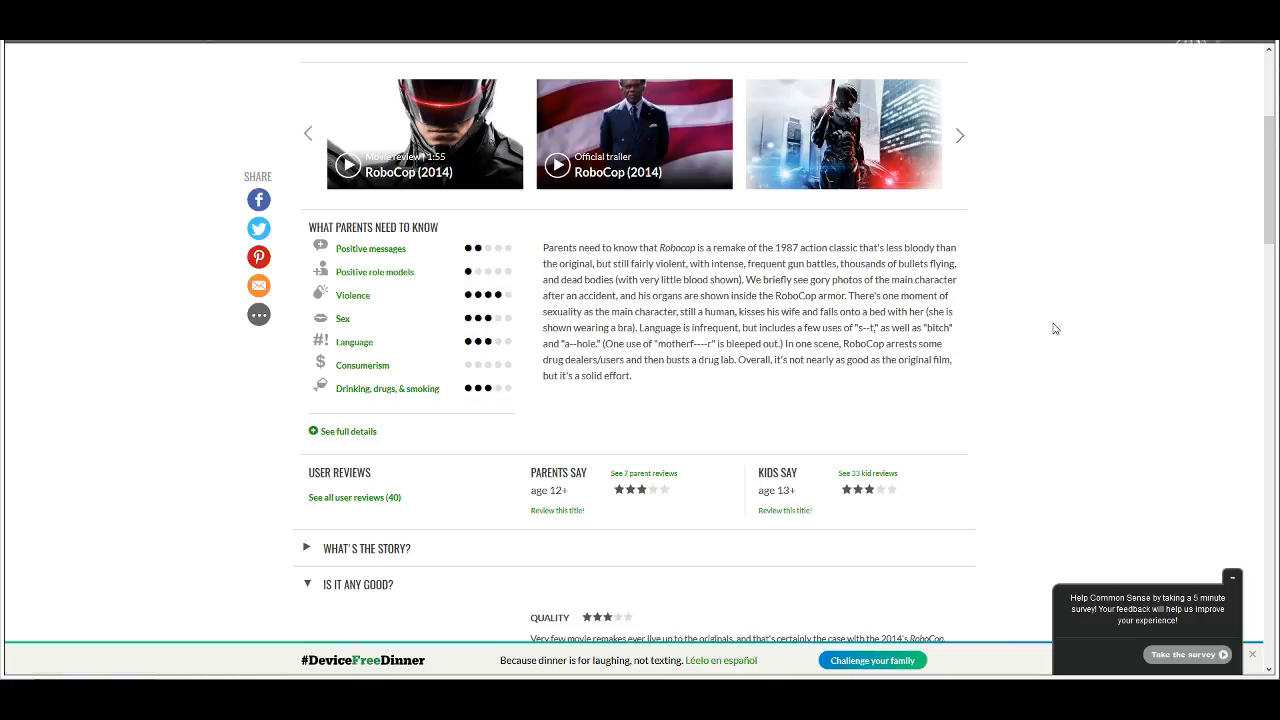
mouse_move(574, 288)
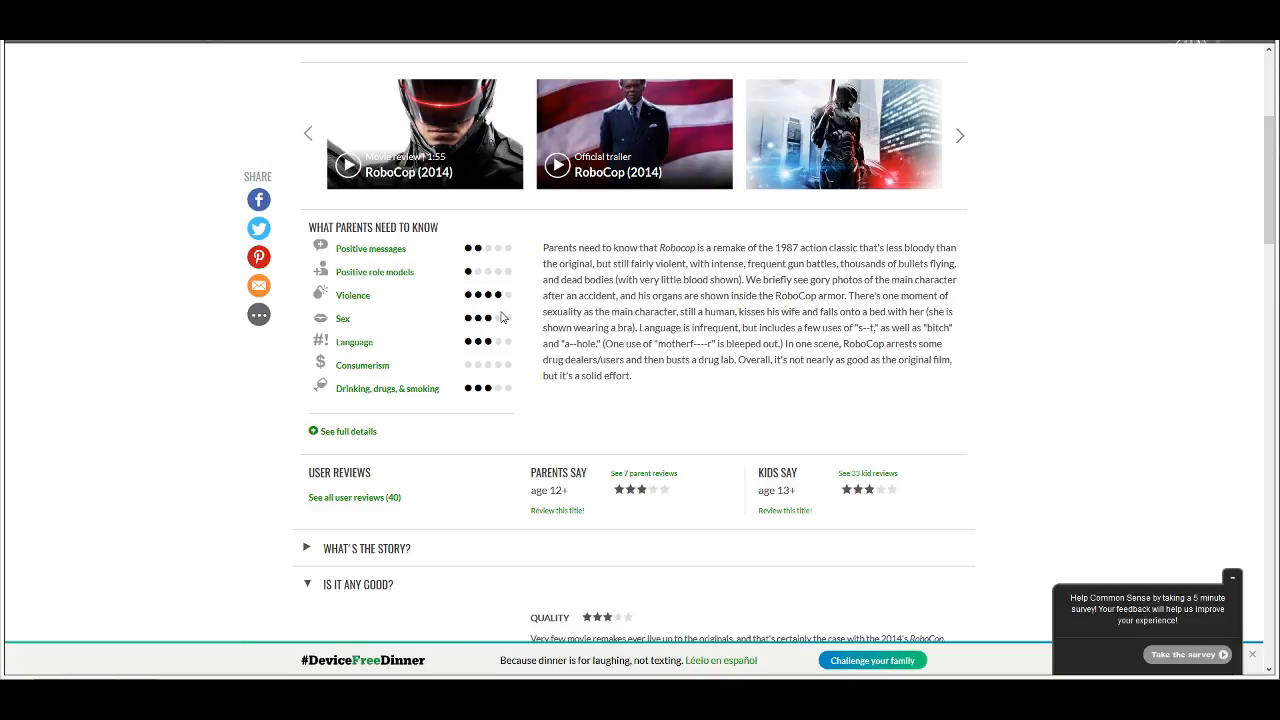
mouse_move(536, 332)
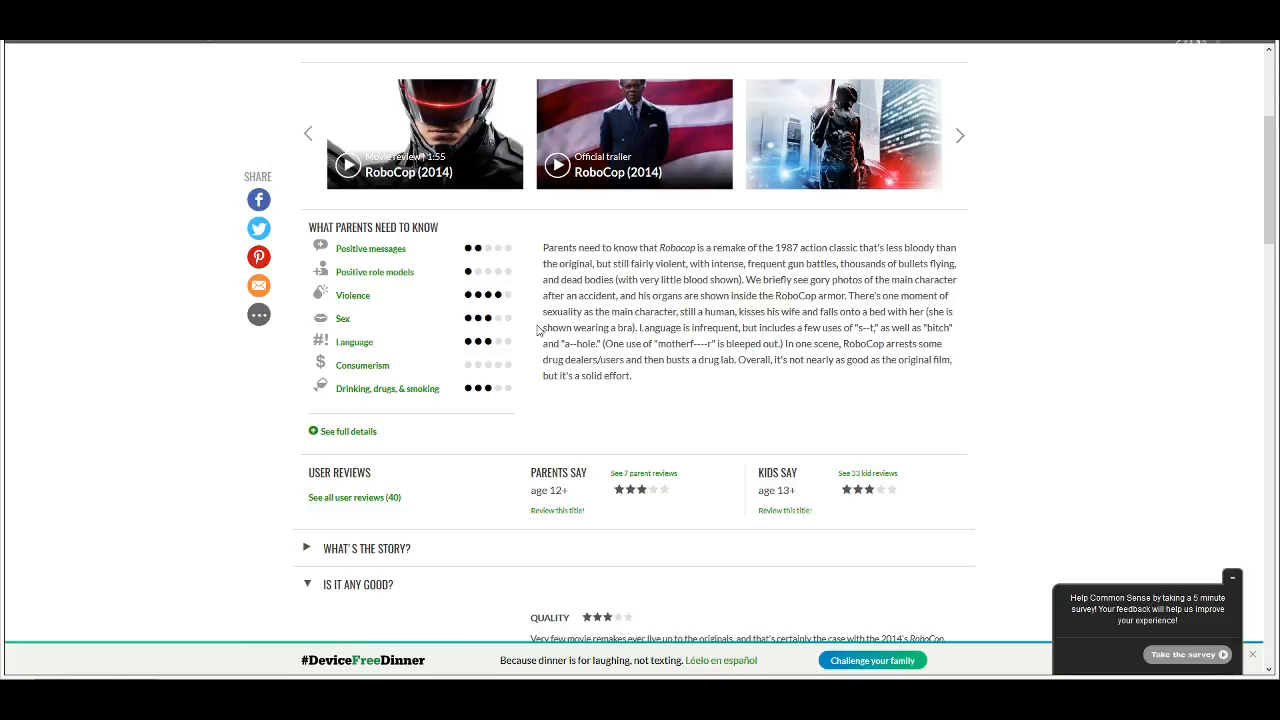
mouse_move(498, 356)
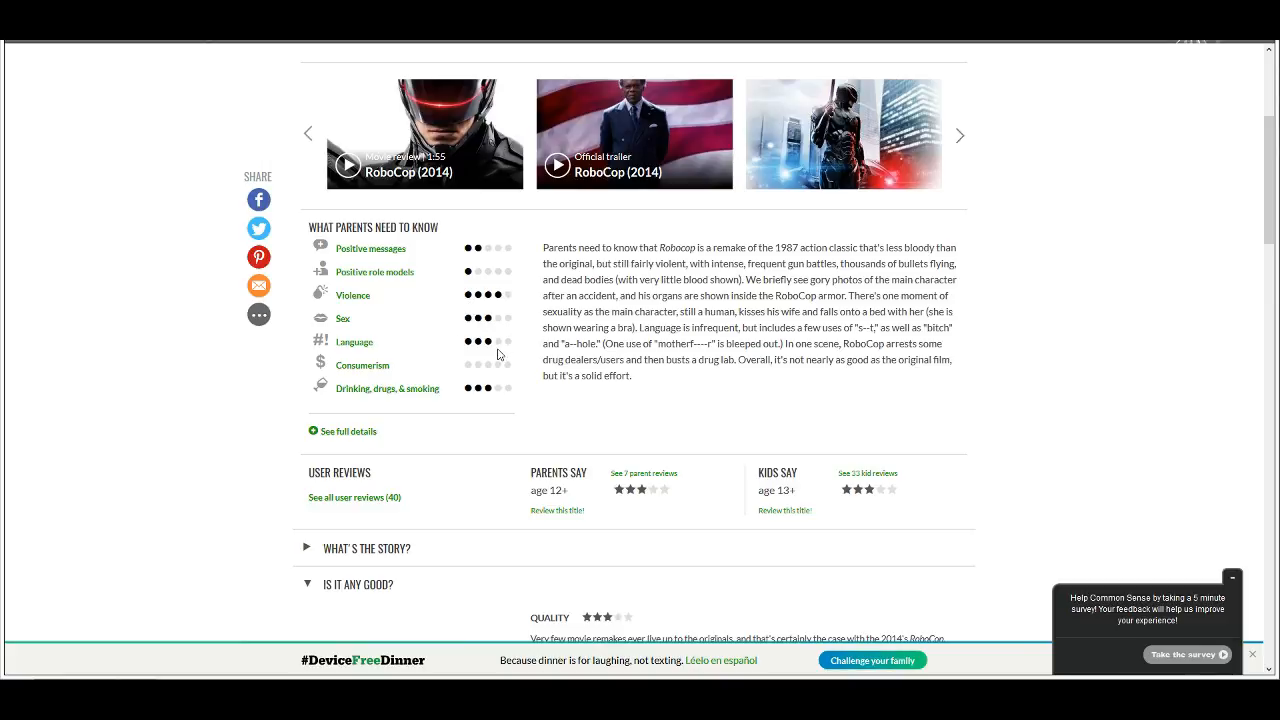
mouse_move(474, 328)
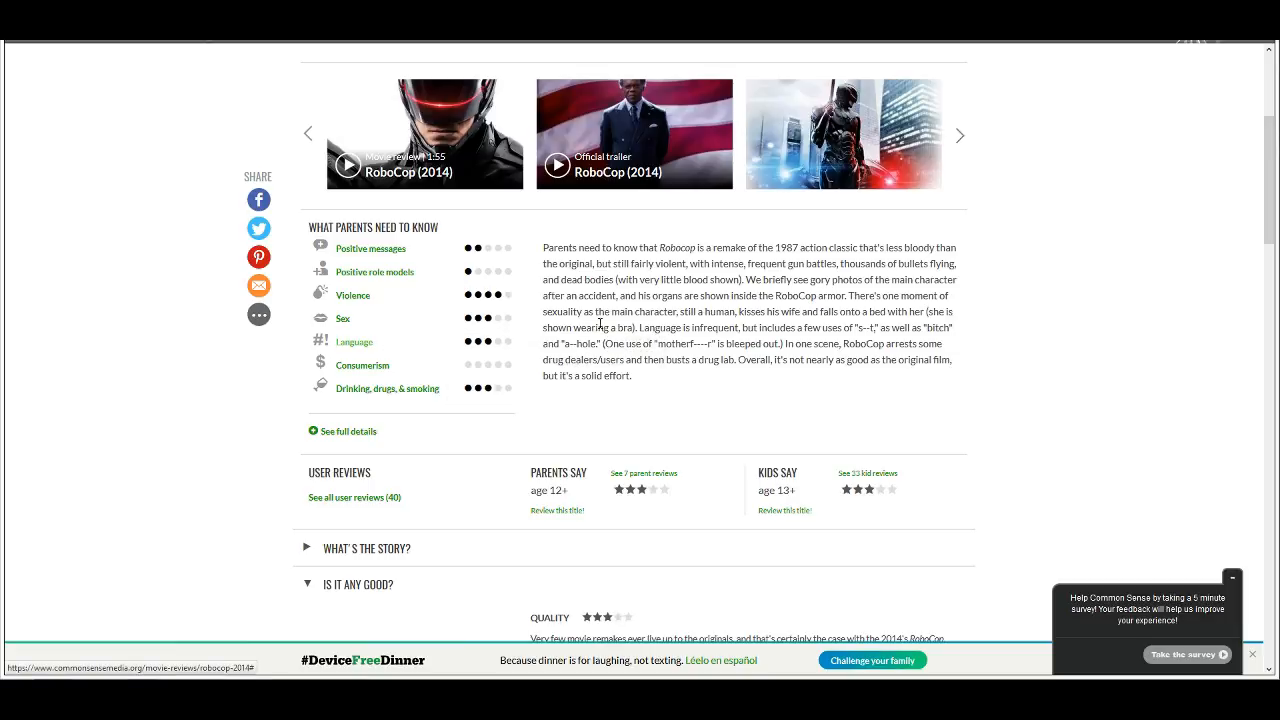
mouse_move(496, 352)
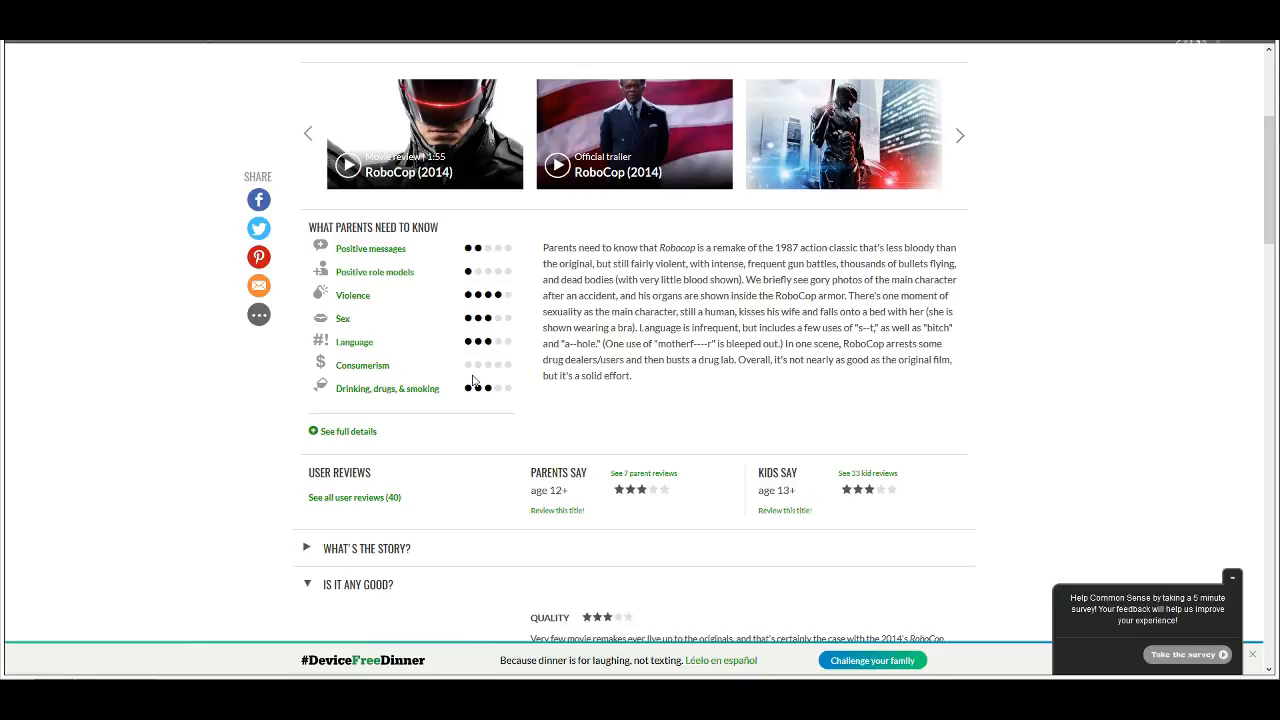
mouse_move(496, 372)
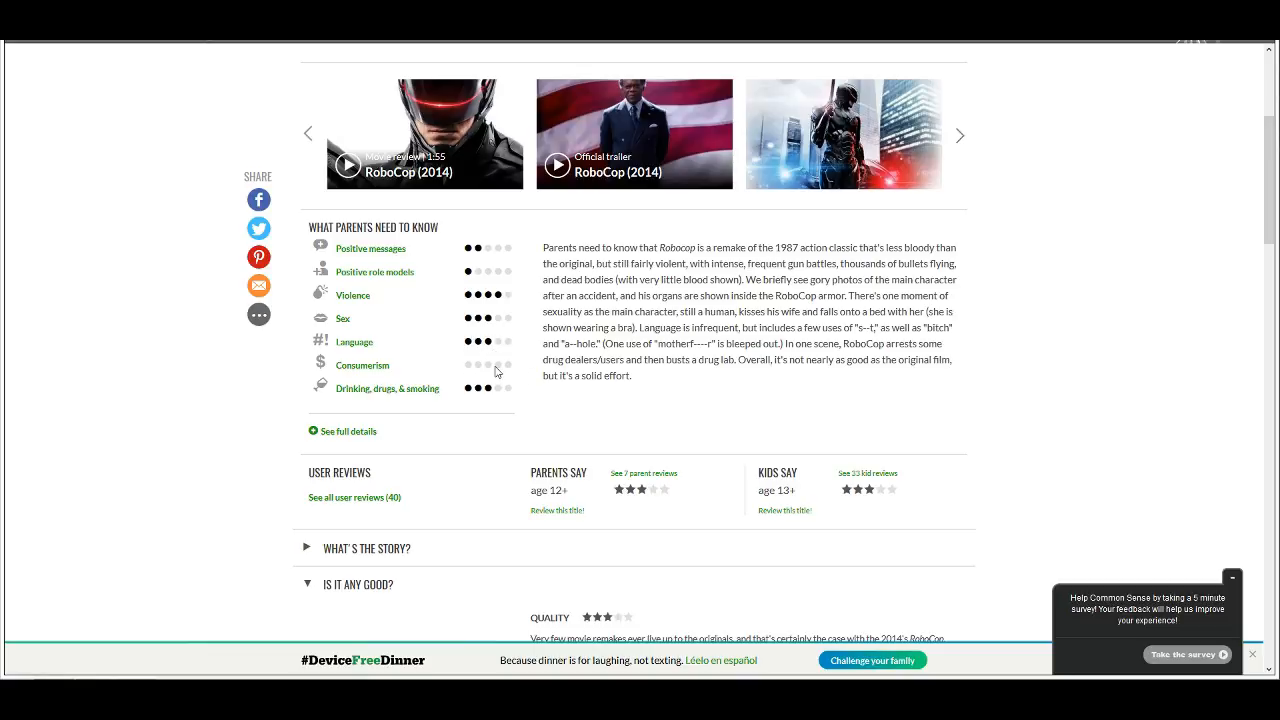
mouse_move(492, 400)
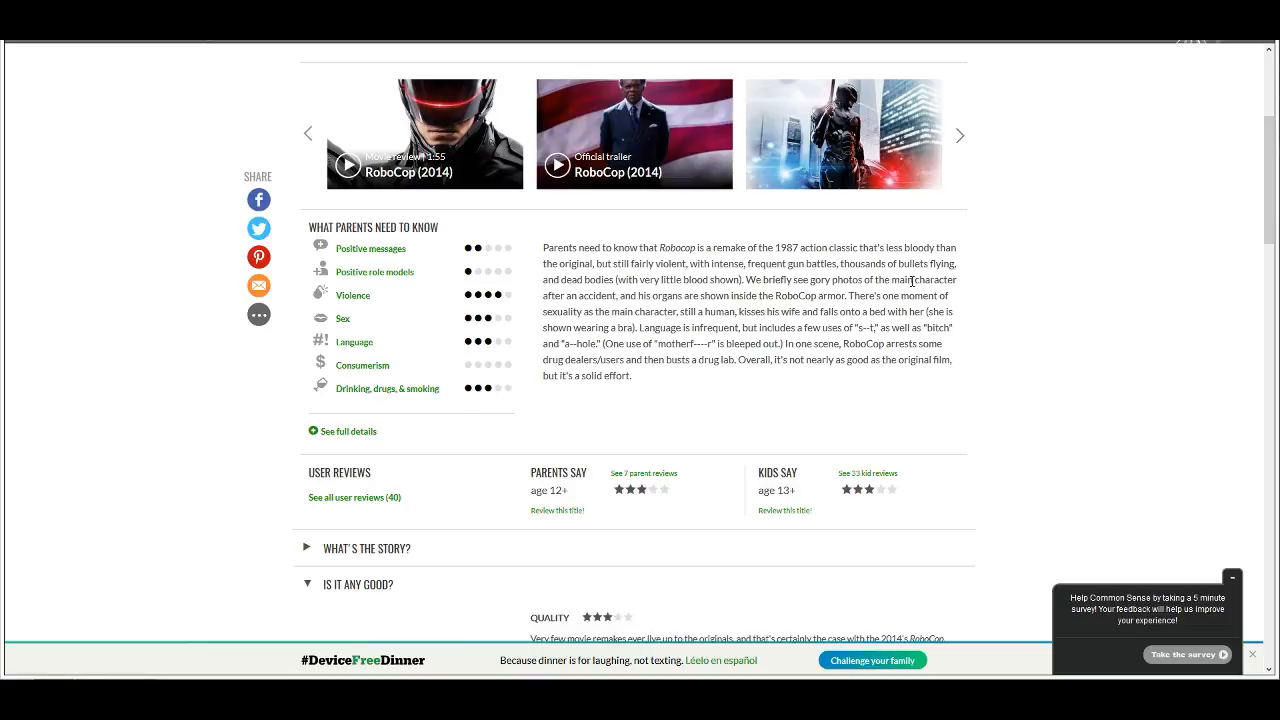
mouse_move(704, 270)
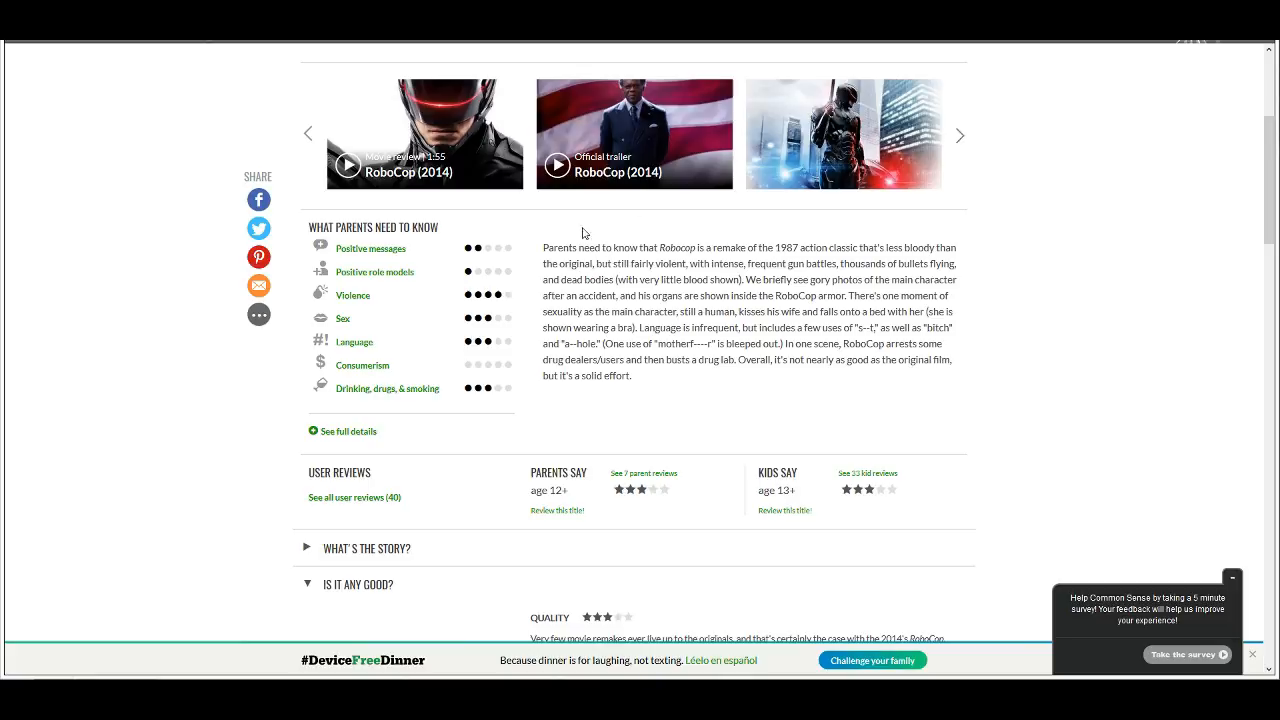
mouse_move(544, 244)
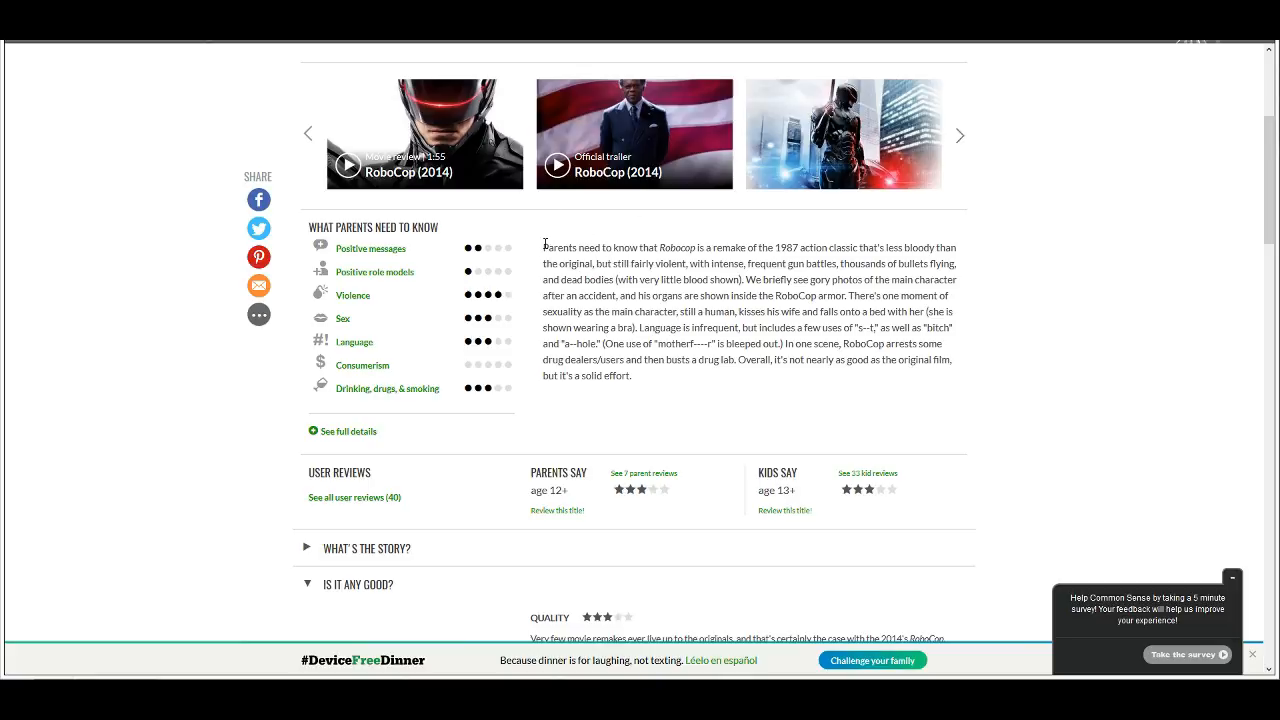
mouse_move(970, 276)
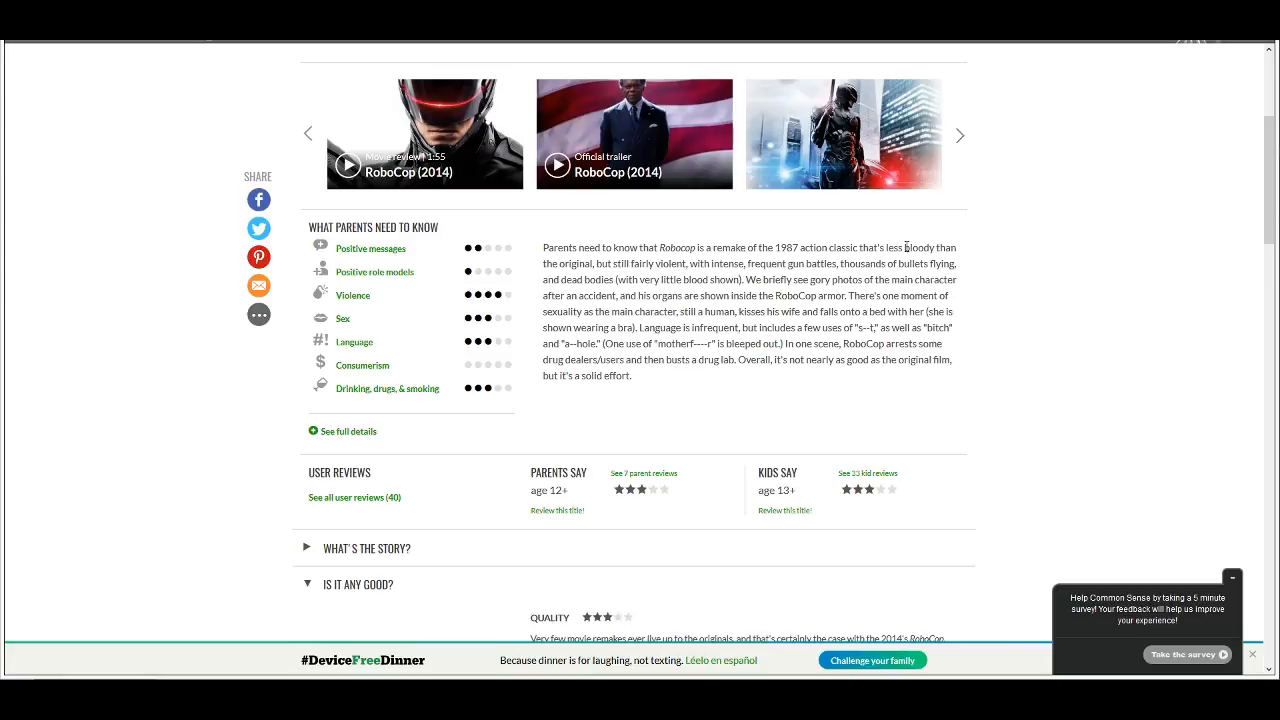
mouse_move(1044, 232)
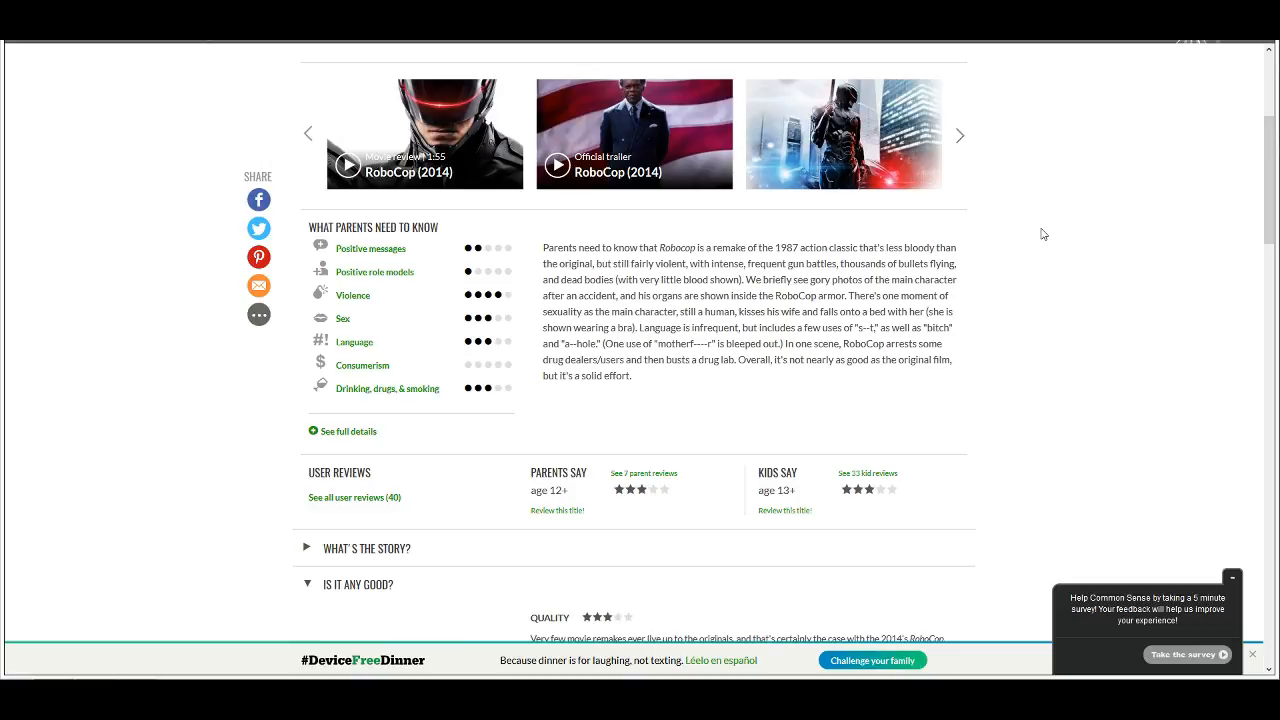
mouse_move(856, 244)
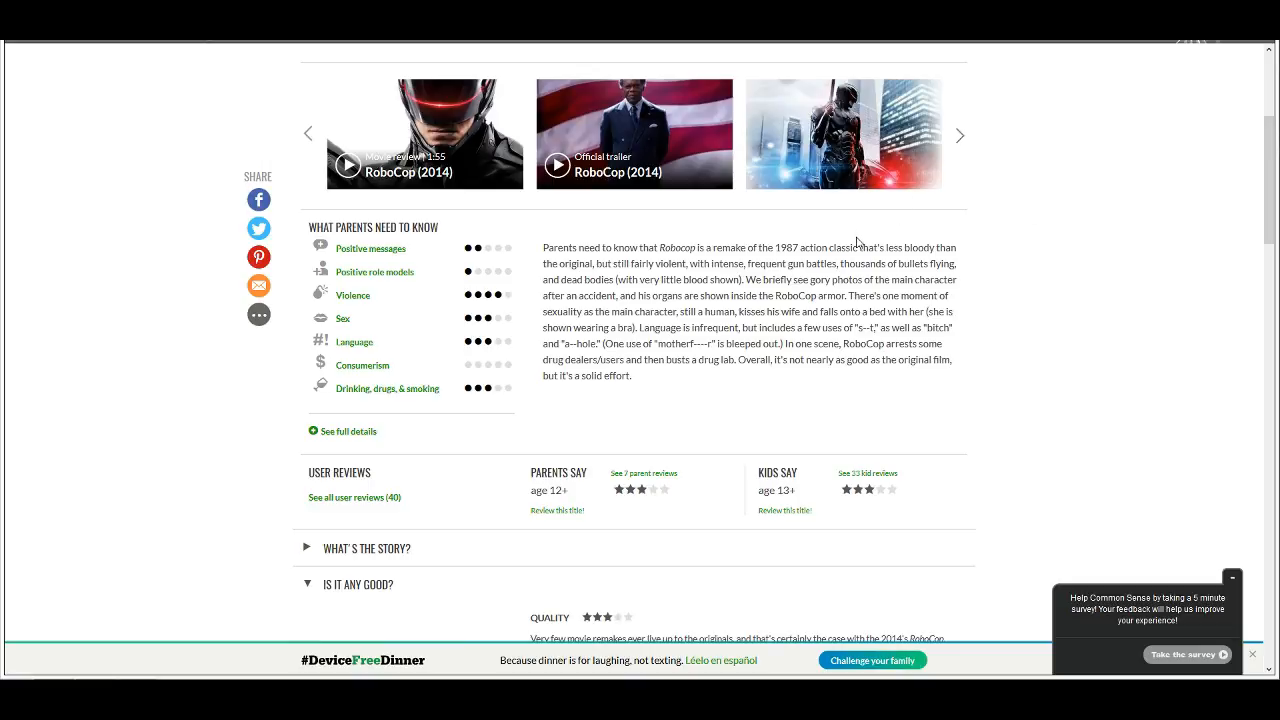
mouse_move(892, 262)
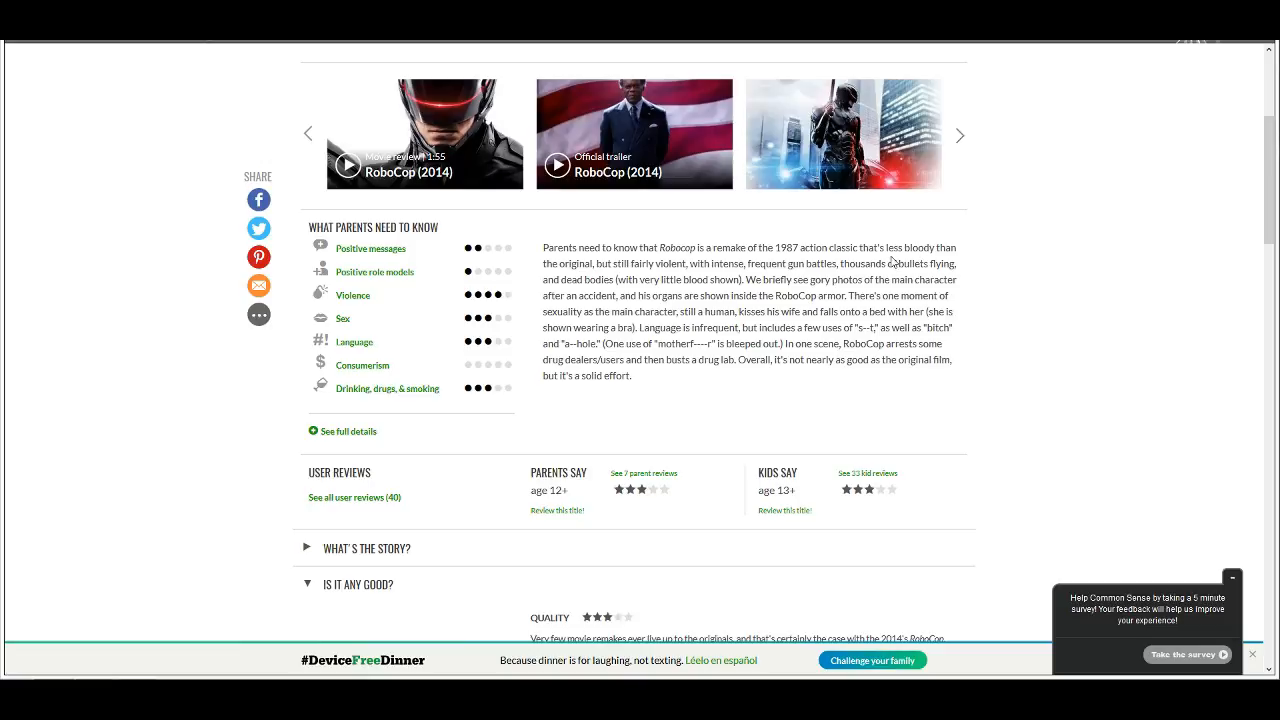
mouse_move(888, 248)
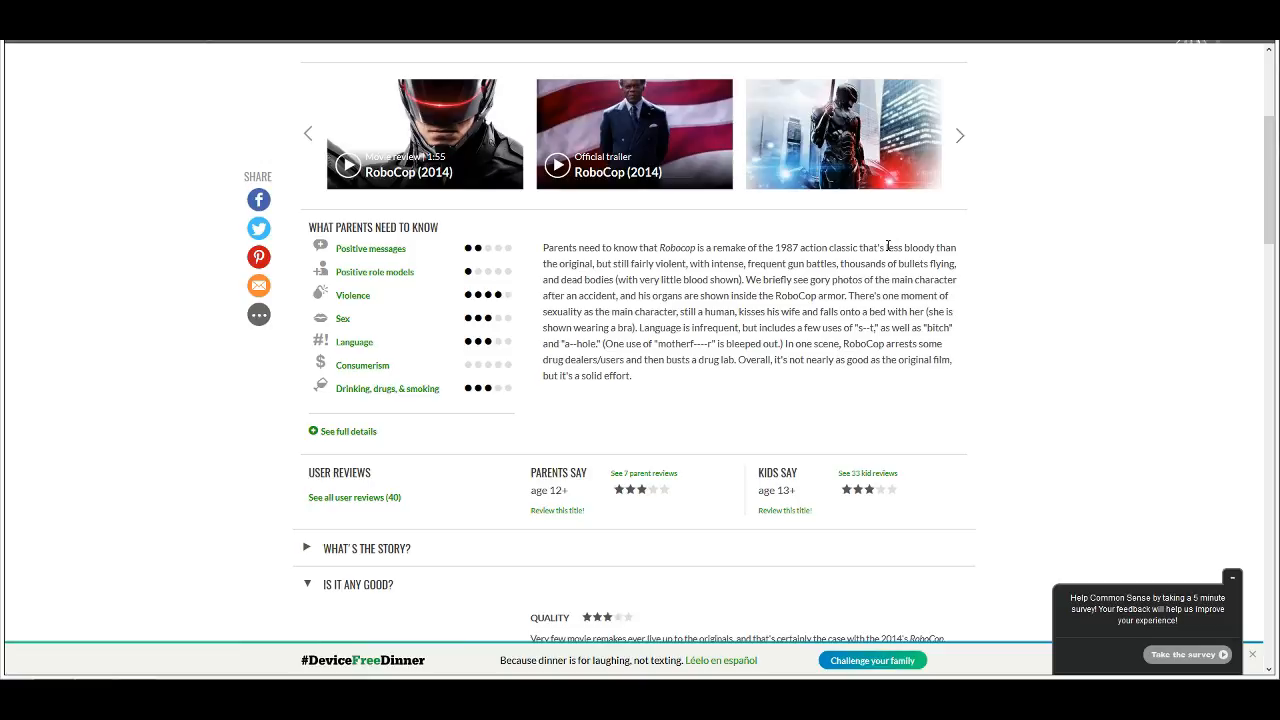
mouse_move(896, 224)
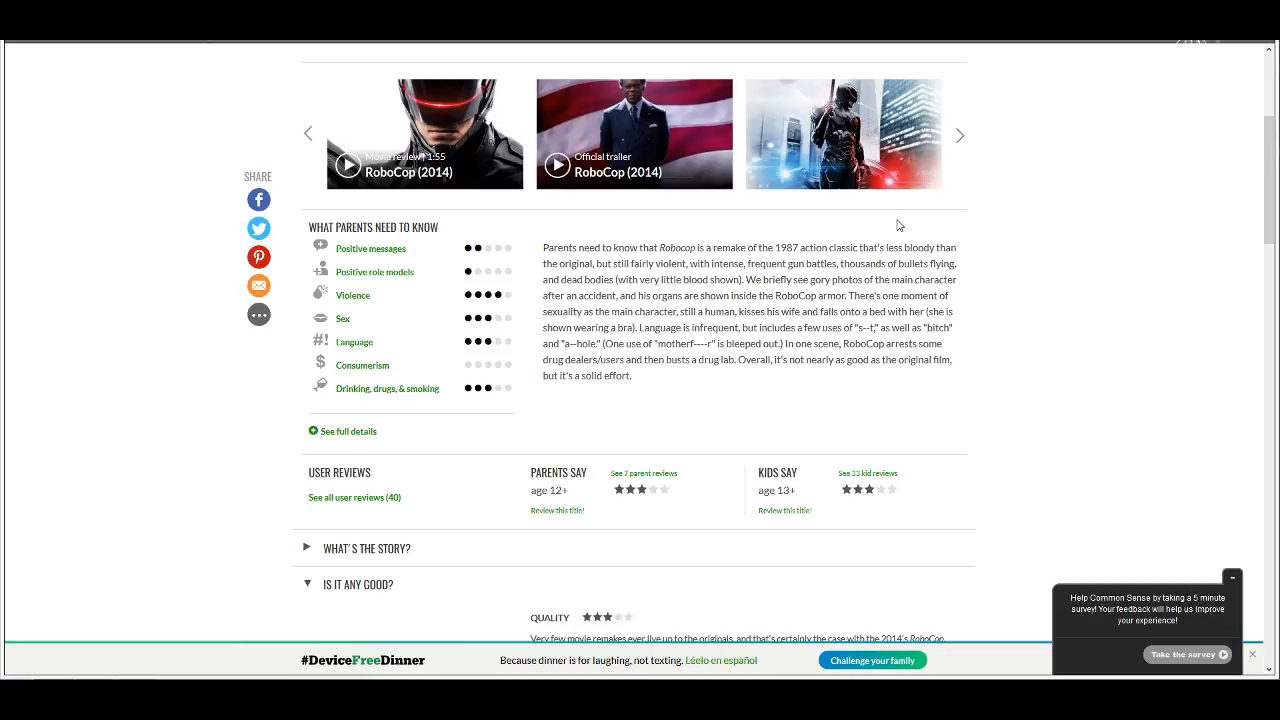
mouse_move(852, 244)
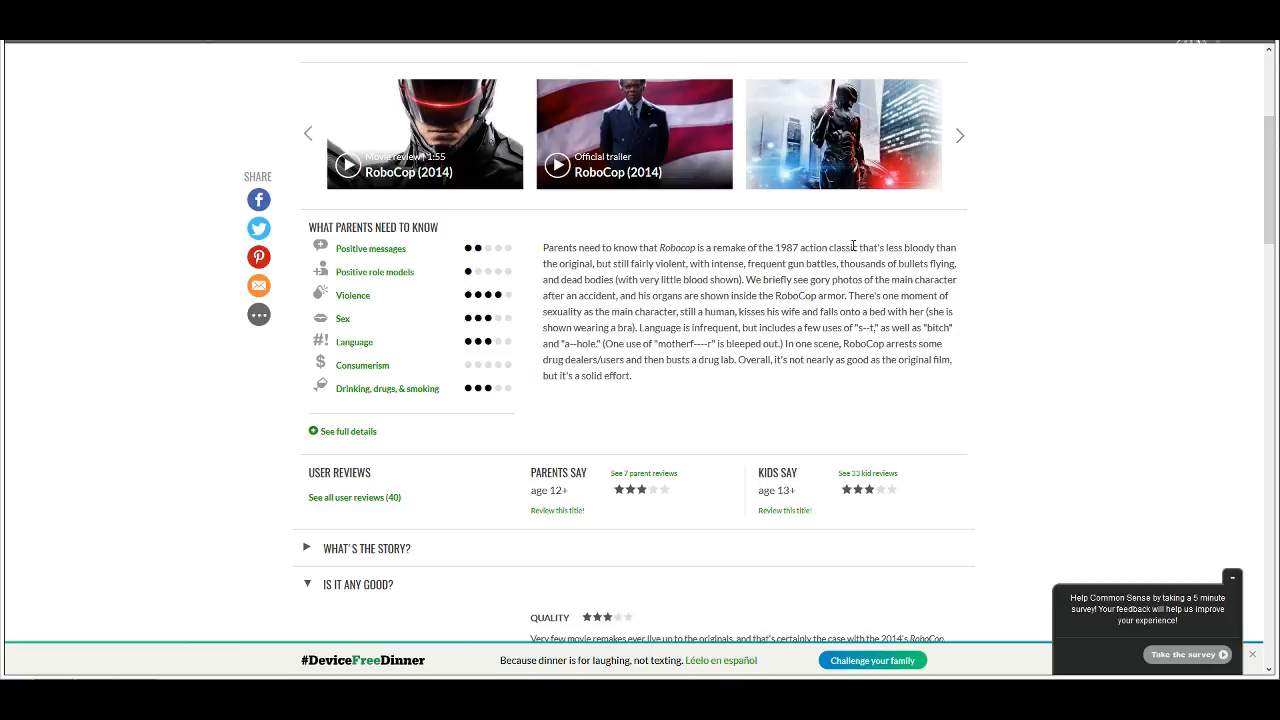
mouse_move(900, 242)
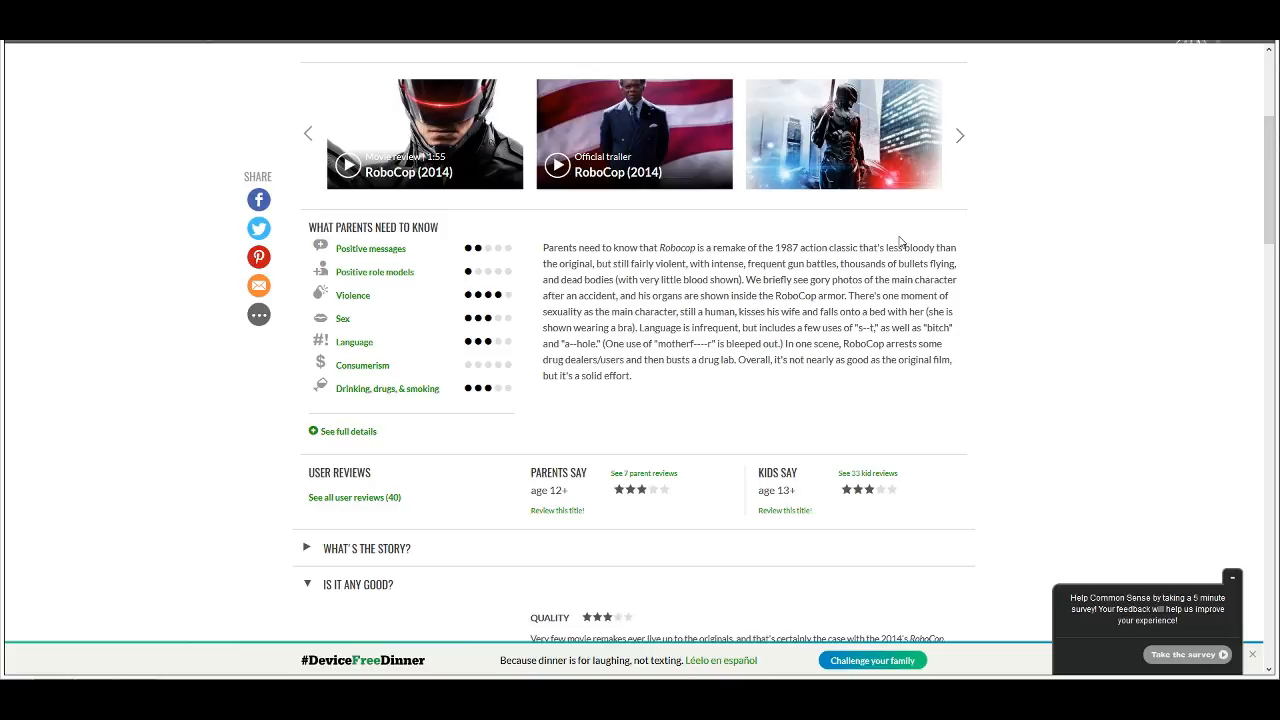
mouse_move(696, 240)
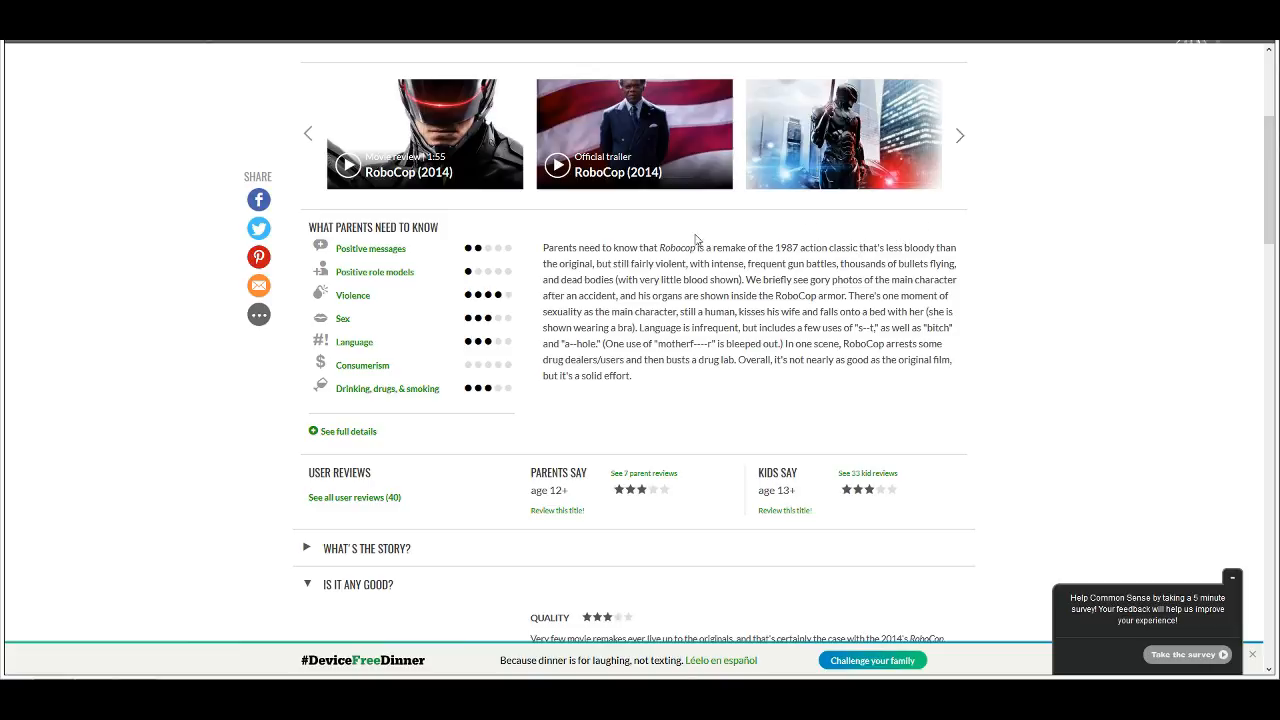
mouse_move(944, 232)
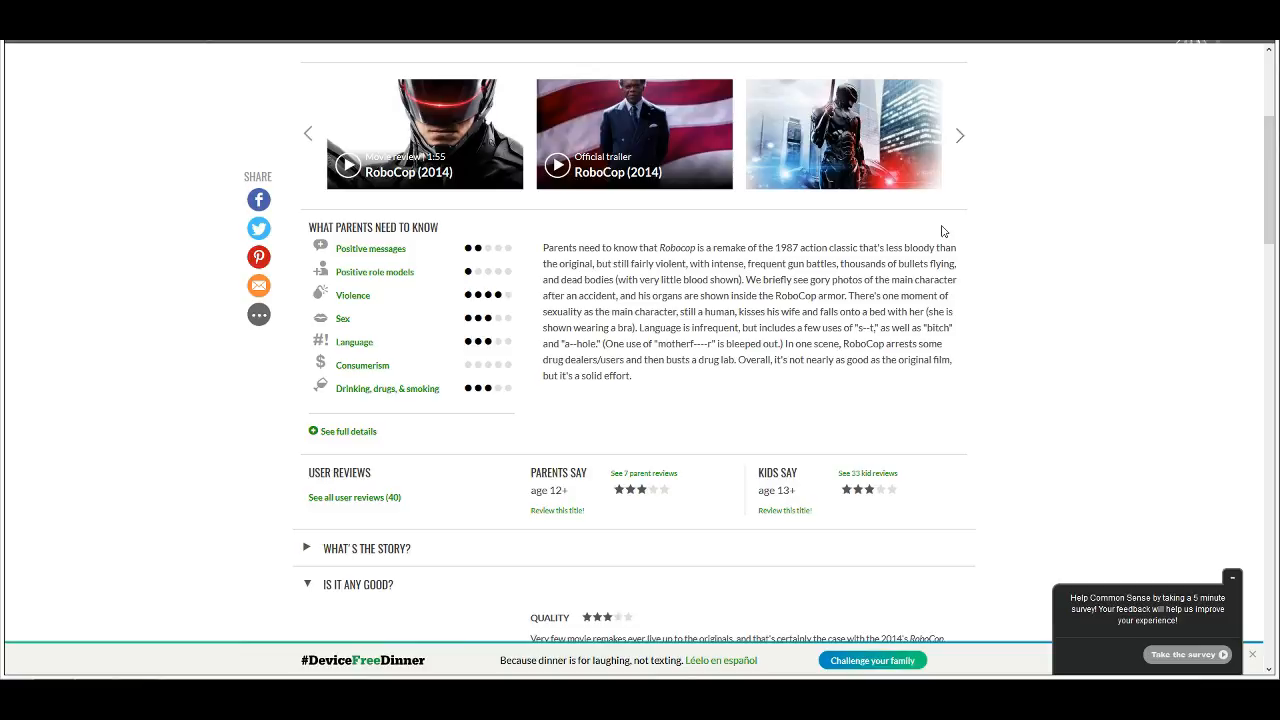
mouse_move(1012, 324)
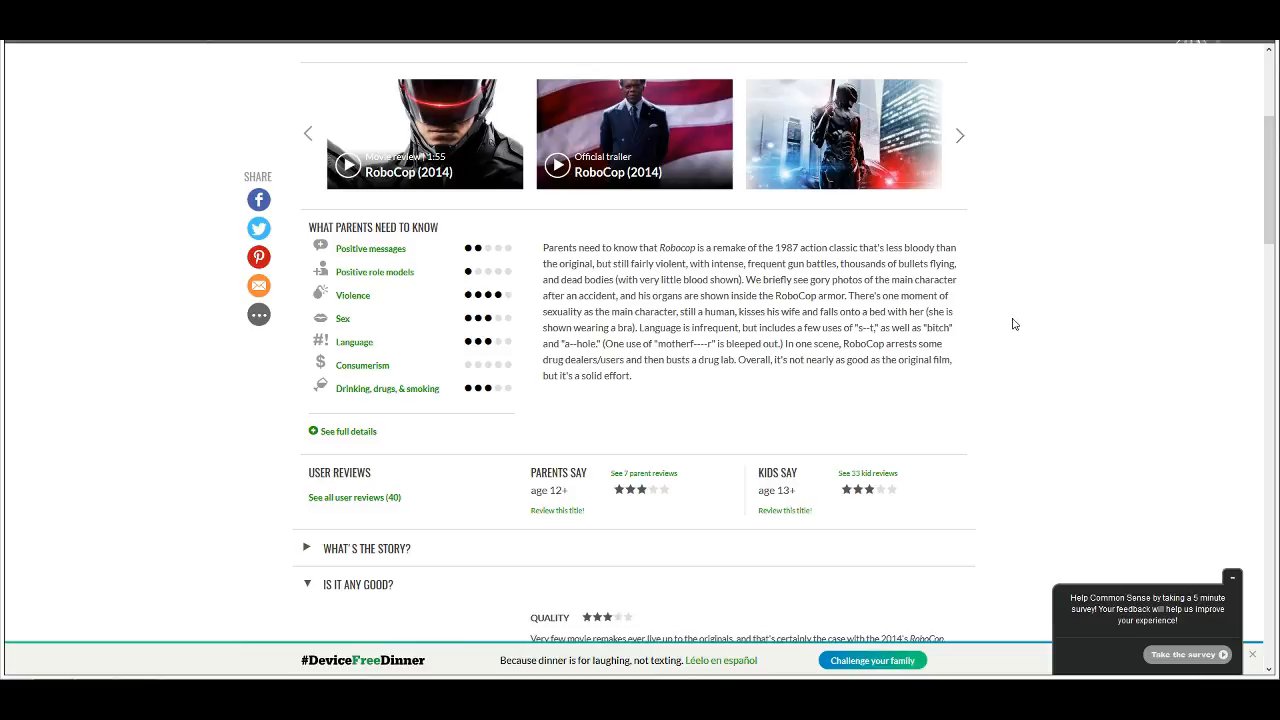
mouse_move(956, 334)
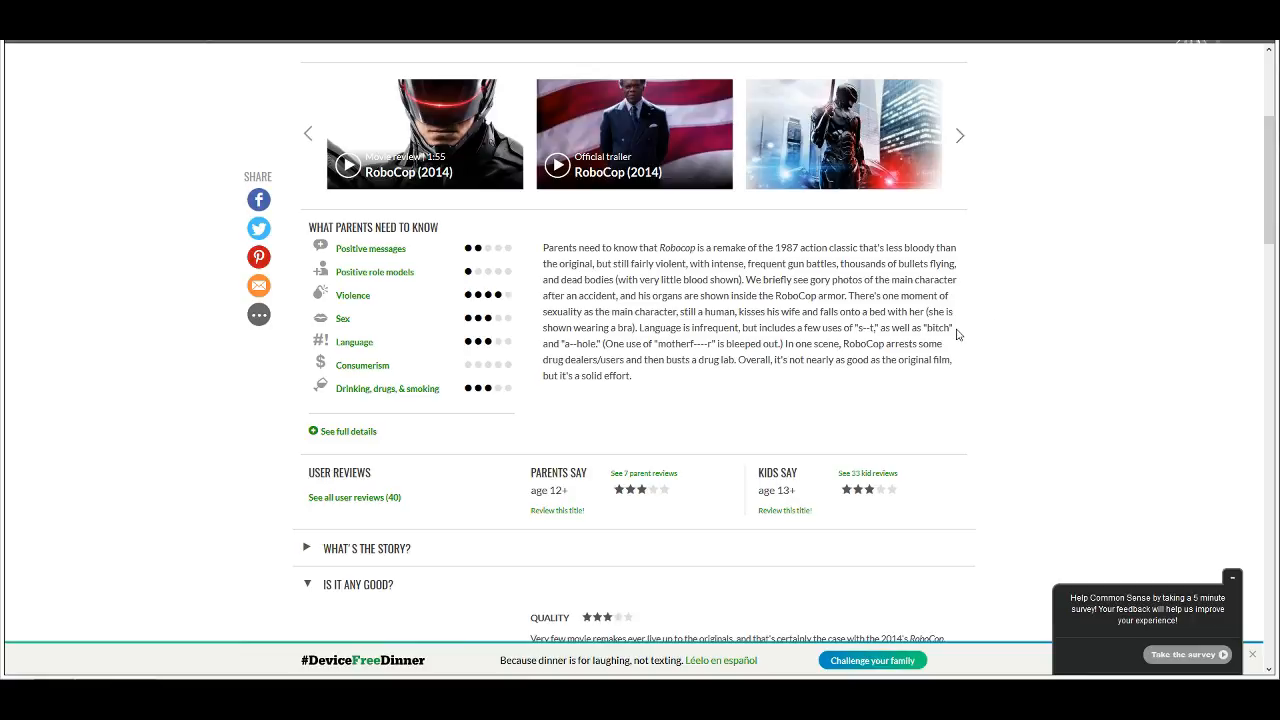
mouse_move(730, 182)
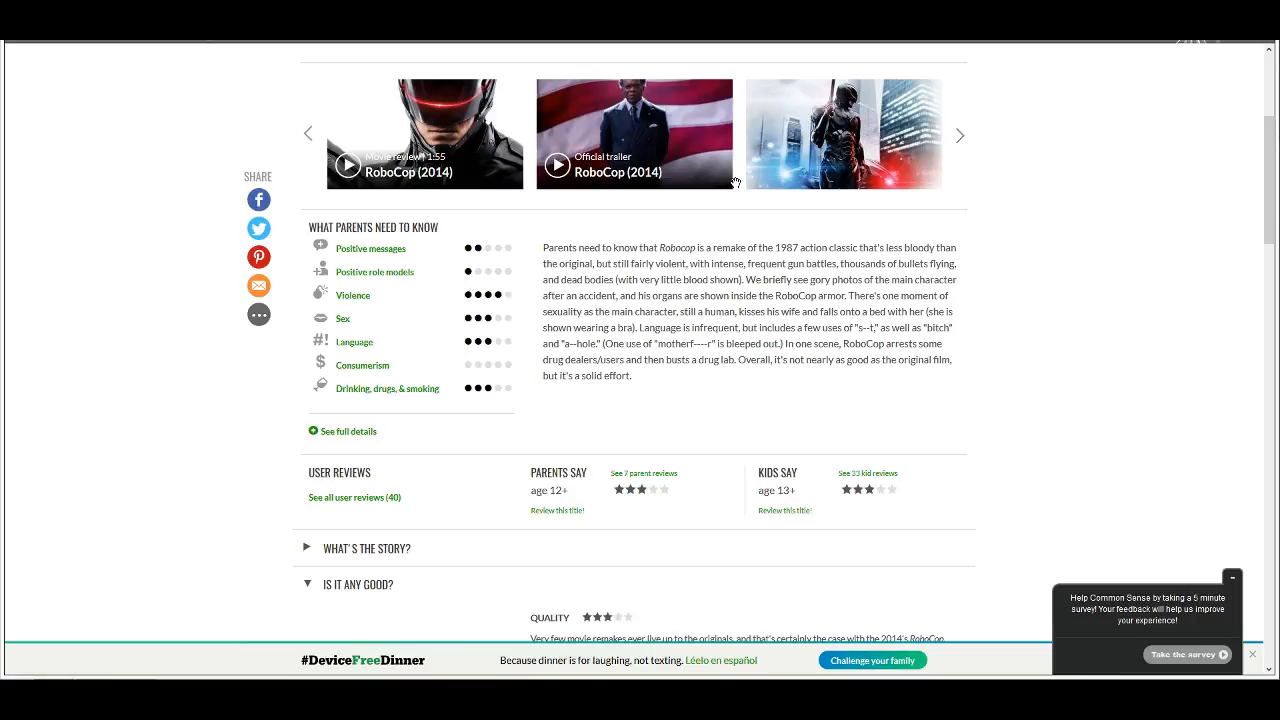
double_click(752, 360)
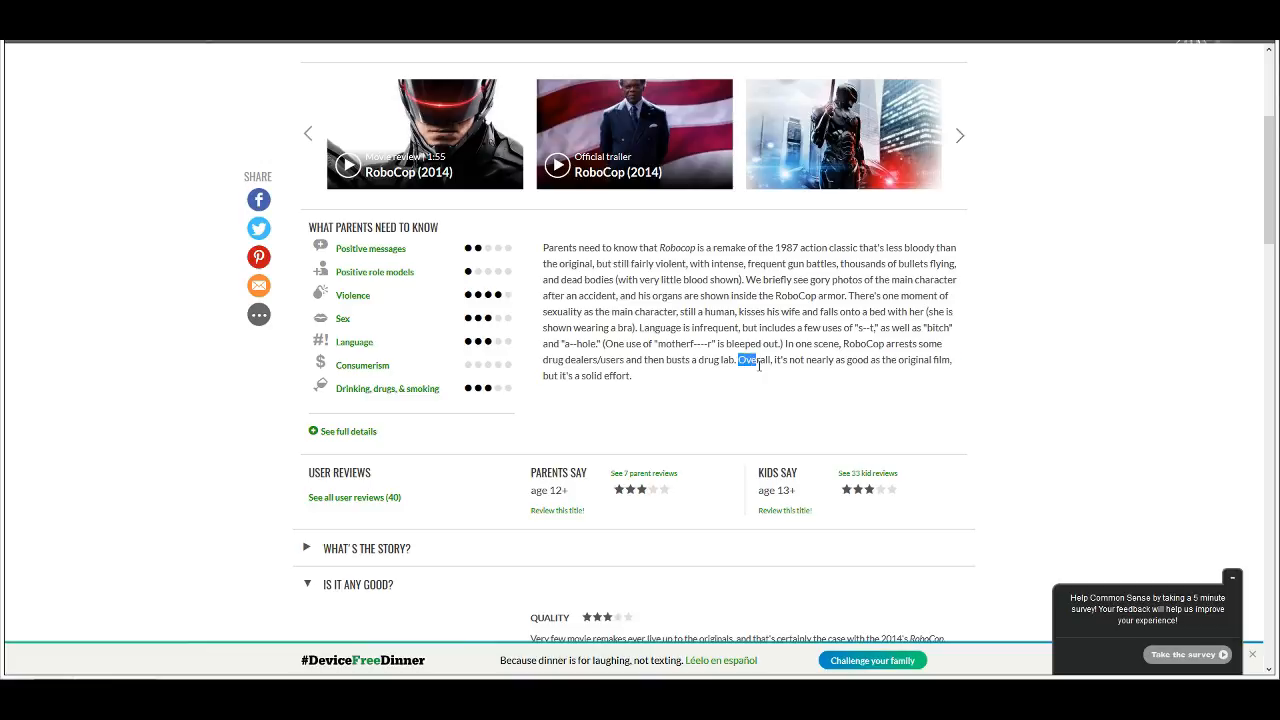
click(900, 388)
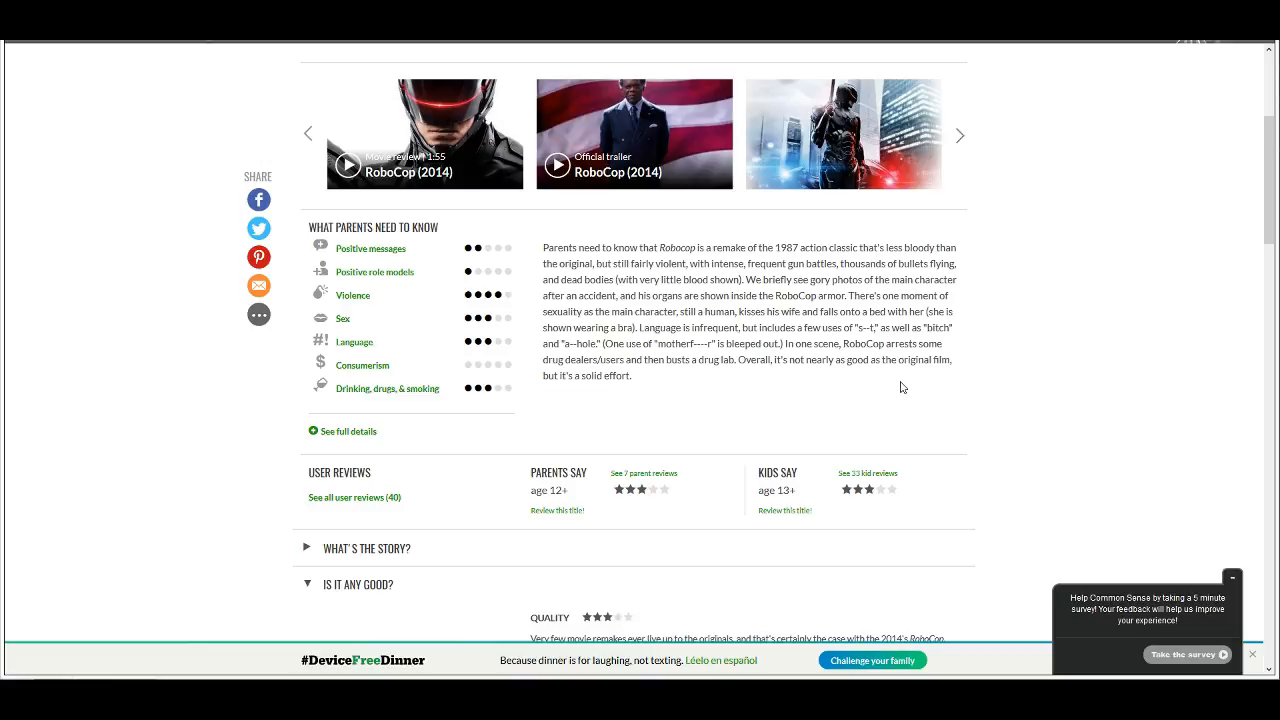
scroll(down, 3)
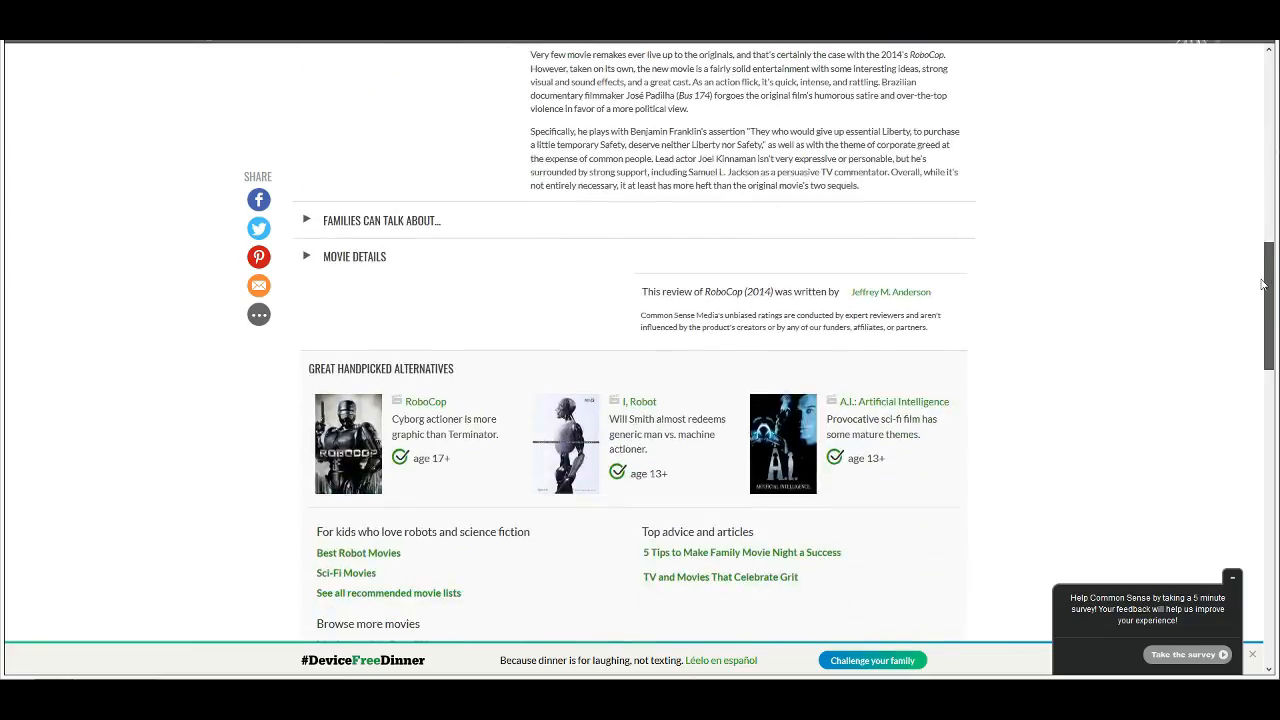
scroll(up, 3)
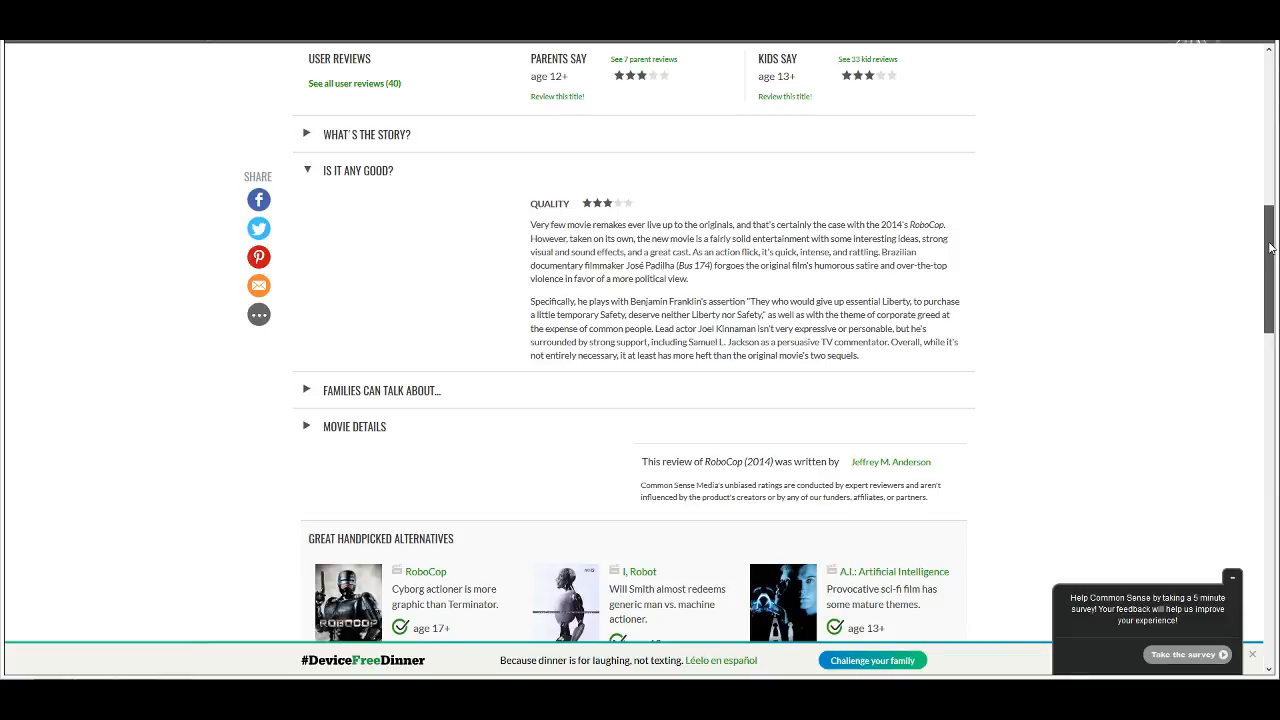
mouse_move(608, 224)
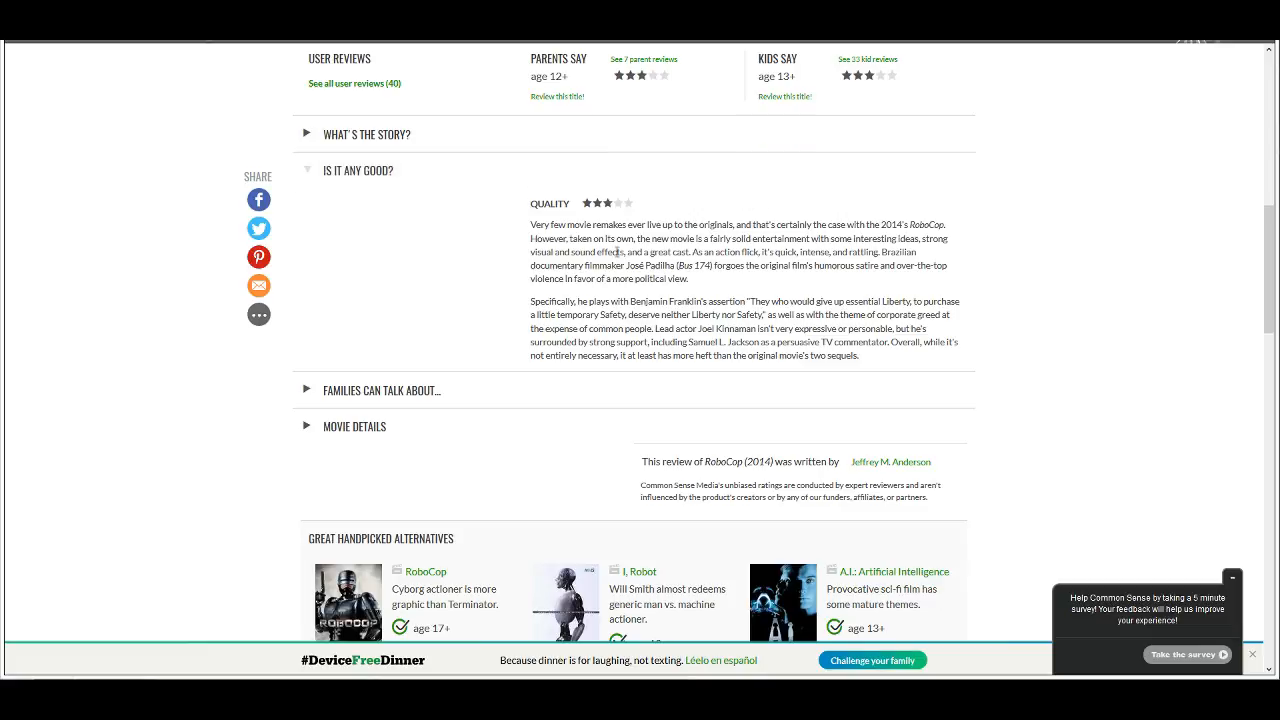
mouse_move(922, 222)
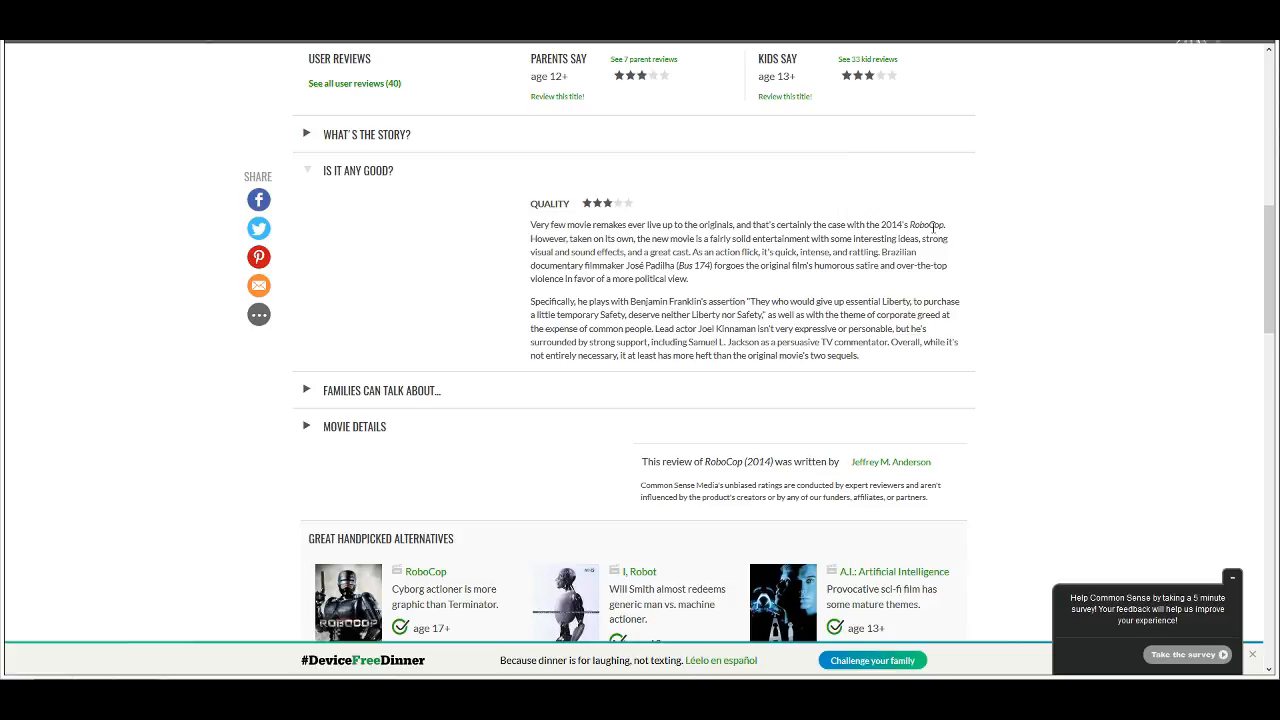
mouse_move(996, 214)
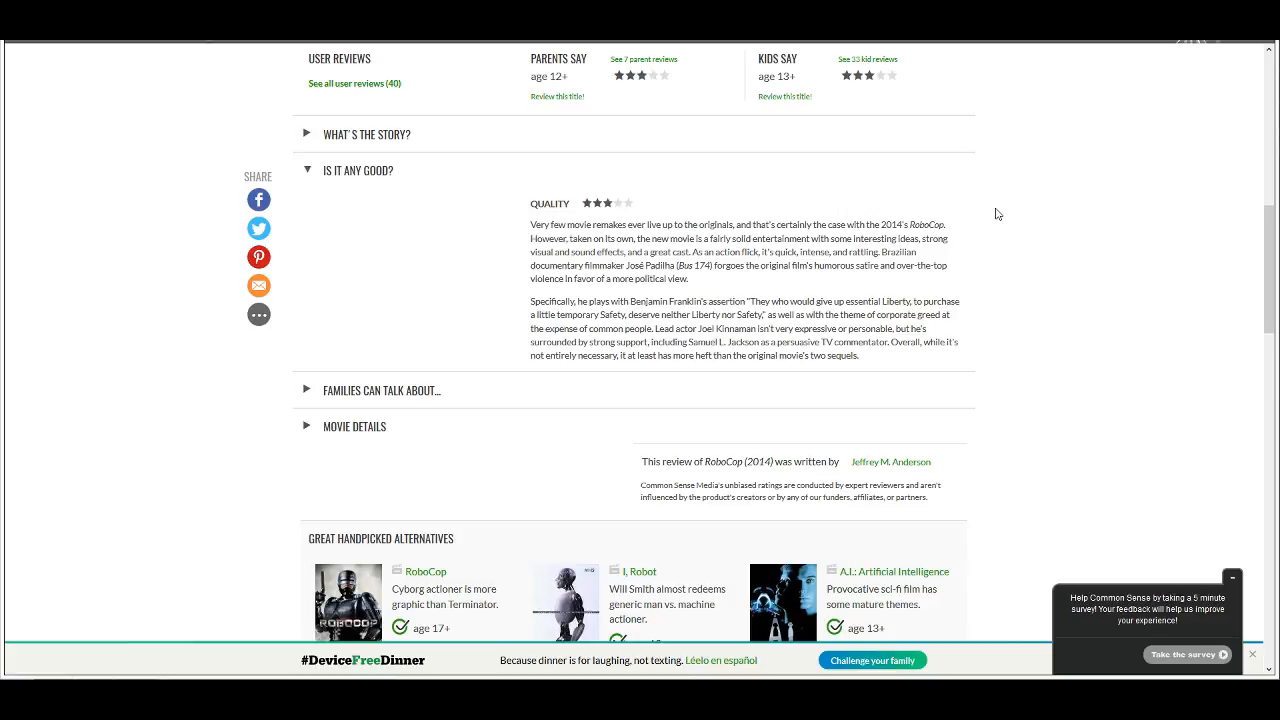
mouse_move(704, 184)
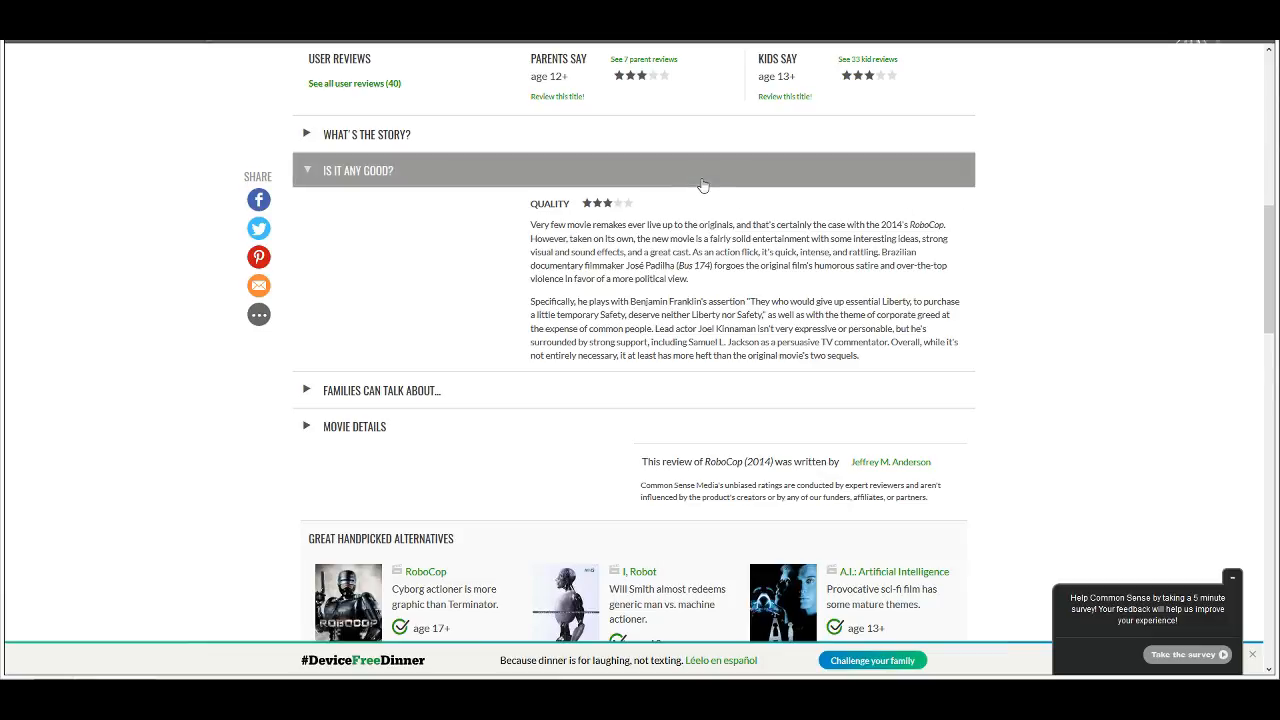
mouse_move(952, 204)
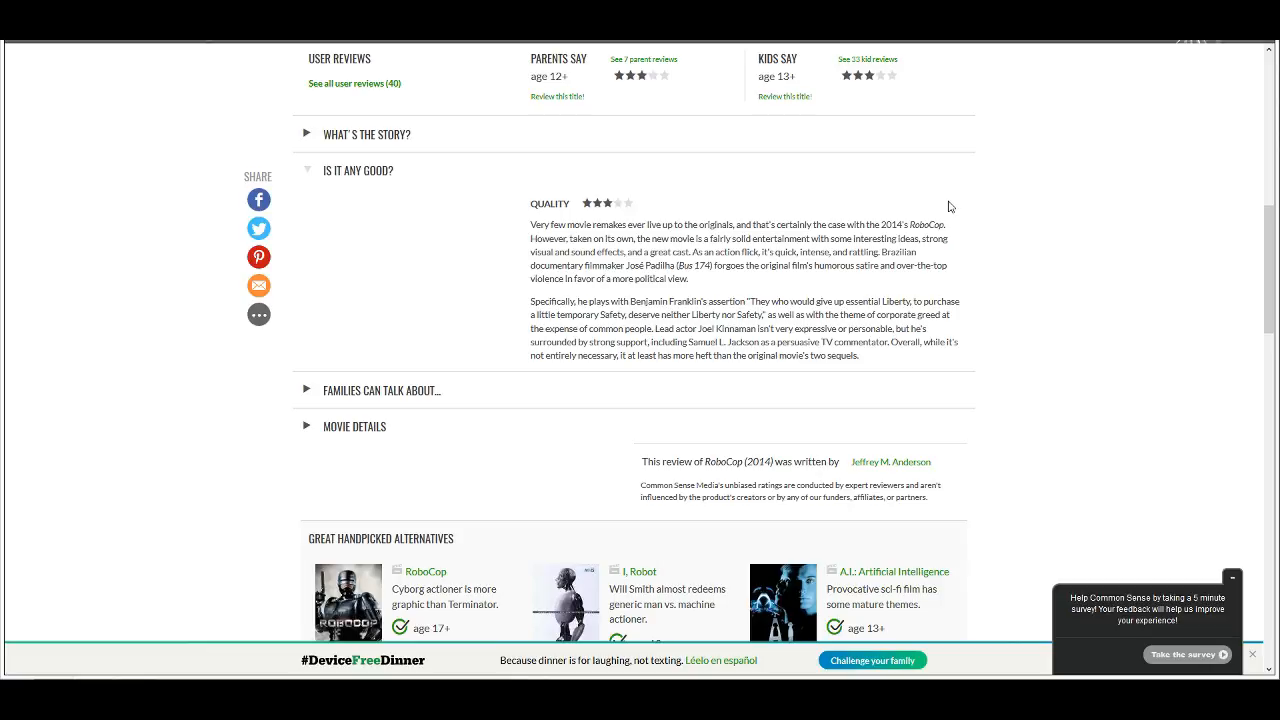
mouse_move(932, 222)
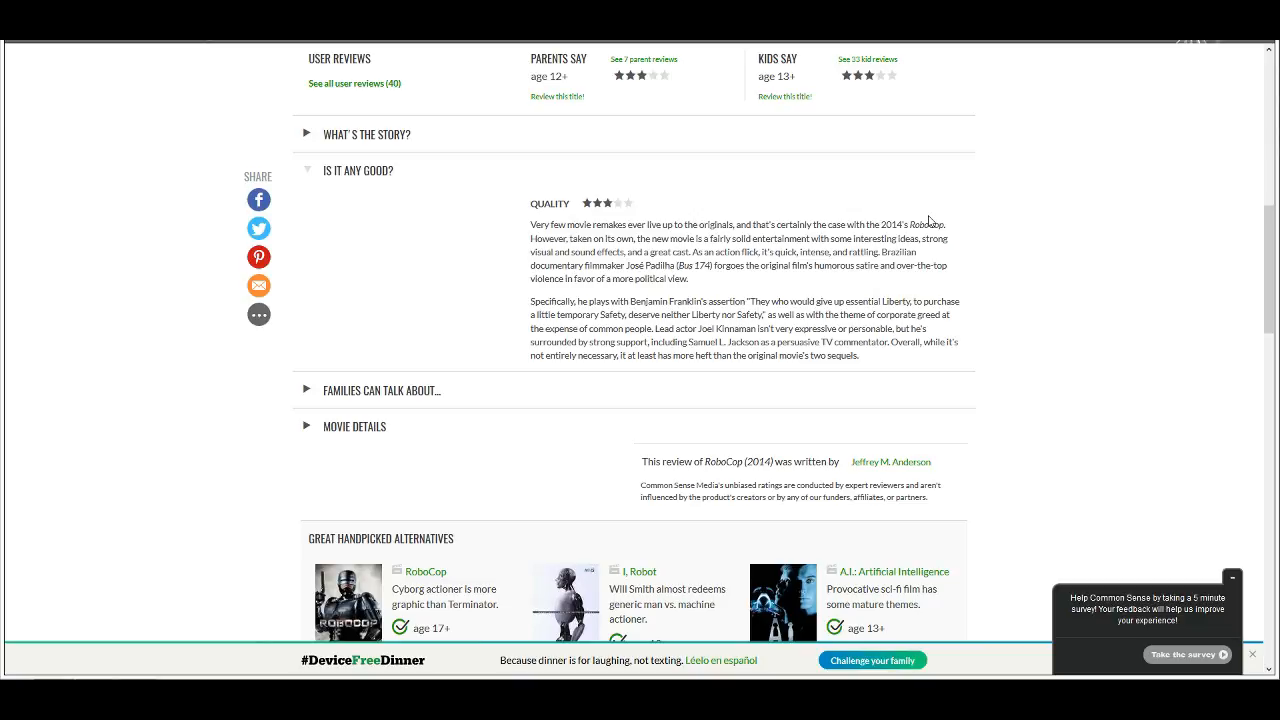
mouse_move(1018, 208)
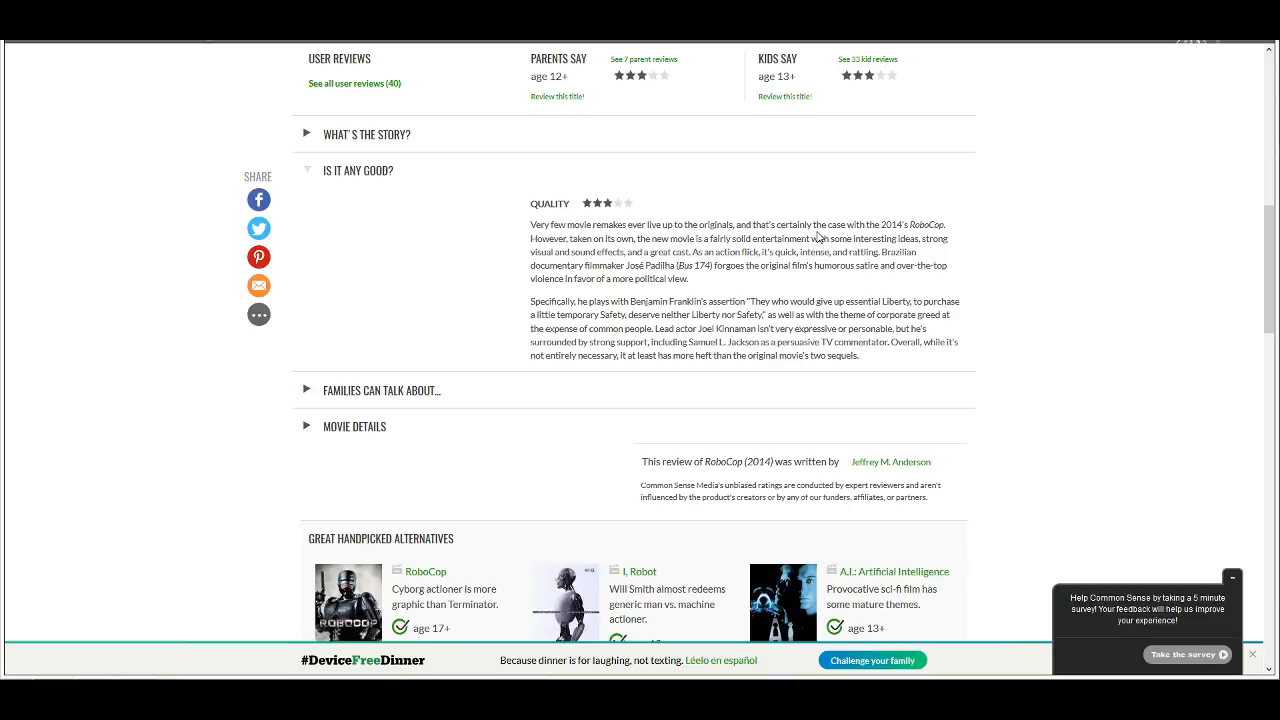
mouse_move(870, 220)
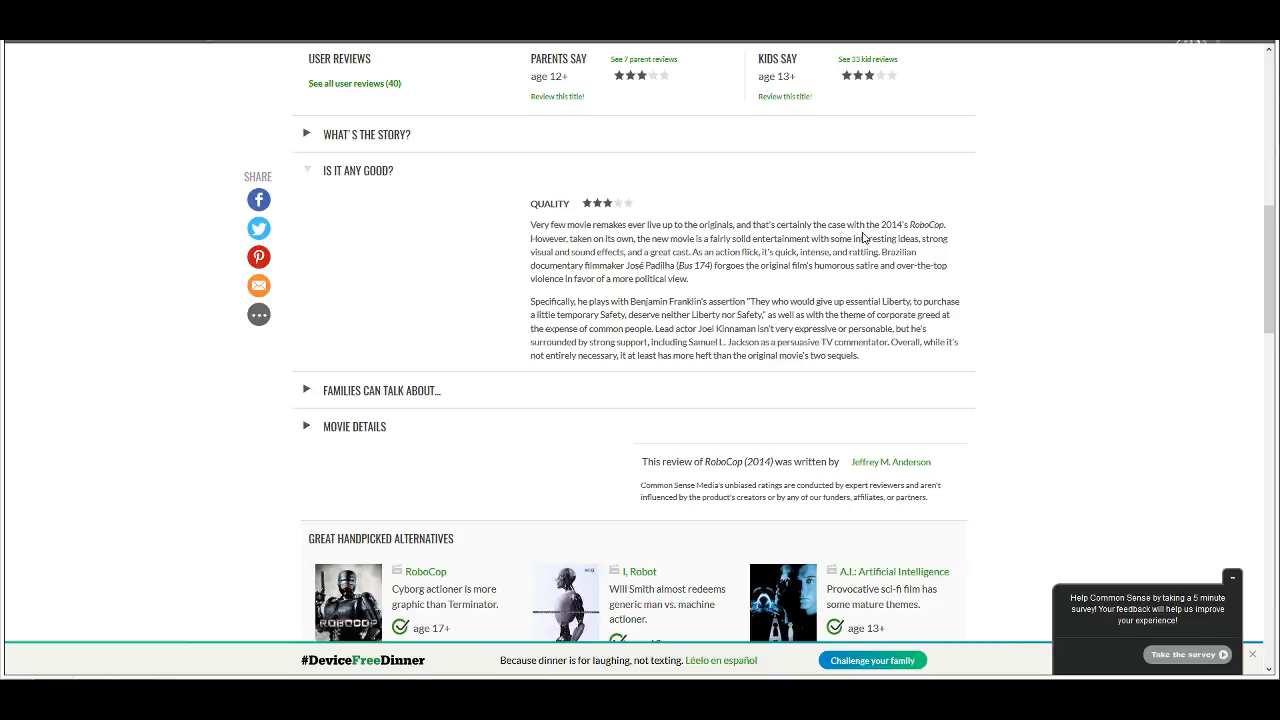
mouse_move(910, 238)
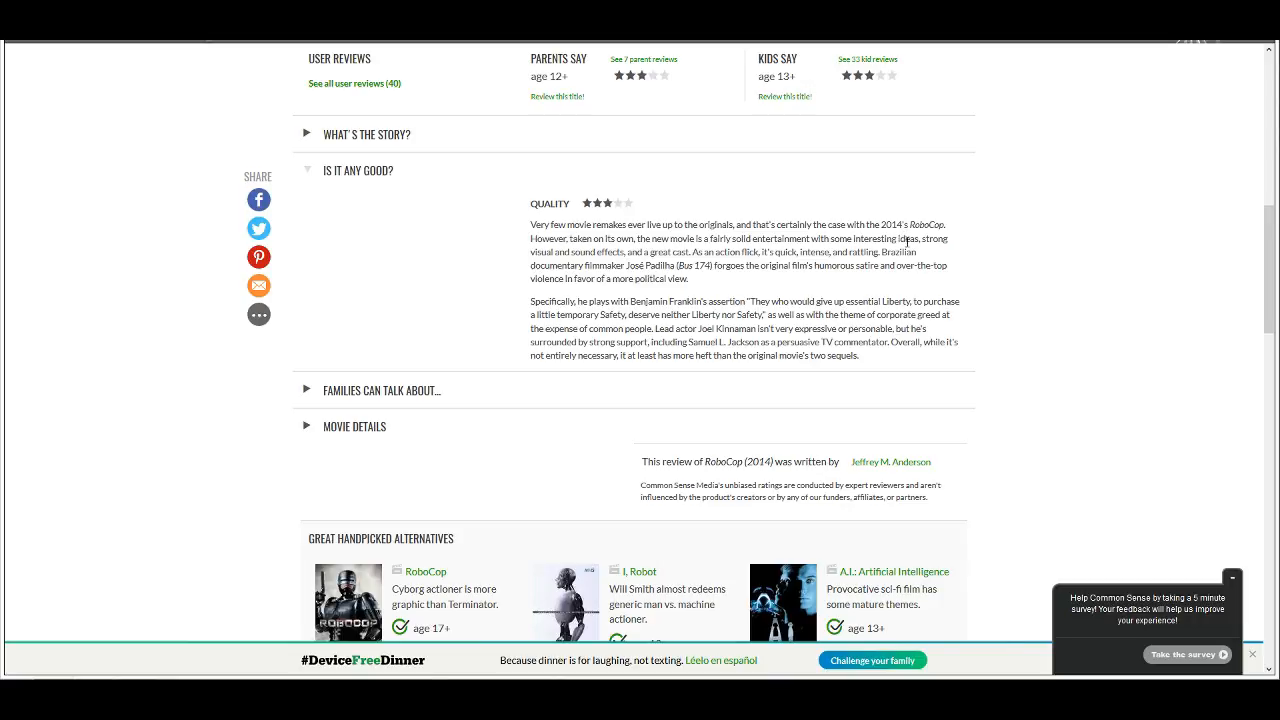
mouse_move(744, 244)
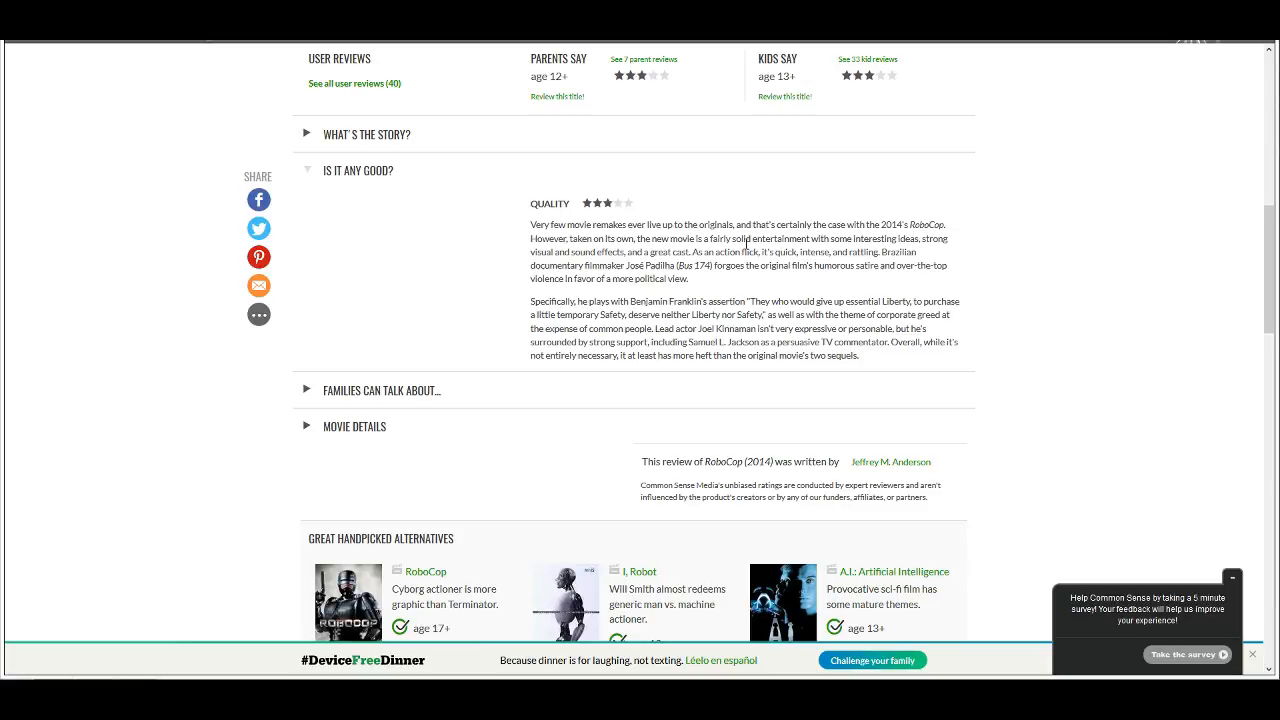
mouse_move(890, 238)
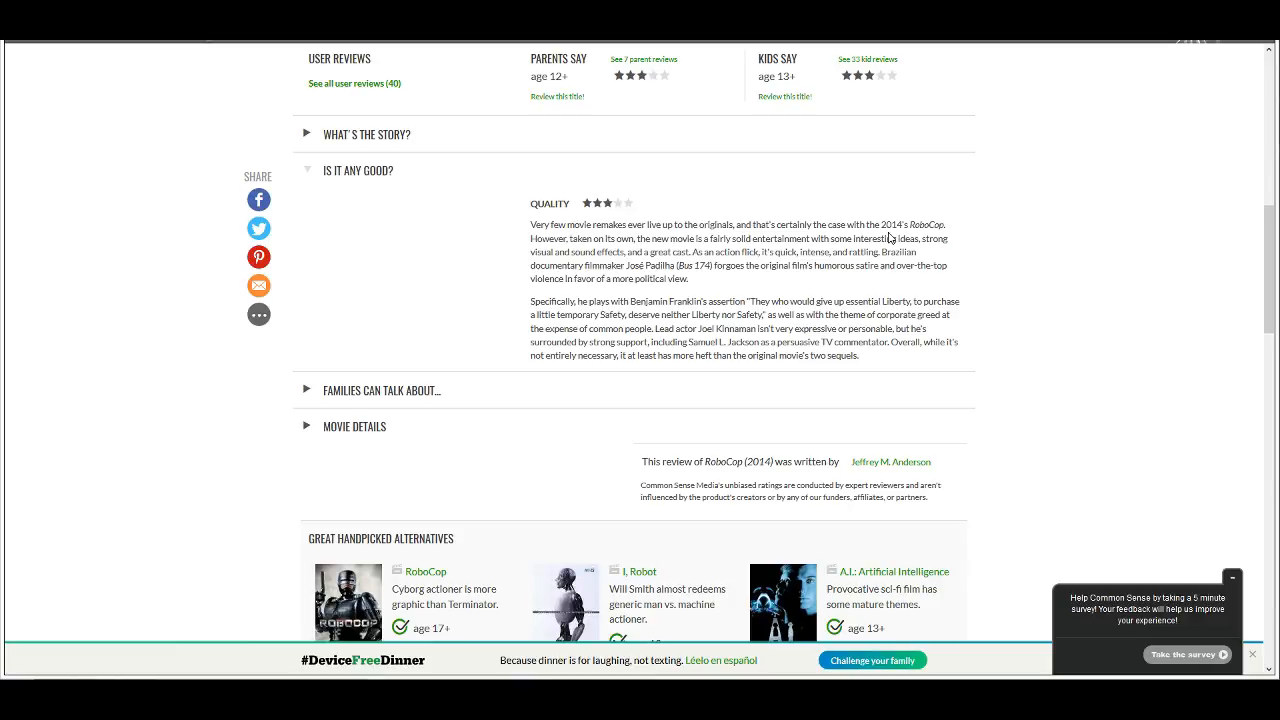
mouse_move(768, 278)
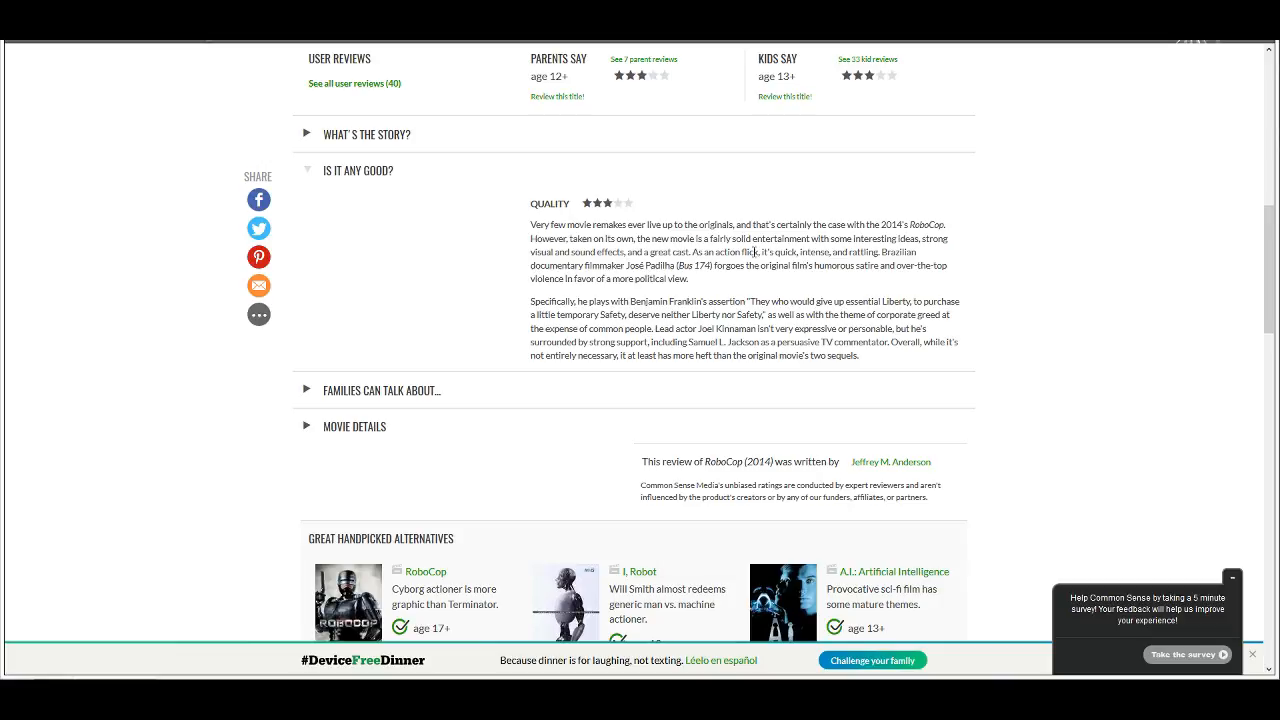
mouse_move(884, 258)
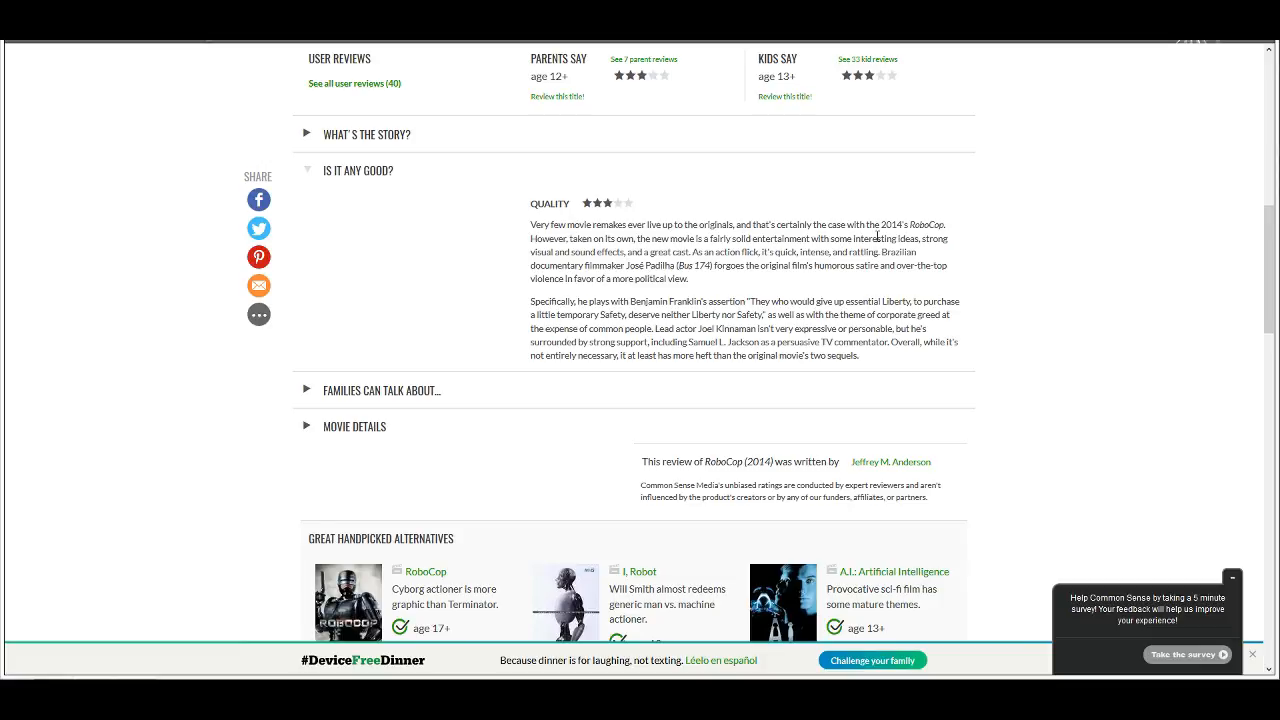
mouse_move(832, 264)
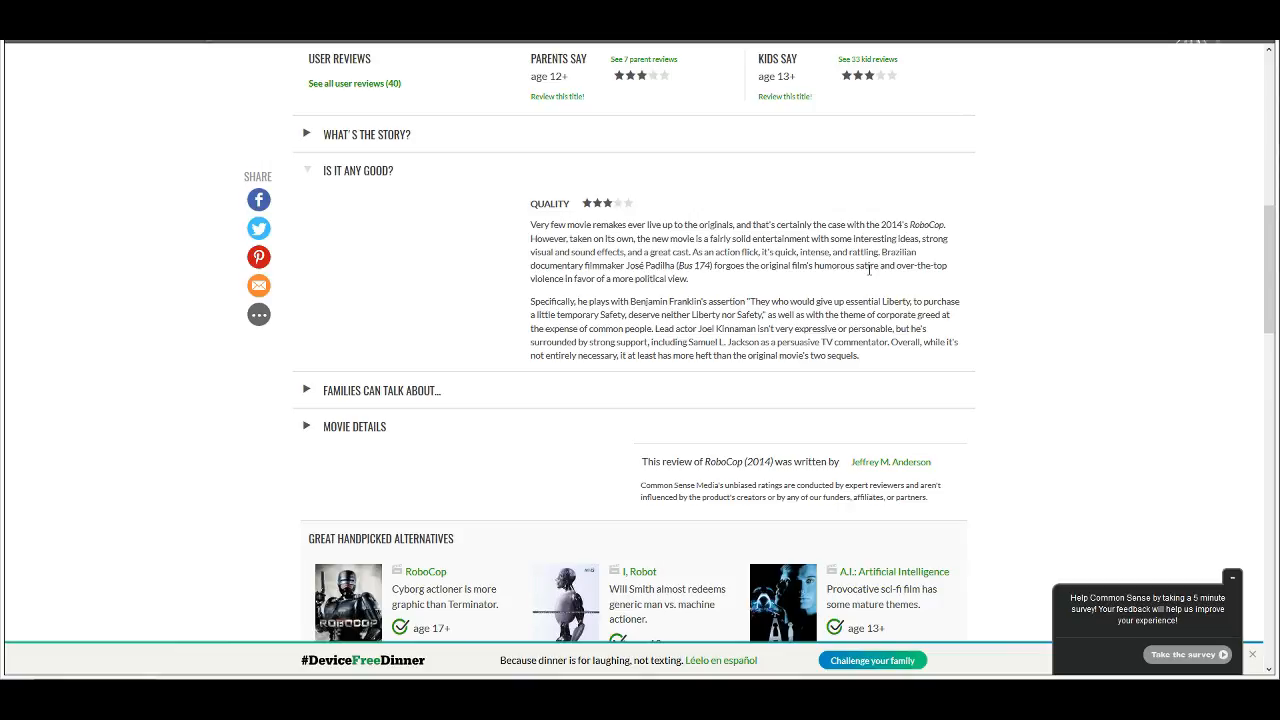
mouse_move(804, 252)
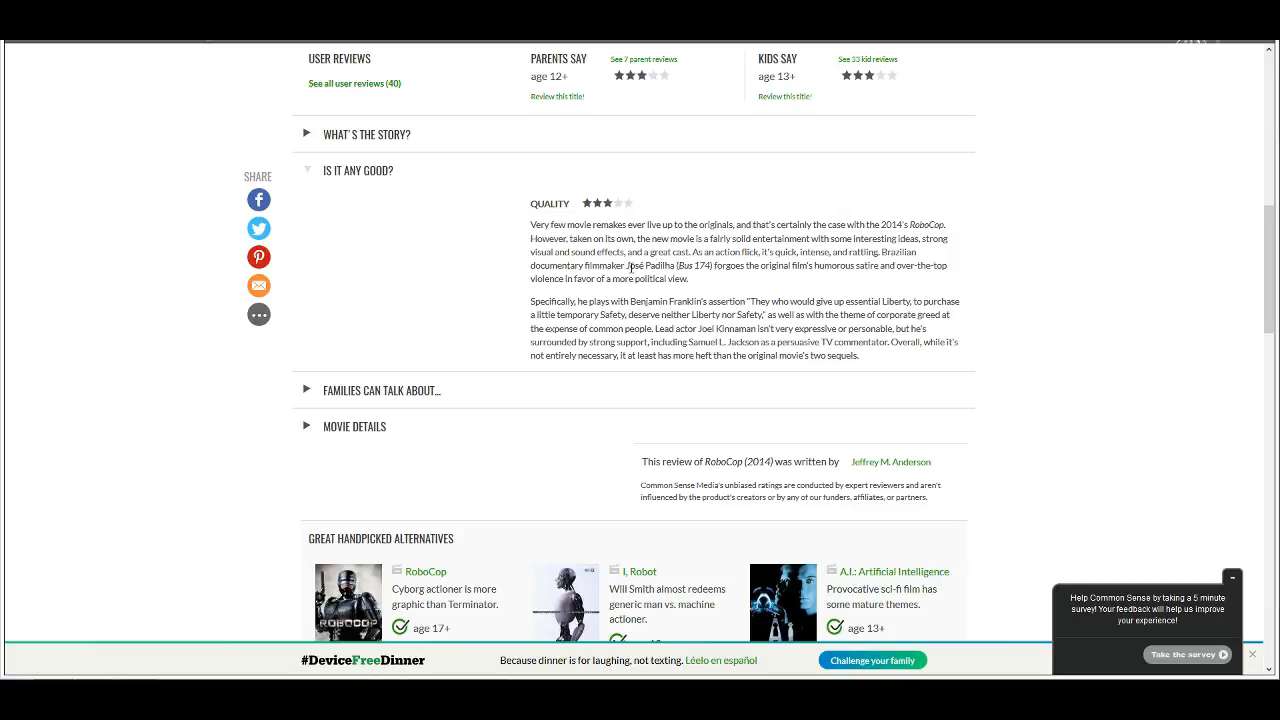
mouse_move(808, 278)
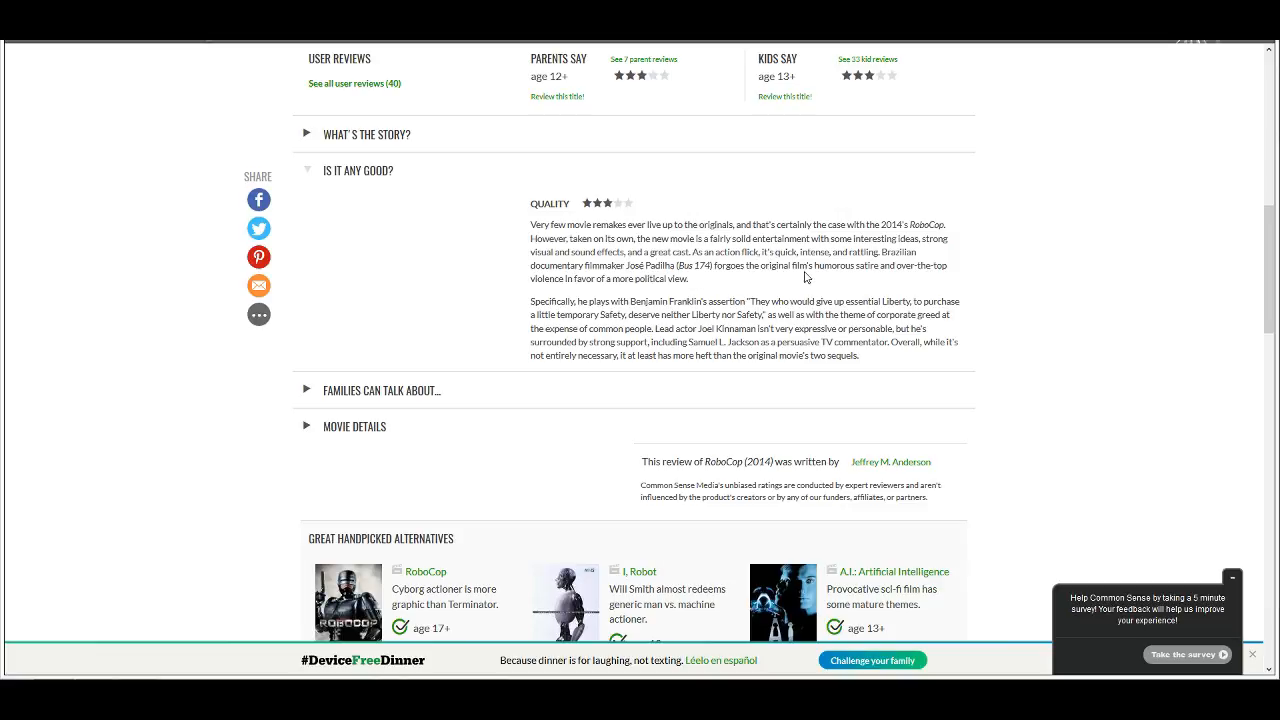
mouse_move(716, 288)
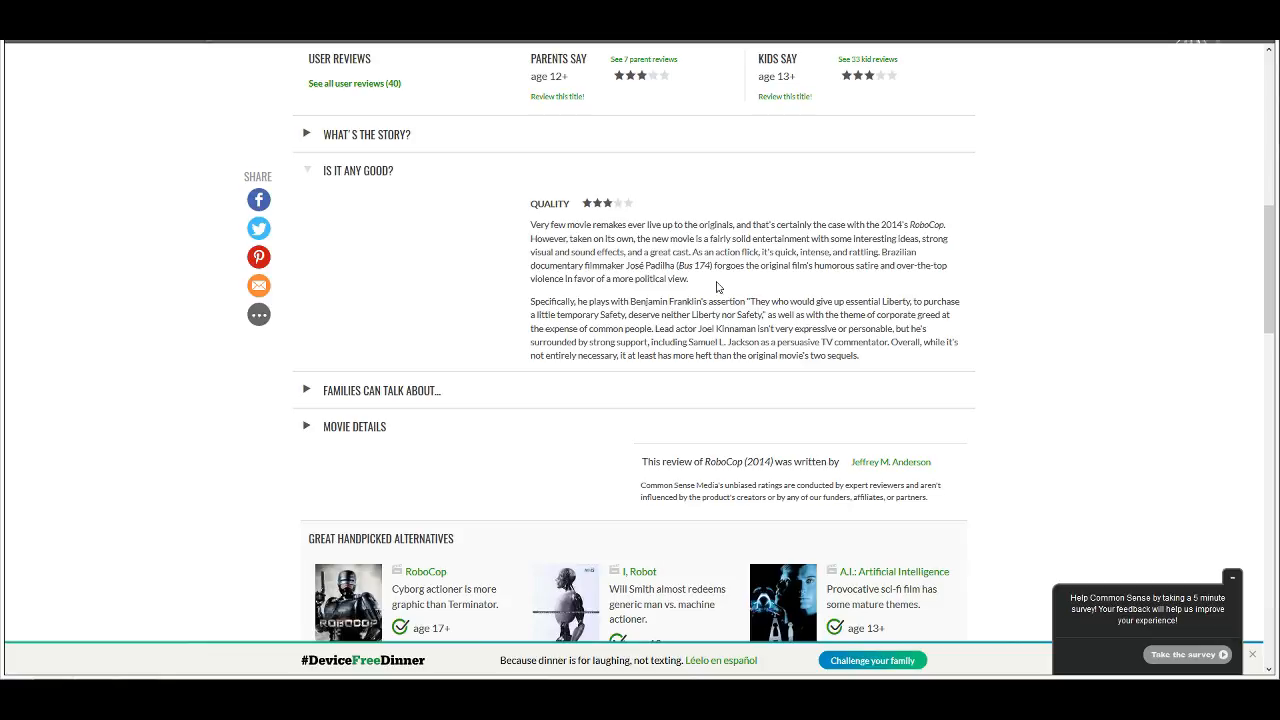
mouse_move(700, 288)
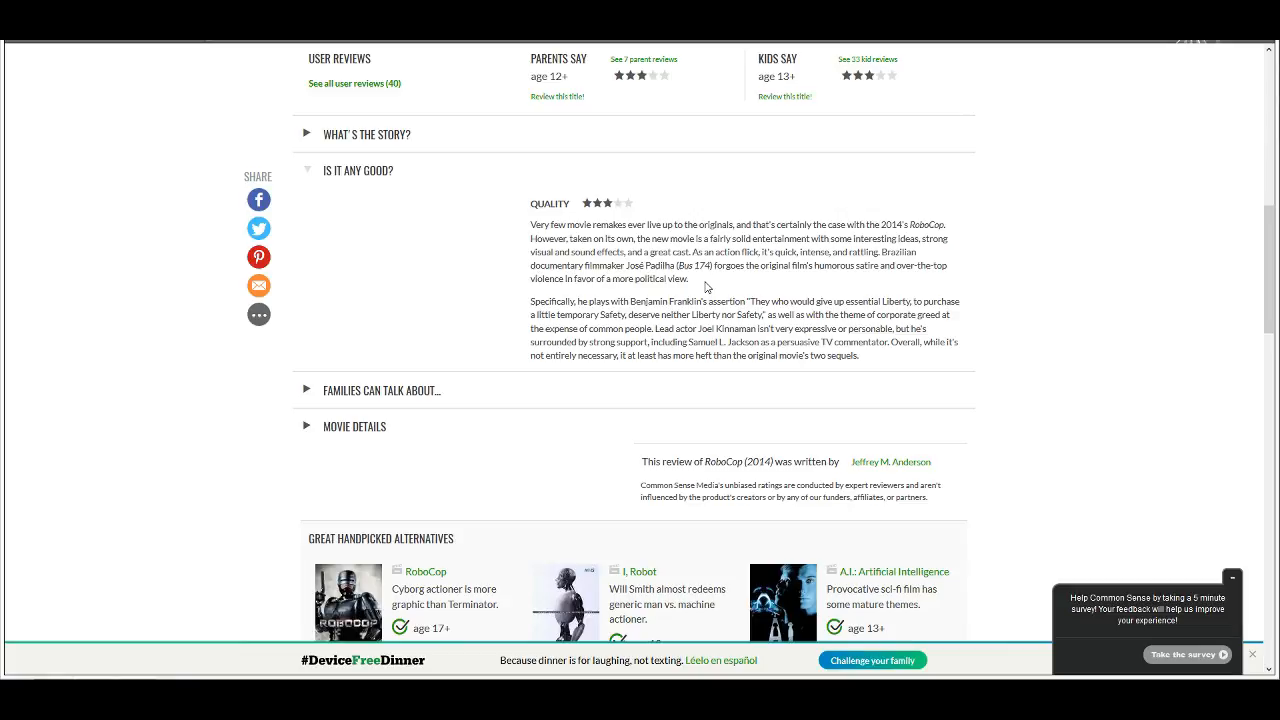
mouse_move(572, 280)
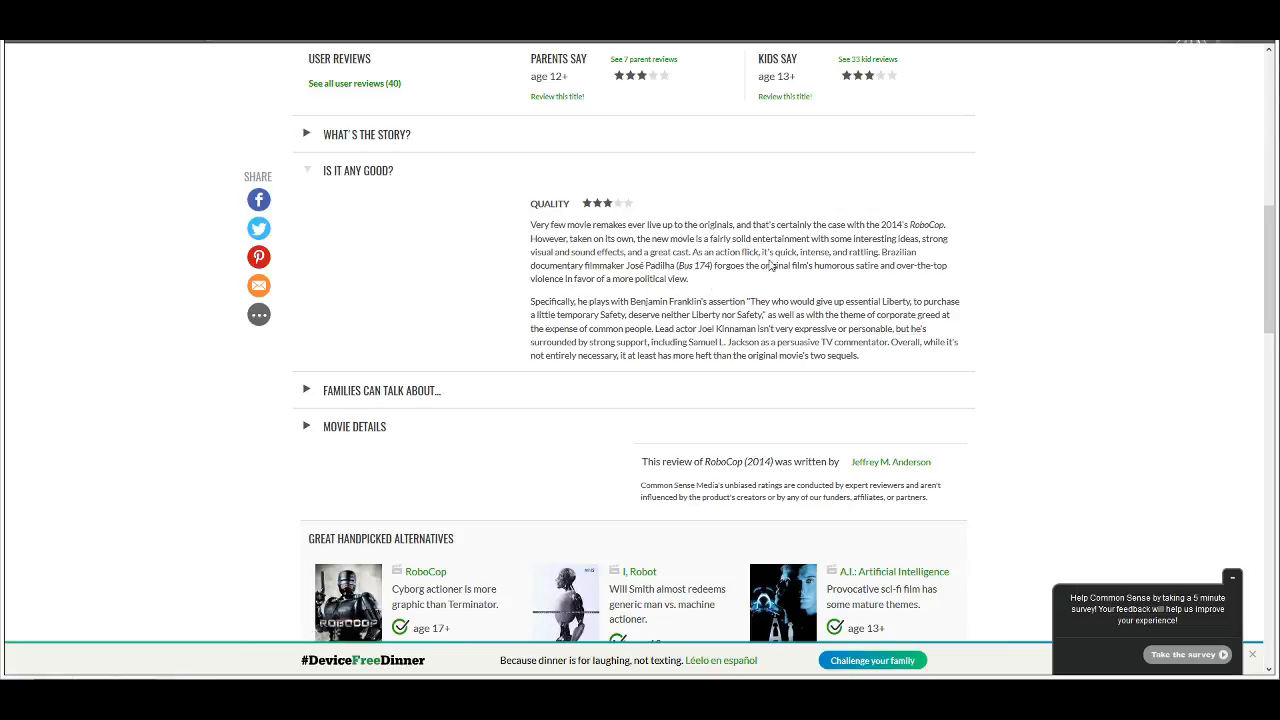
mouse_move(748, 278)
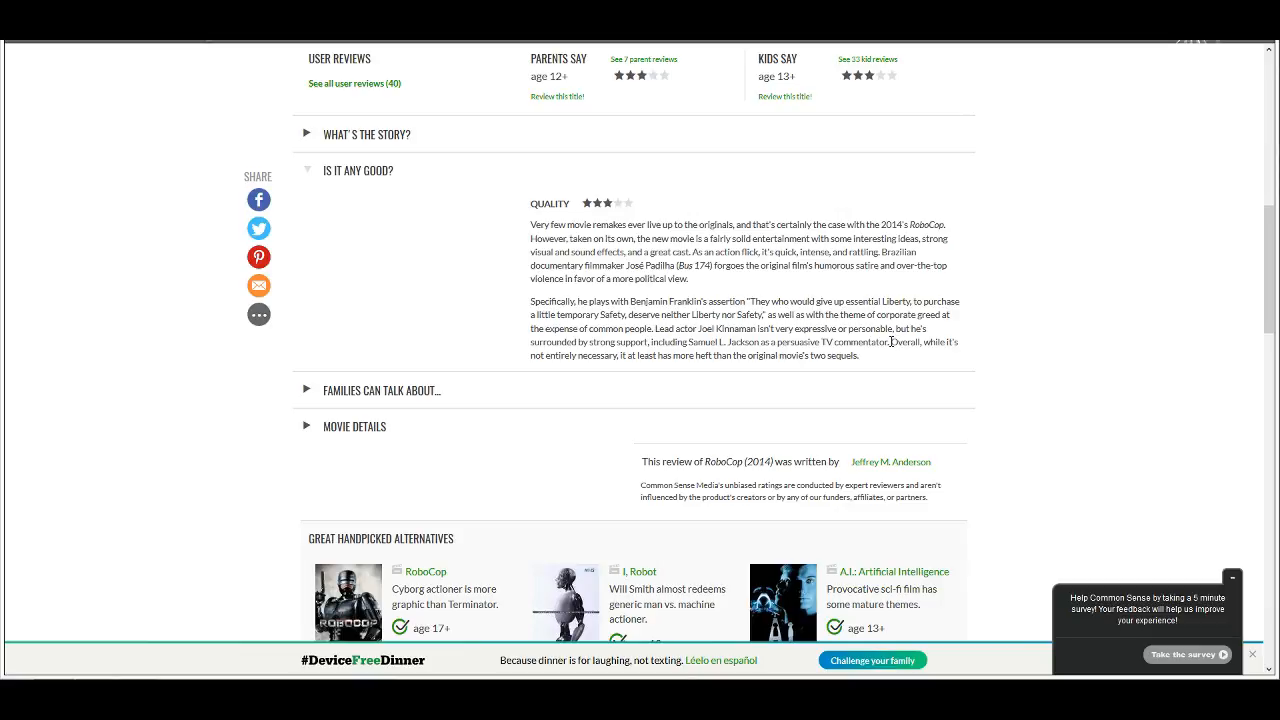
mouse_move(680, 360)
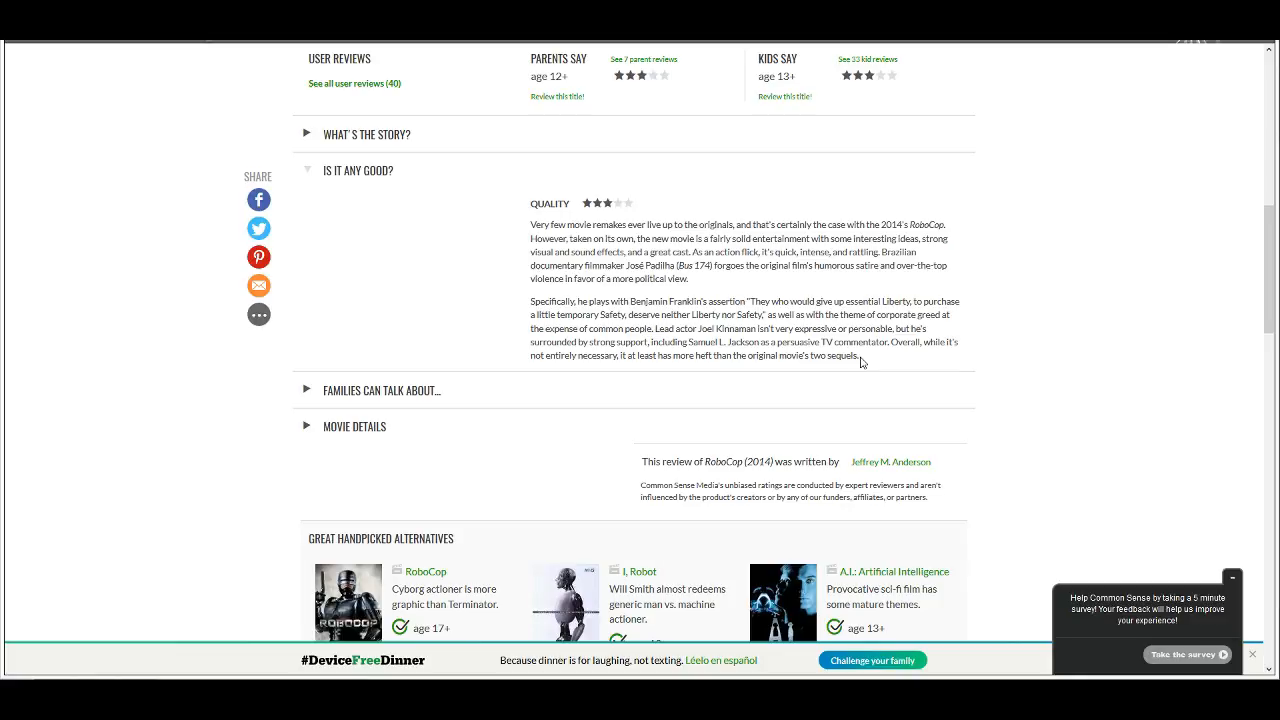
scroll(down, 3)
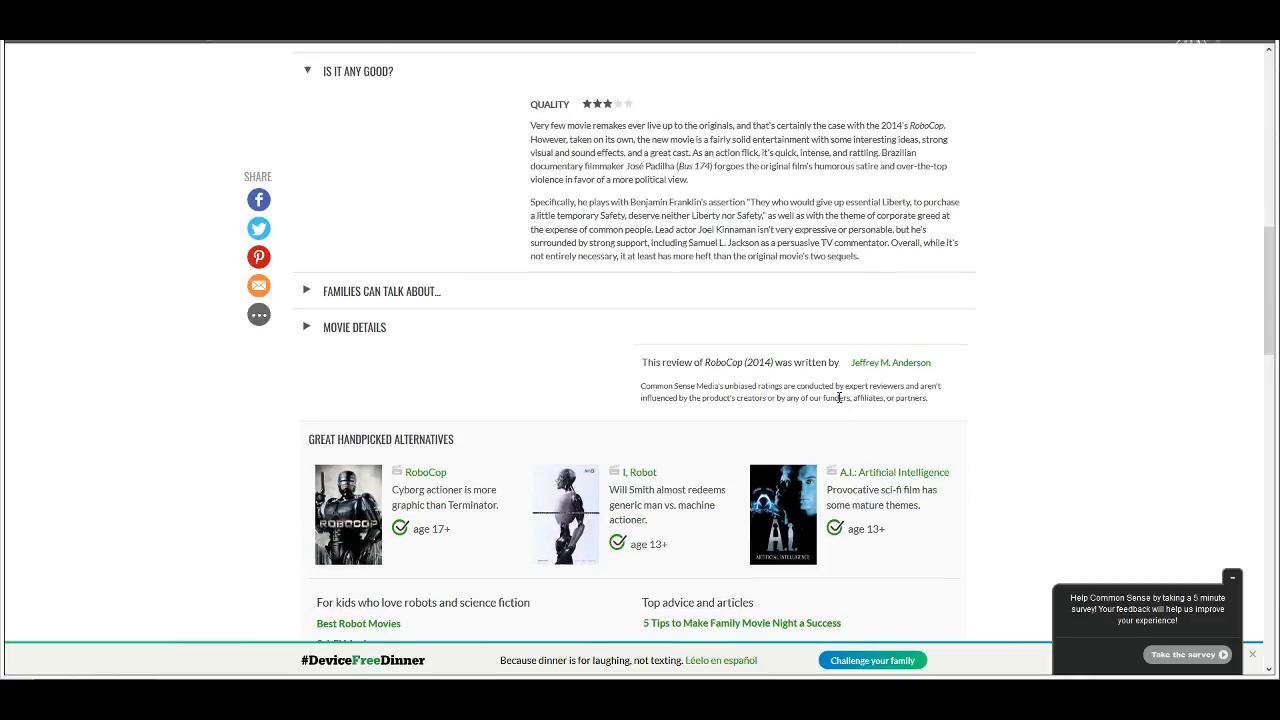
scroll(up, 3)
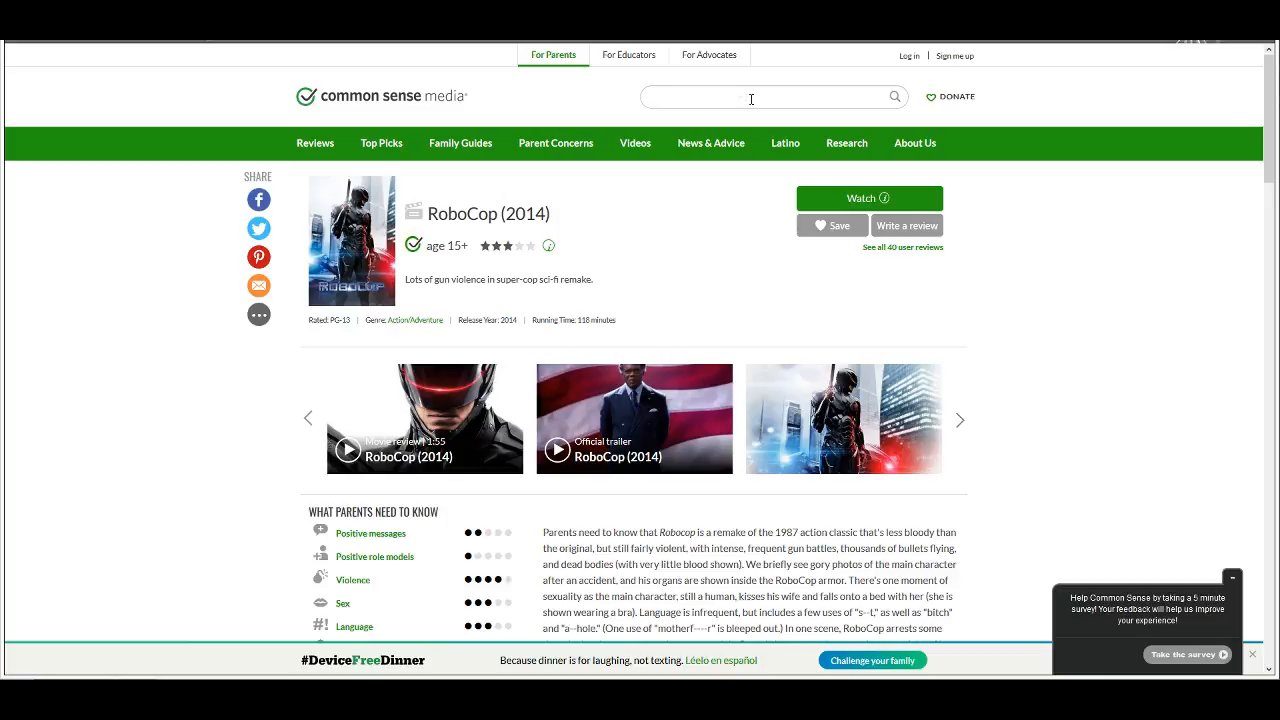
text(The Mons)
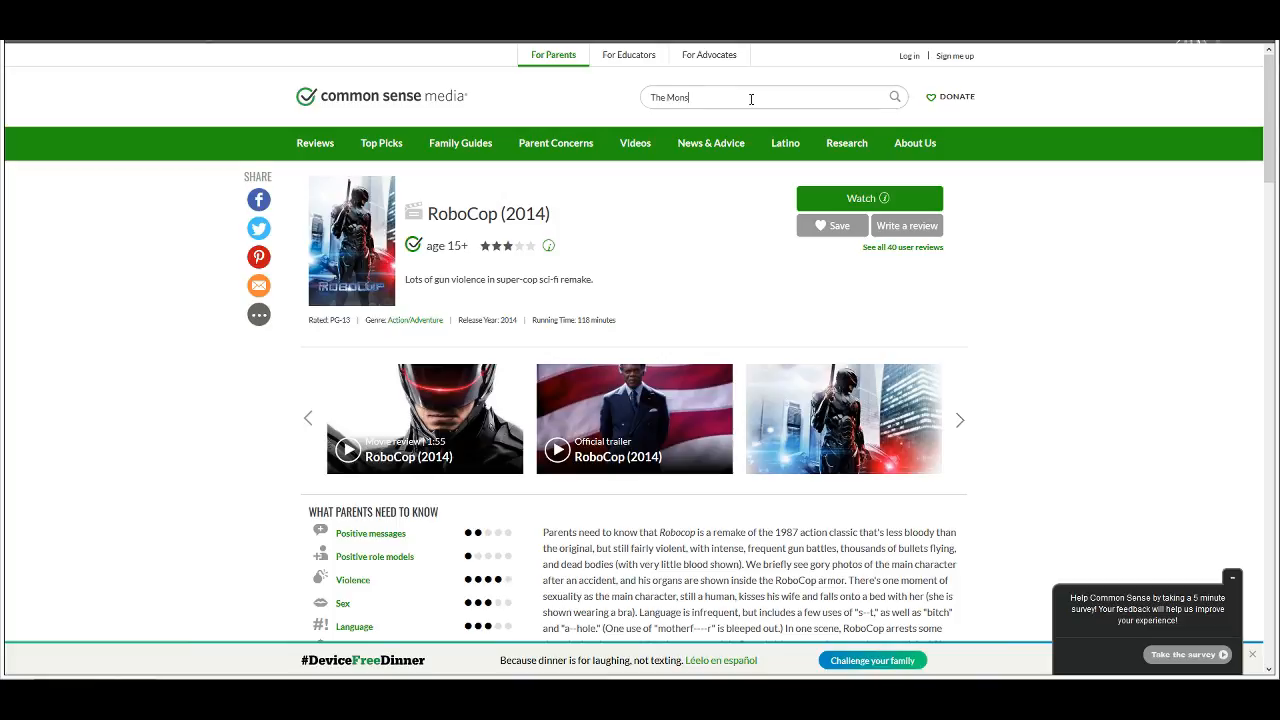
text(ter Squad)
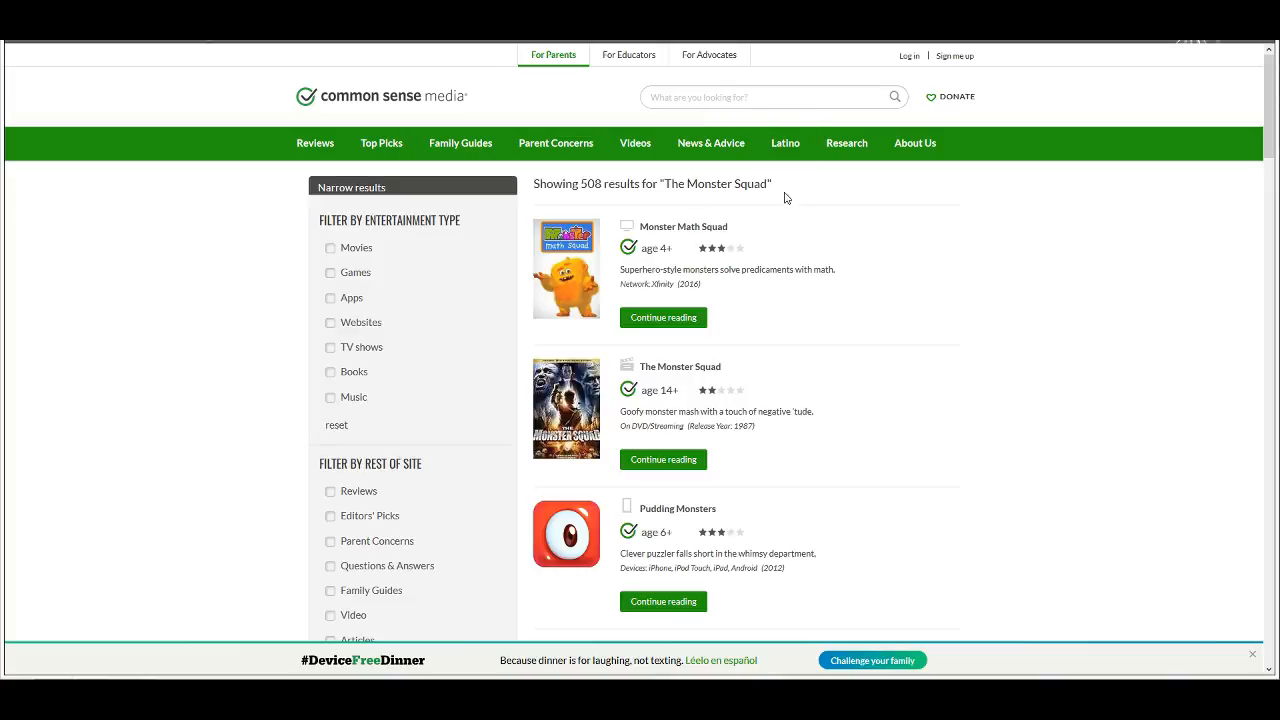
mouse_move(692, 214)
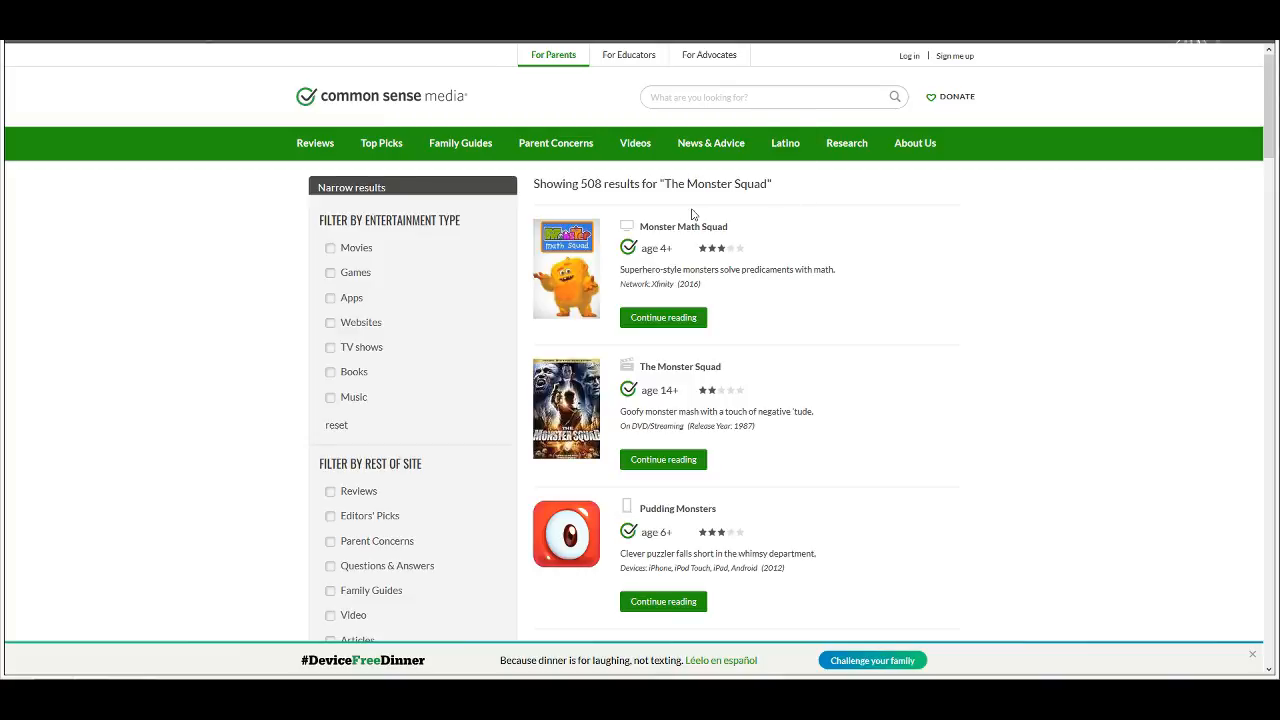
mouse_move(680, 366)
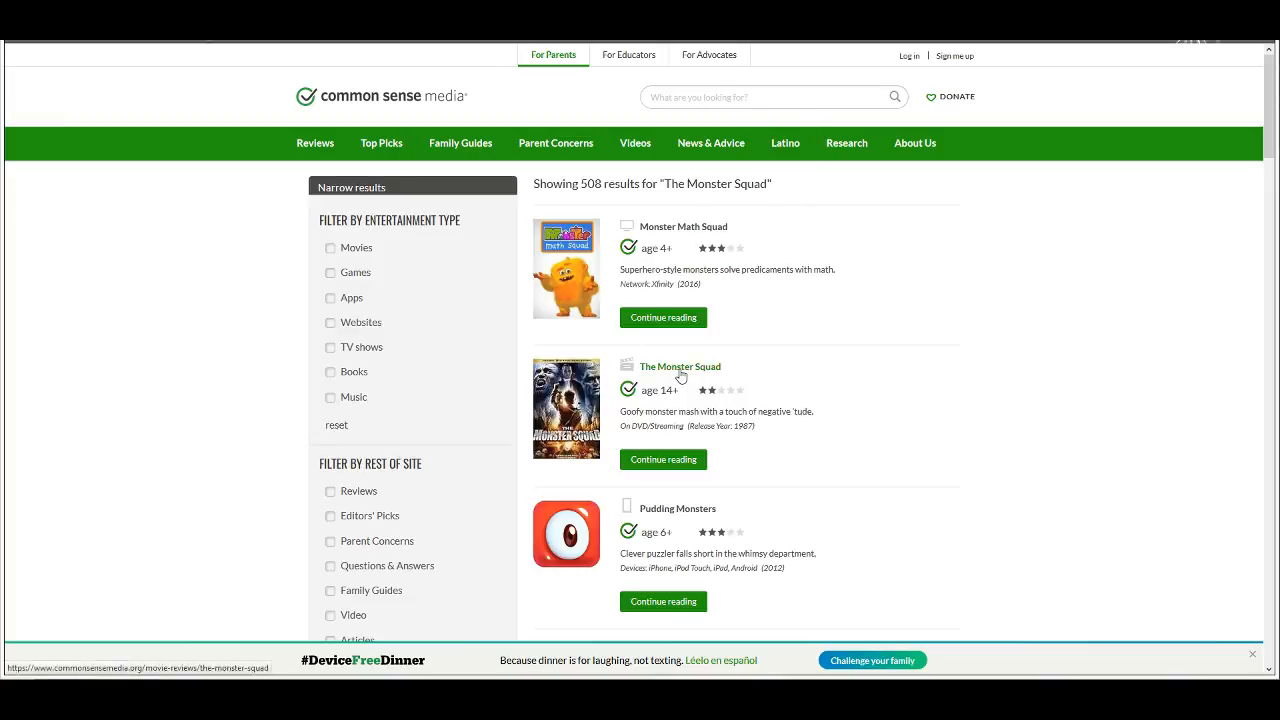
click(680, 366)
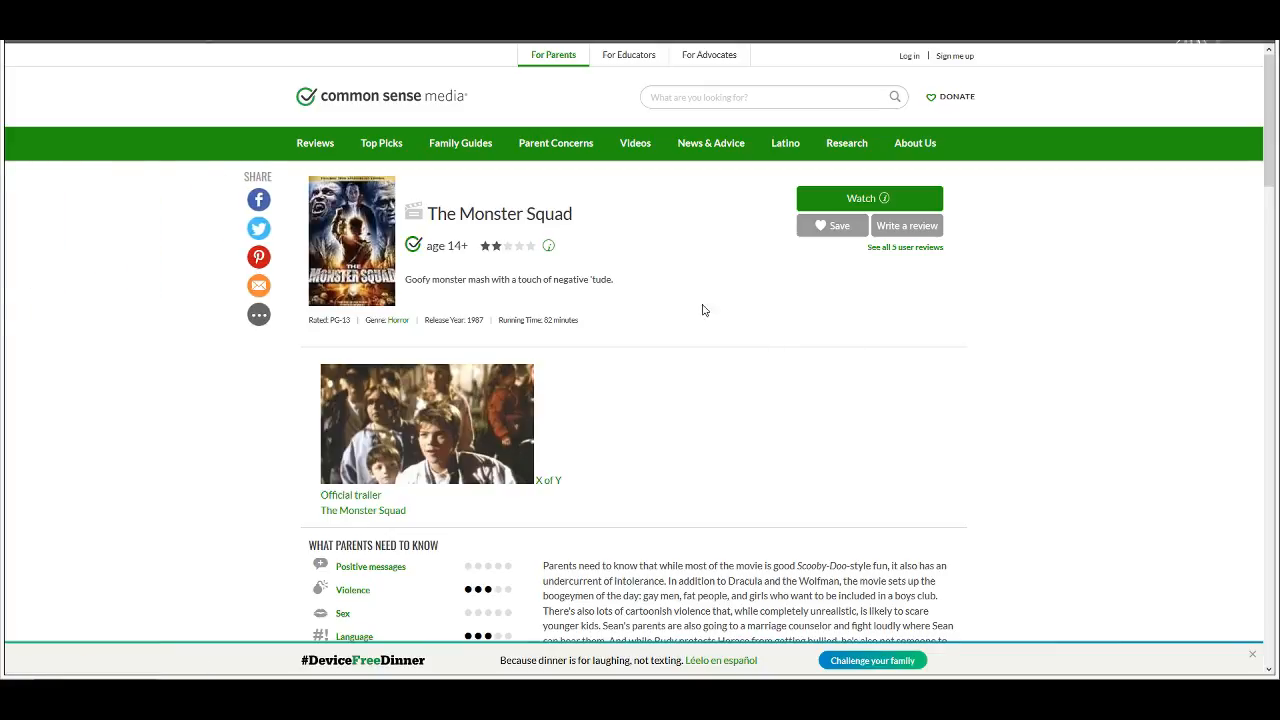
mouse_move(722, 288)
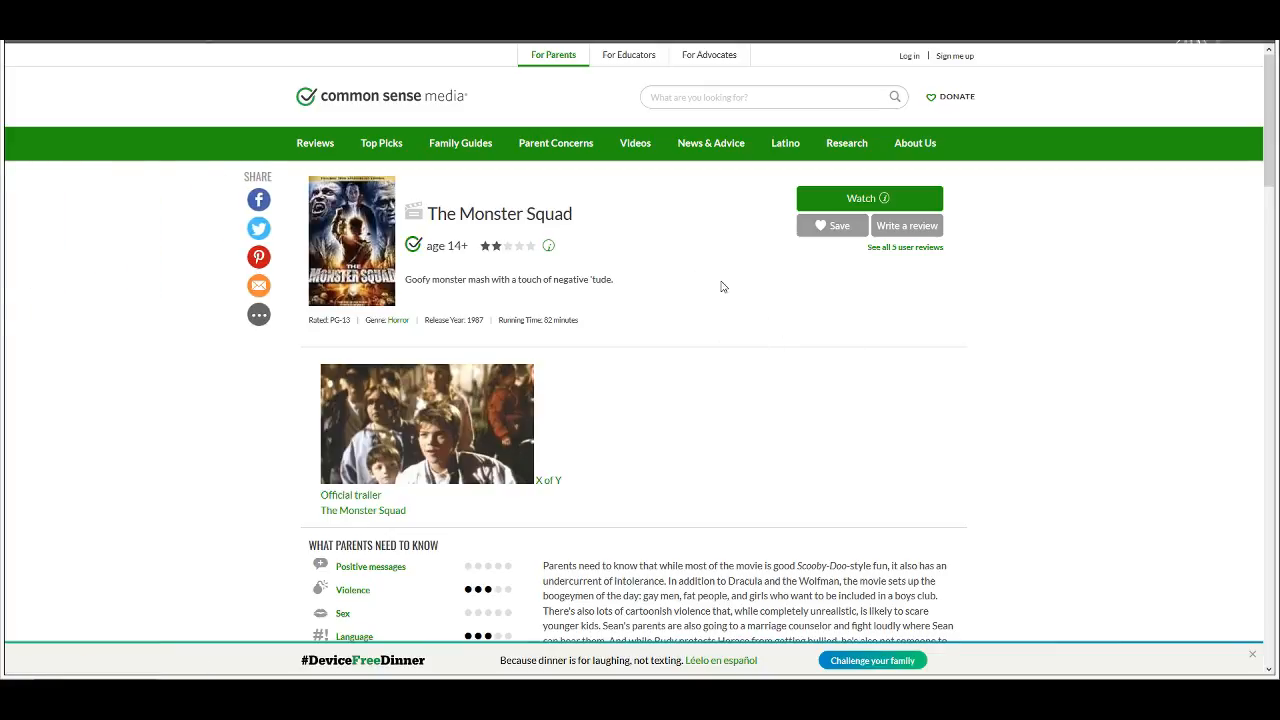
mouse_move(690, 280)
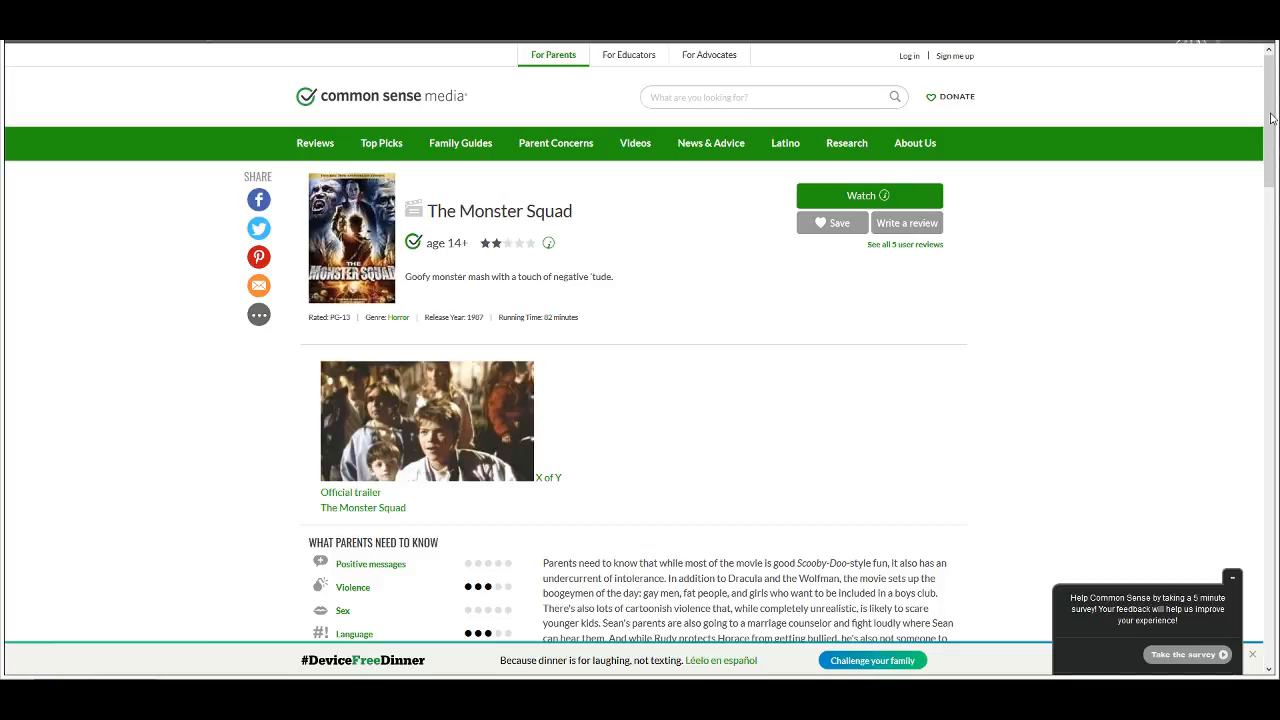
mouse_move(732, 204)
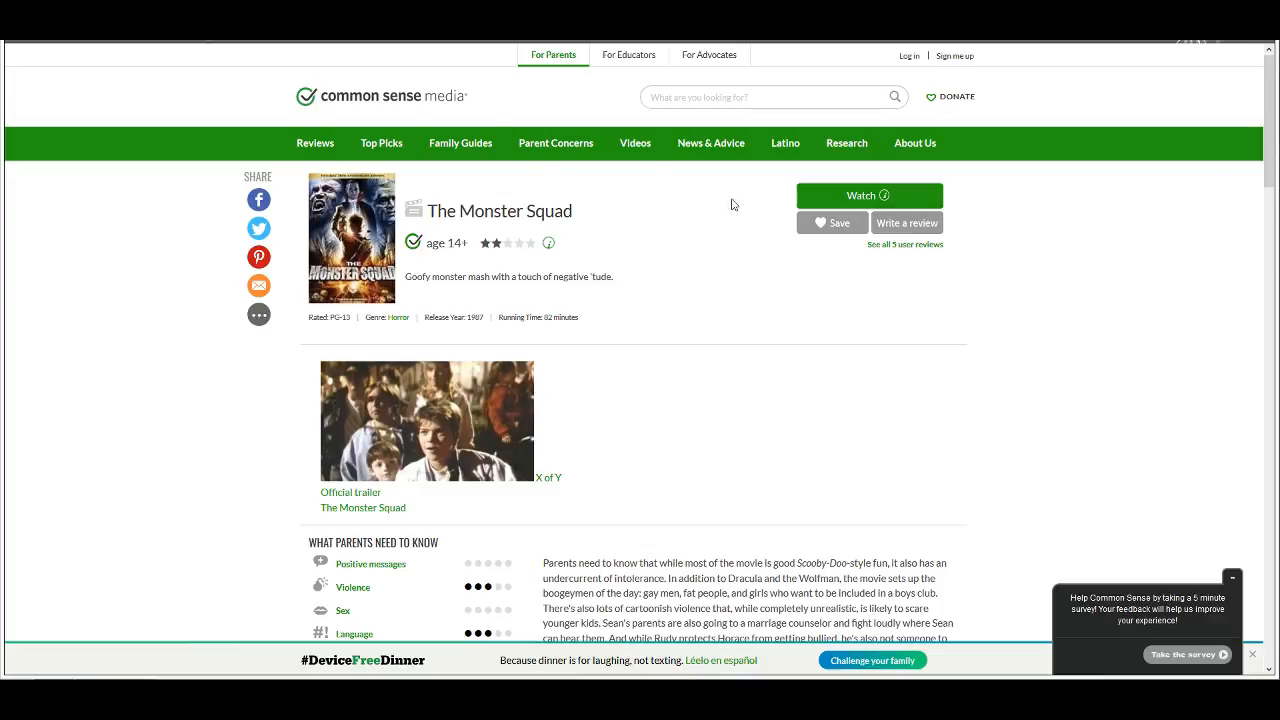
scroll(down, 3)
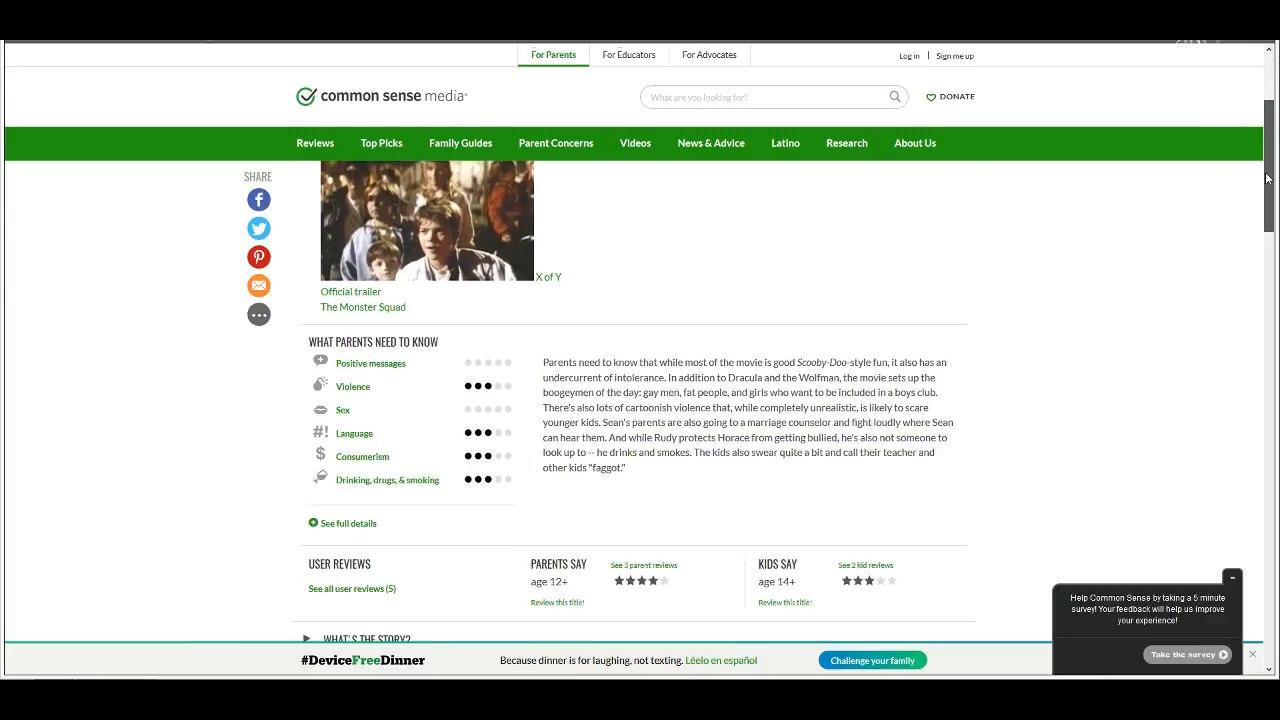
scroll(up, 3)
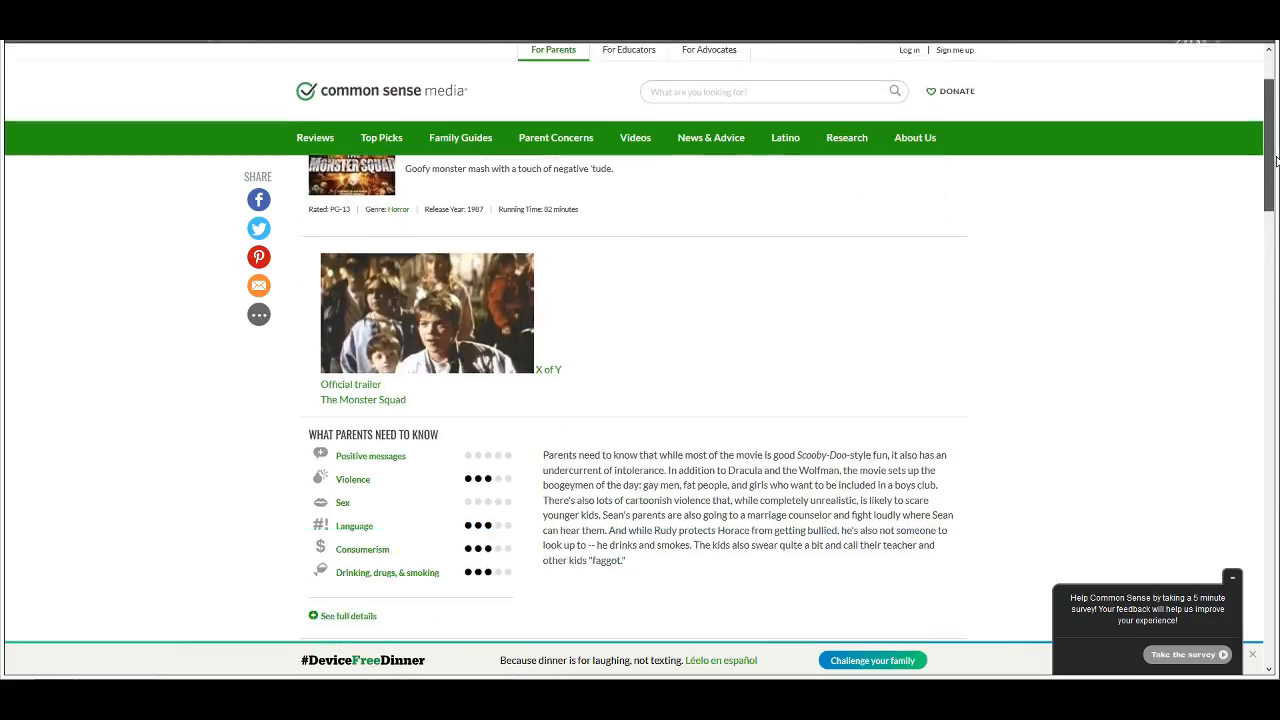
scroll(up, 3)
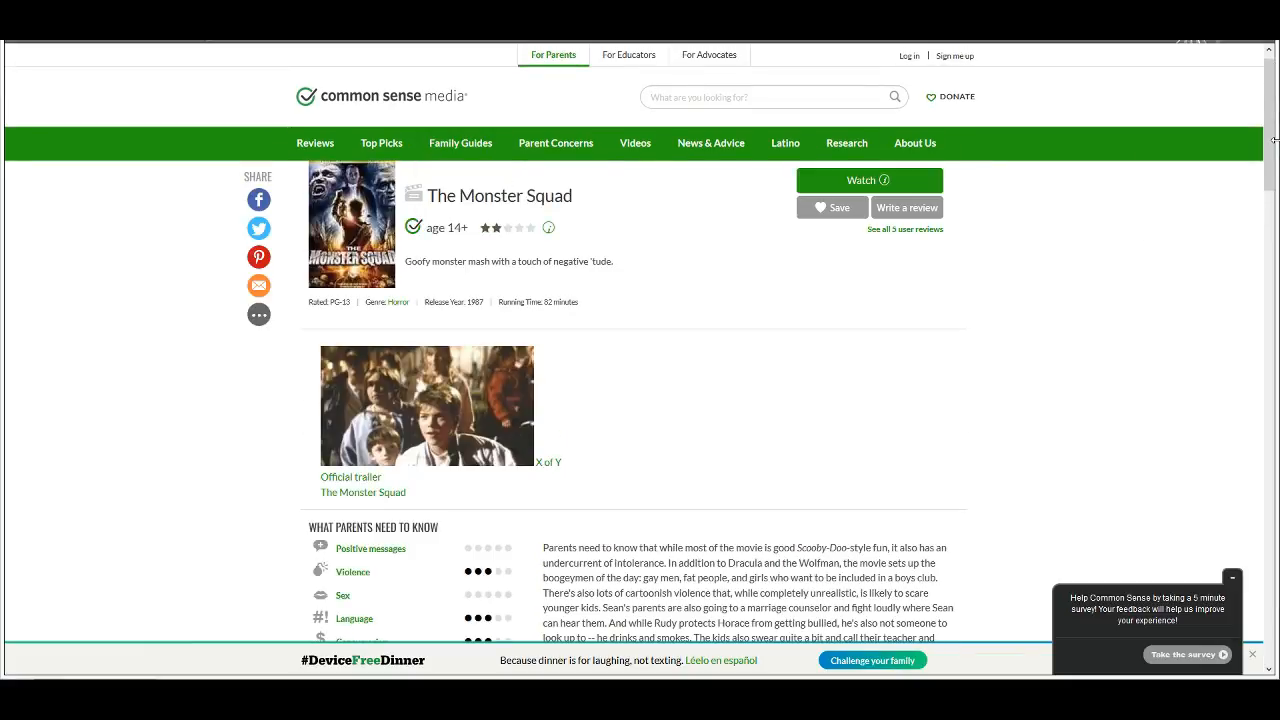
Step: Scroll The Monster Squad review to the parents' notes and its two-star Is It Any Good? verdict
scroll(down, 3)
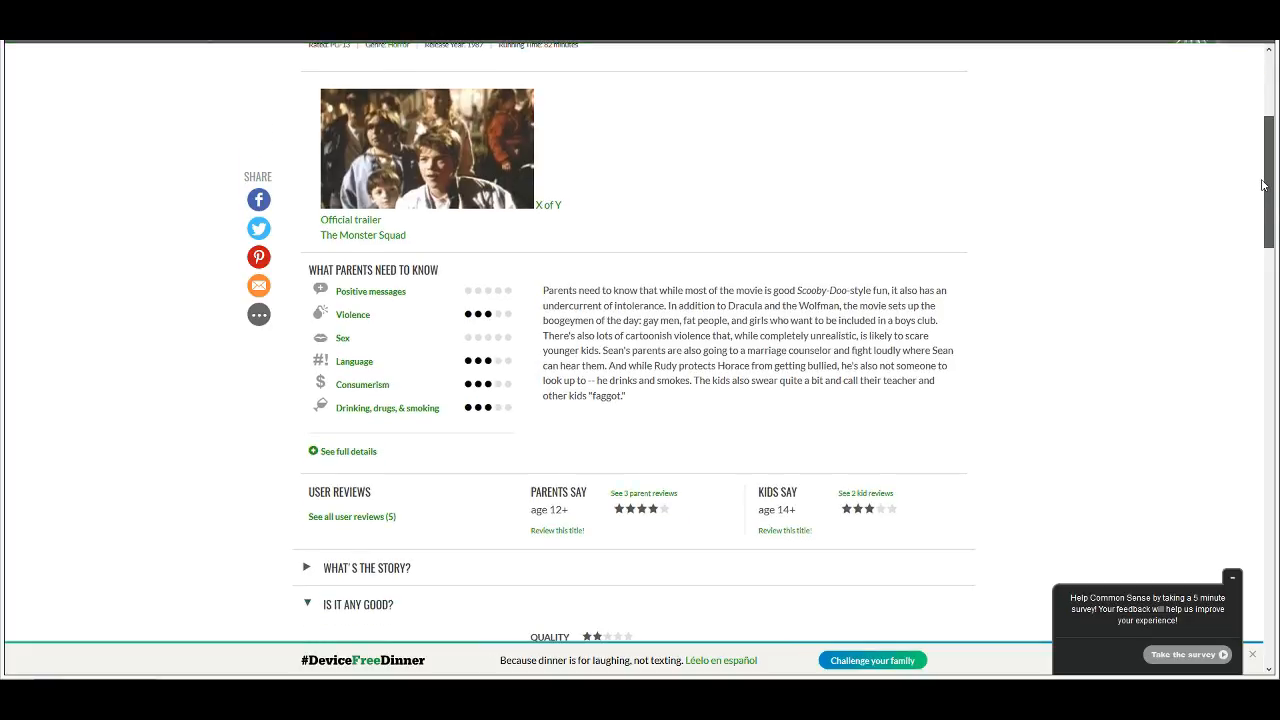
mouse_move(532, 284)
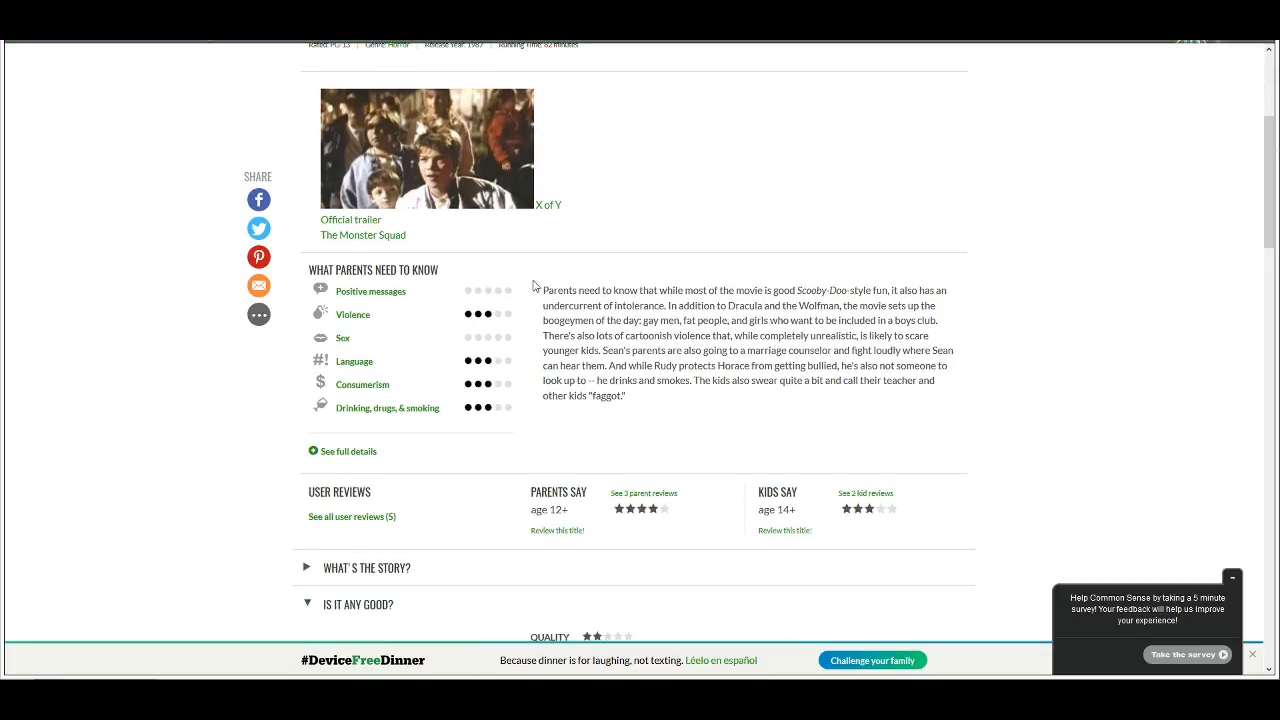
mouse_move(532, 292)
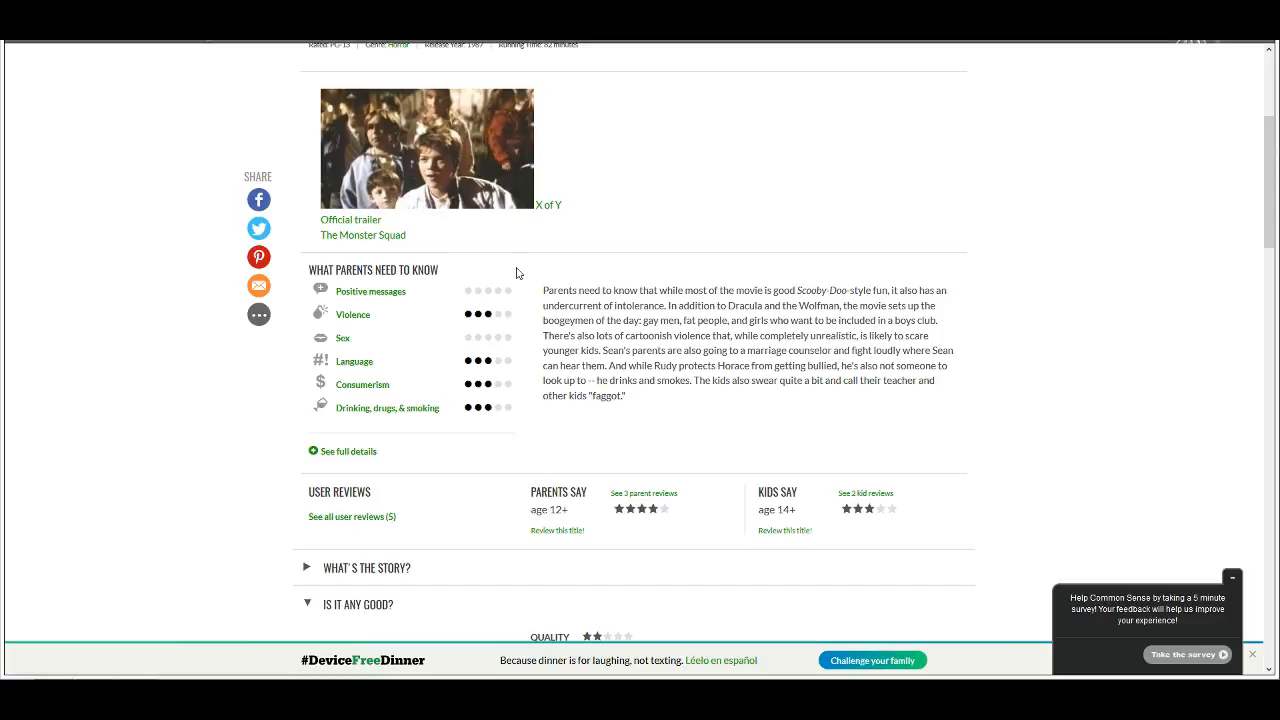
mouse_move(564, 332)
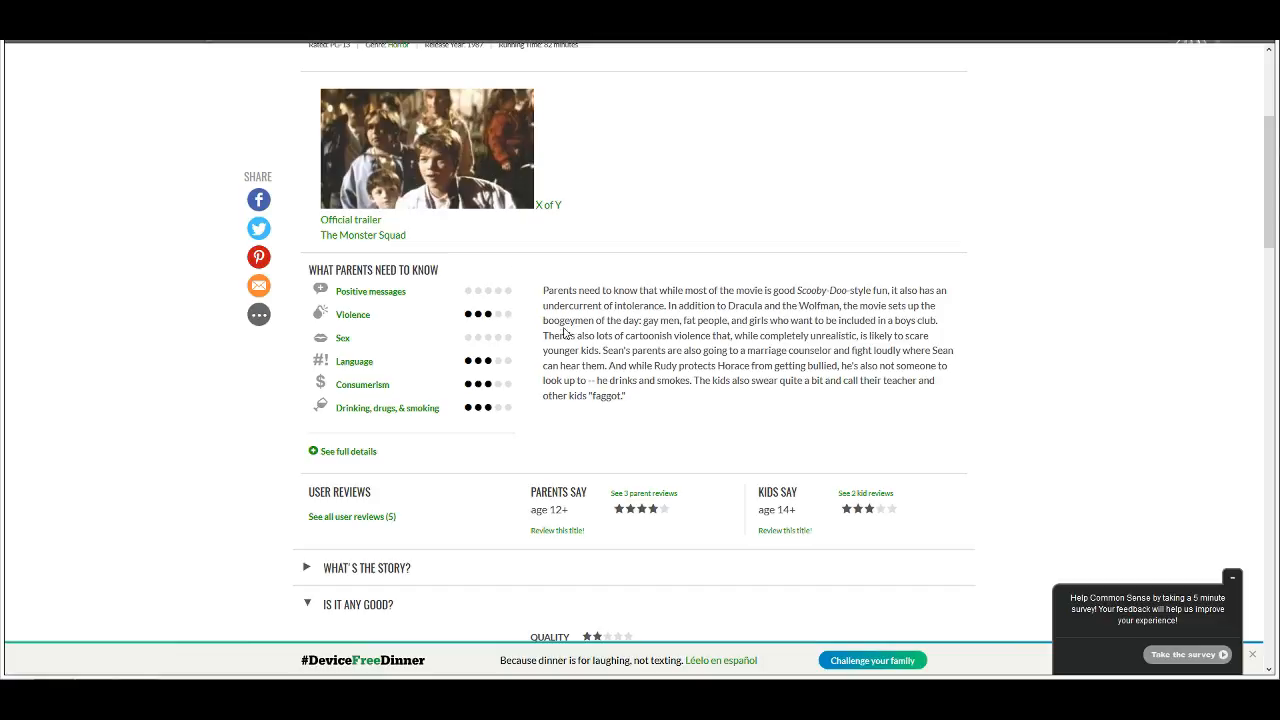
mouse_move(512, 280)
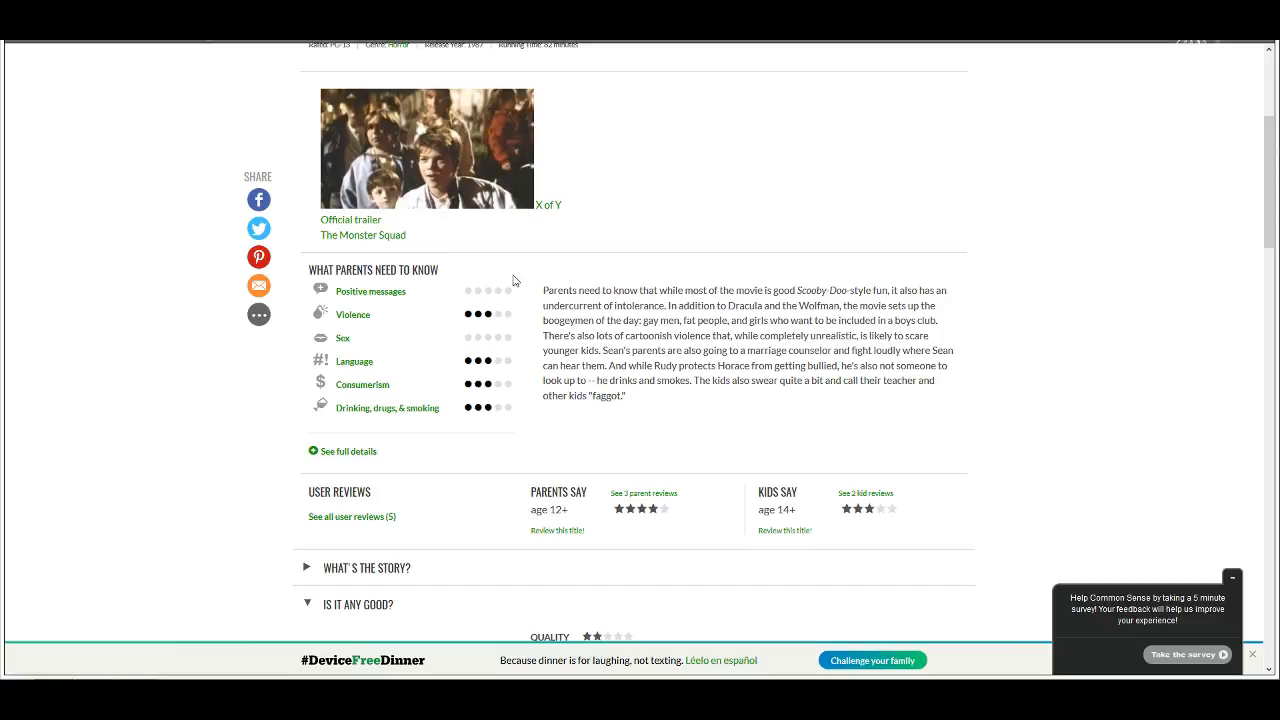
mouse_move(504, 312)
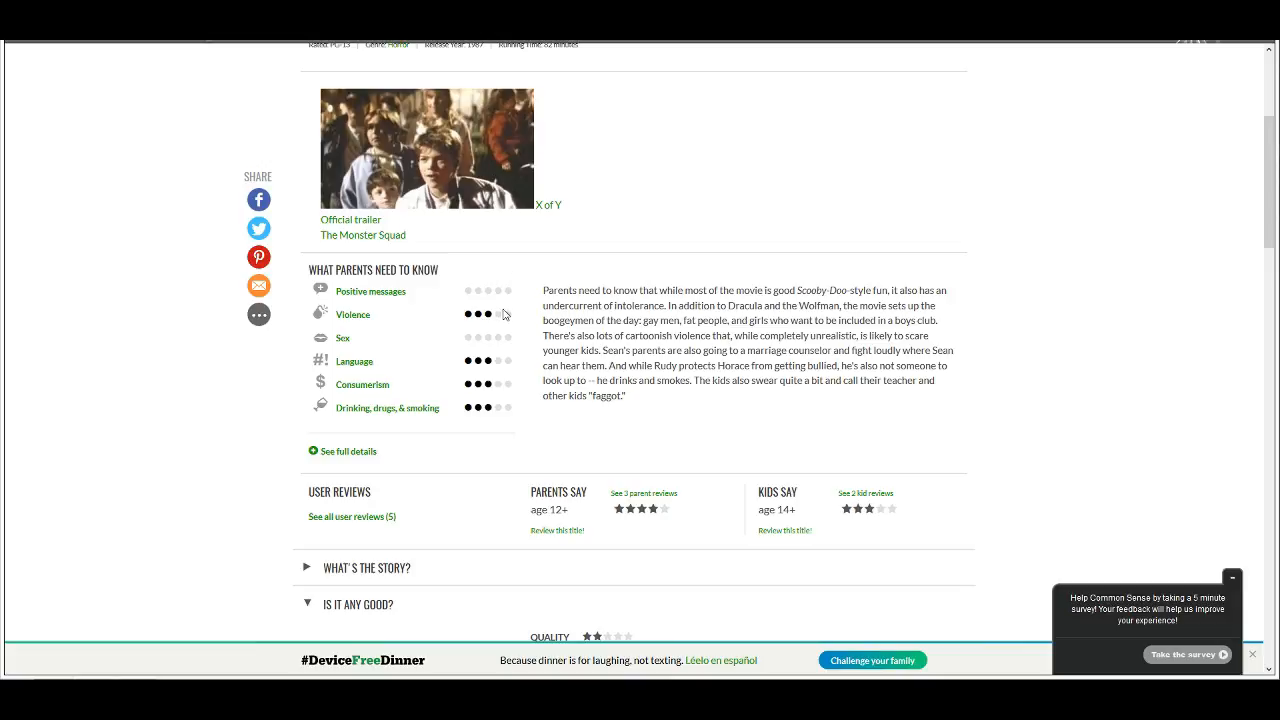
mouse_move(486, 324)
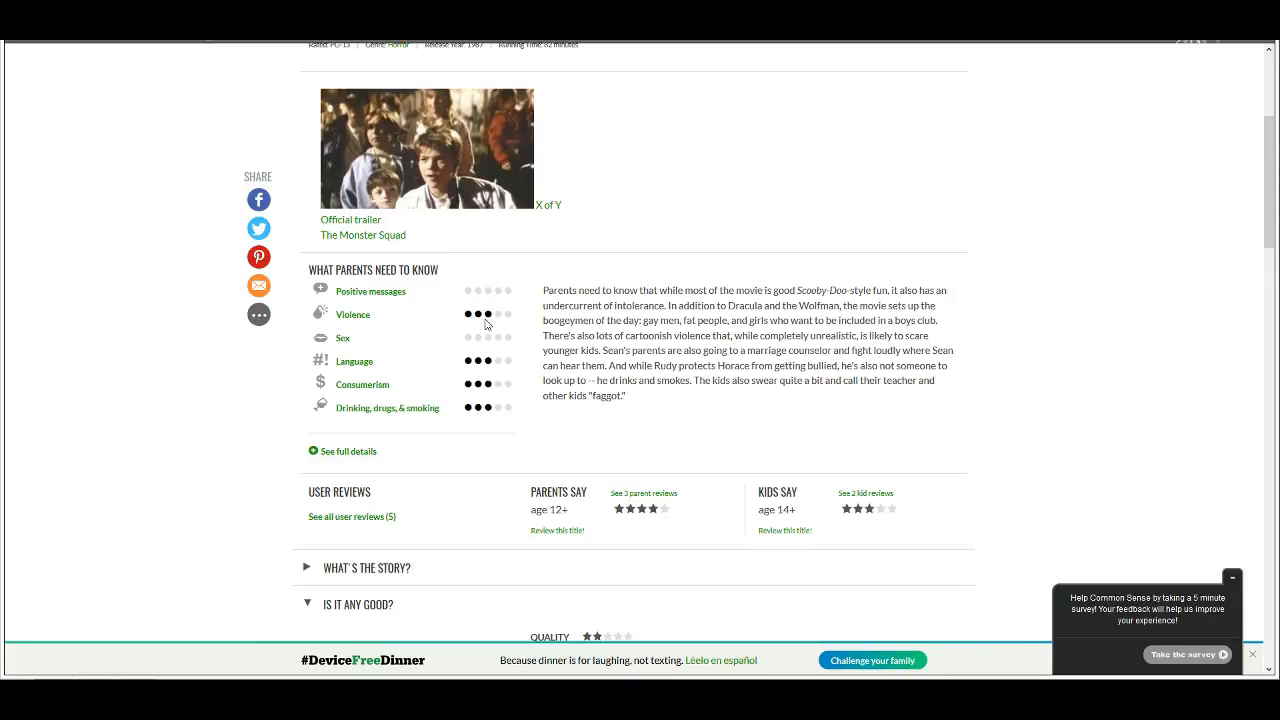
mouse_move(492, 320)
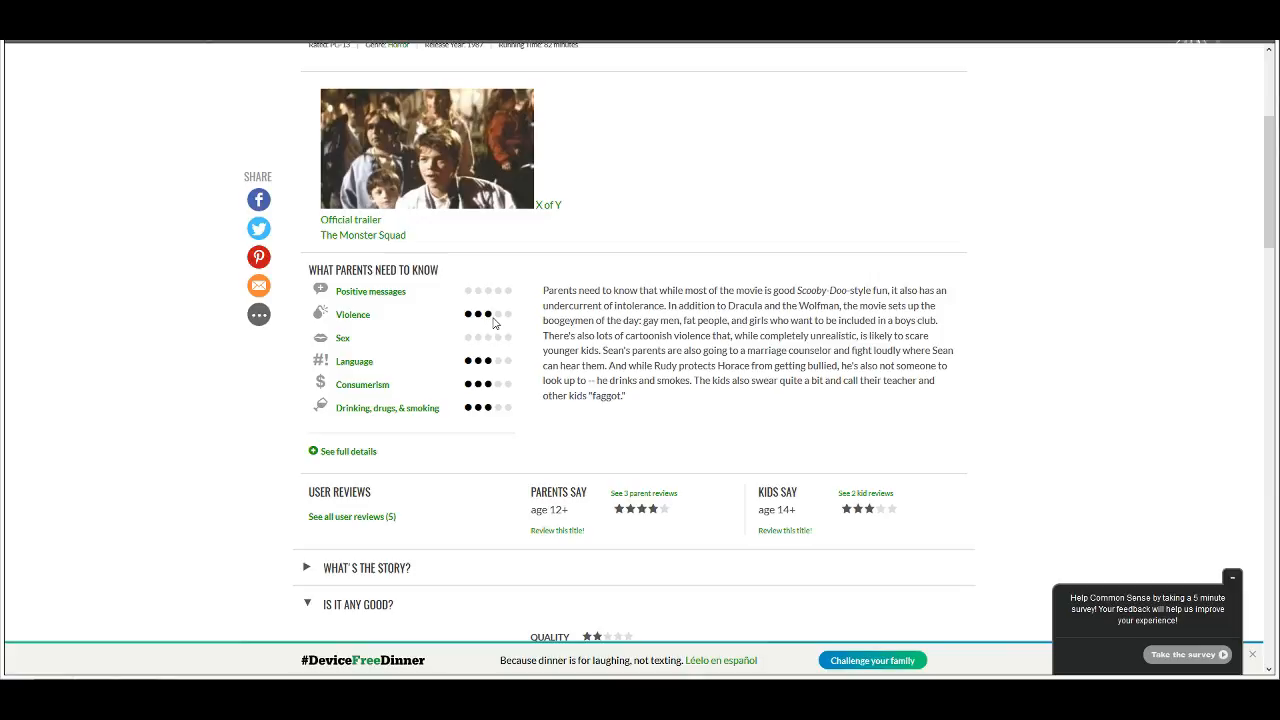
mouse_move(504, 344)
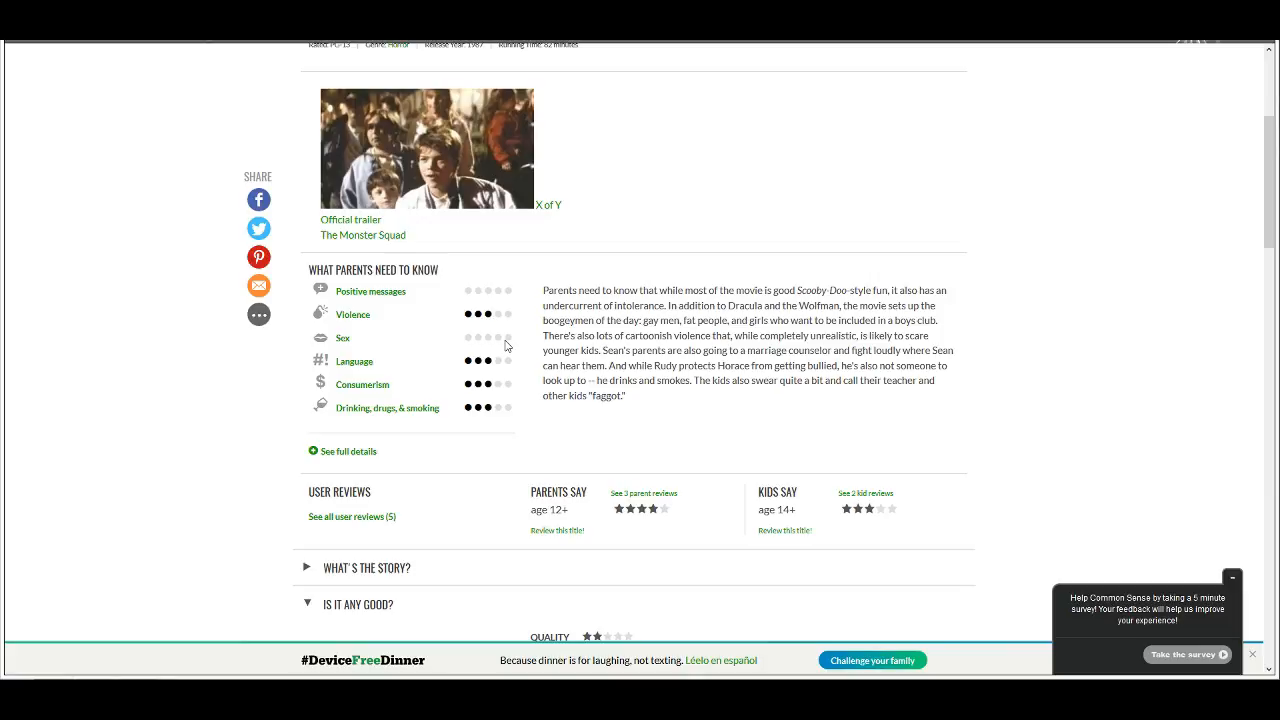
mouse_move(516, 344)
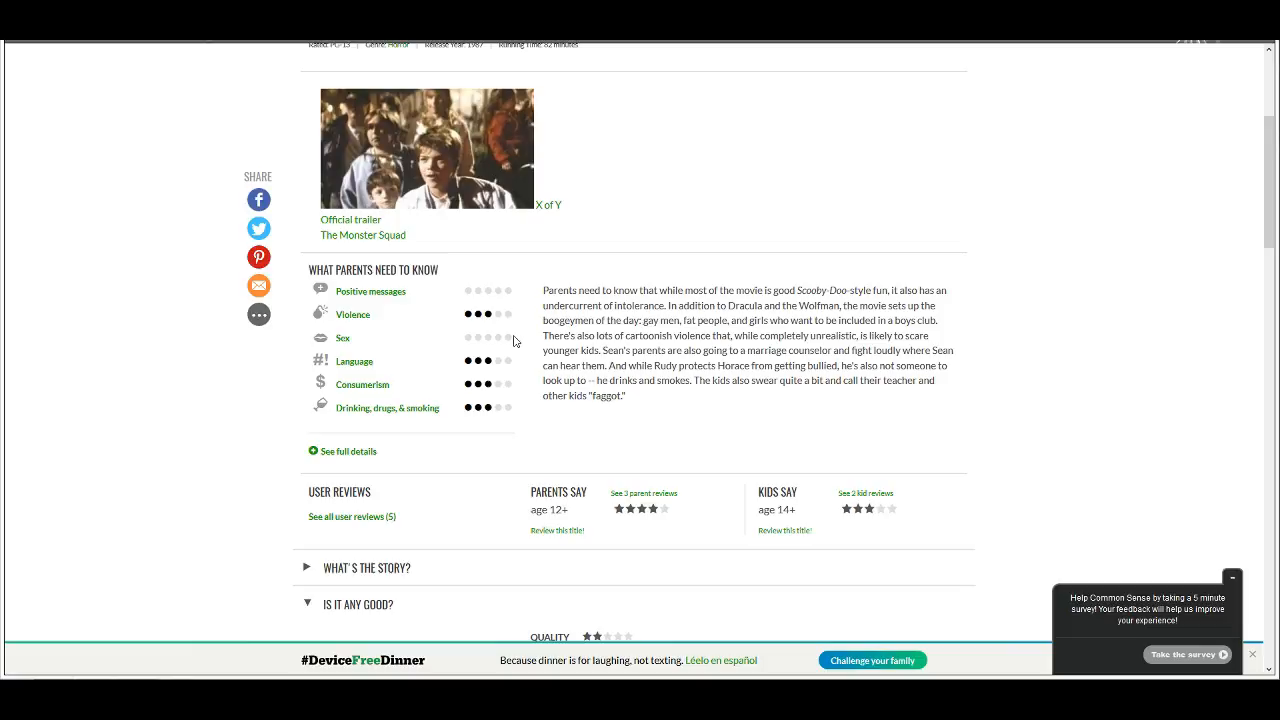
mouse_move(944, 260)
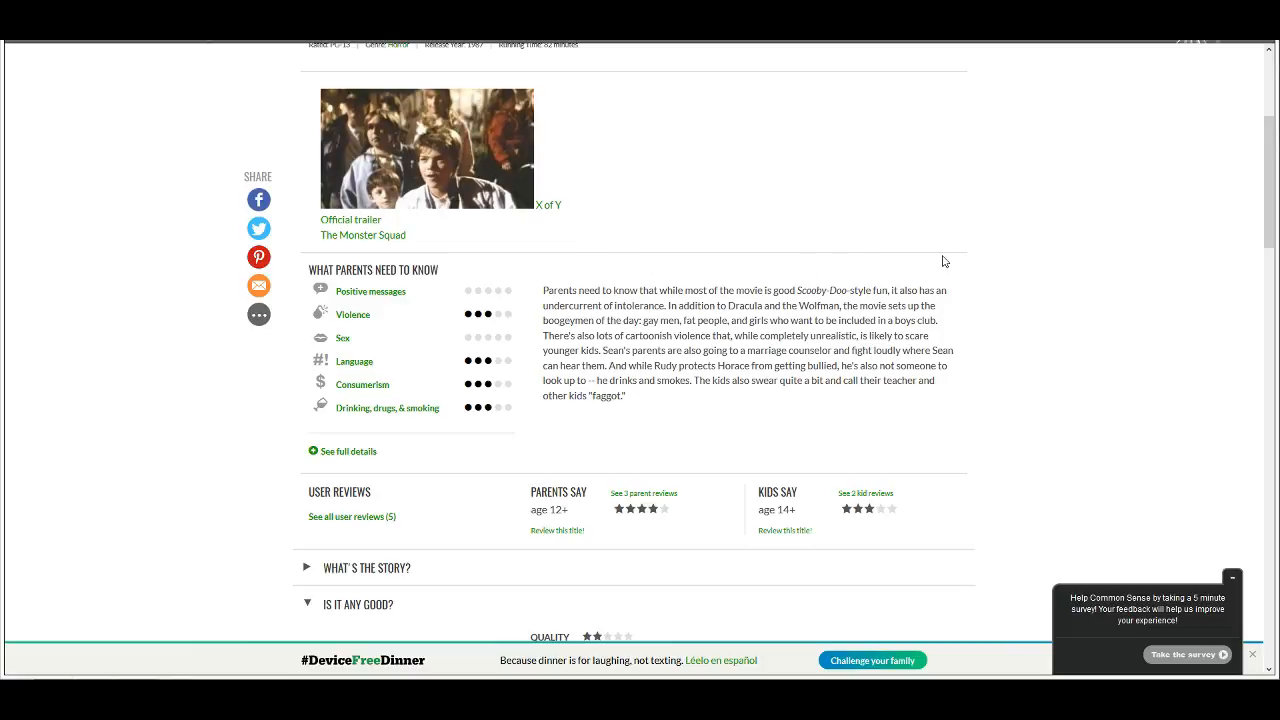
mouse_move(820, 260)
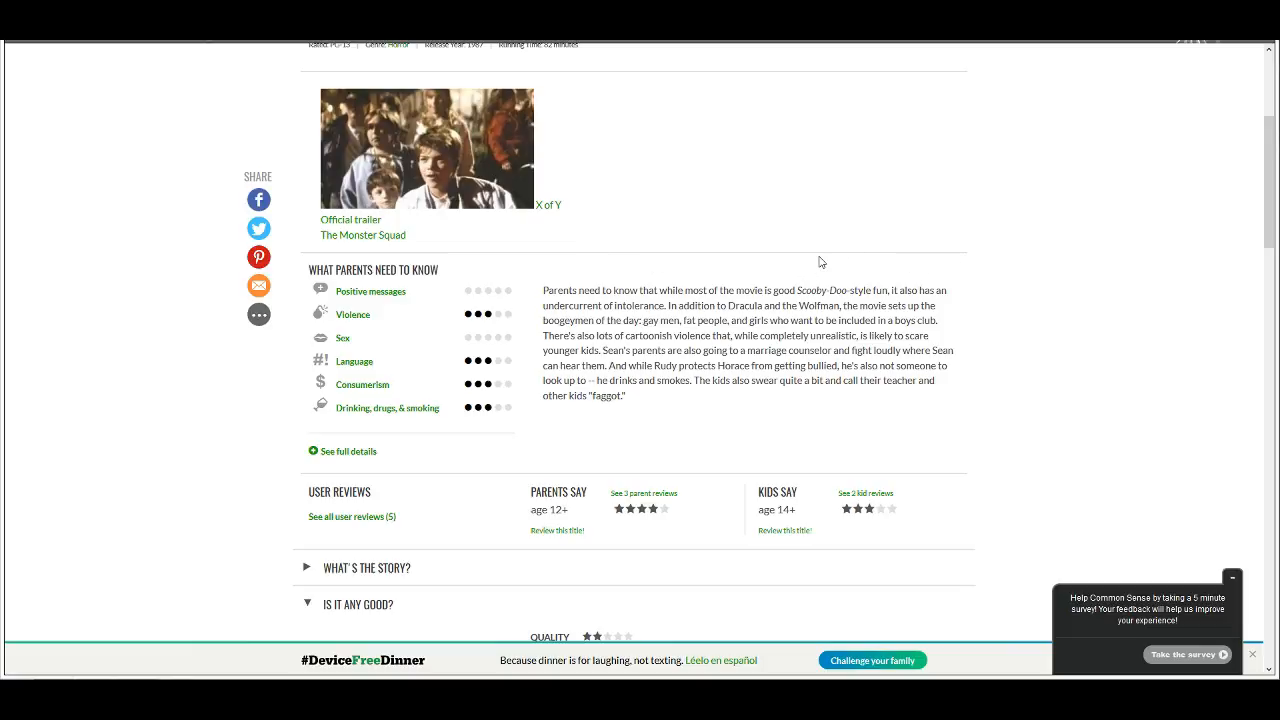
mouse_move(984, 280)
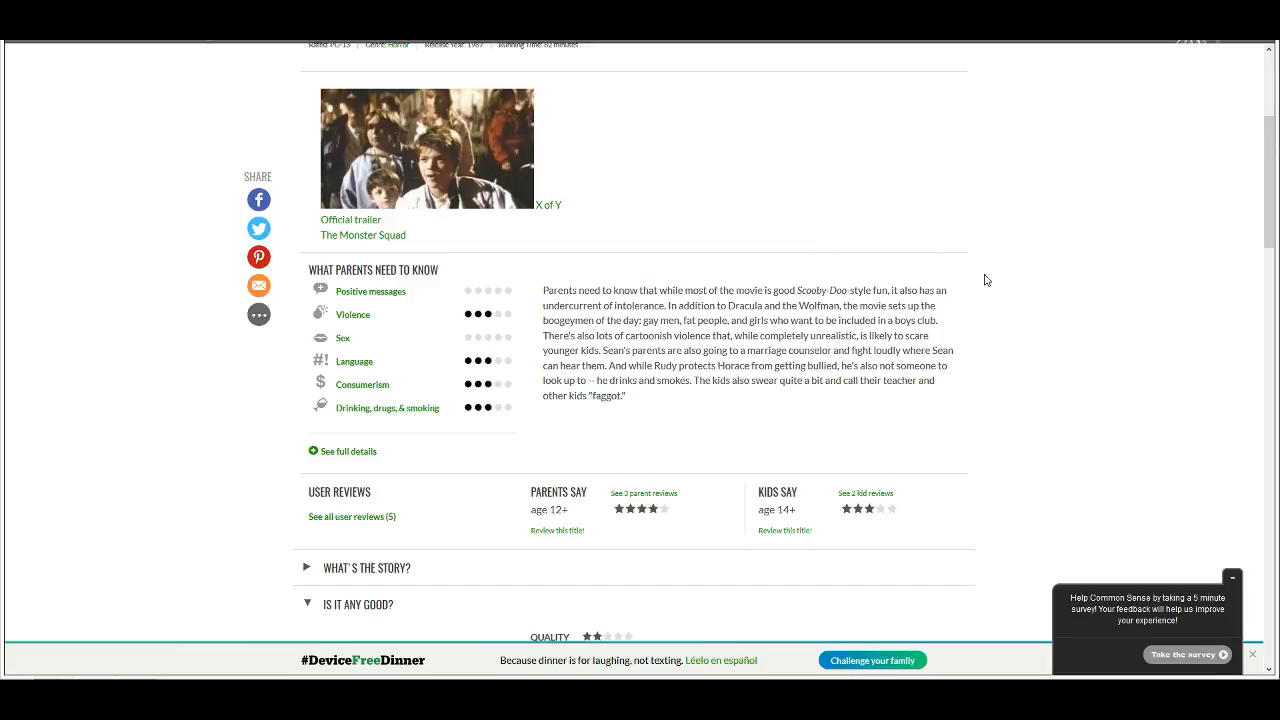
mouse_move(676, 284)
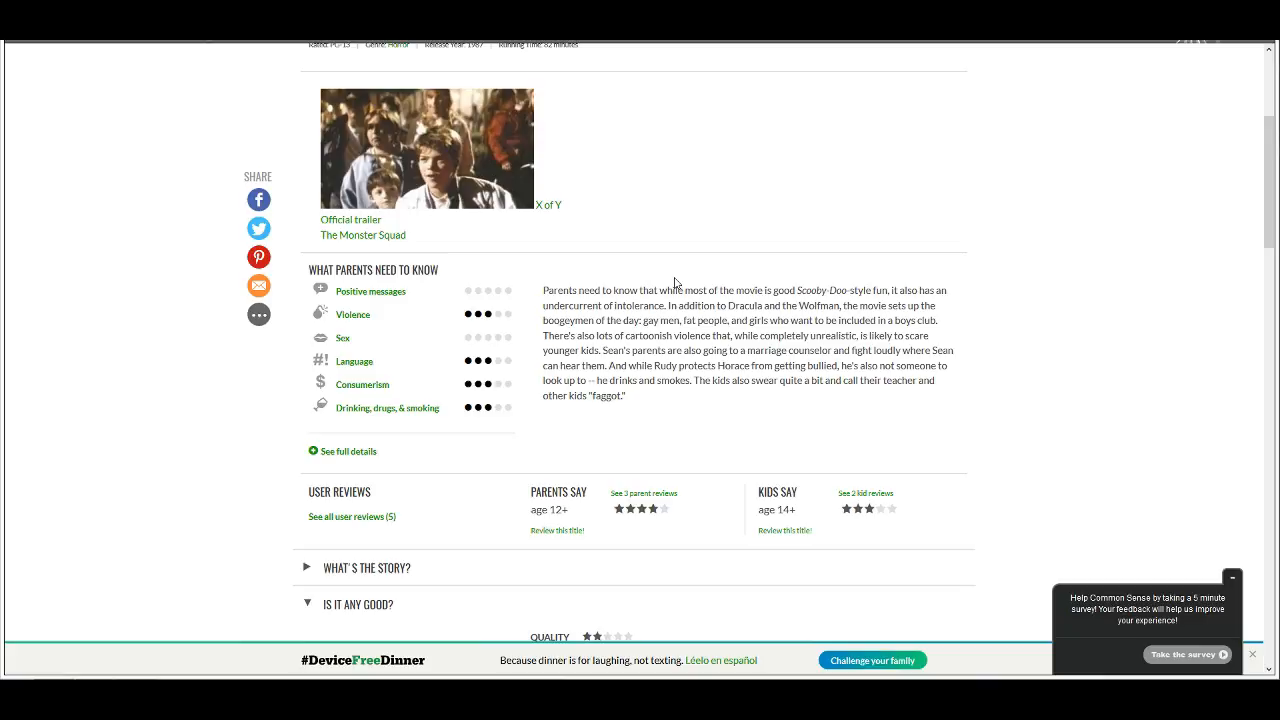
mouse_move(644, 302)
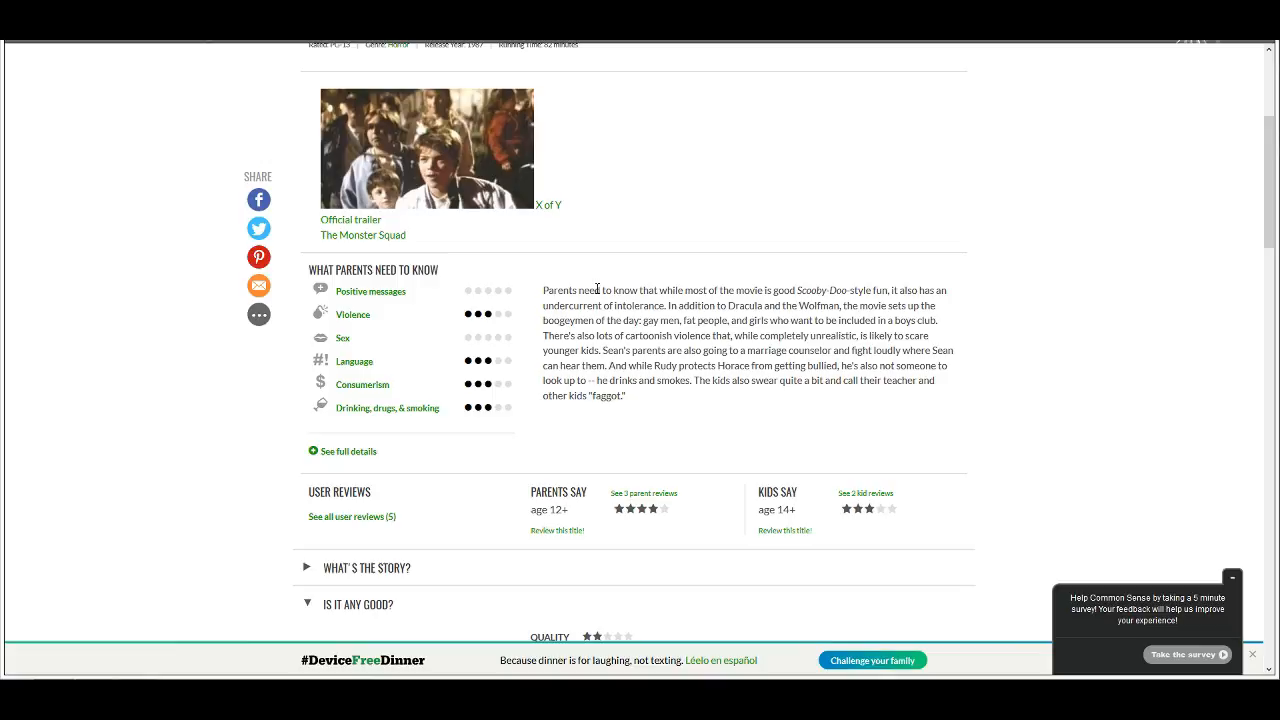
mouse_move(620, 264)
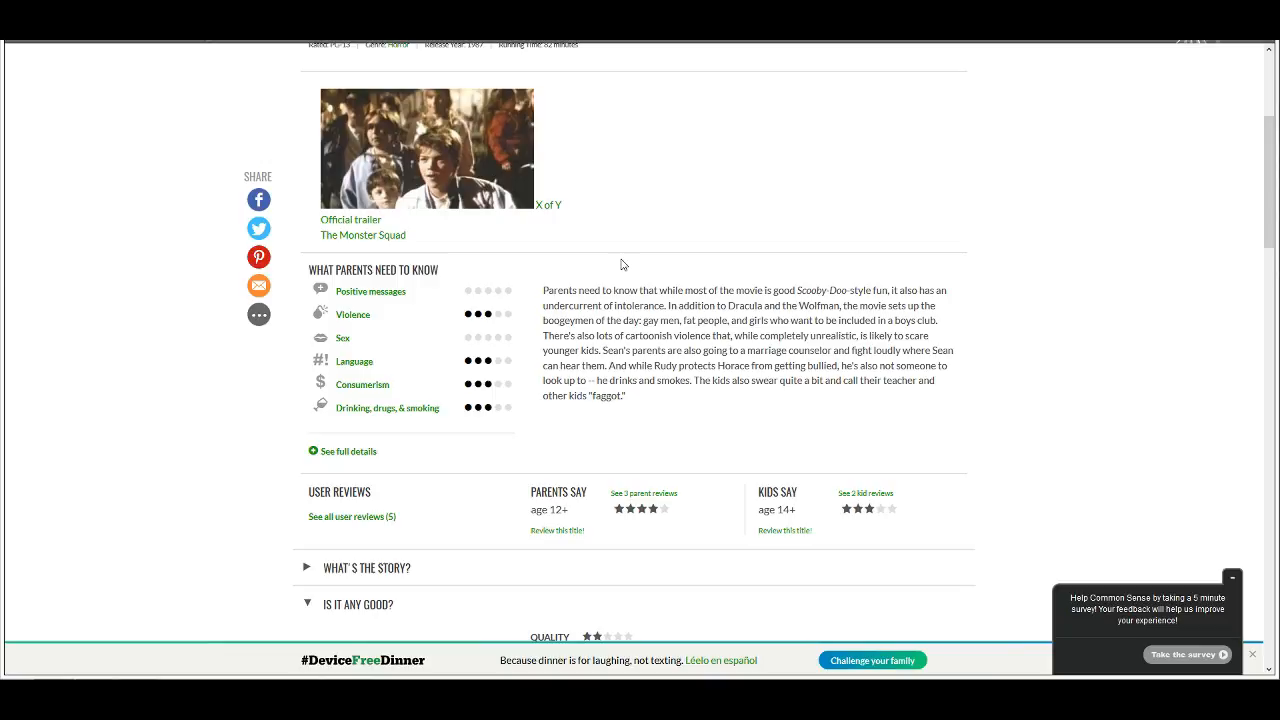
mouse_move(800, 278)
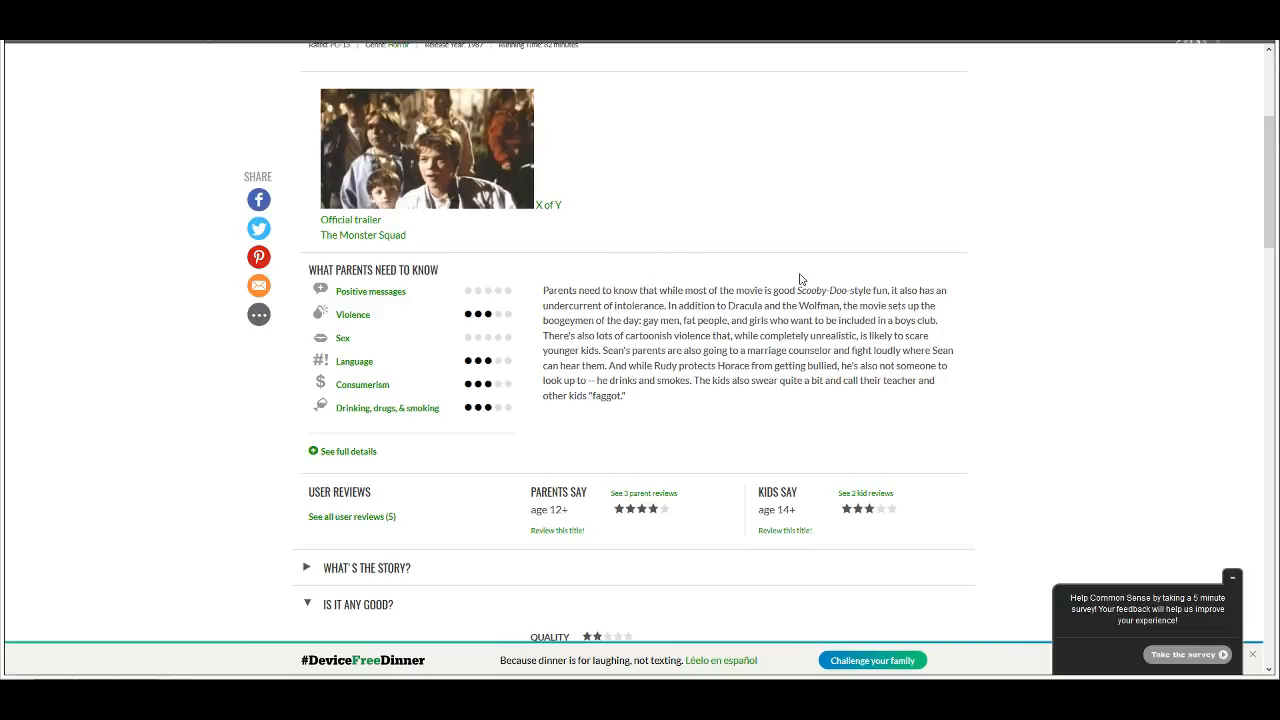
mouse_move(948, 284)
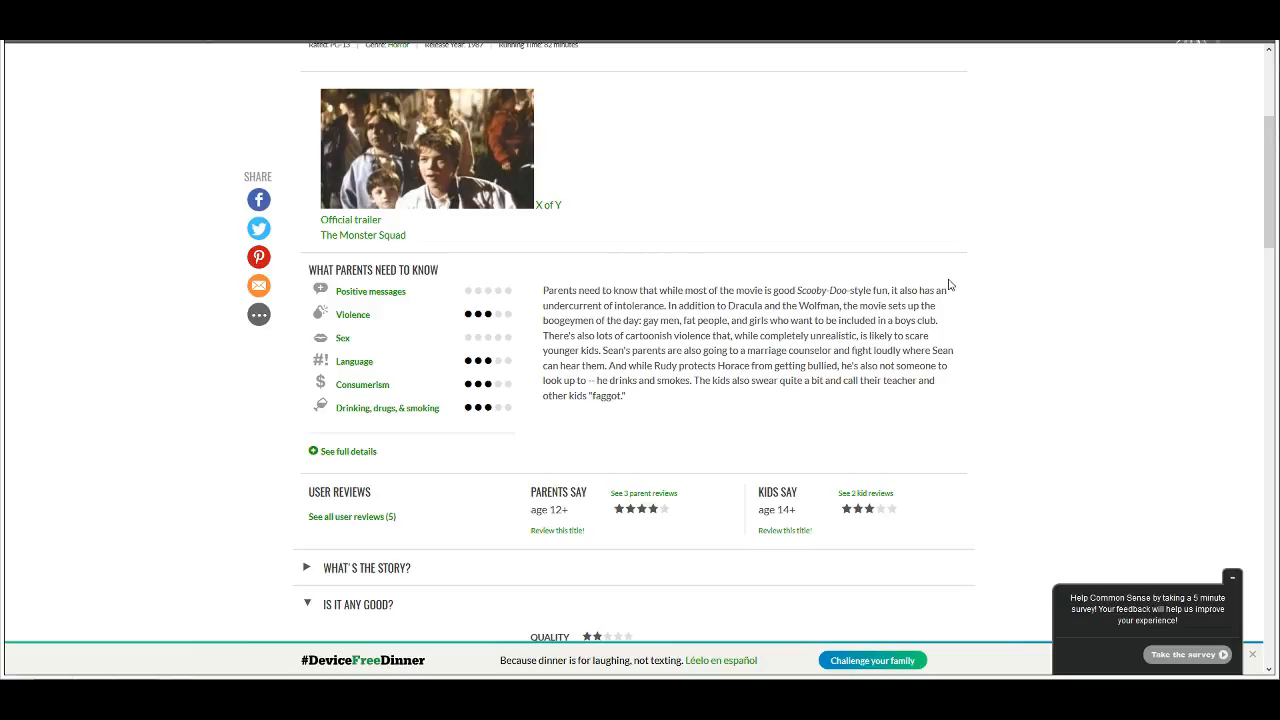
mouse_move(778, 302)
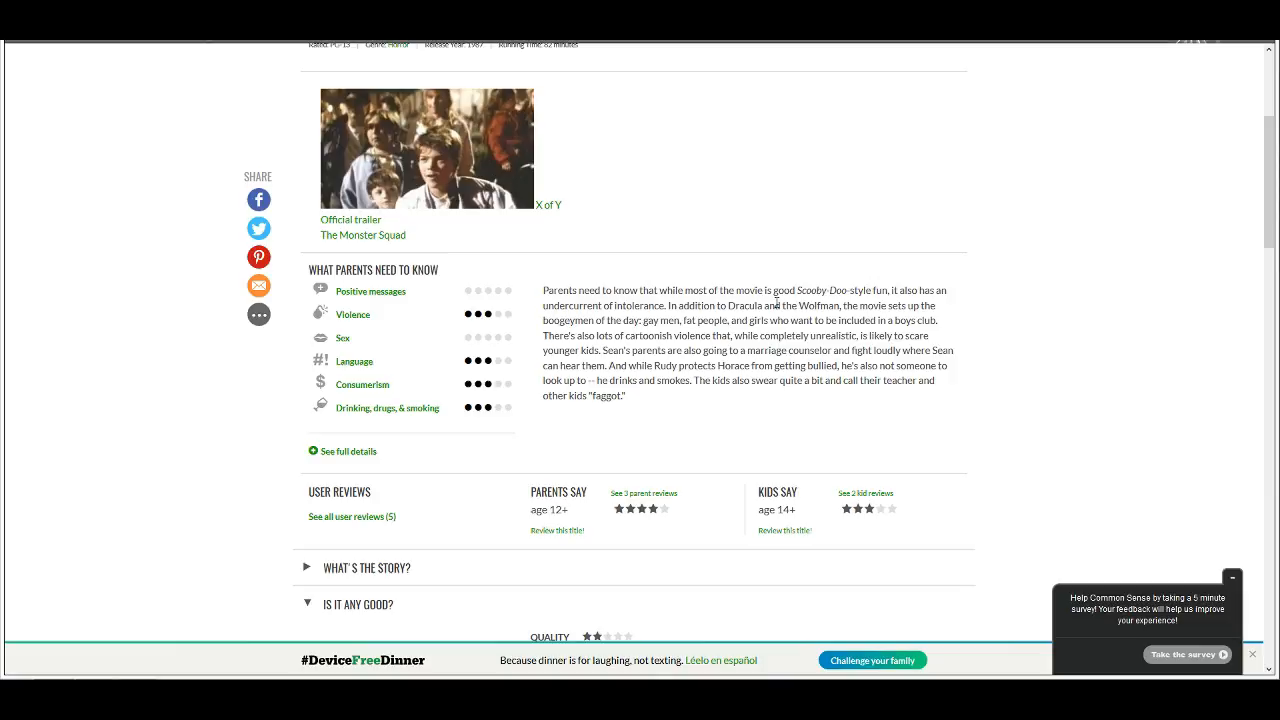
mouse_move(960, 328)
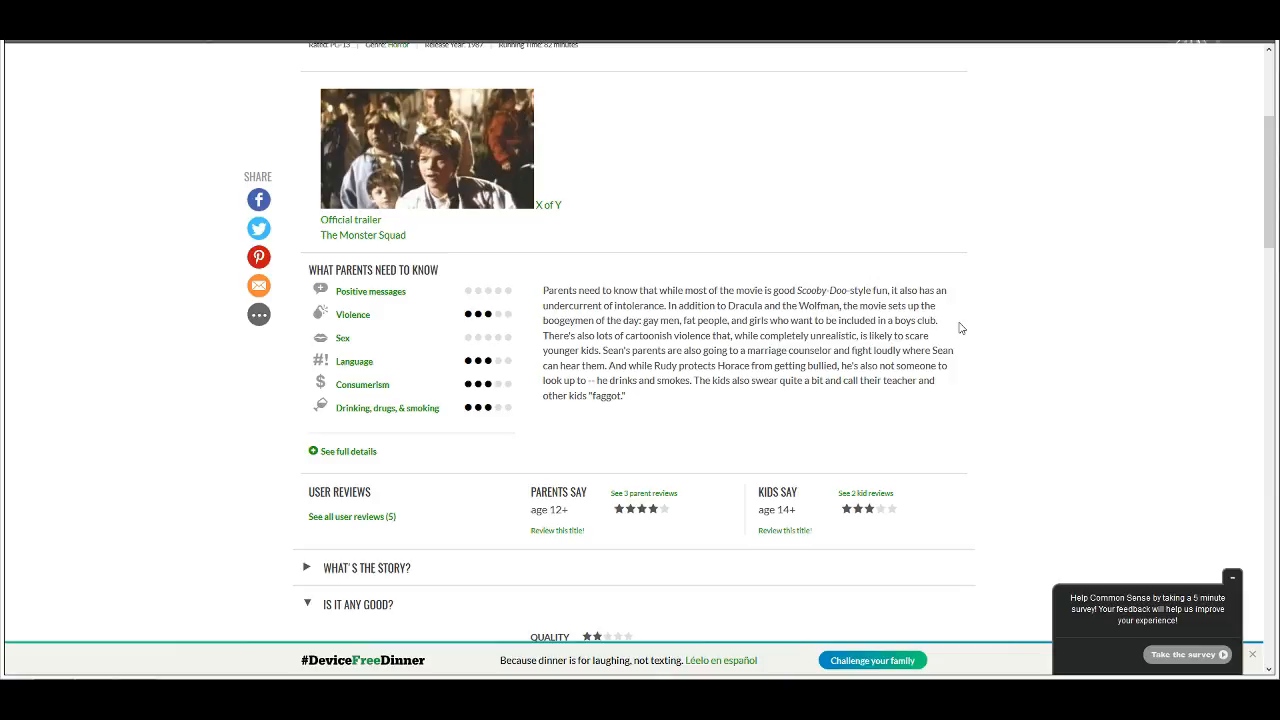
mouse_move(940, 338)
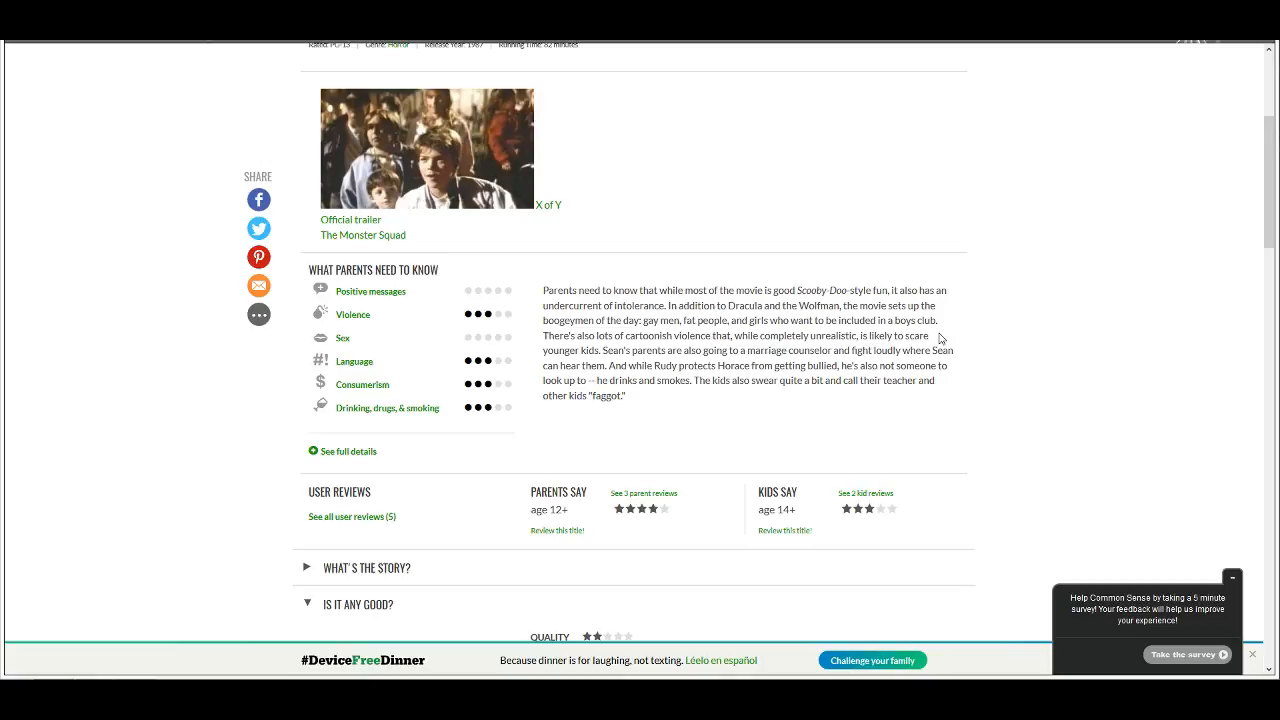
mouse_move(1080, 322)
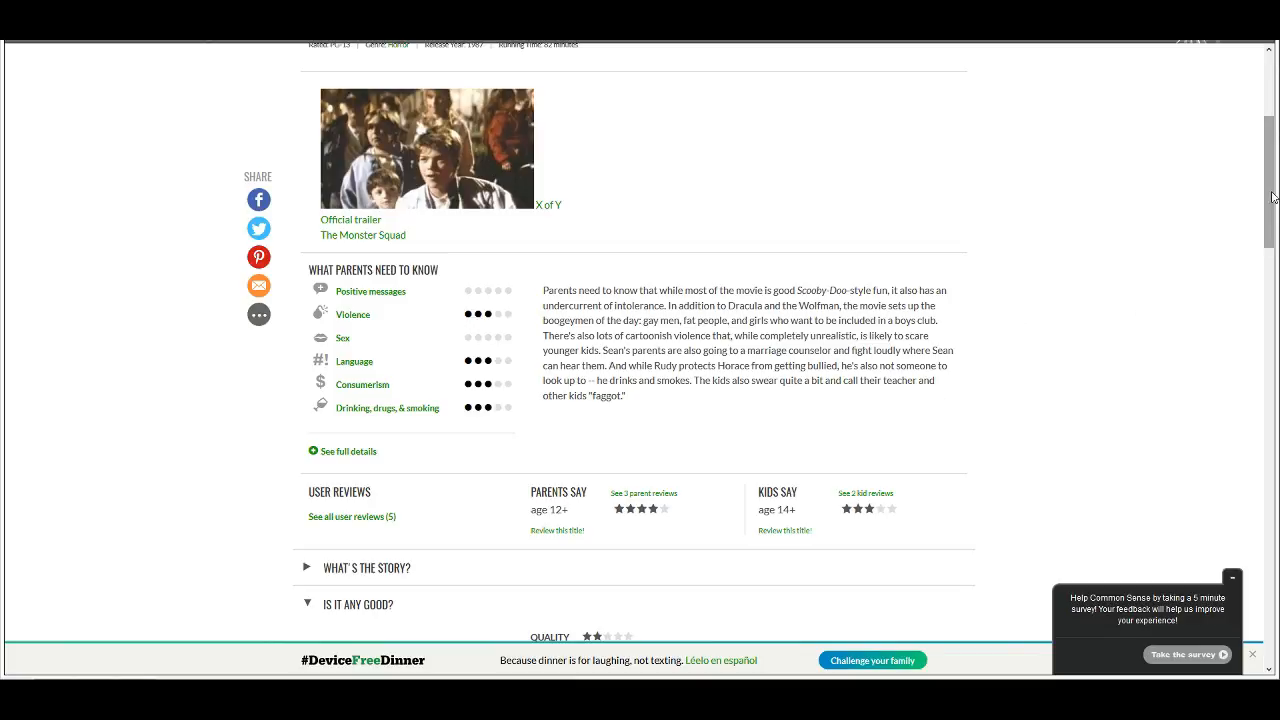
scroll(down, 3)
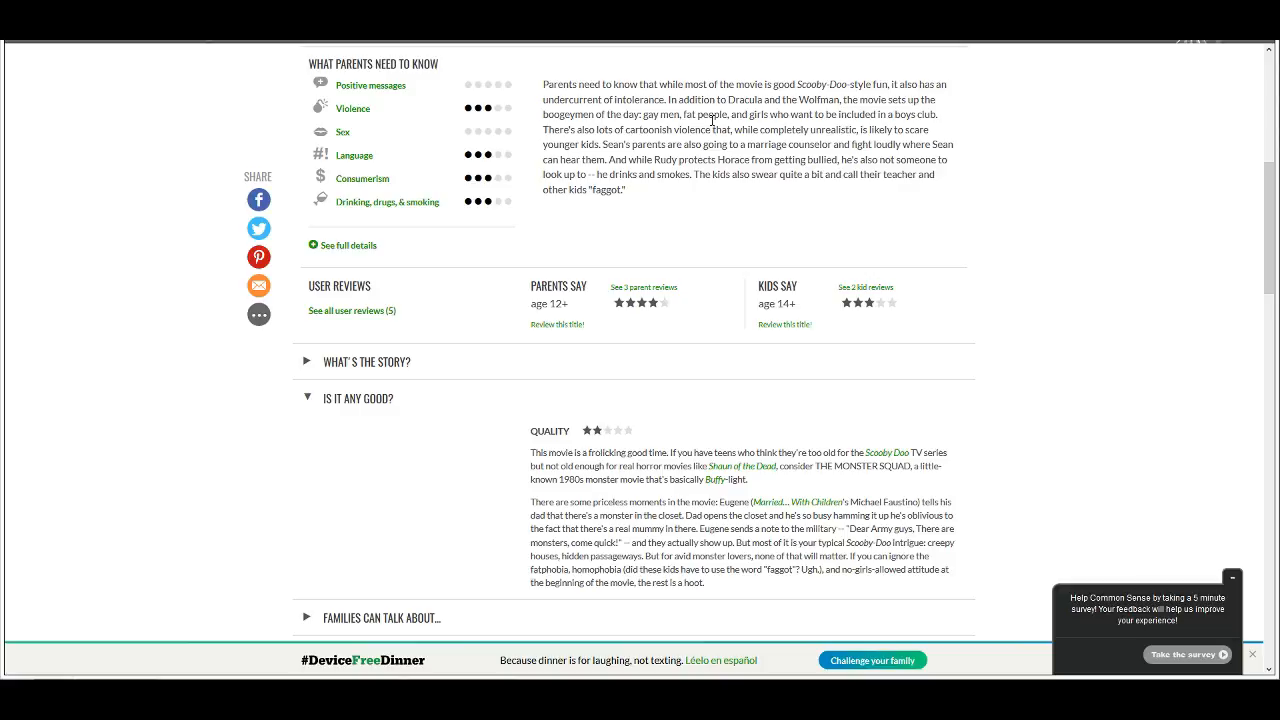
mouse_move(772, 104)
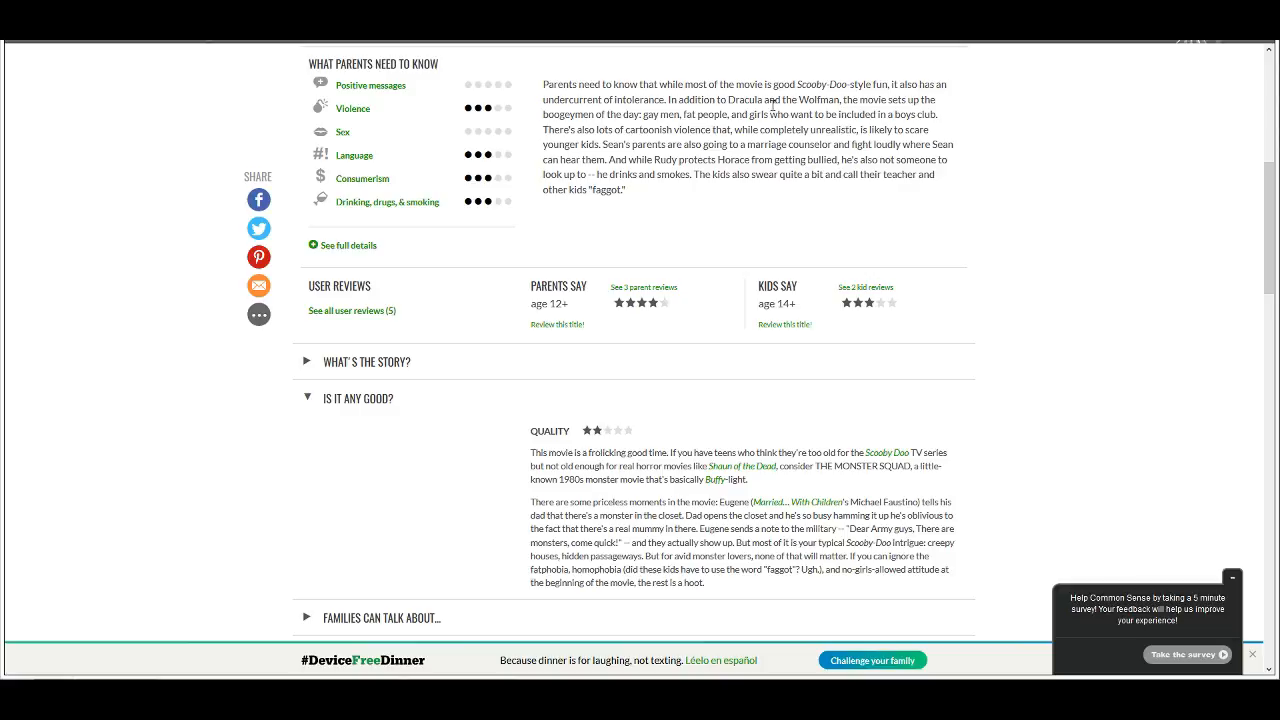
mouse_move(634, 202)
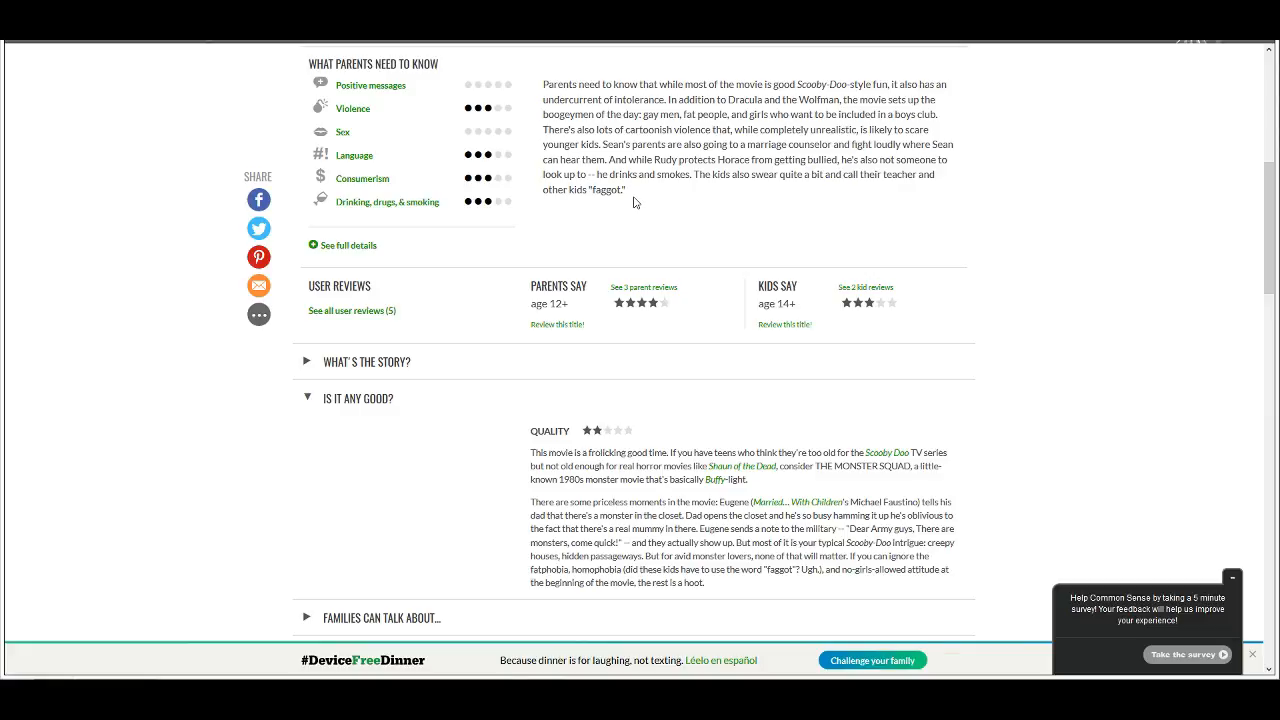
mouse_move(636, 204)
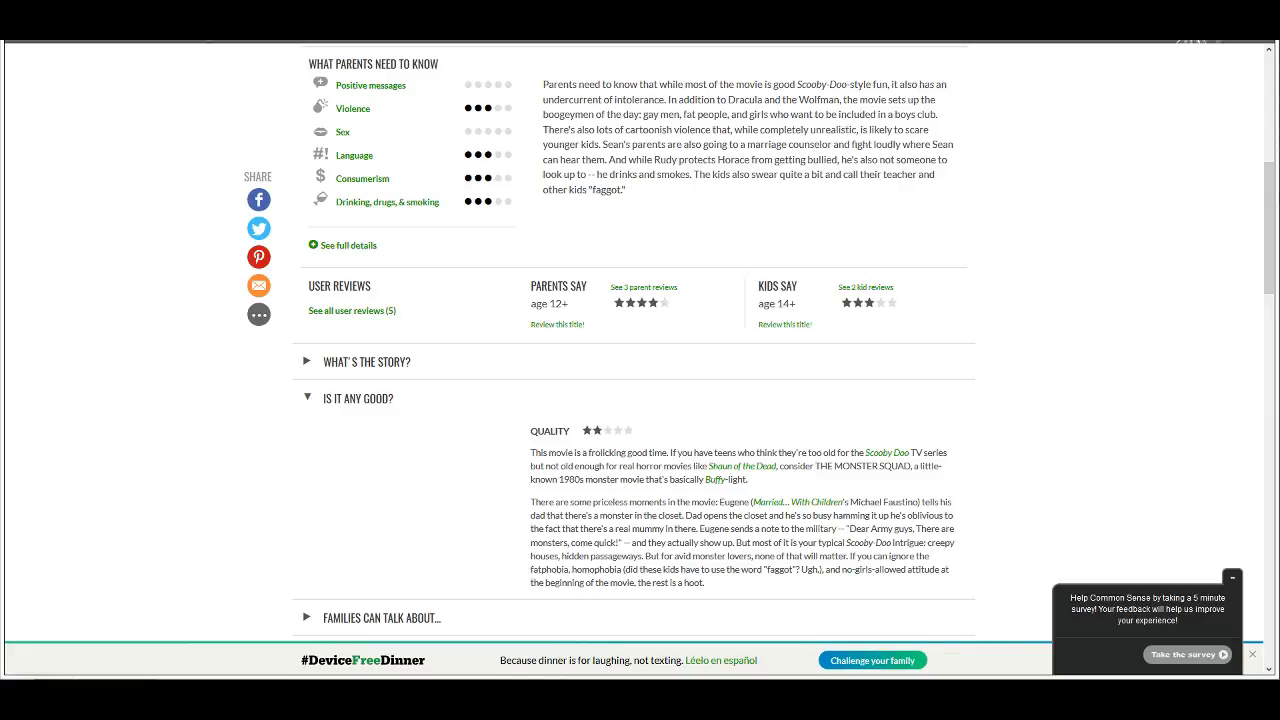
scroll(down, 3)
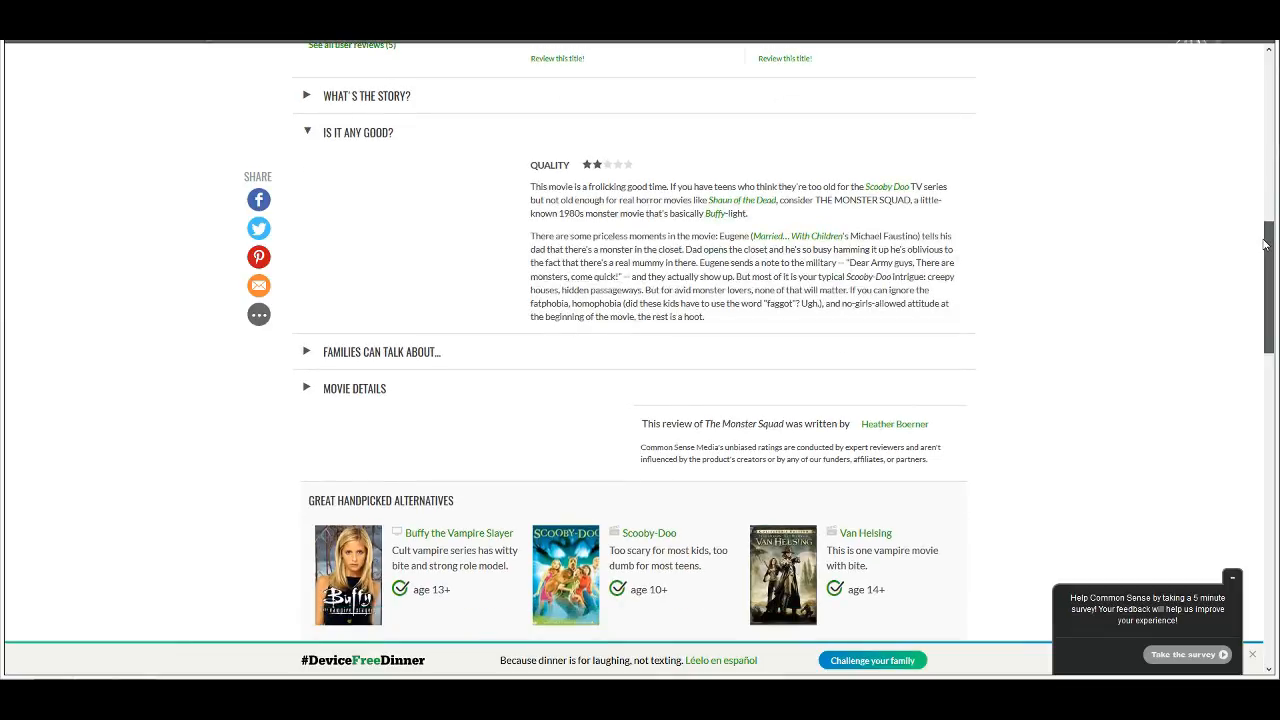
scroll(down, 3)
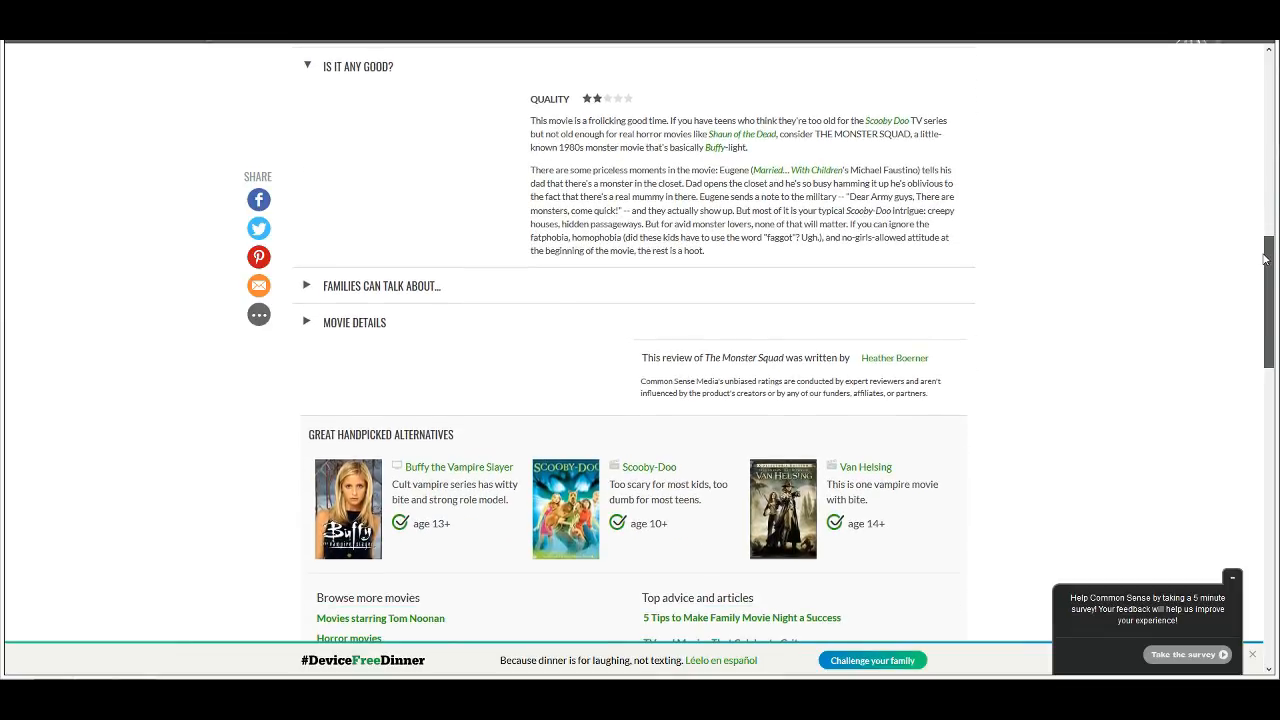
scroll(up, 3)
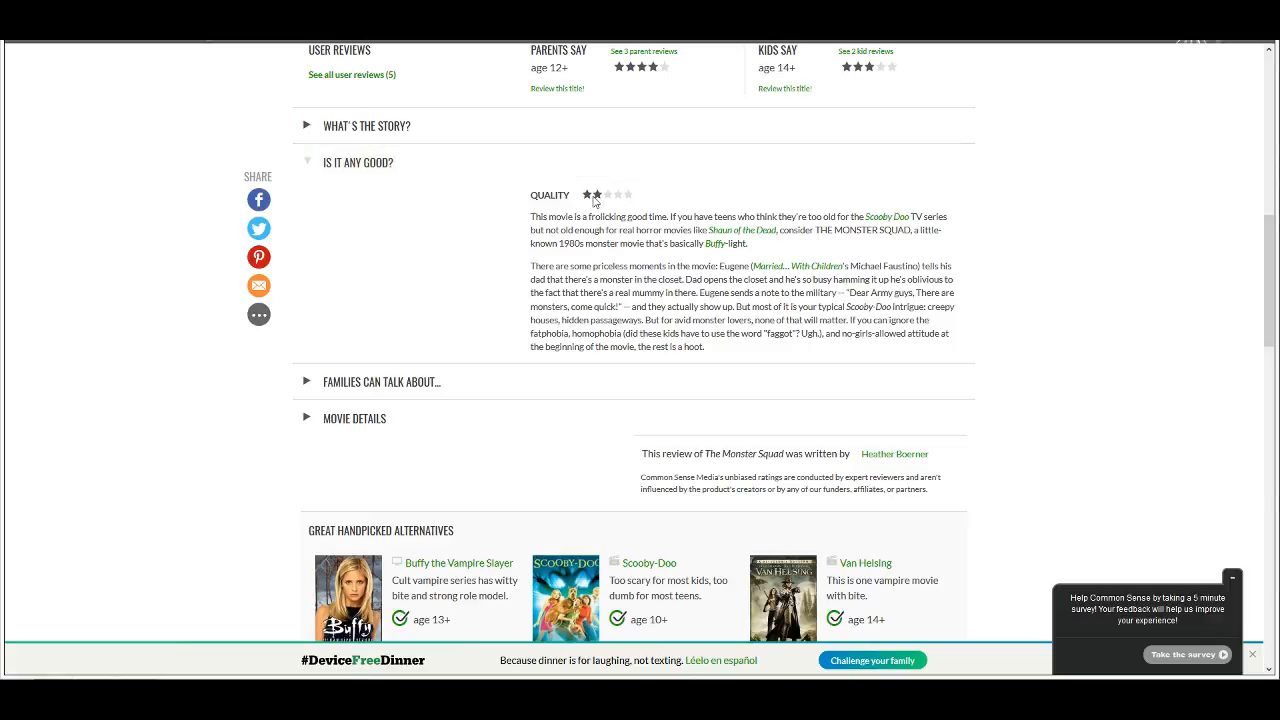
mouse_move(886, 196)
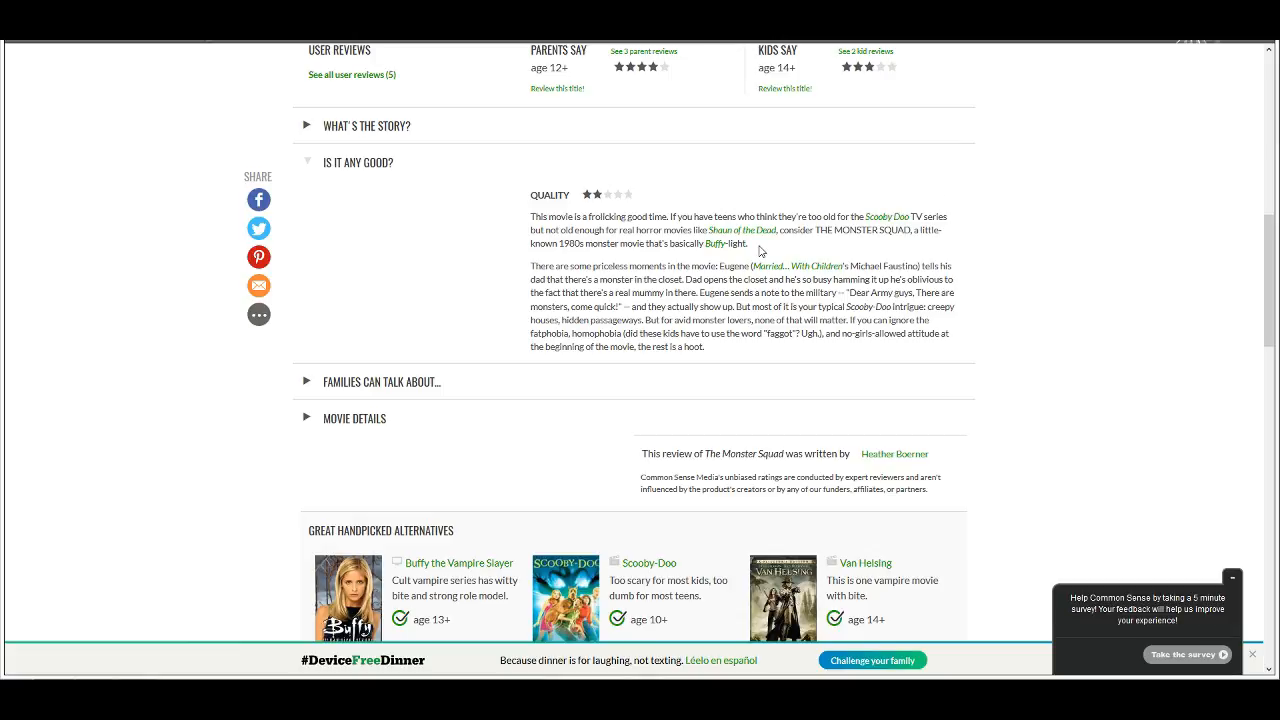
mouse_move(750, 244)
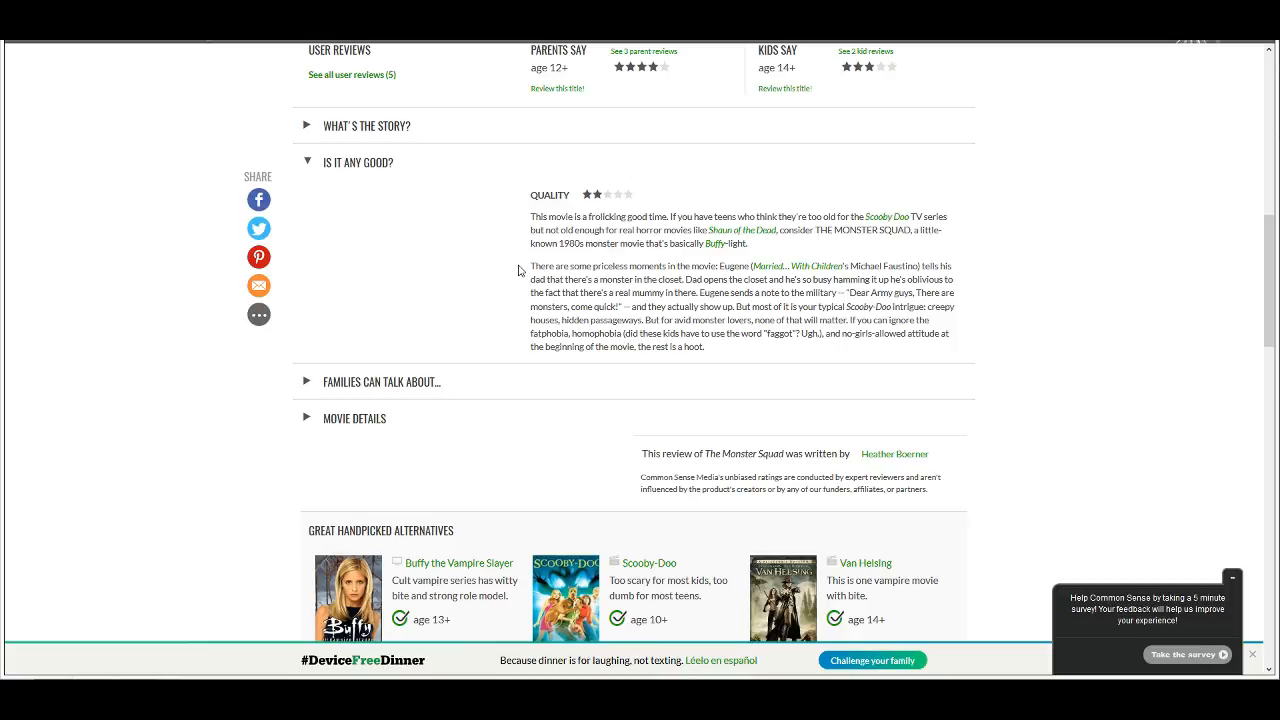
mouse_move(520, 272)
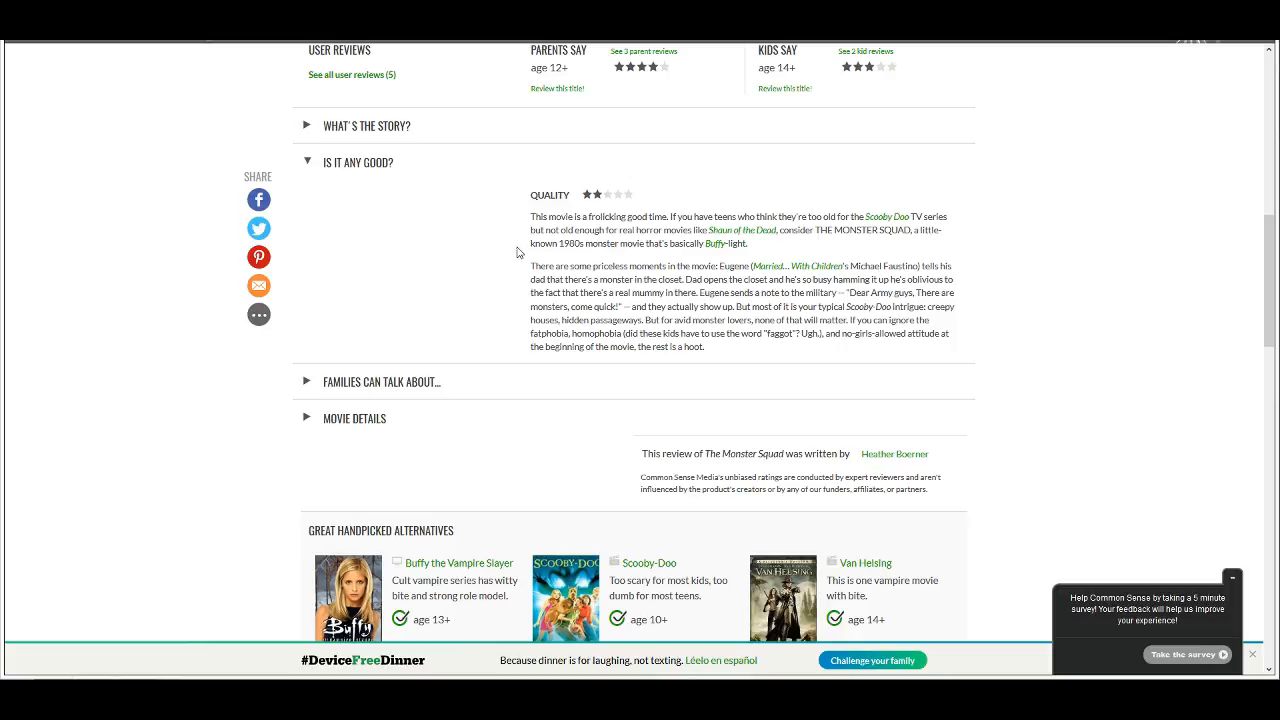
mouse_move(516, 280)
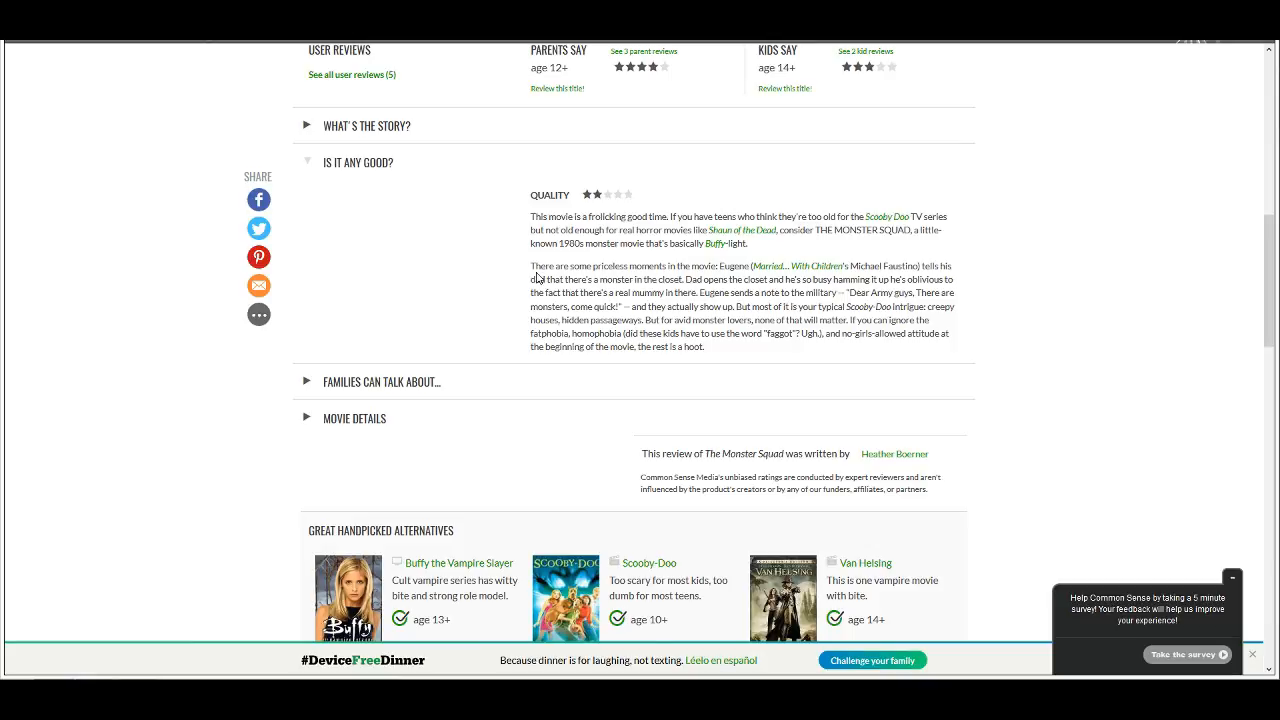
mouse_move(530, 276)
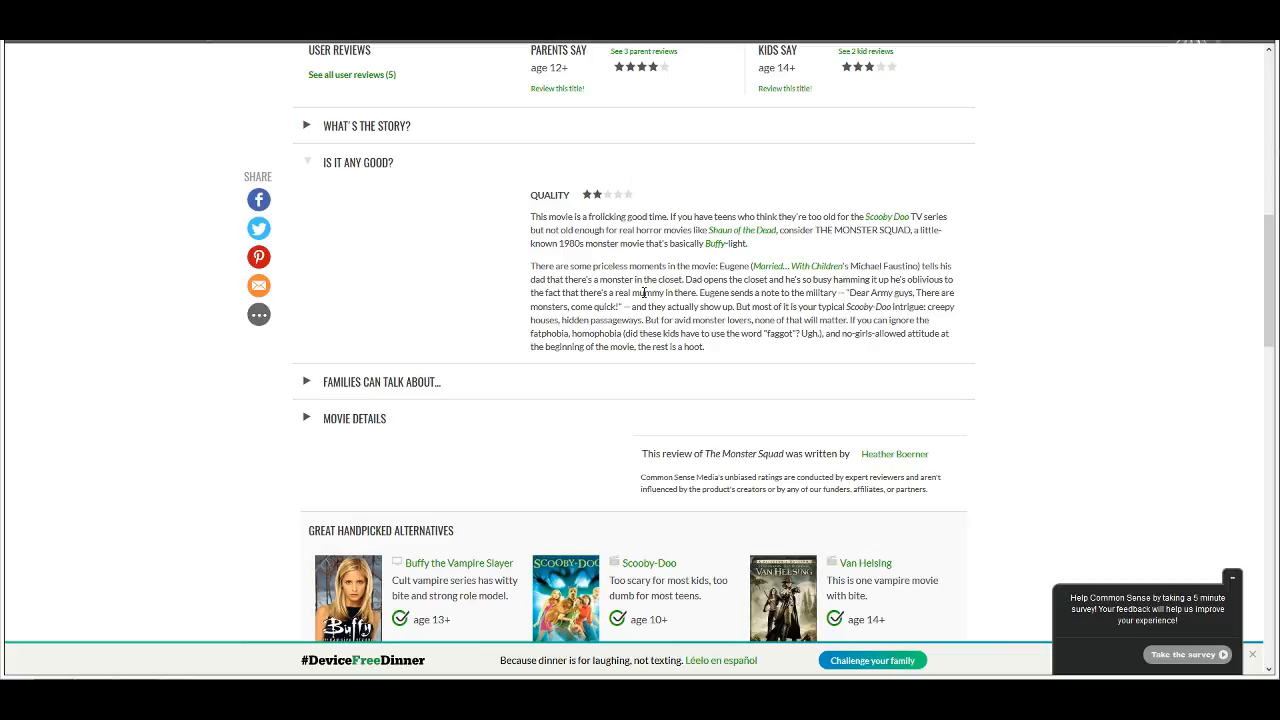
mouse_move(630, 304)
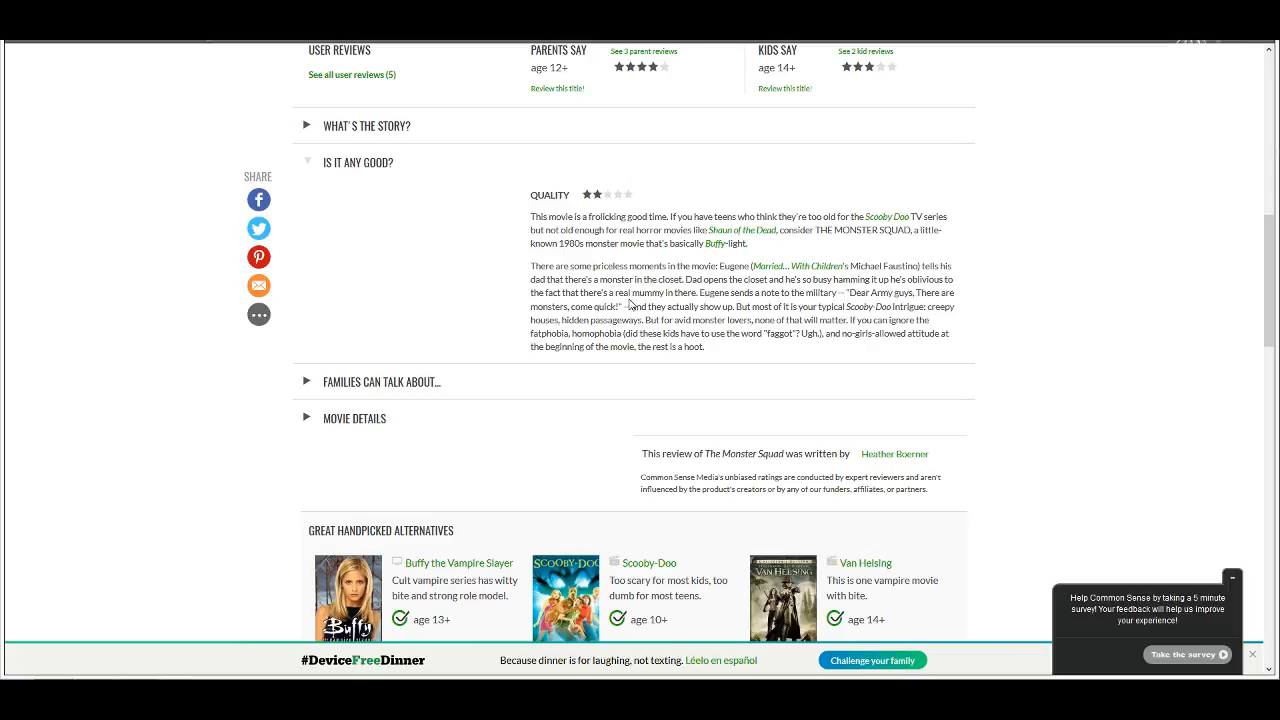
mouse_move(736, 304)
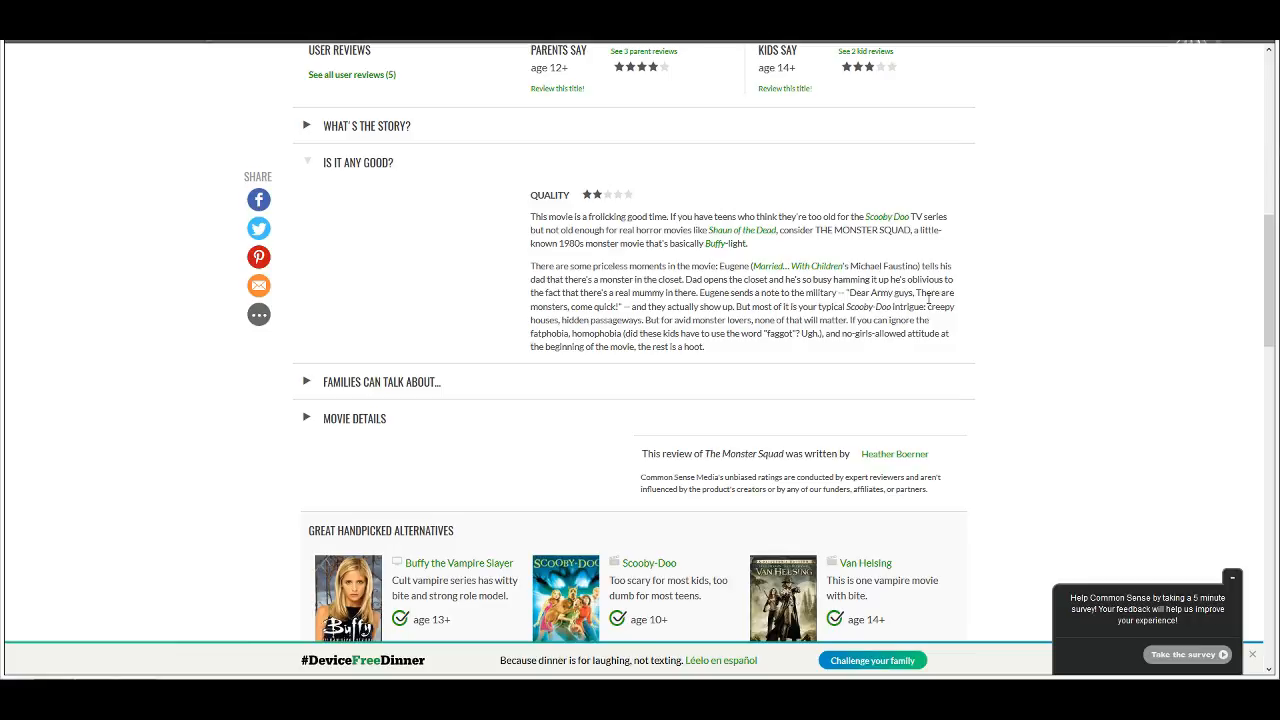
mouse_move(800, 318)
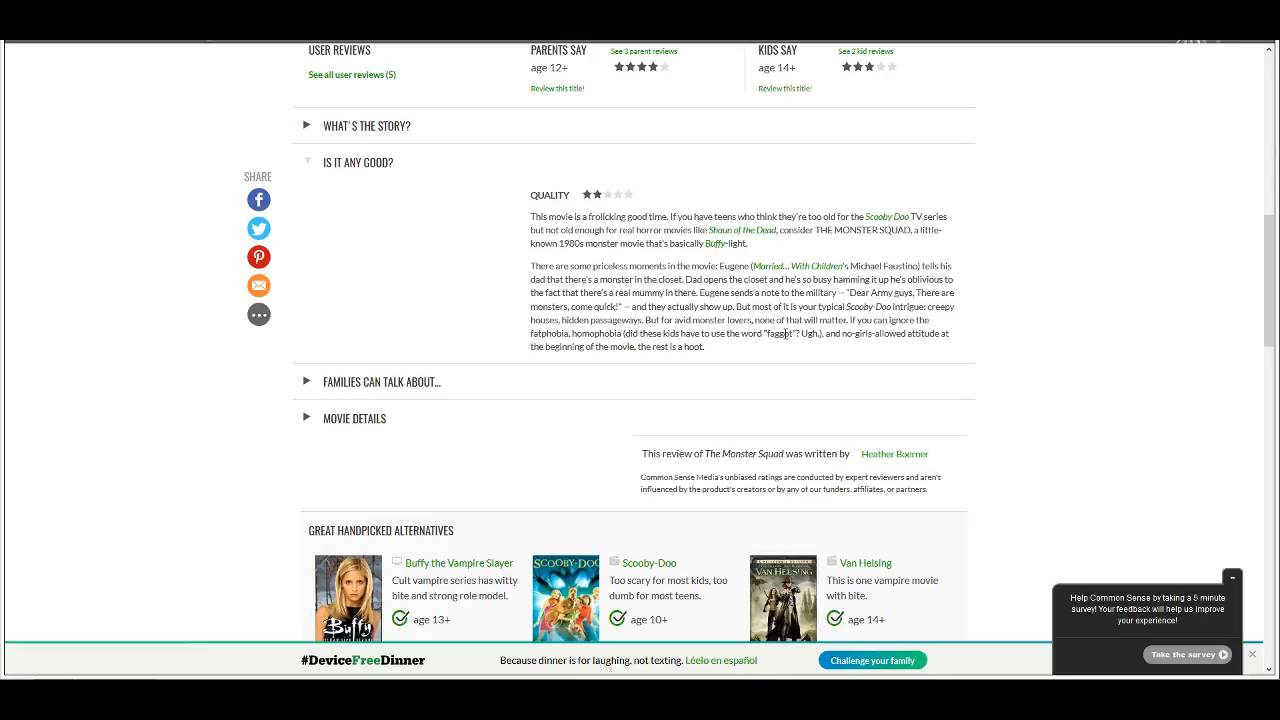
mouse_move(808, 354)
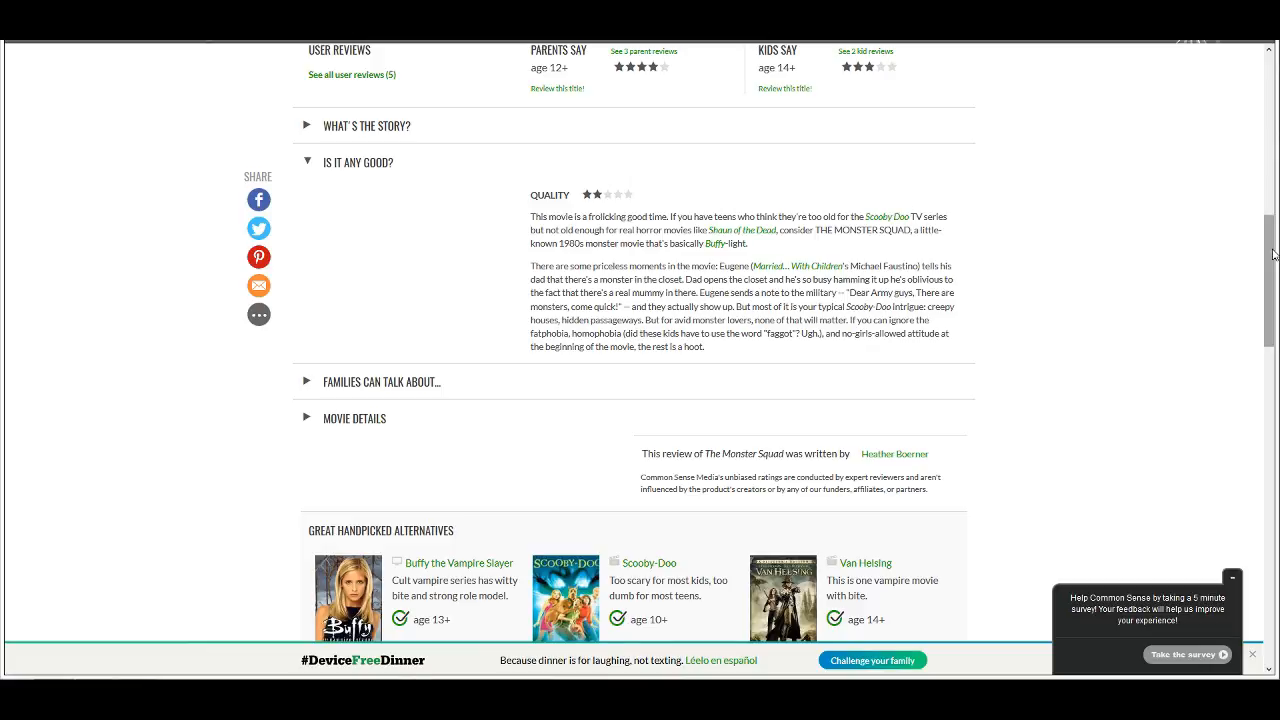
Step: Scroll back to the top of The Monster Squad page with its 14+ rating and trailer
scroll(up, 3)
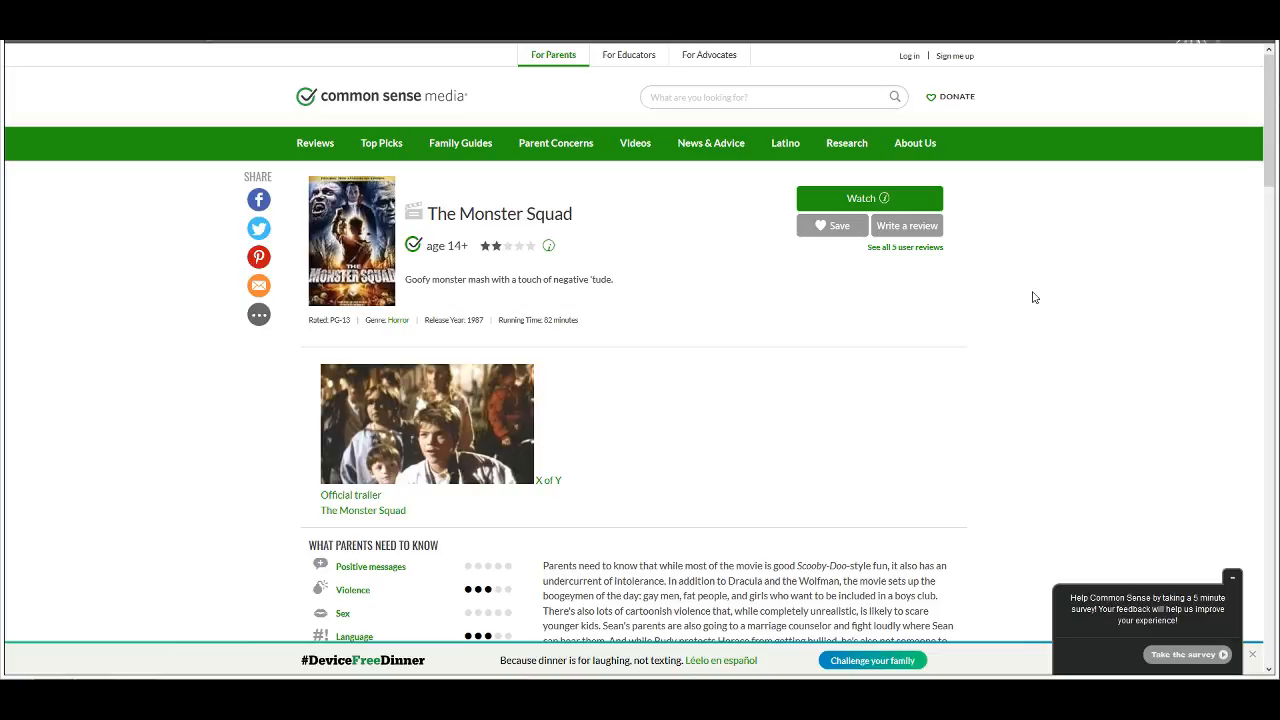
mouse_move(1112, 396)
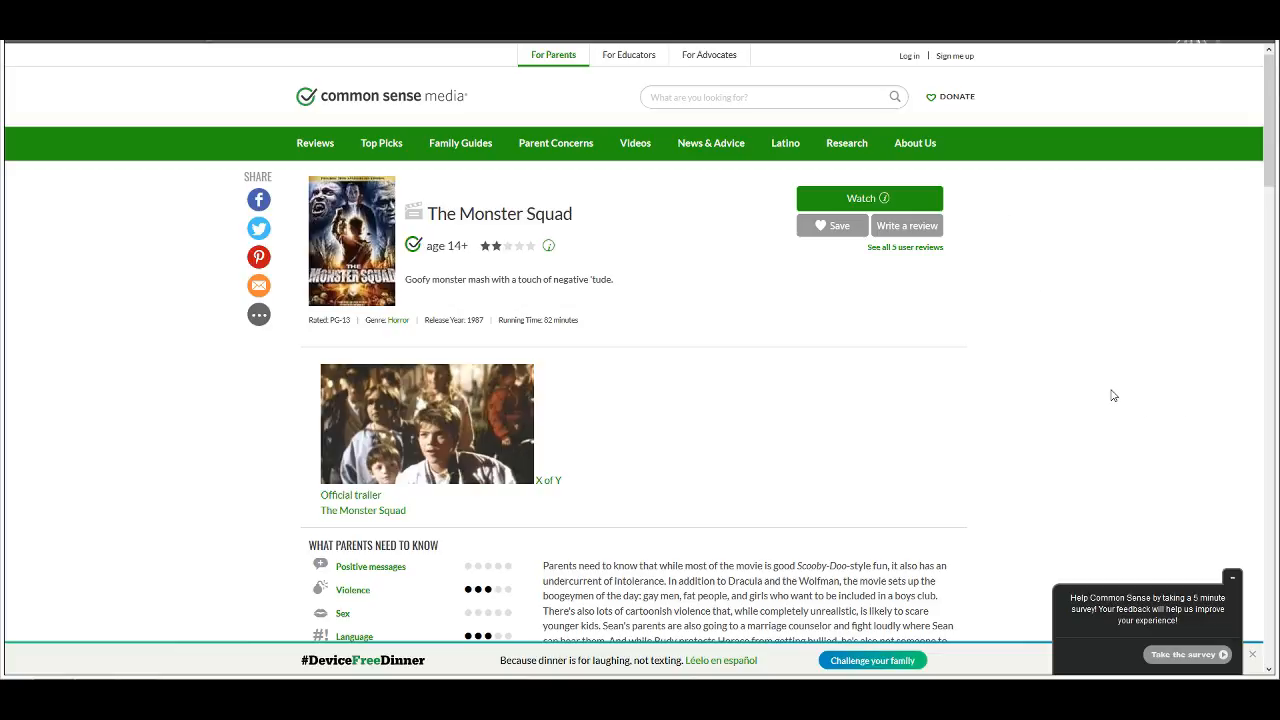
mouse_move(1086, 364)
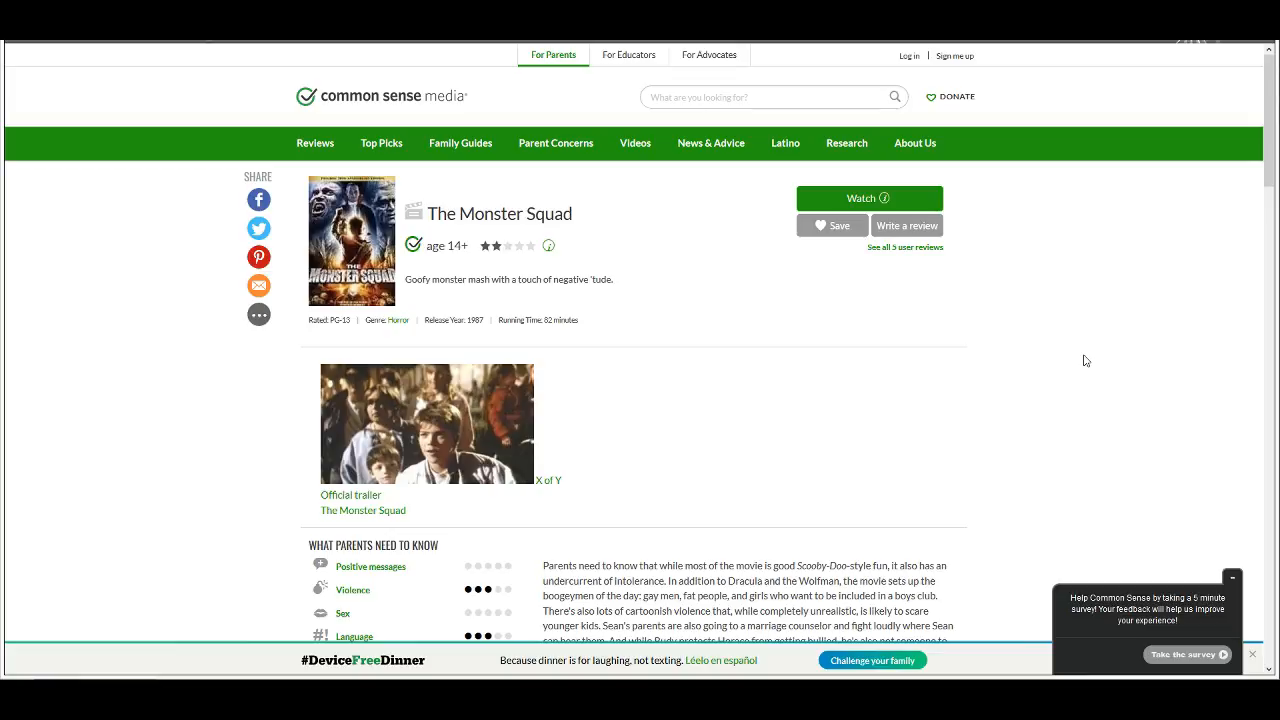
mouse_move(1044, 328)
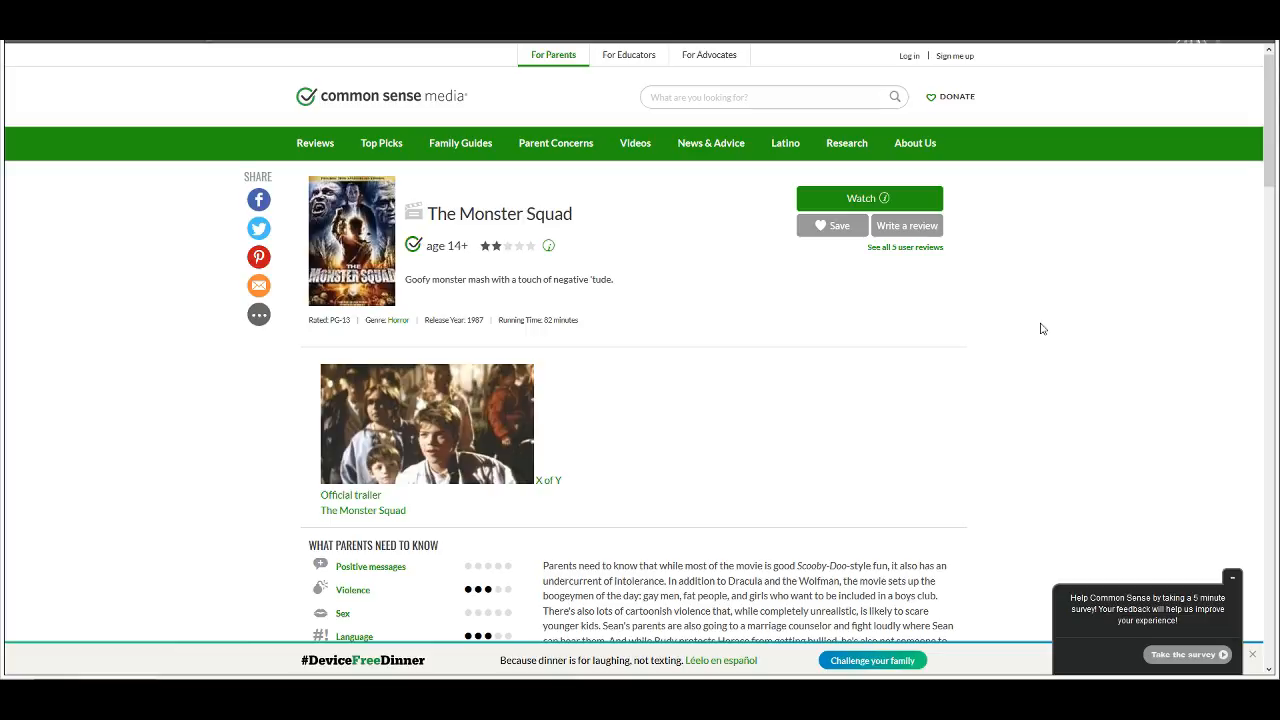
mouse_move(1028, 362)
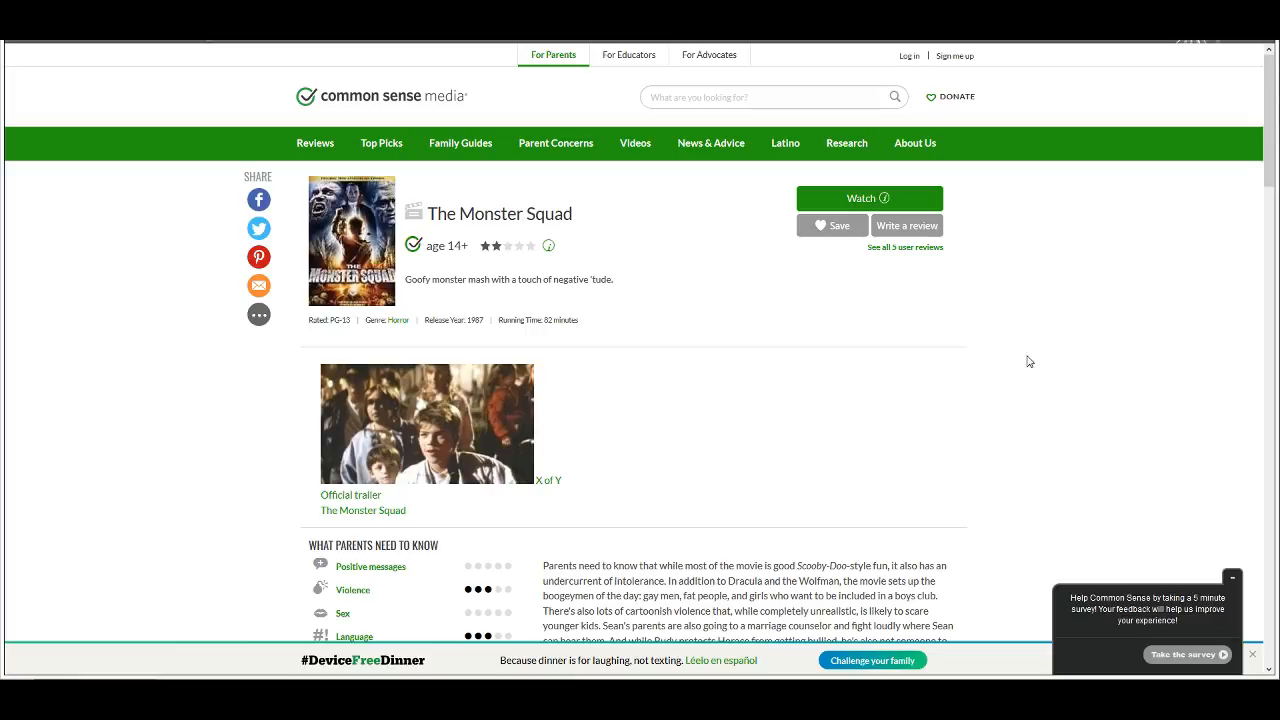
mouse_move(1036, 344)
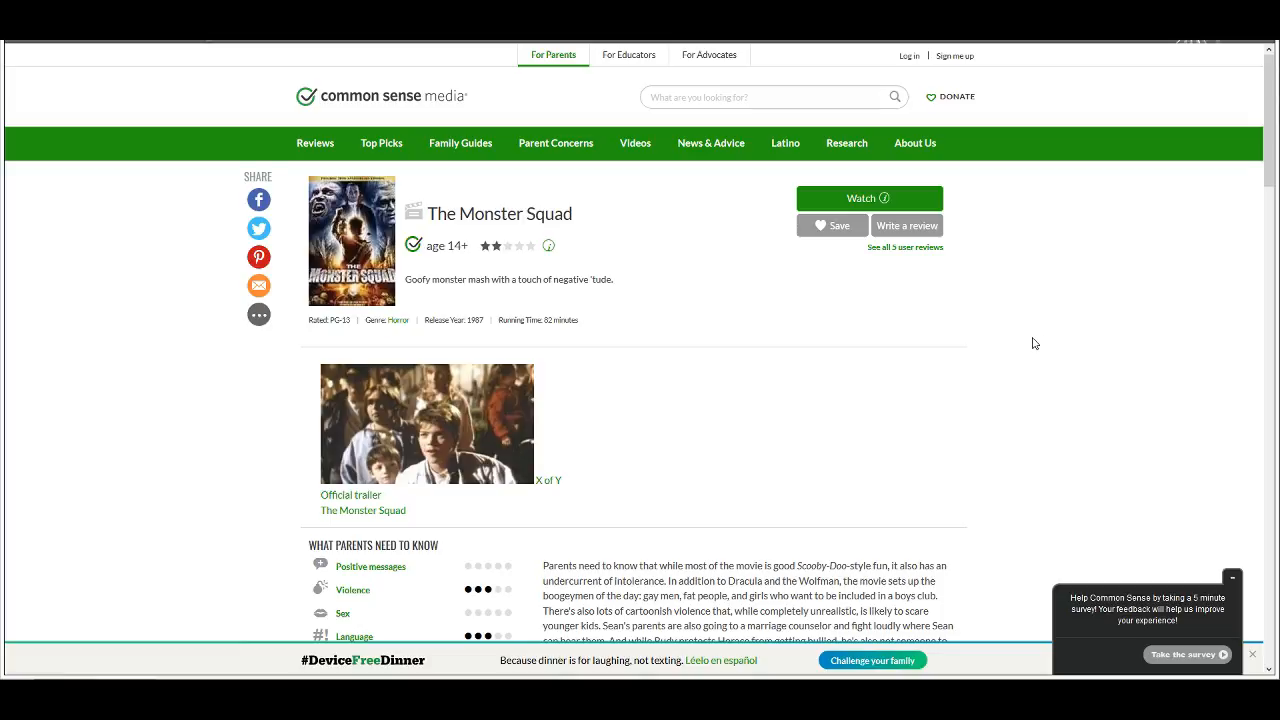
mouse_move(878, 360)
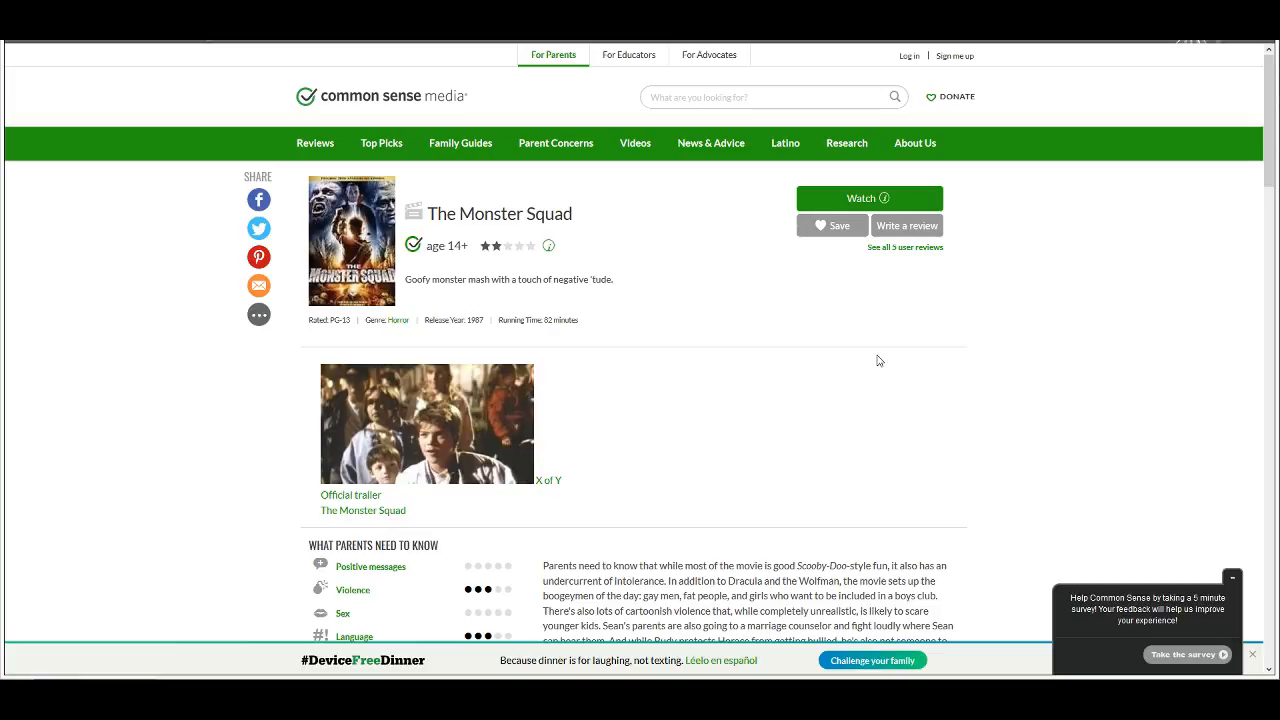